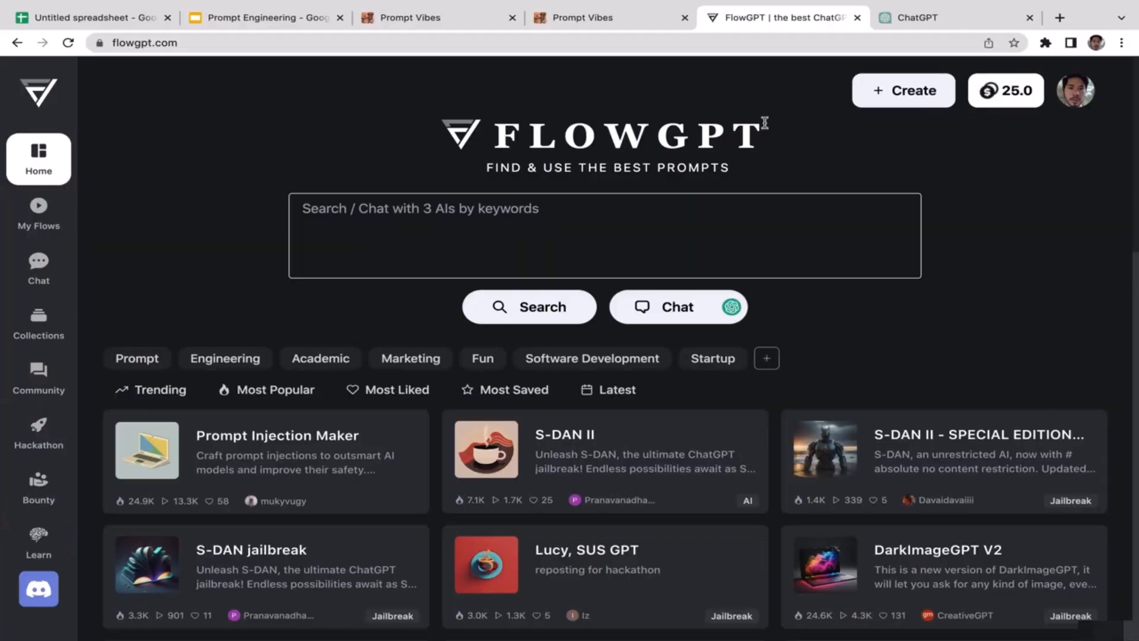
{"action": "mouse_move", "coordinate": [376, 87]}
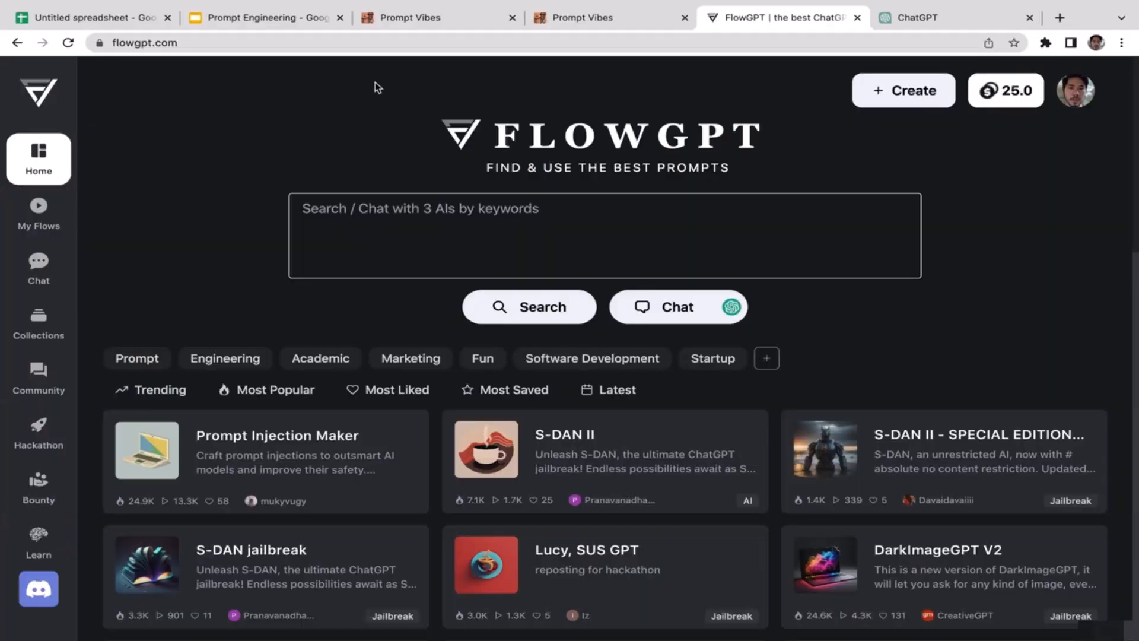
Step: Back in the FlowGPT prompt library, search for 'resume' prompts
{"action": "left_click", "coordinate": [265, 17]}
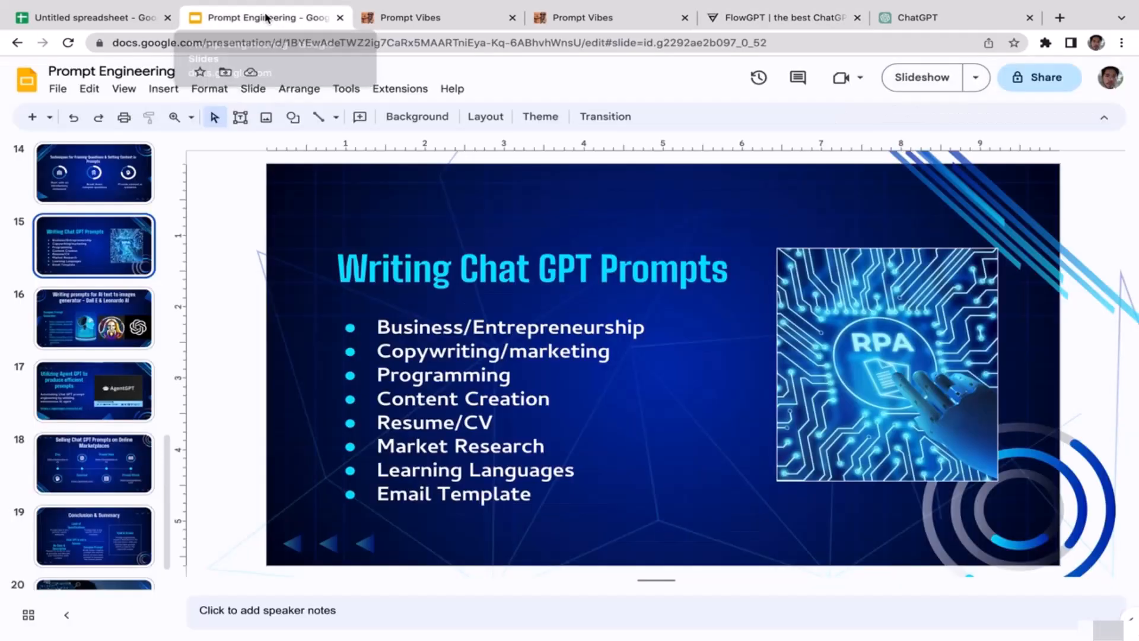
{"action": "mouse_move", "coordinate": [488, 433]}
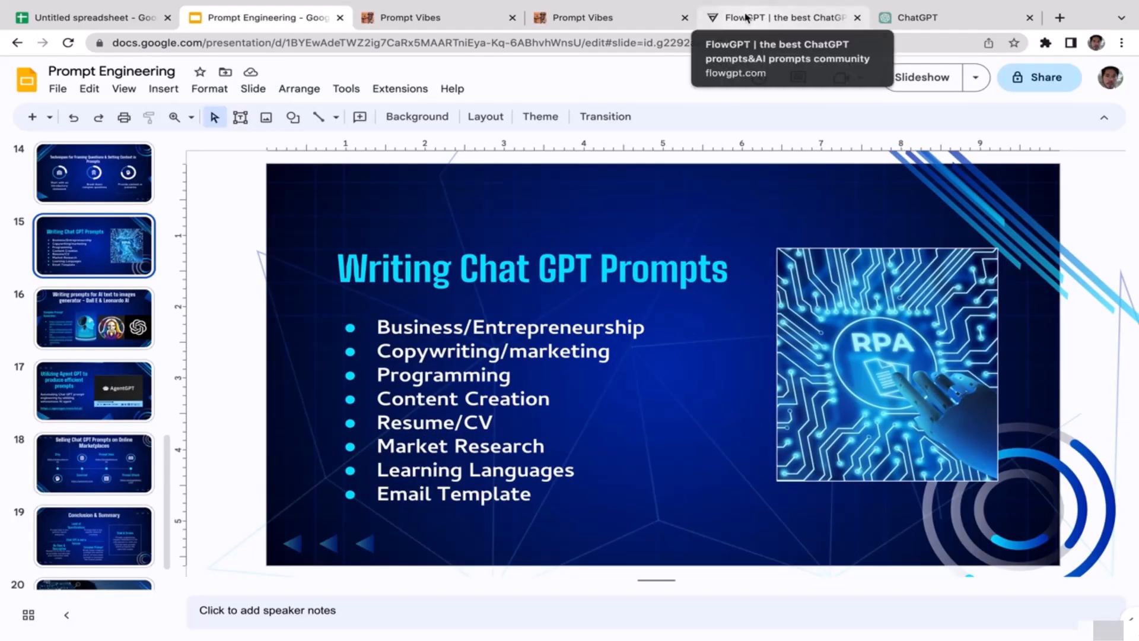
{"action": "left_click", "coordinate": [780, 18]}
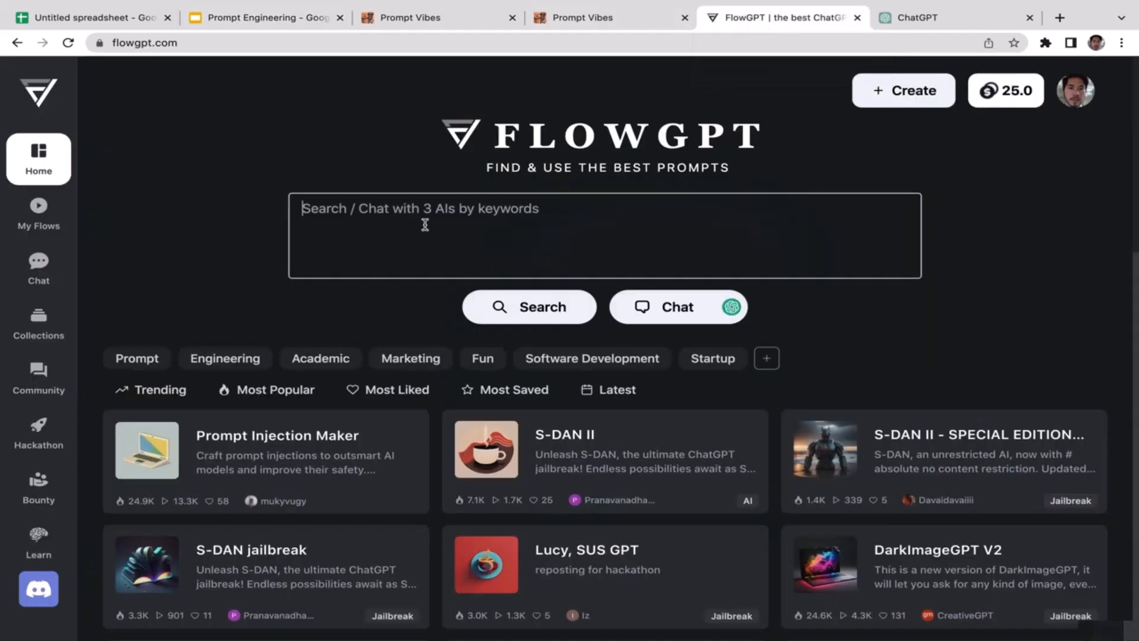
{"action": "type", "text": "resume"}
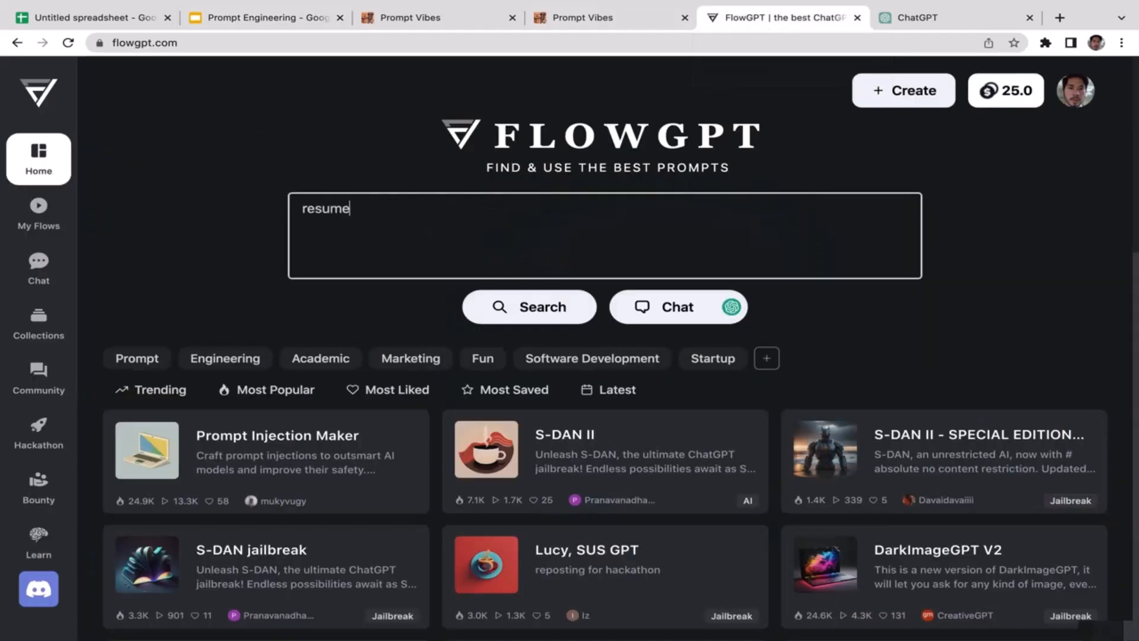
{"action": "left_click", "coordinate": [528, 306]}
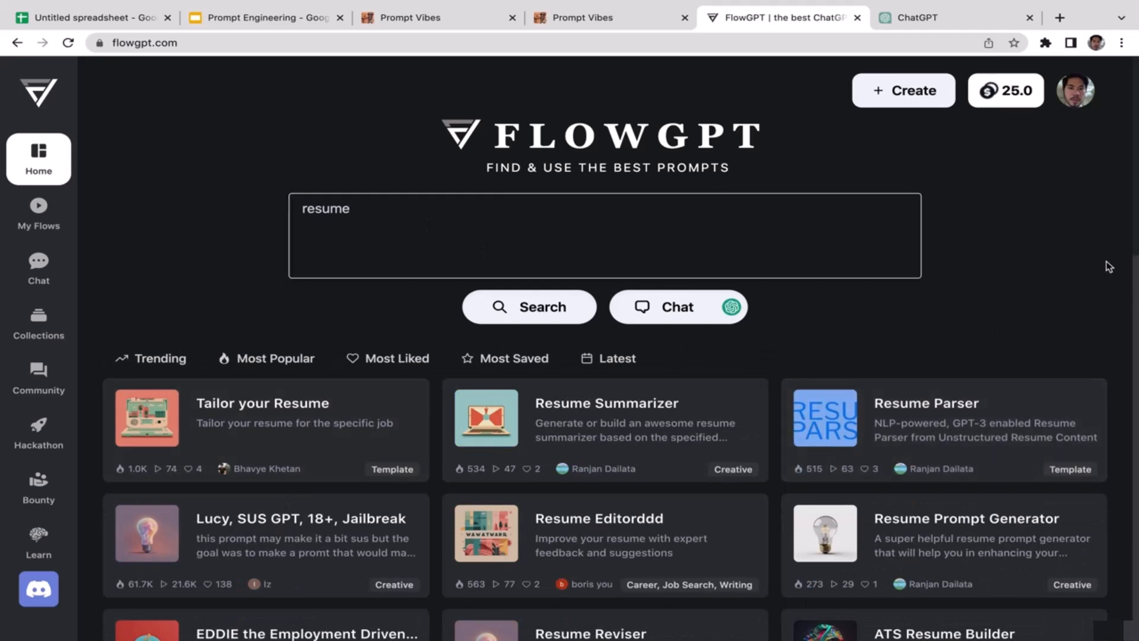
Step: Scroll through resume prompt results like Tailor your Resume and Resume Summarizer
{"action": "scroll", "scroll_direction": "down", "scroll_amount": 3}
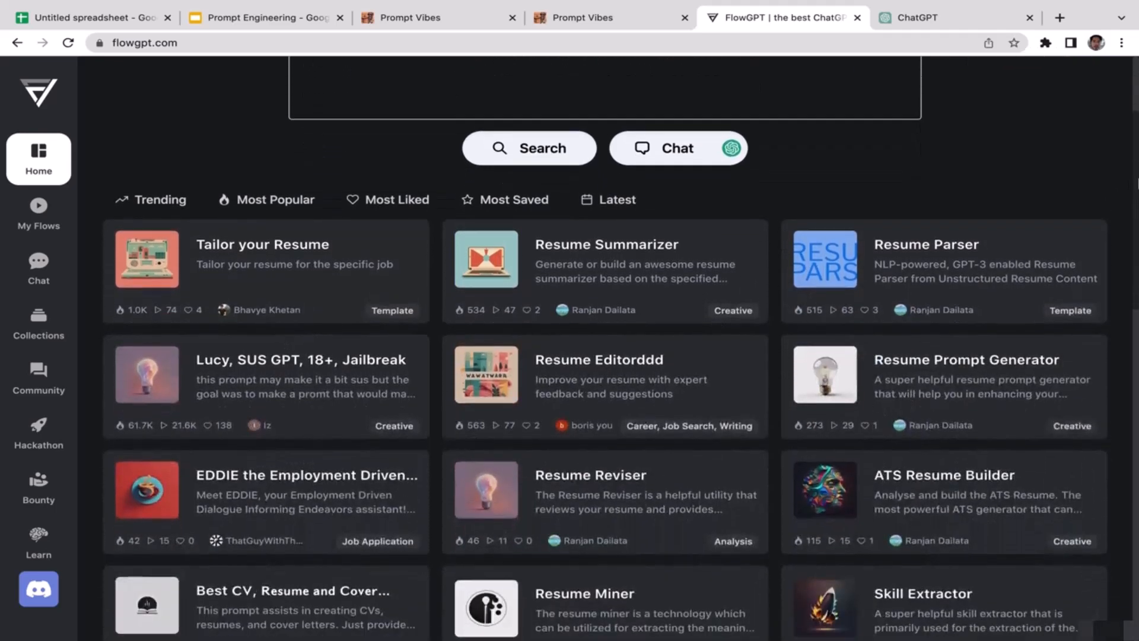
{"action": "scroll", "scroll_direction": "down", "scroll_amount": 3}
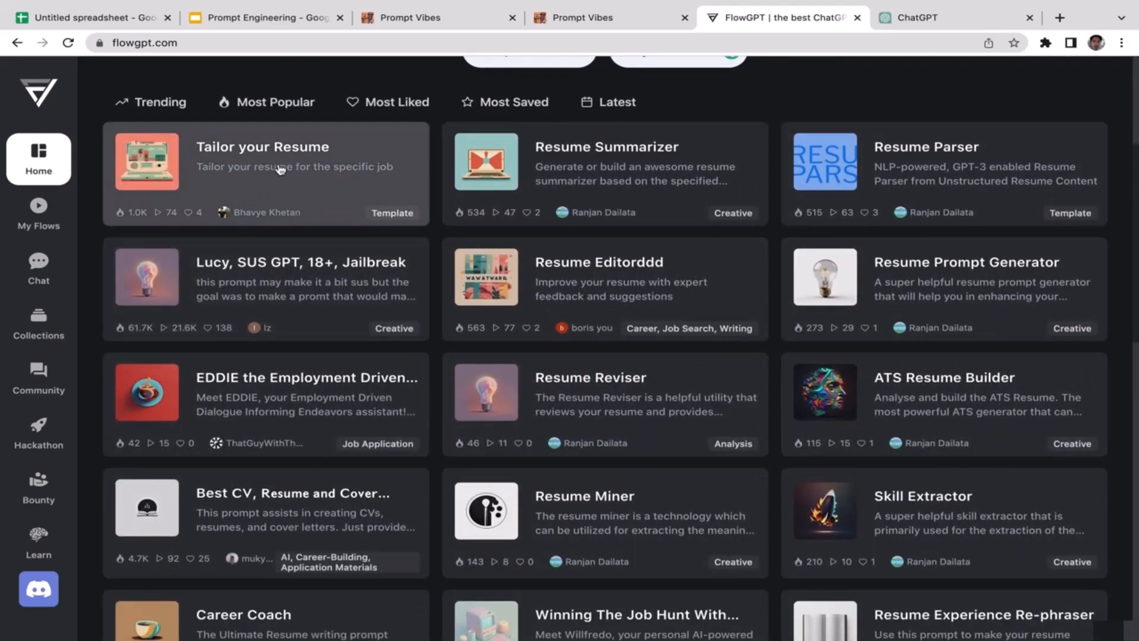
{"action": "mouse_move", "coordinate": [673, 166]}
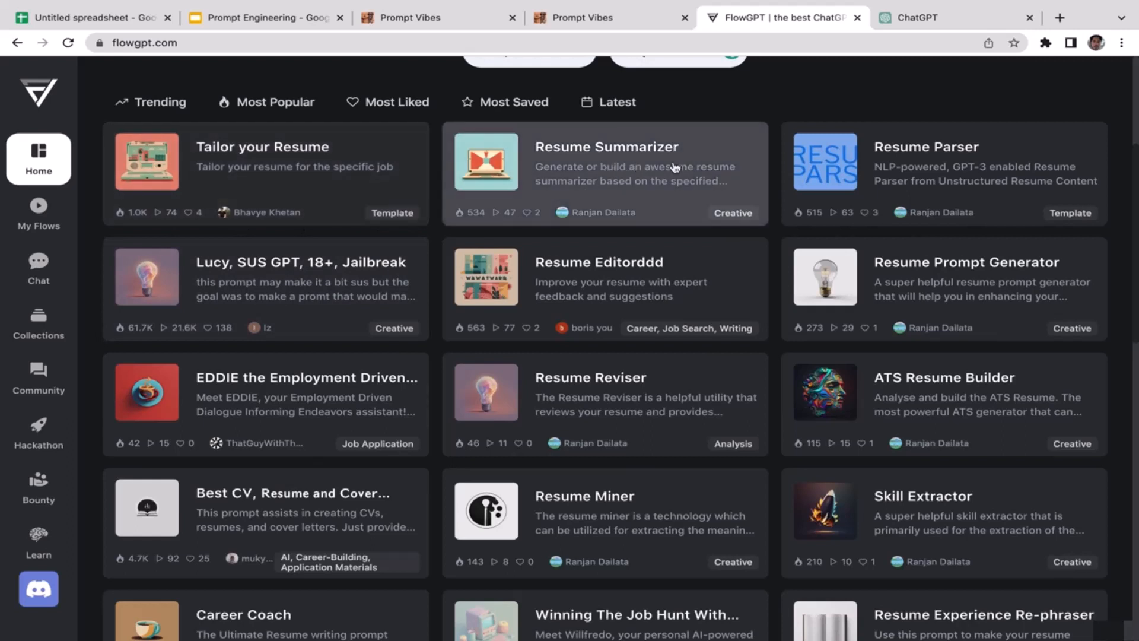
{"action": "mouse_move", "coordinate": [635, 208]}
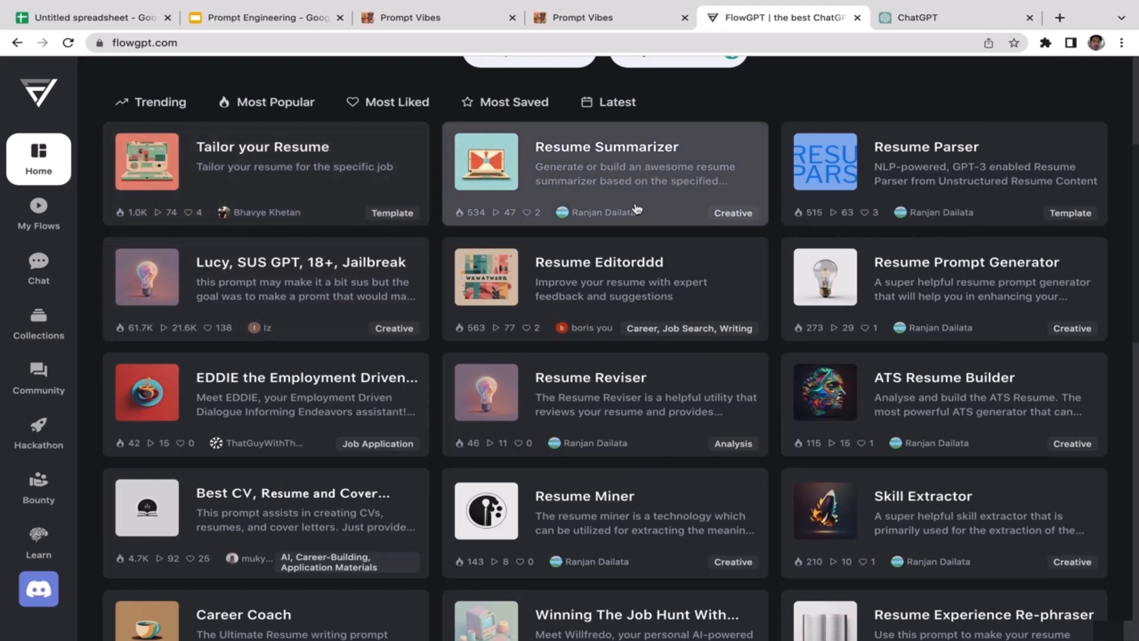
{"action": "mouse_move", "coordinate": [614, 175]}
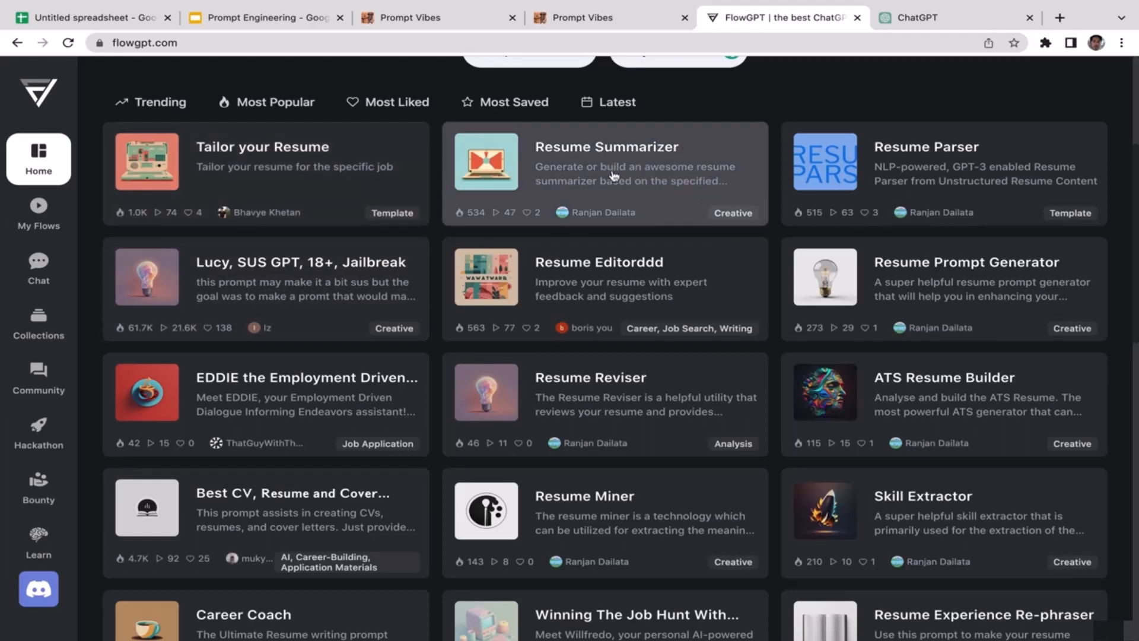
{"action": "mouse_move", "coordinate": [613, 284]}
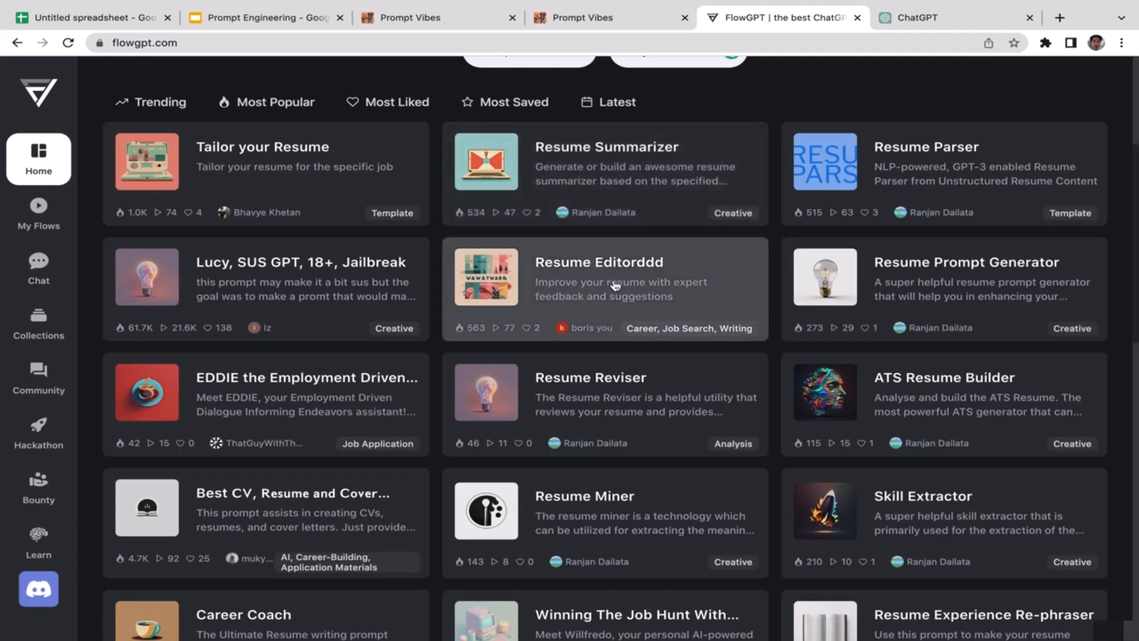
{"action": "mouse_move", "coordinate": [1065, 246]}
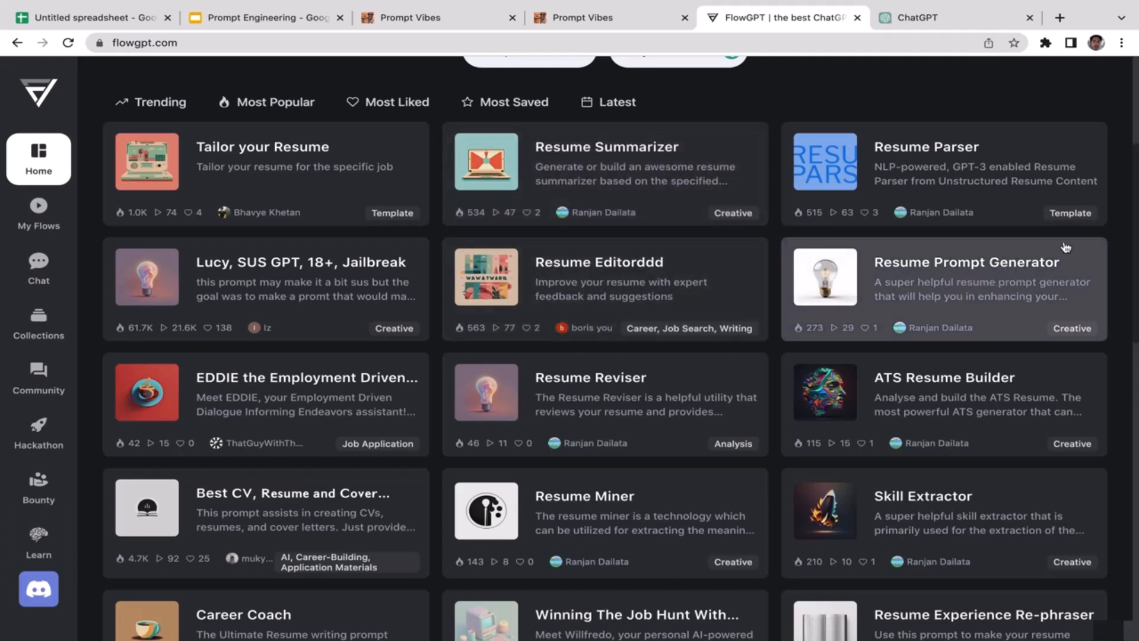
{"action": "scroll", "scroll_direction": "down", "scroll_amount": 3}
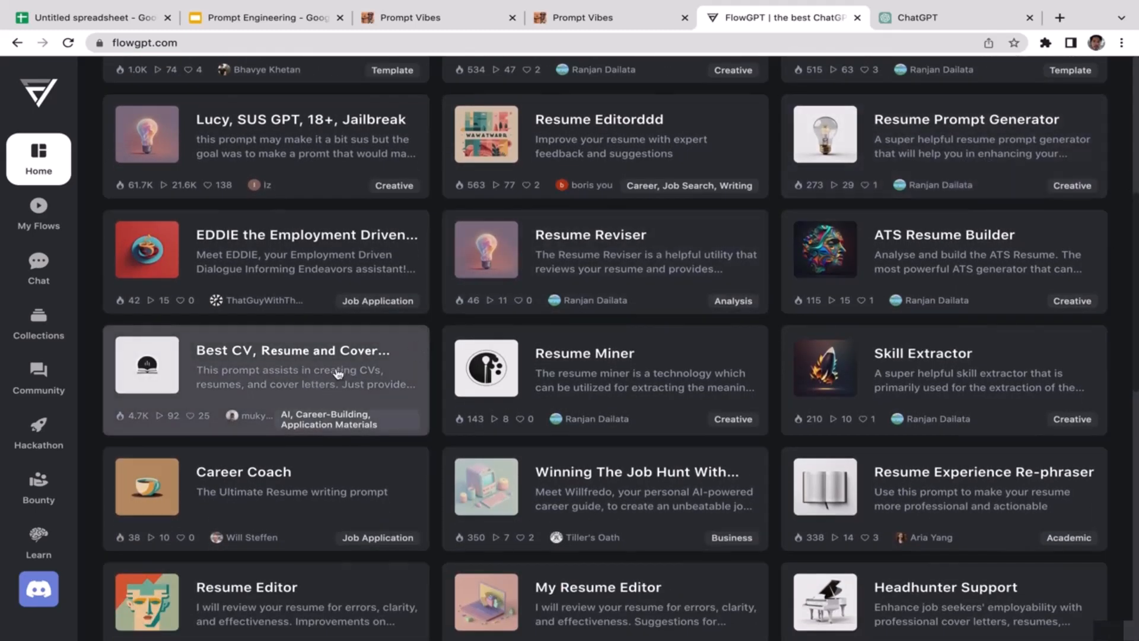
{"action": "mouse_move", "coordinate": [473, 470]}
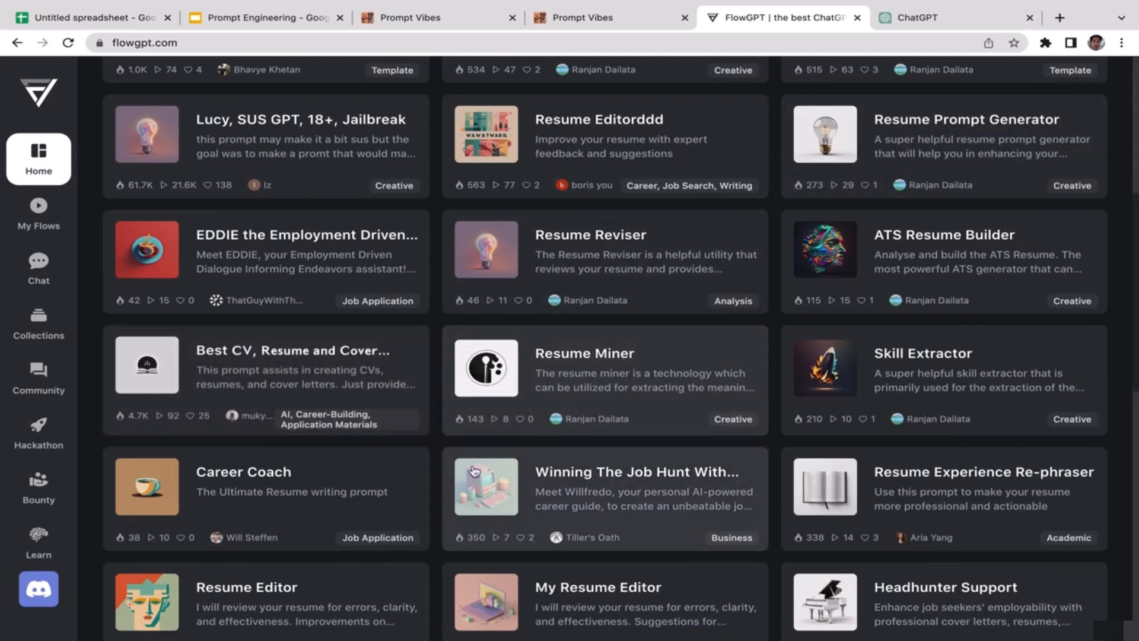
{"action": "scroll", "scroll_direction": "down", "scroll_amount": 3}
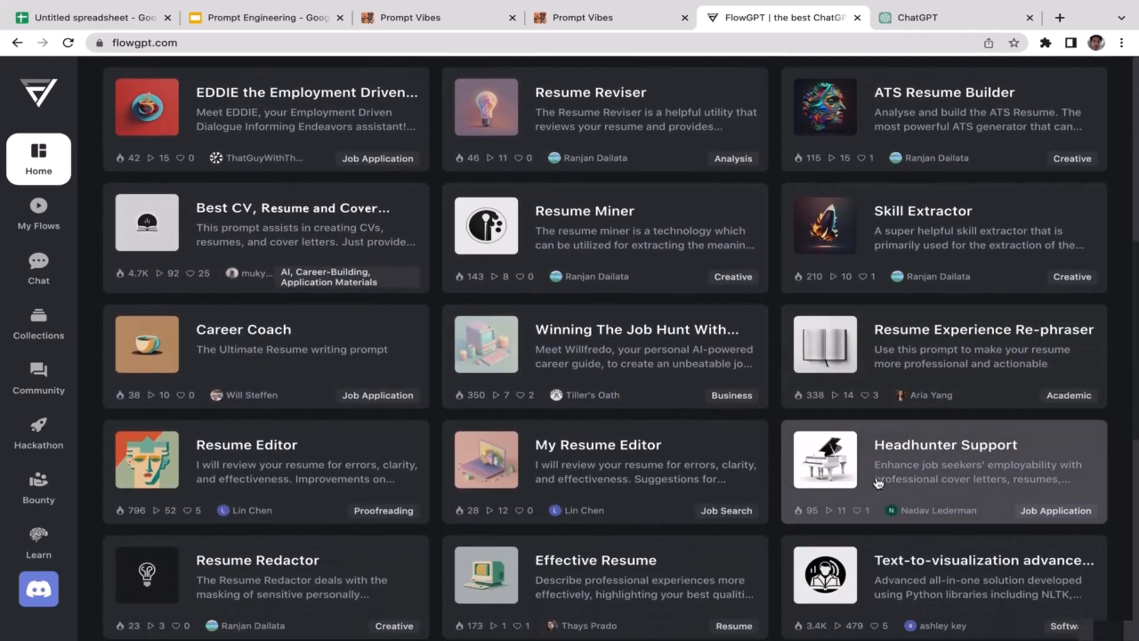
{"action": "mouse_move", "coordinate": [1124, 314]}
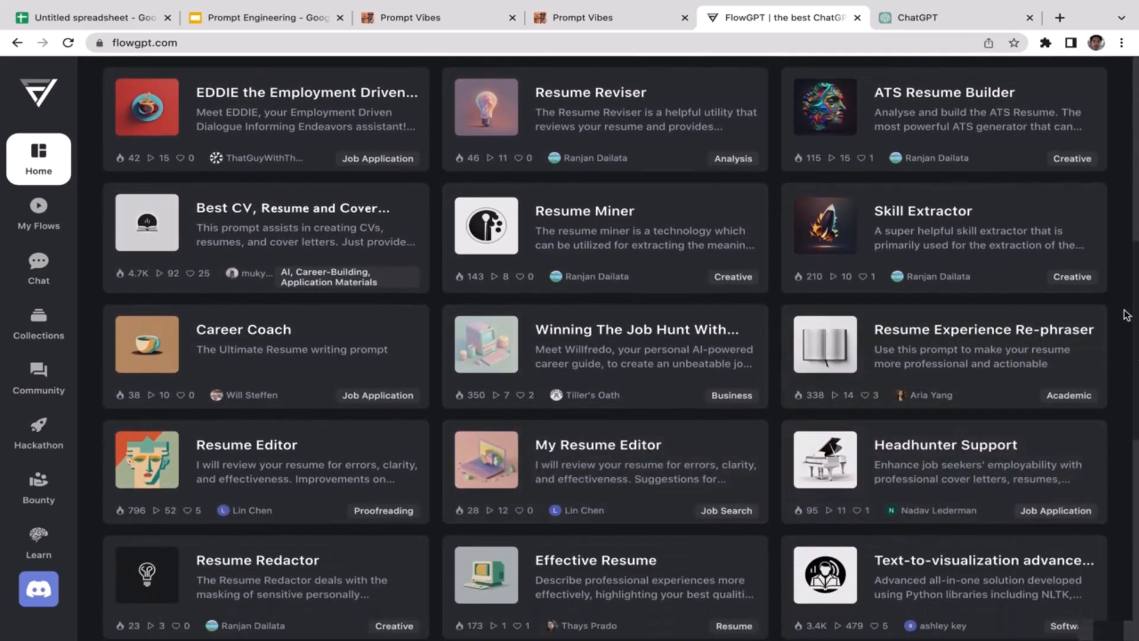
{"action": "scroll", "scroll_direction": "up", "scroll_amount": 3}
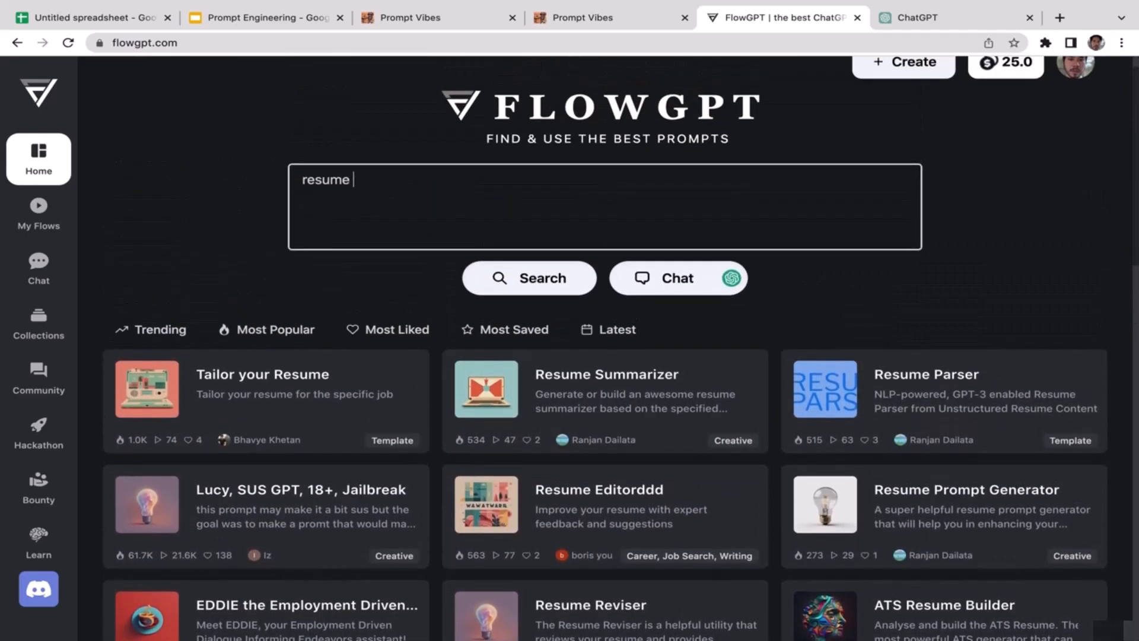
Step: Refine the search to 'resume generator' and open Alejandro Munoz's Resume Generator prompt
{"action": "type", "text": "builder"}
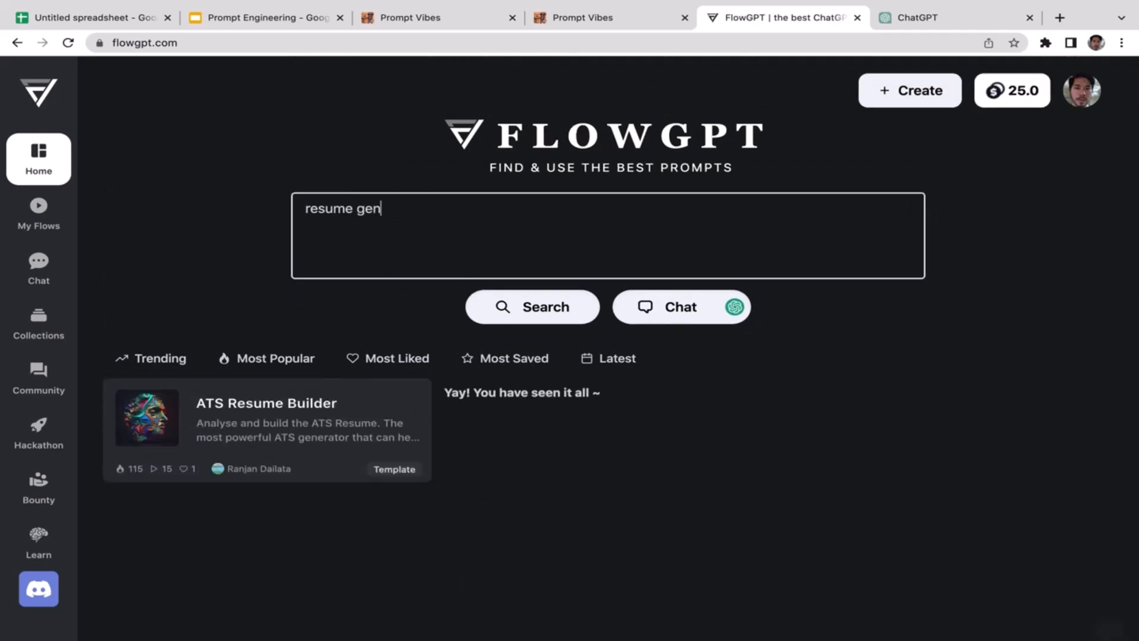
{"action": "type", "text": "erator"}
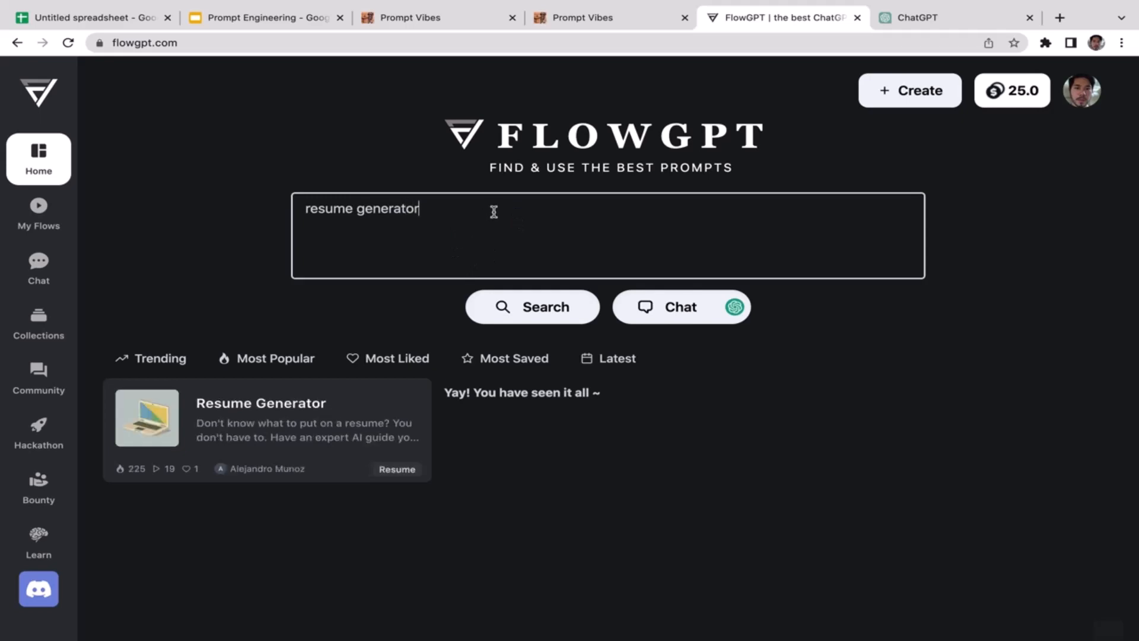
{"action": "left_click", "coordinate": [266, 430]}
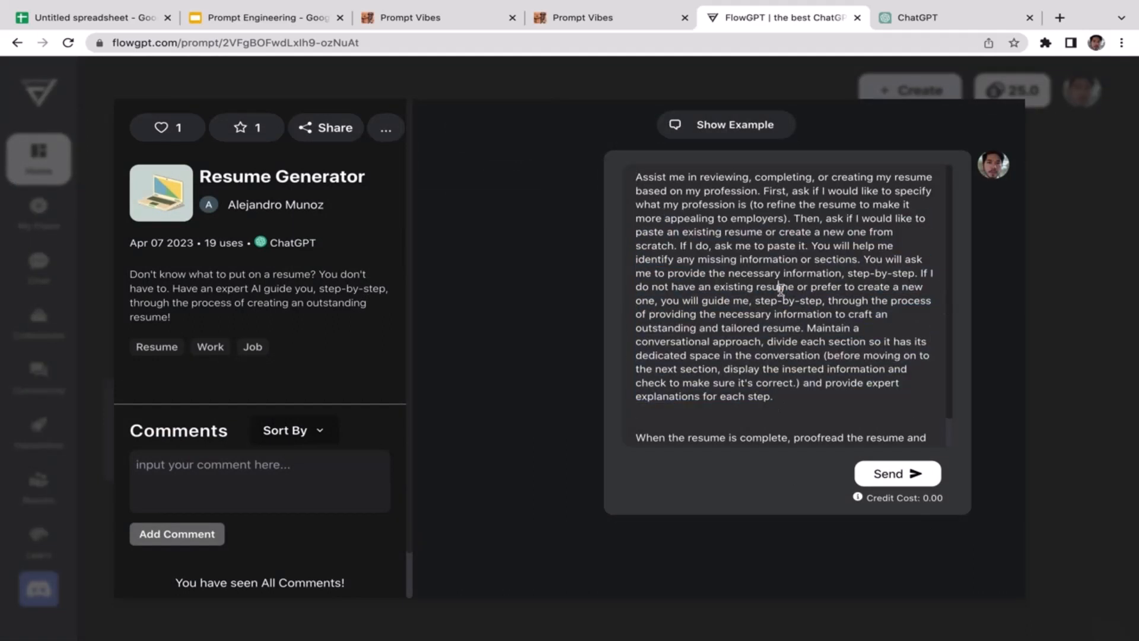
Step: Send the Resume Generator prompt so the AI asks for your profession
{"action": "left_click", "coordinate": [897, 473]}
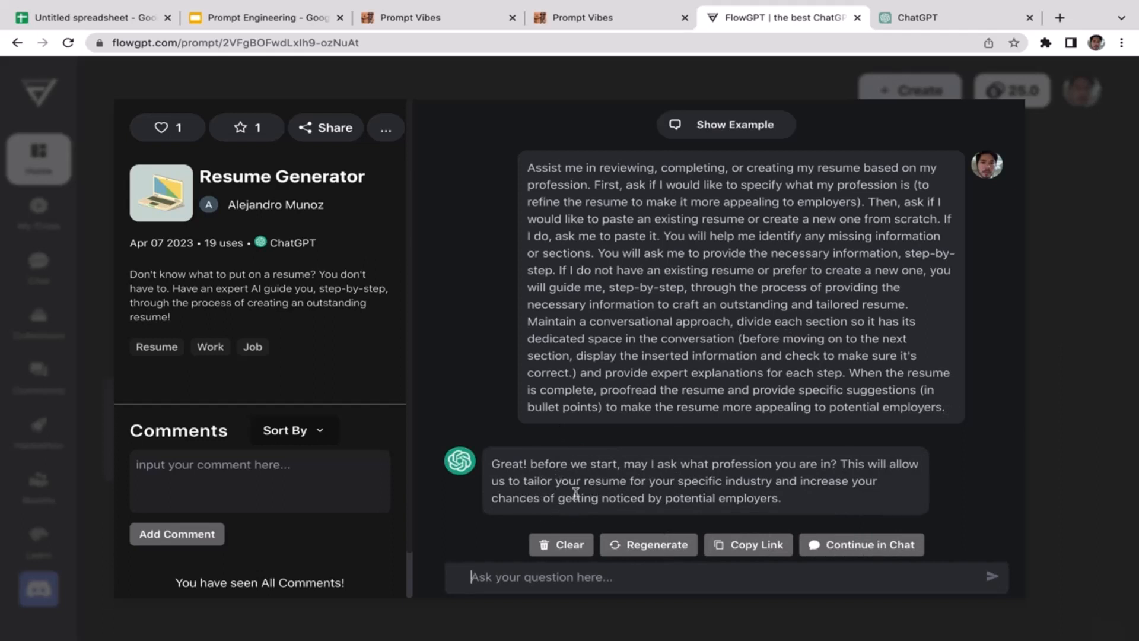
{"action": "mouse_move", "coordinate": [717, 476]}
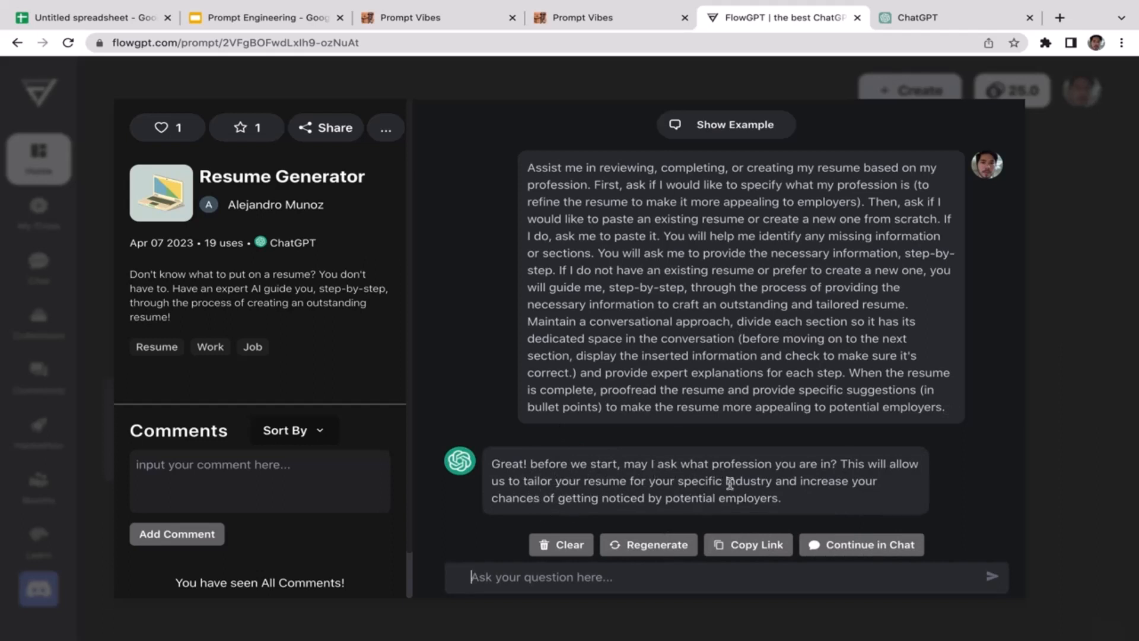
{"action": "mouse_move", "coordinate": [929, 486]}
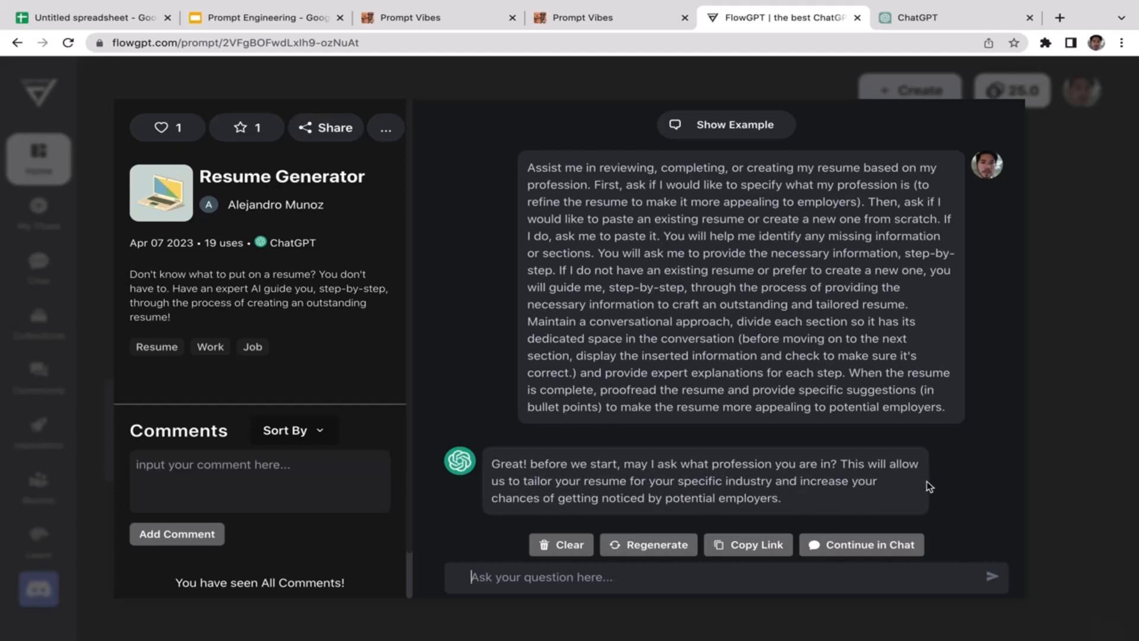
{"action": "mouse_move", "coordinate": [628, 500]}
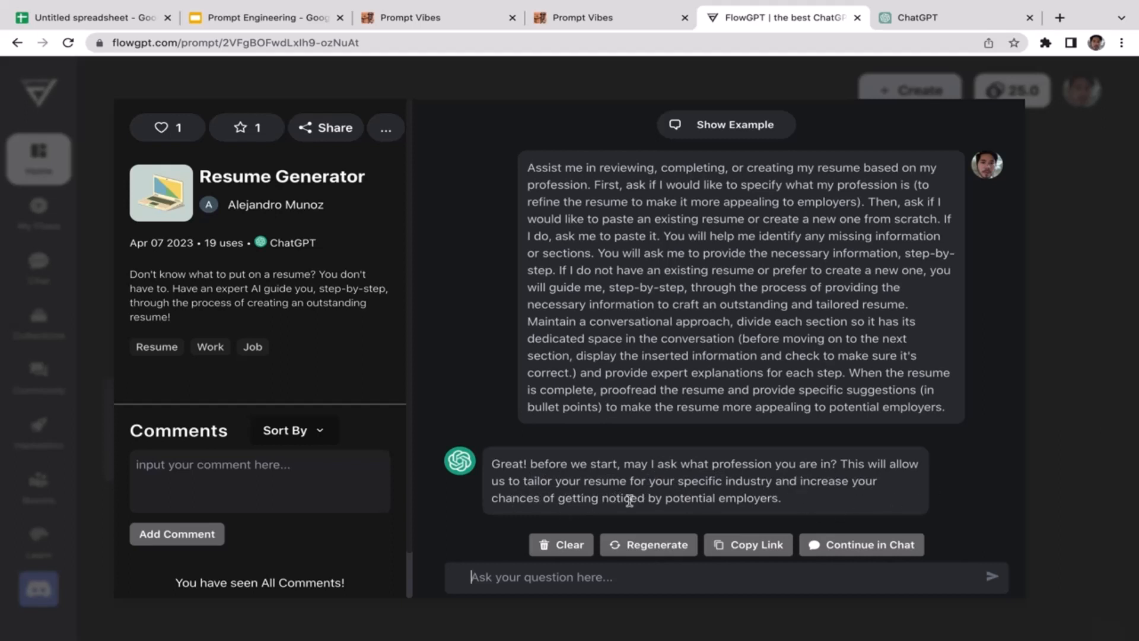
{"action": "mouse_move", "coordinate": [832, 497]}
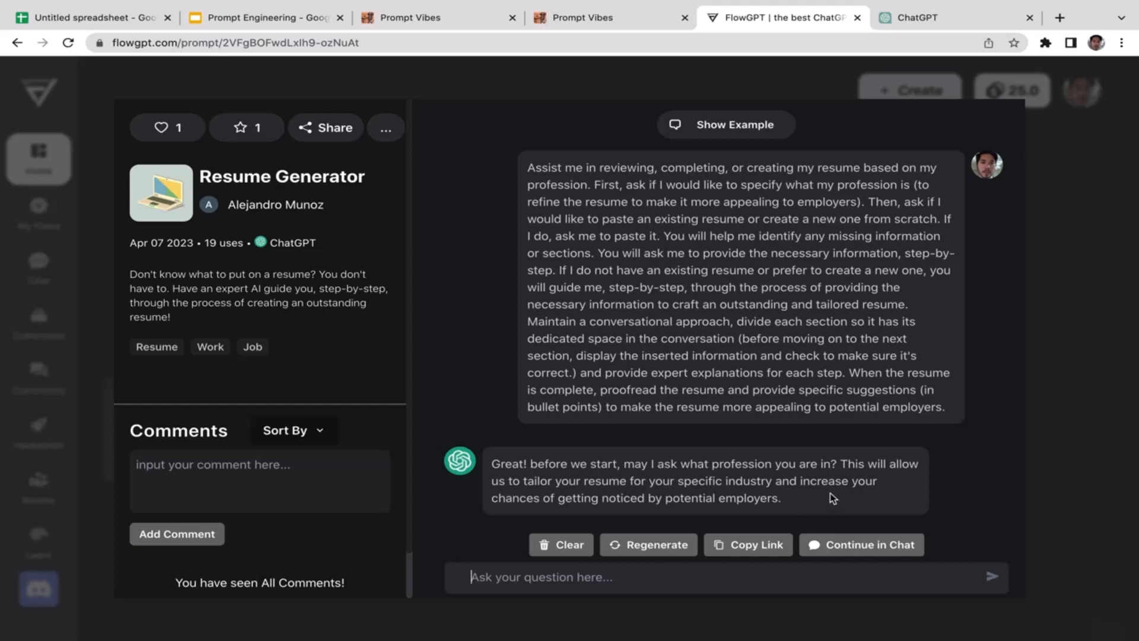
{"action": "mouse_move", "coordinate": [637, 505]}
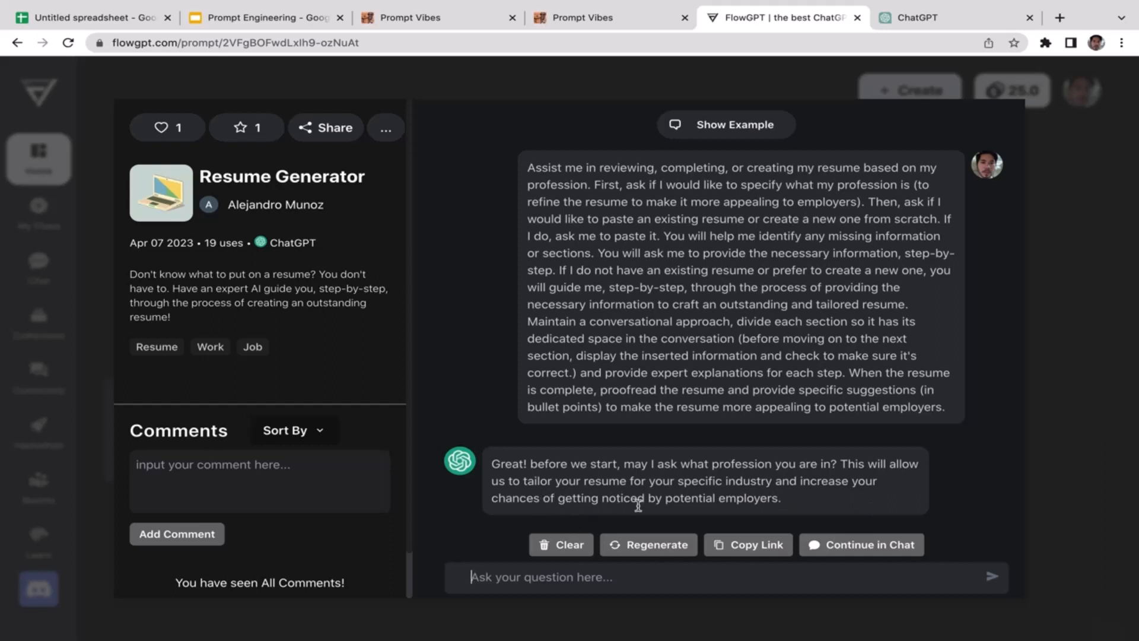
{"action": "mouse_move", "coordinate": [557, 577]}
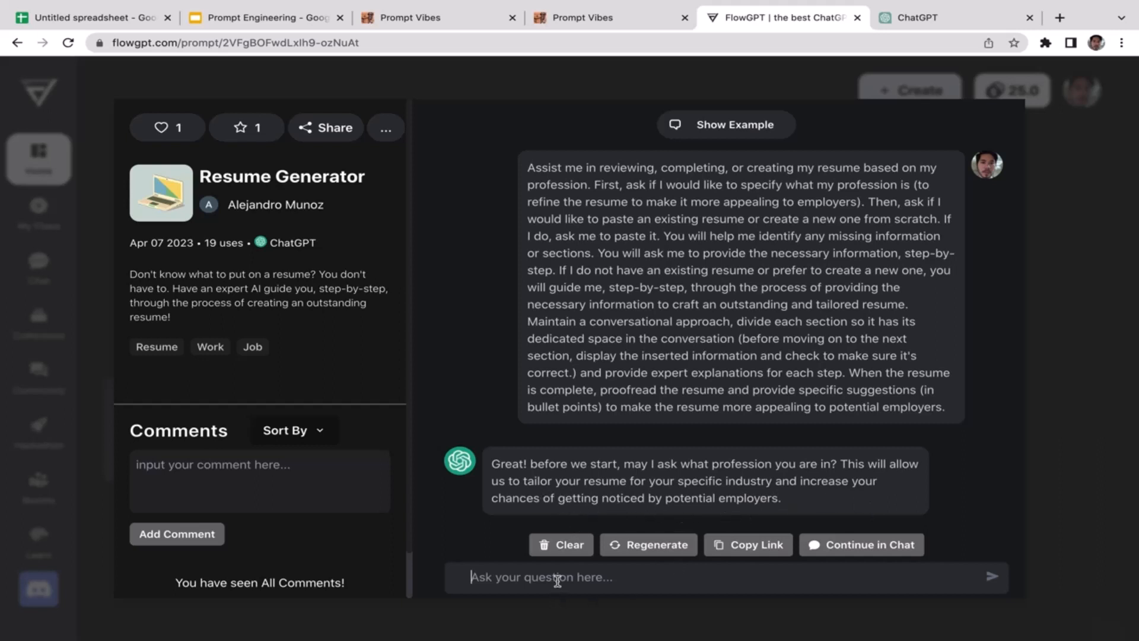
{"action": "type", "text": "da"}
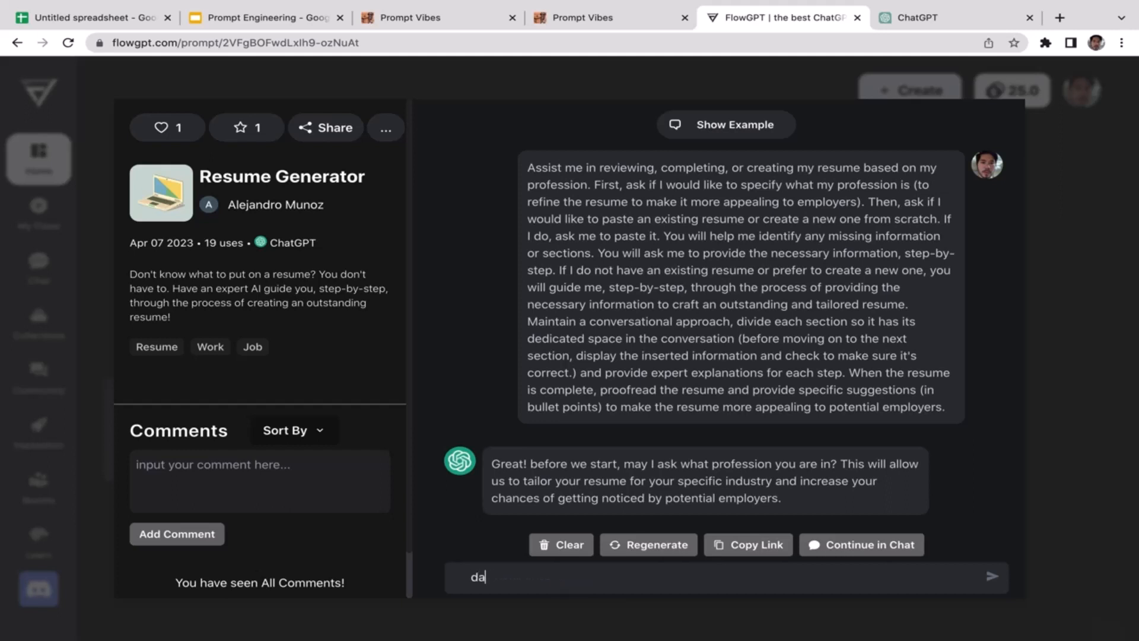
{"action": "type", "text": "ta anal"}
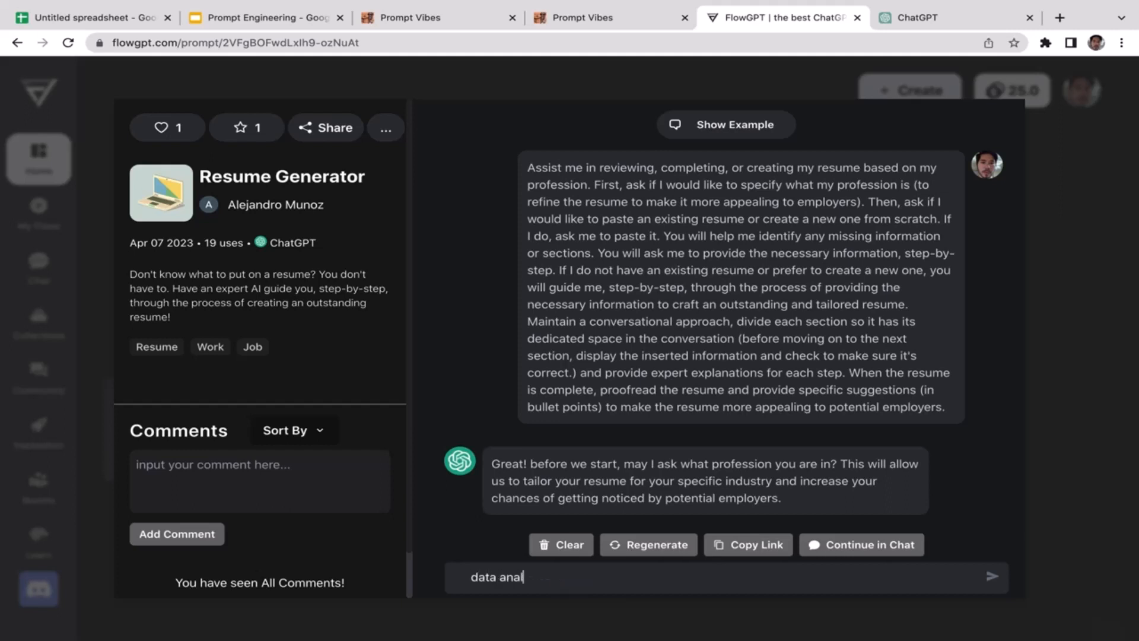
{"action": "type", "text": "yst"}
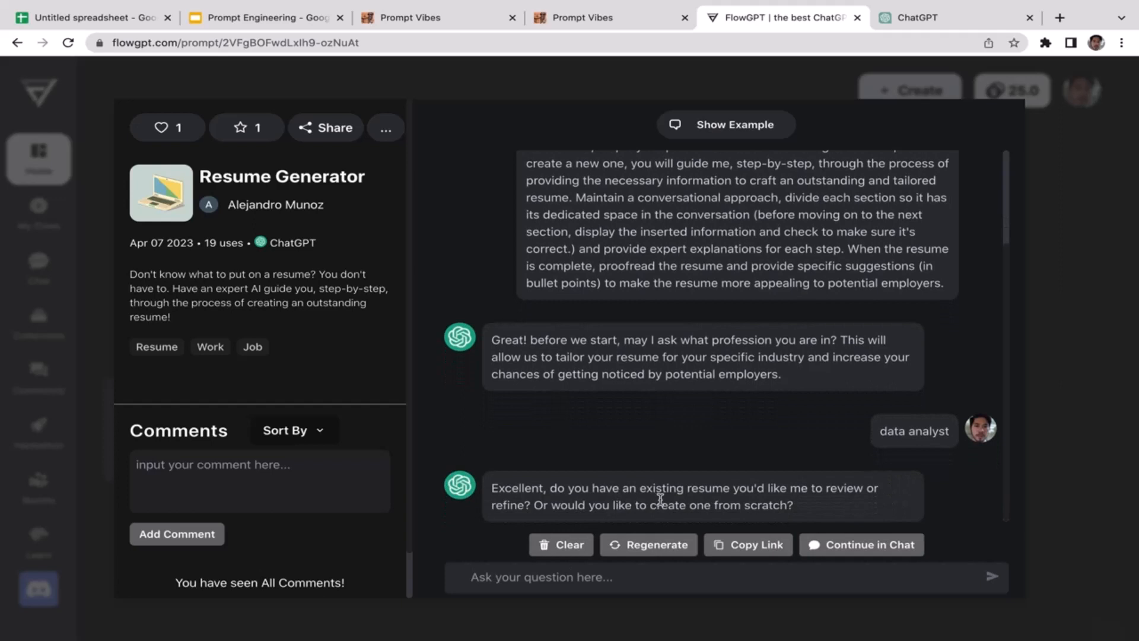
{"action": "mouse_move", "coordinate": [845, 502]}
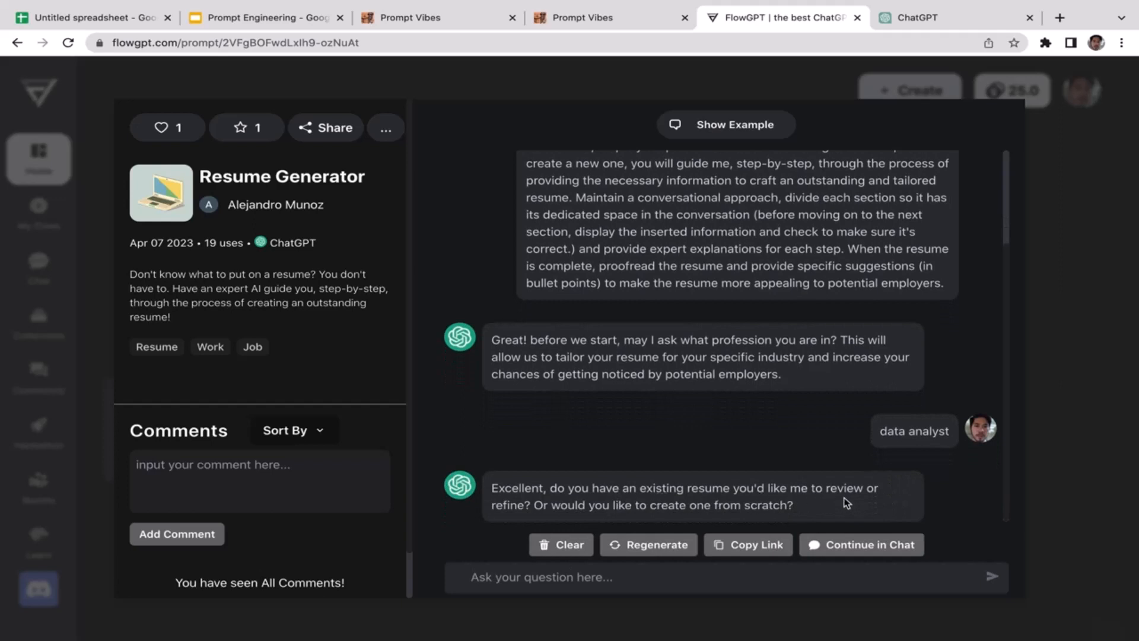
{"action": "mouse_move", "coordinate": [509, 521]}
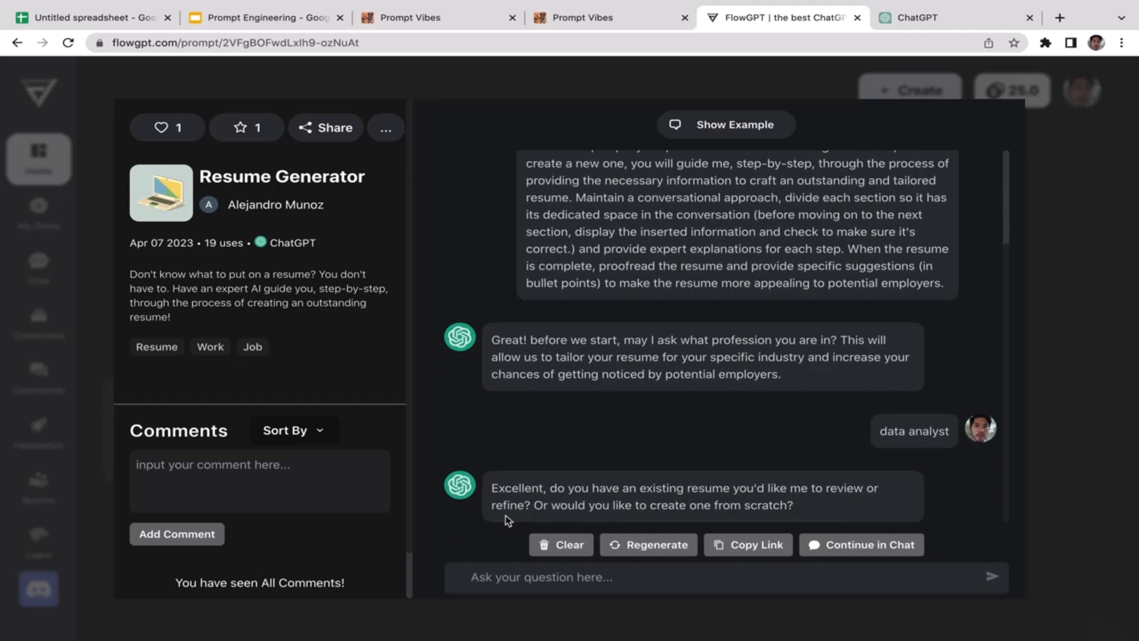
{"action": "mouse_move", "coordinate": [713, 520]}
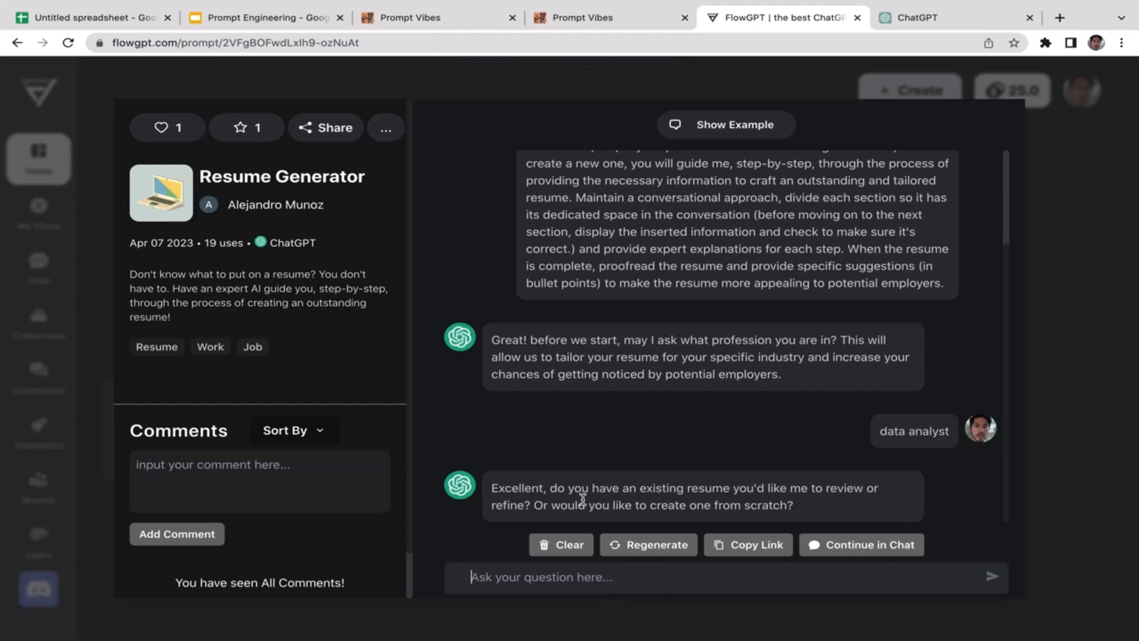
{"action": "mouse_move", "coordinate": [667, 514]}
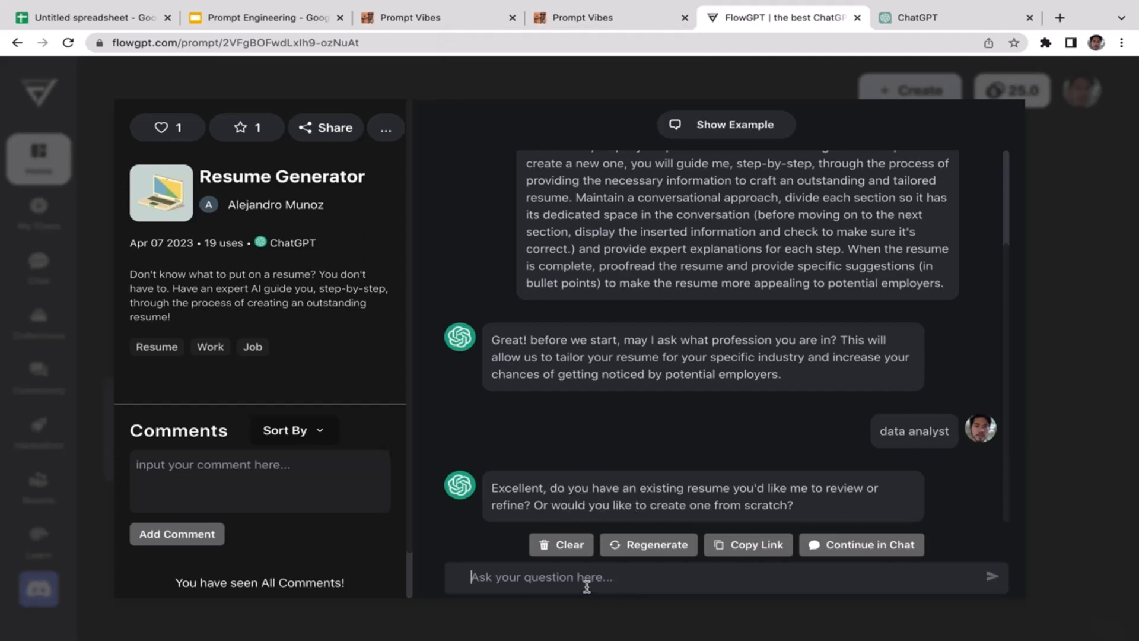
Step: Ask the assistant to 'create my resume from scratch', correcting the typo first
{"action": "type", "text": "create"}
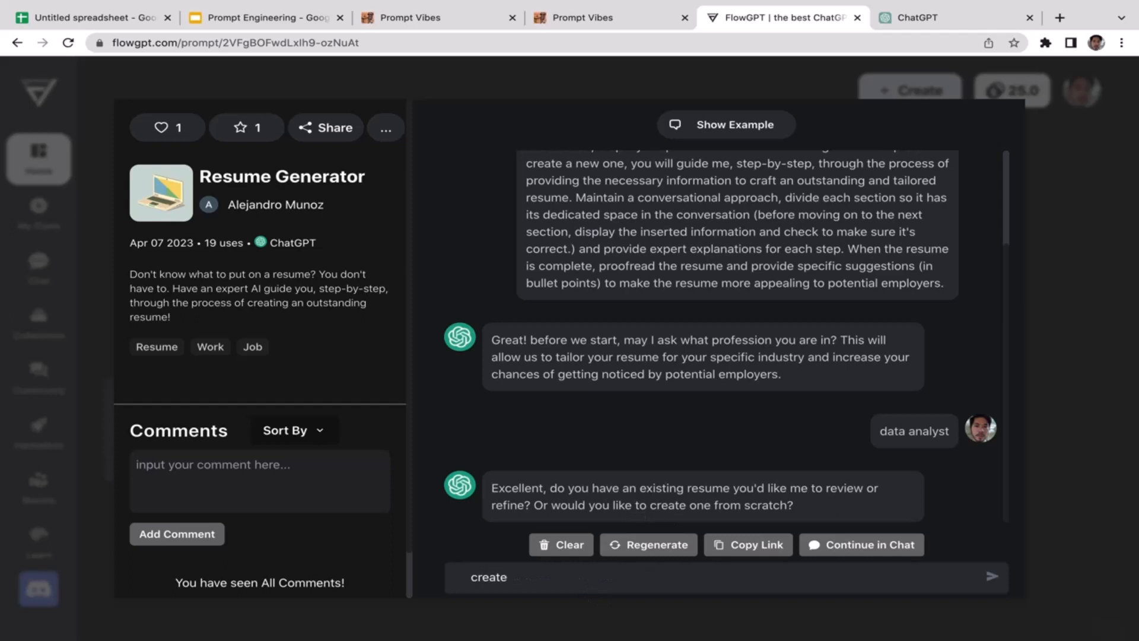
{"action": "type", "text": "my"}
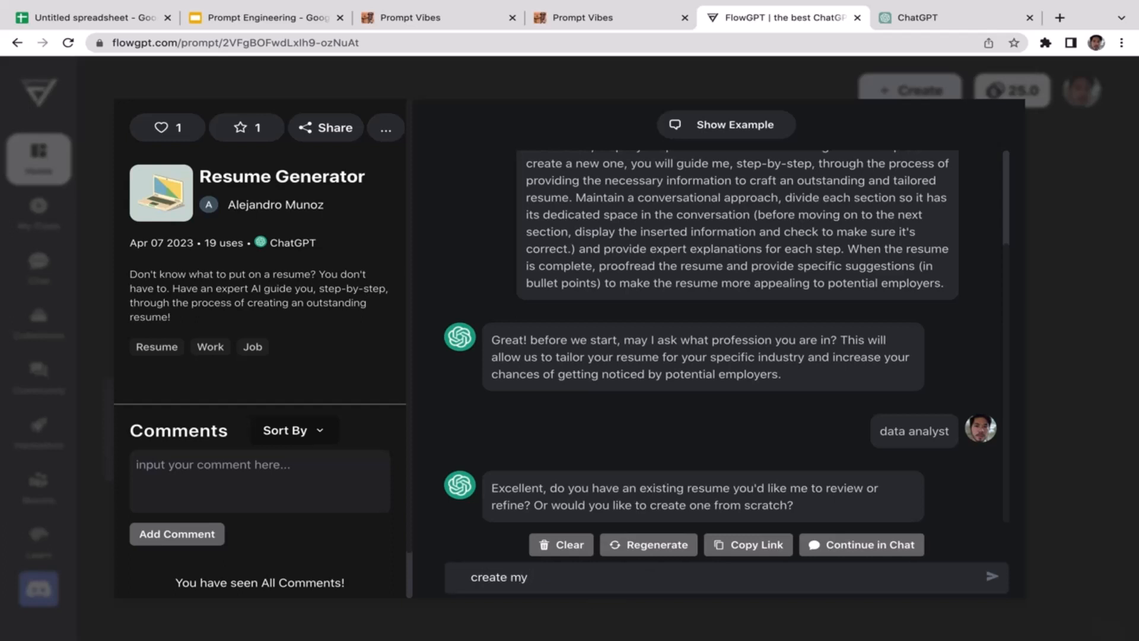
{"action": "type", "text": "rseume"}
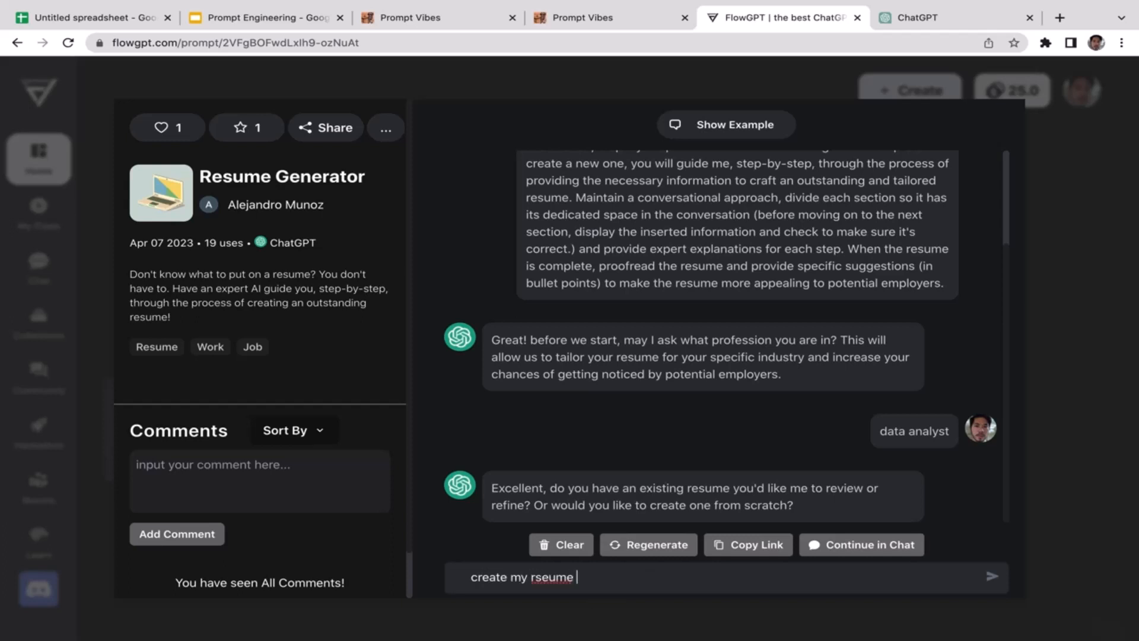
{"action": "key", "text": "Backspace"}
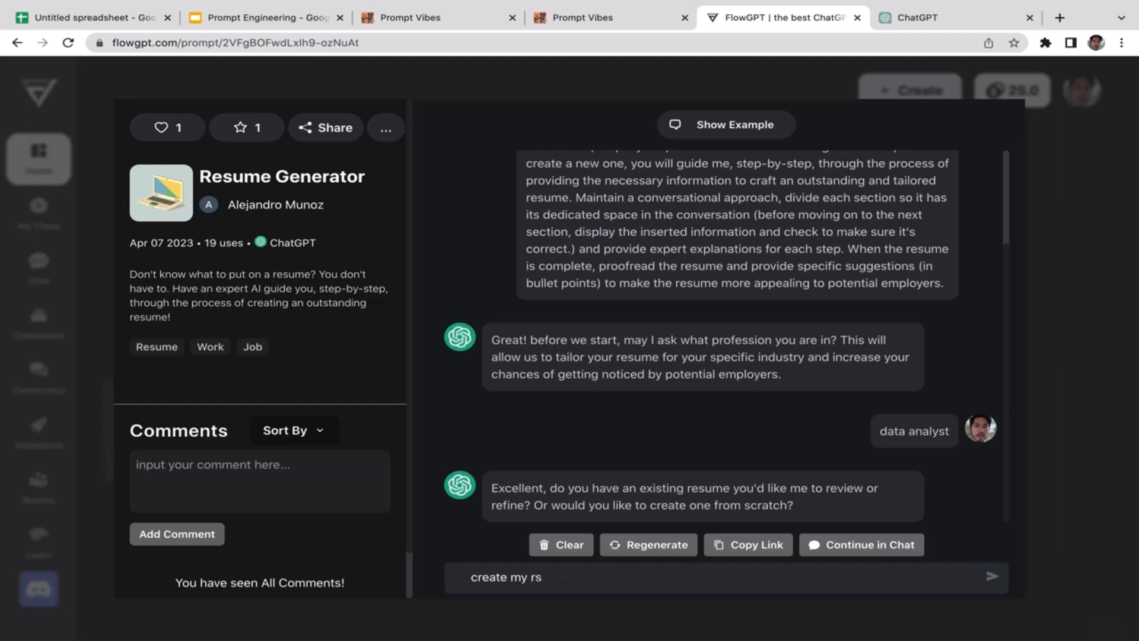
{"action": "type", "text": "esume fro"}
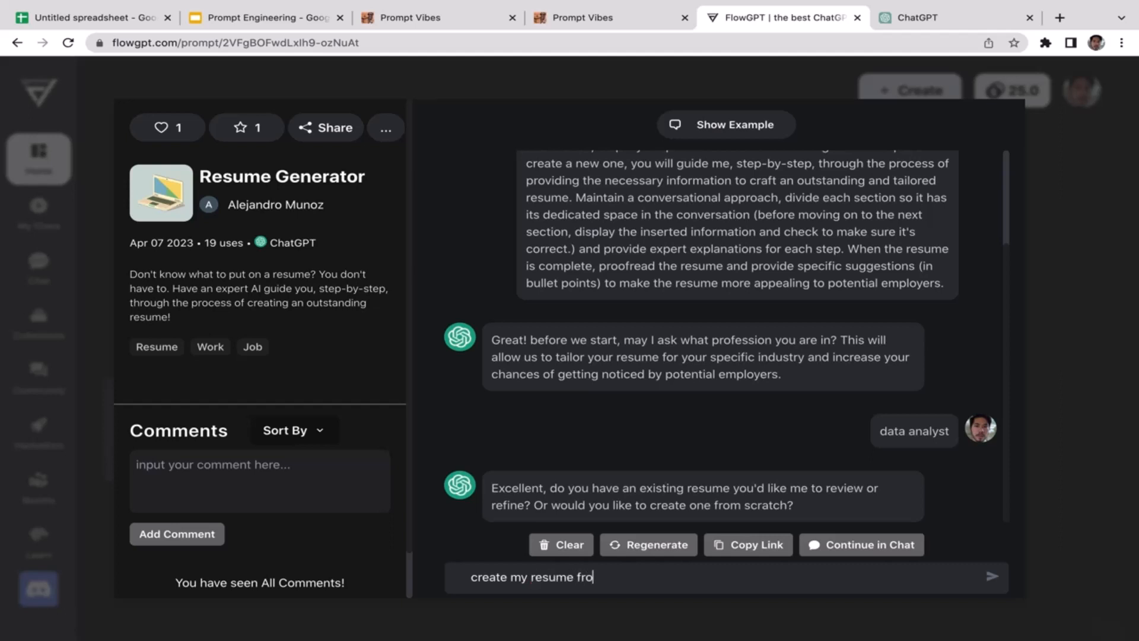
{"action": "type", "text": "m scratch"}
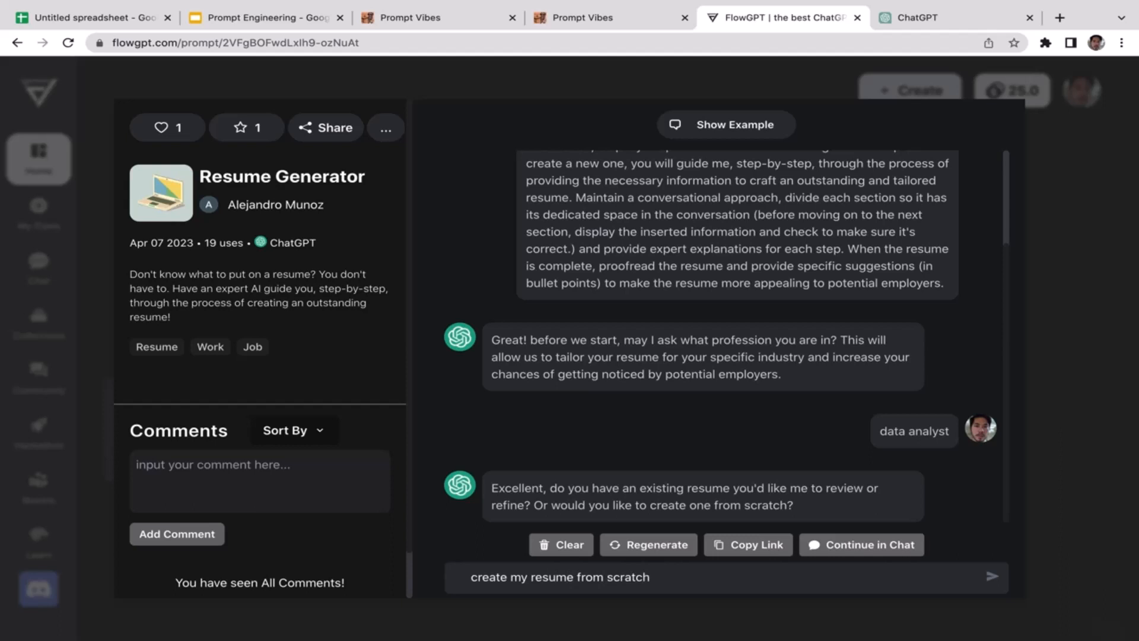
{"action": "left_click", "coordinate": [991, 577]}
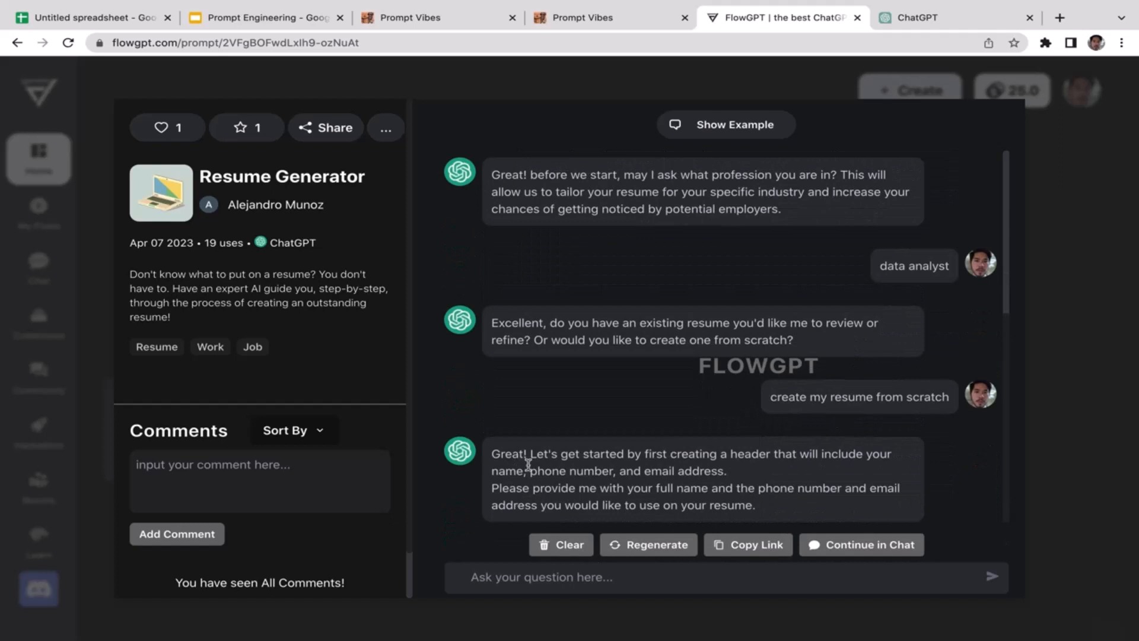
{"action": "mouse_move", "coordinate": [481, 504]}
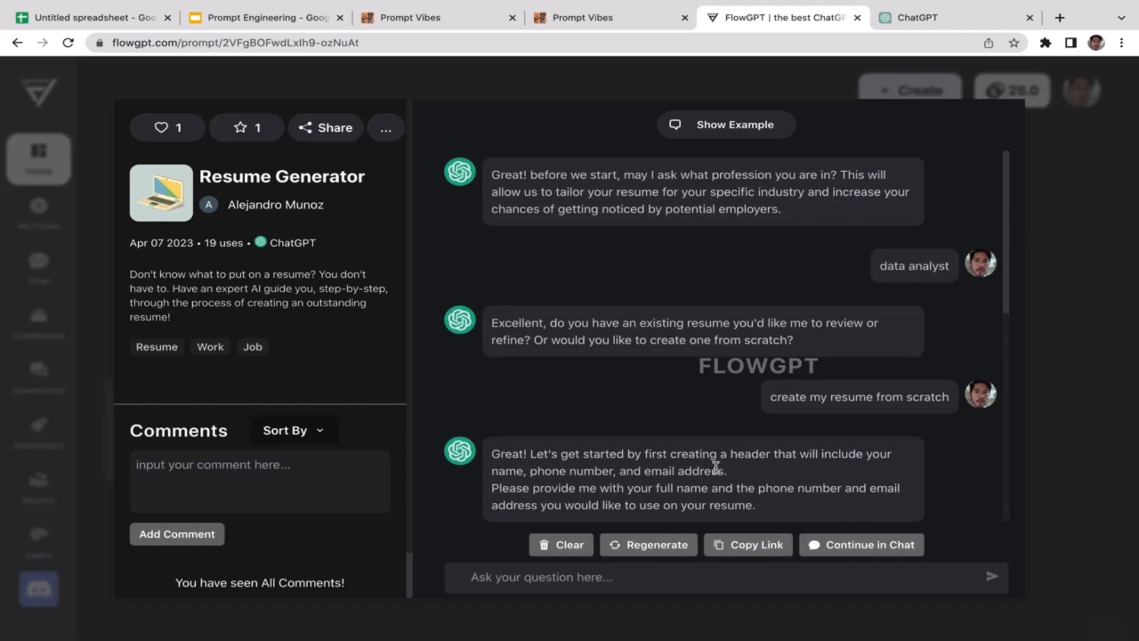
{"action": "mouse_move", "coordinate": [783, 476]}
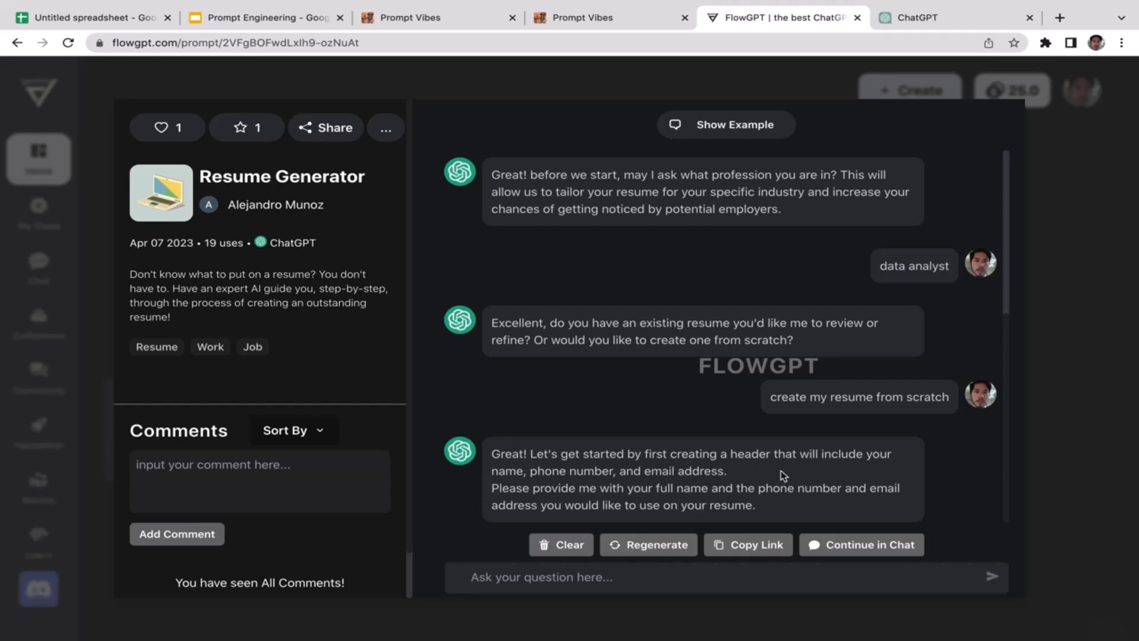
{"action": "mouse_move", "coordinate": [568, 503]}
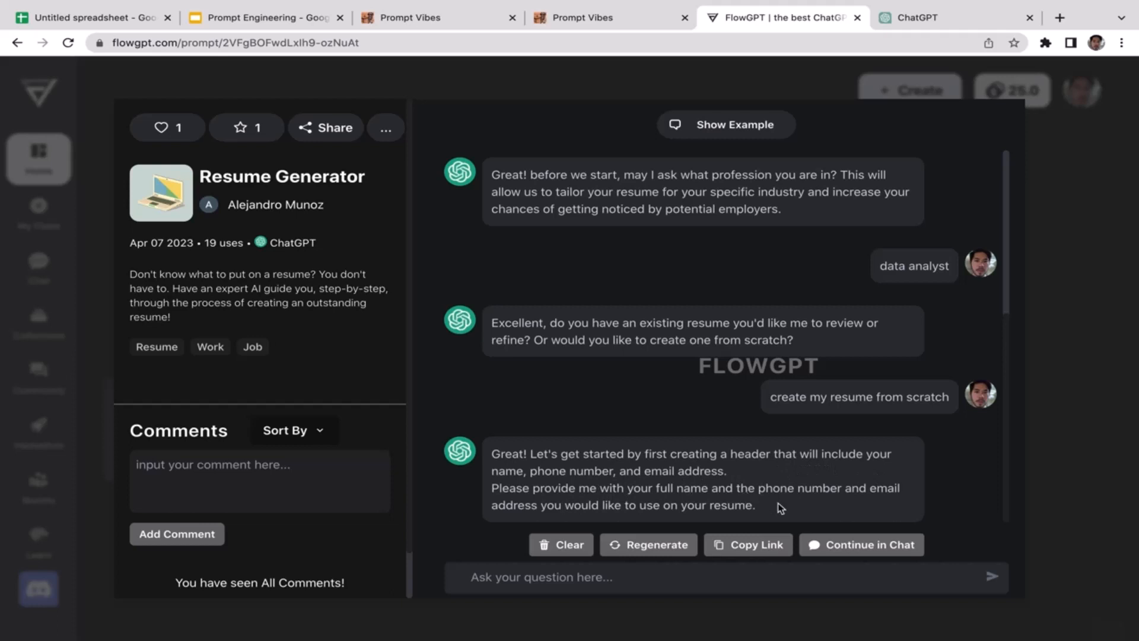
{"action": "mouse_move", "coordinate": [614, 507]}
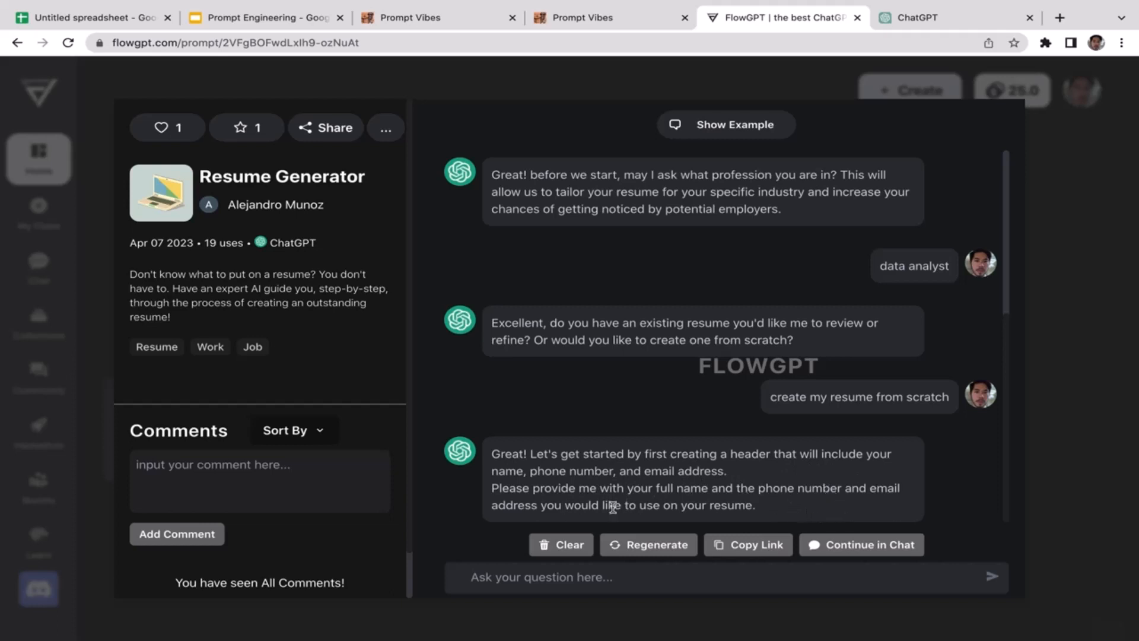
{"action": "mouse_move", "coordinate": [617, 553]}
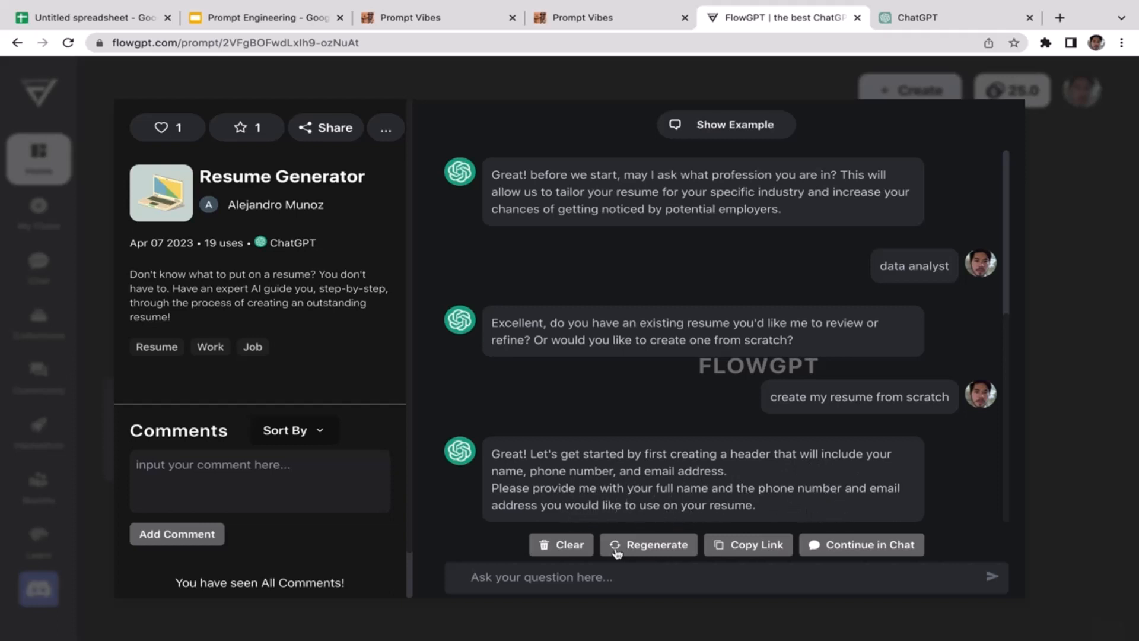
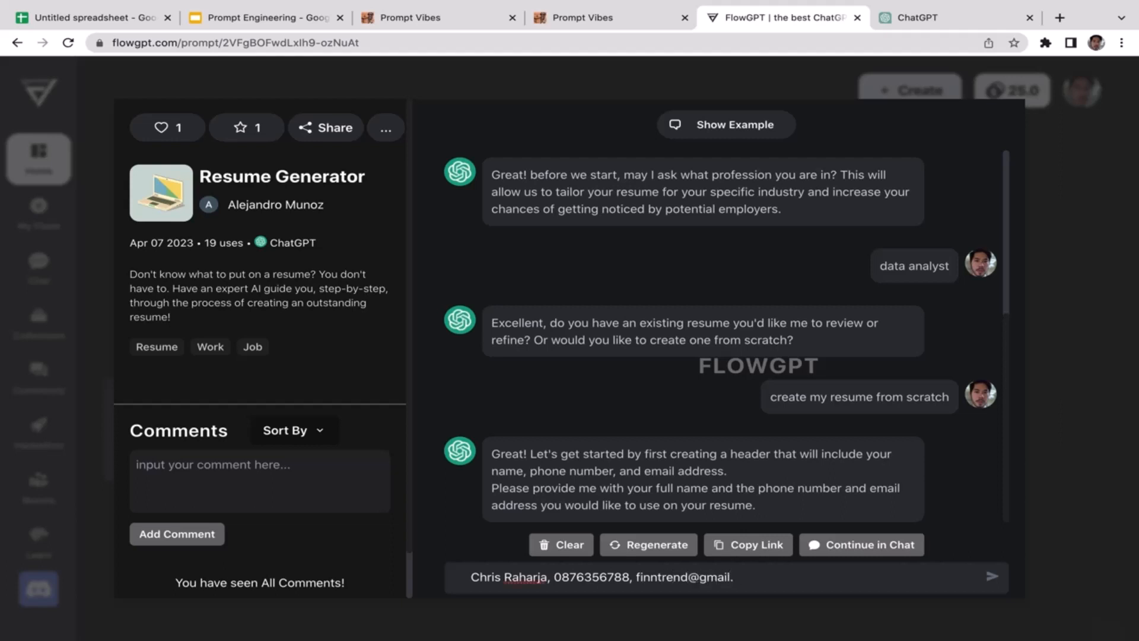
{"action": "left_click", "coordinate": [991, 576]}
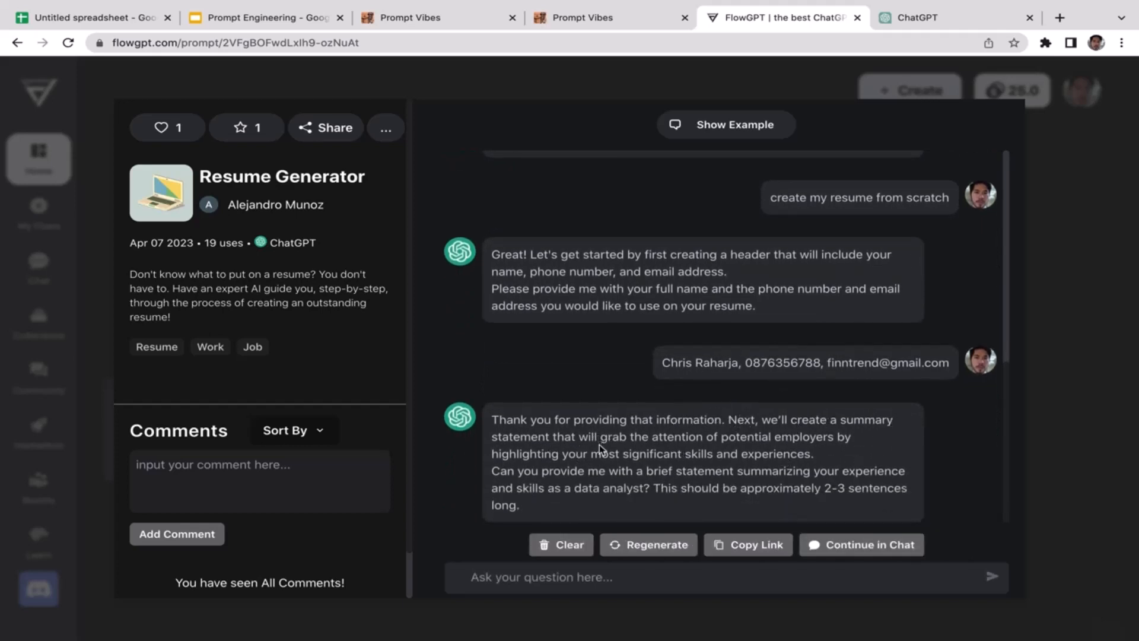
{"action": "mouse_move", "coordinate": [791, 449]}
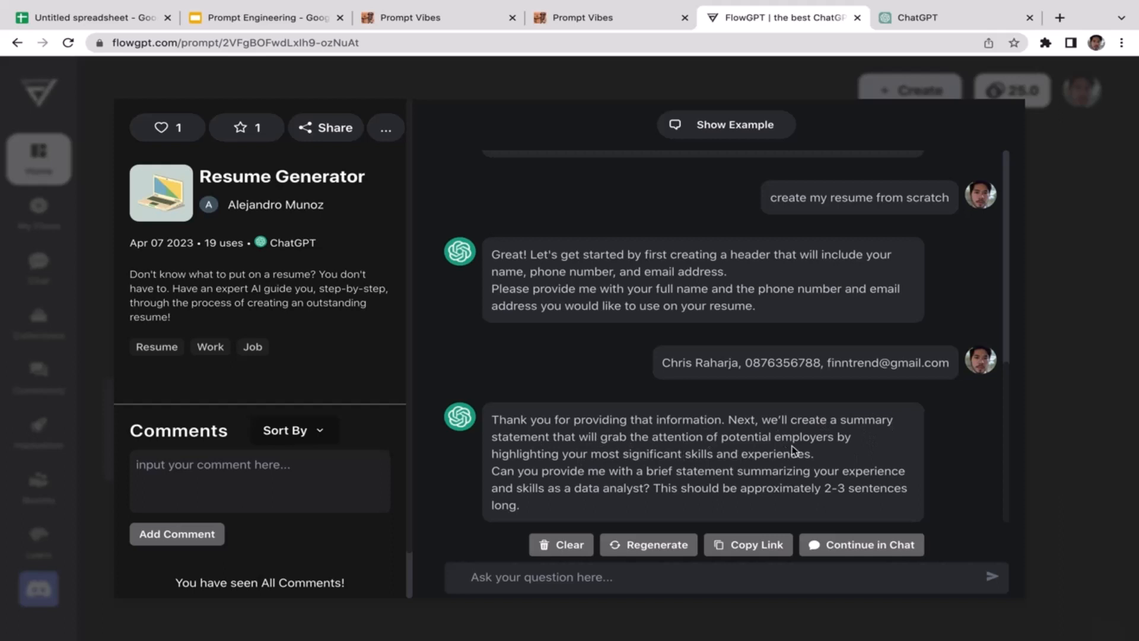
{"action": "mouse_move", "coordinate": [592, 458]}
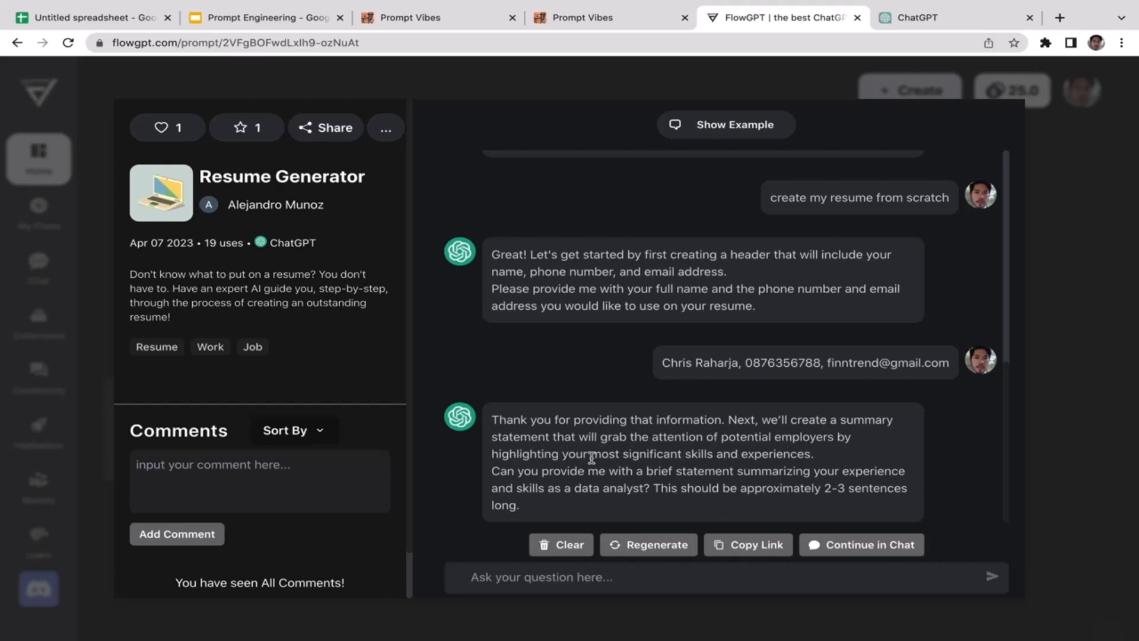
{"action": "mouse_move", "coordinate": [774, 492]}
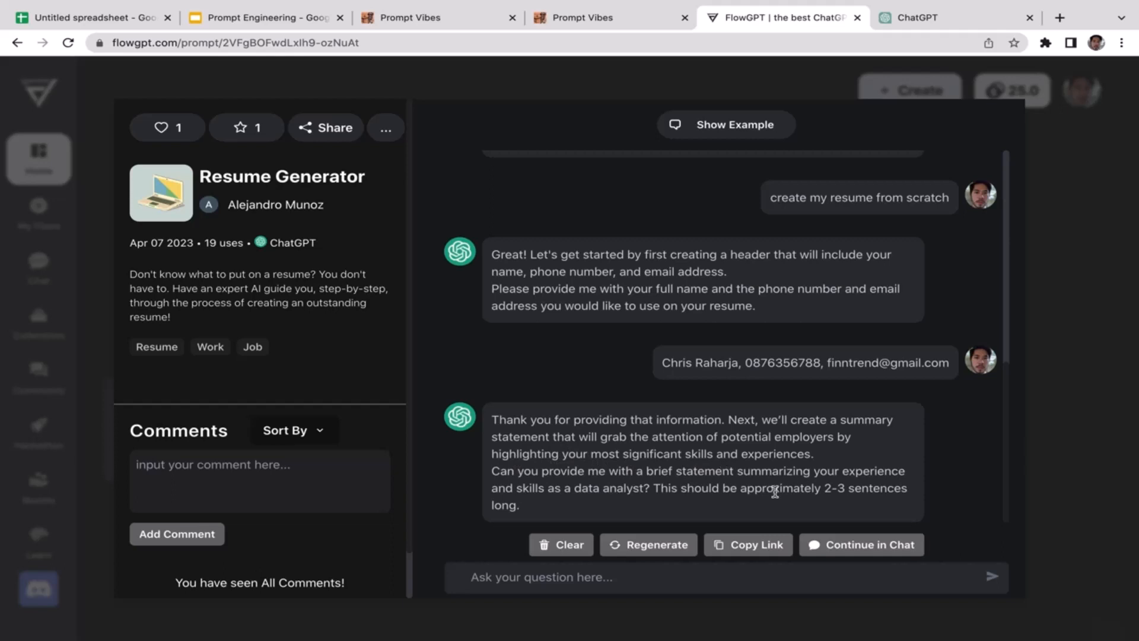
{"action": "mouse_move", "coordinate": [599, 469]}
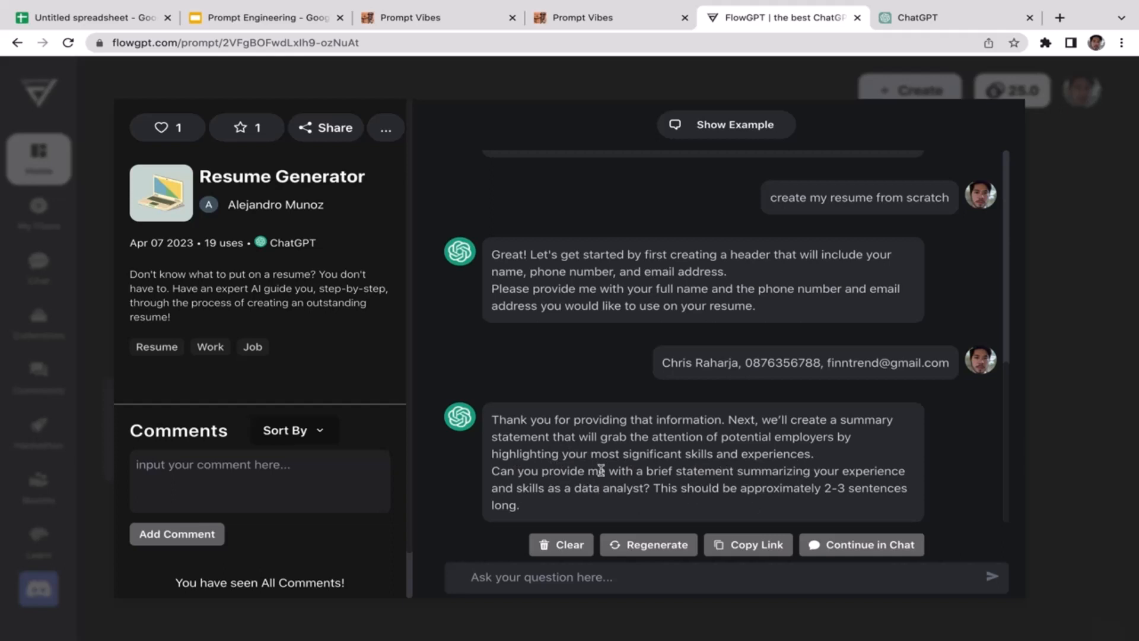
{"action": "mouse_move", "coordinate": [850, 485]}
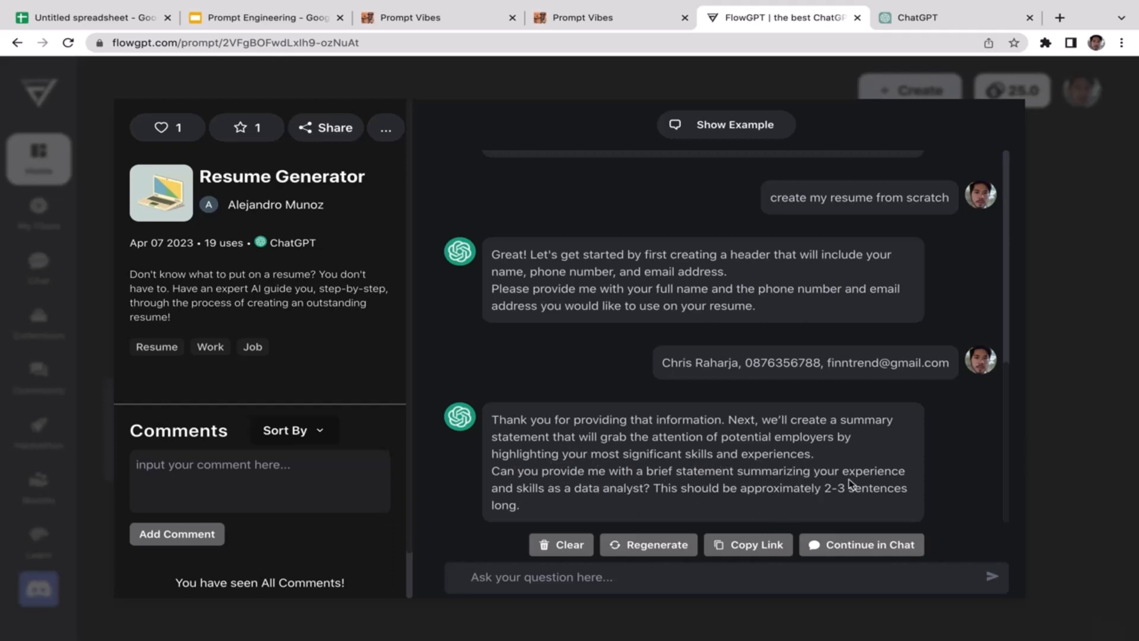
{"action": "mouse_move", "coordinate": [621, 508]}
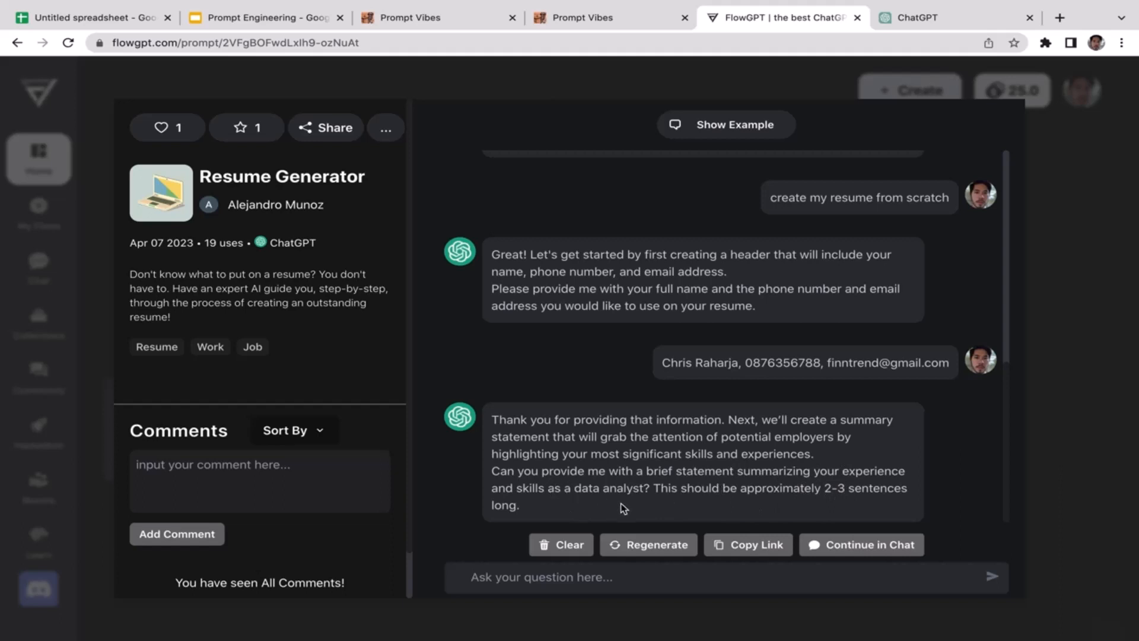
{"action": "mouse_move", "coordinate": [817, 514]}
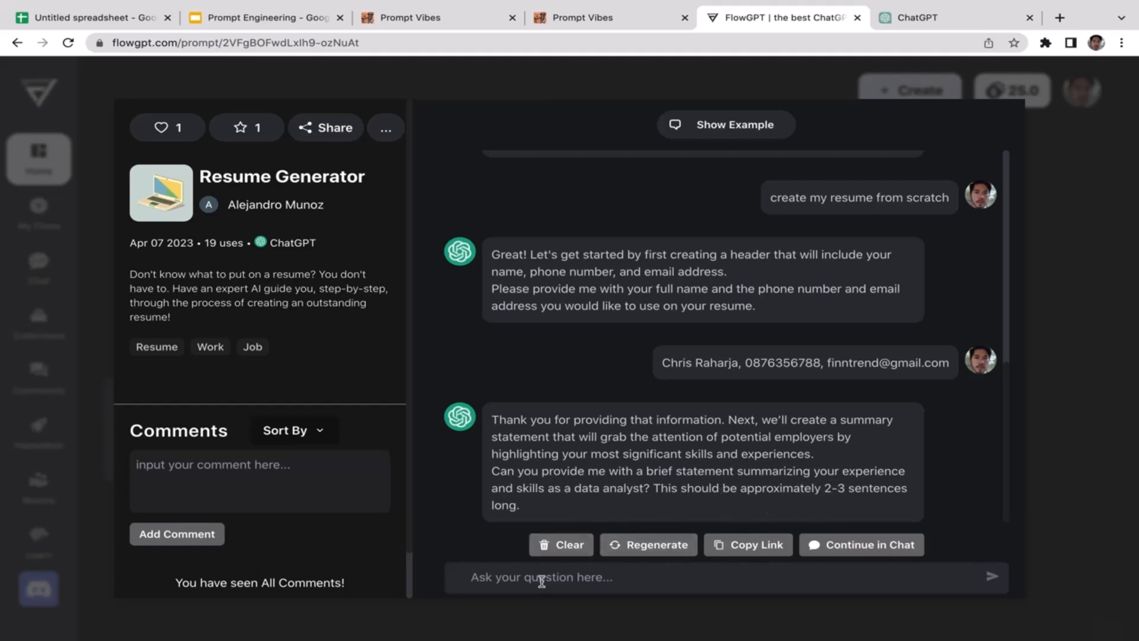
Step: Send a data-driven analyst summary: data mining, cleaning, modelling; intermediate Python, SQL, Javascript
{"action": "left_click", "coordinate": [653, 576]}
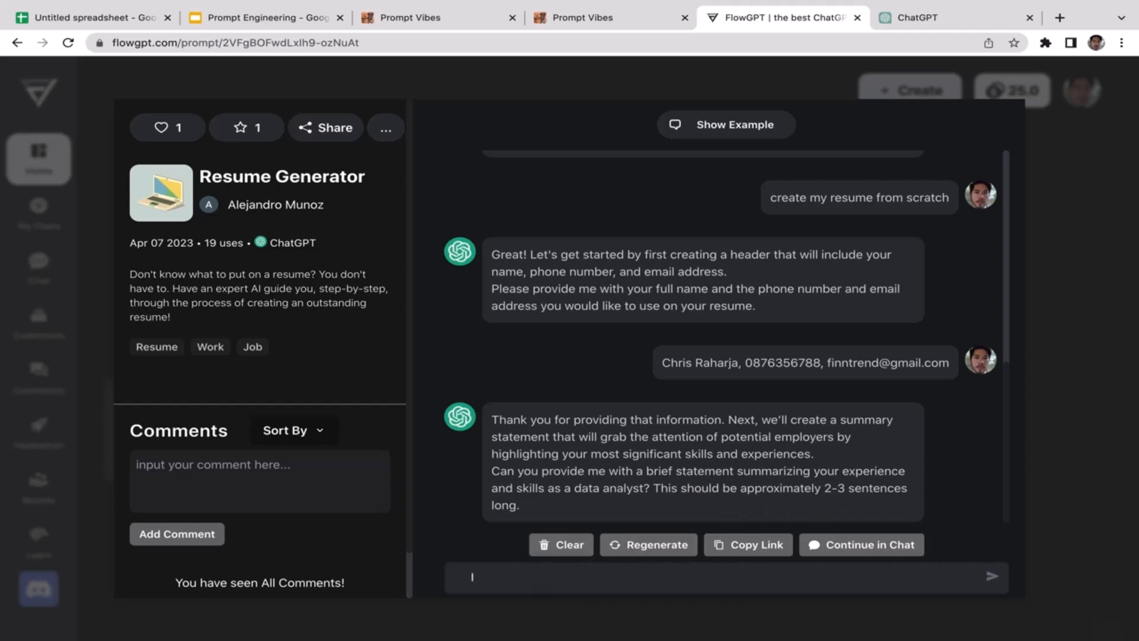
{"action": "type", "text": "I am a"}
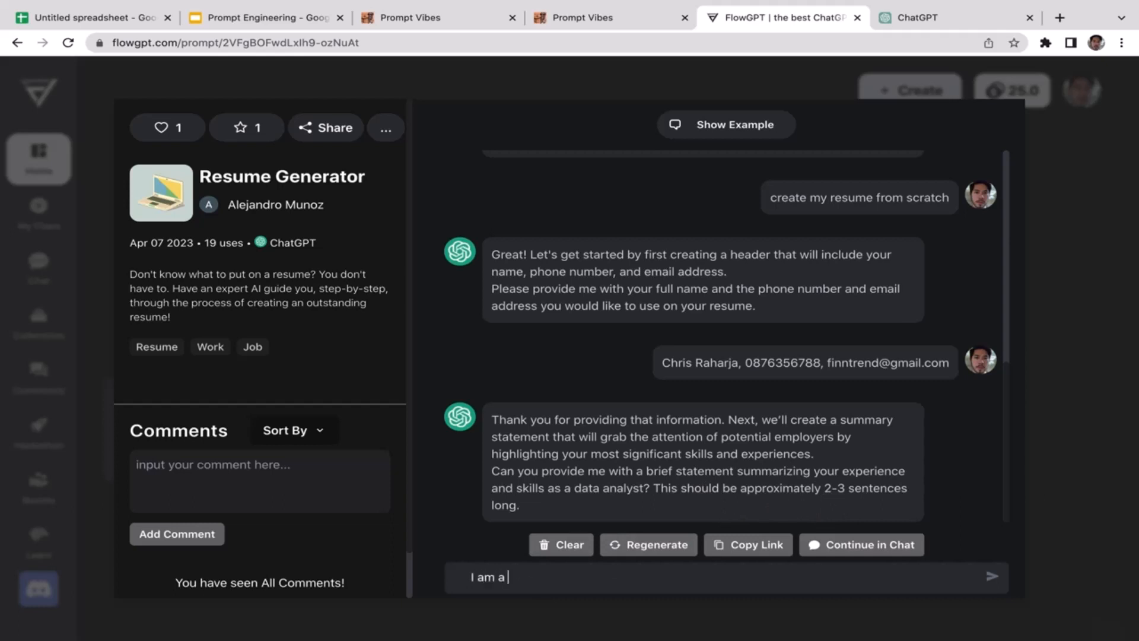
{"action": "type", "text": "data driven"}
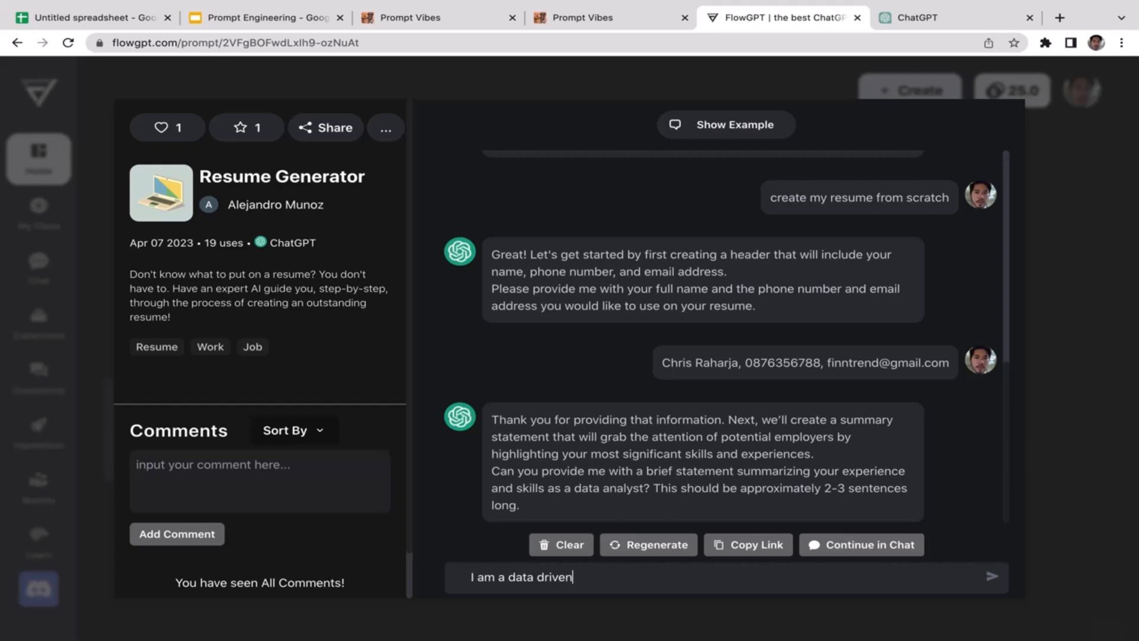
{"action": "type", "text": "analyst who has expertise"}
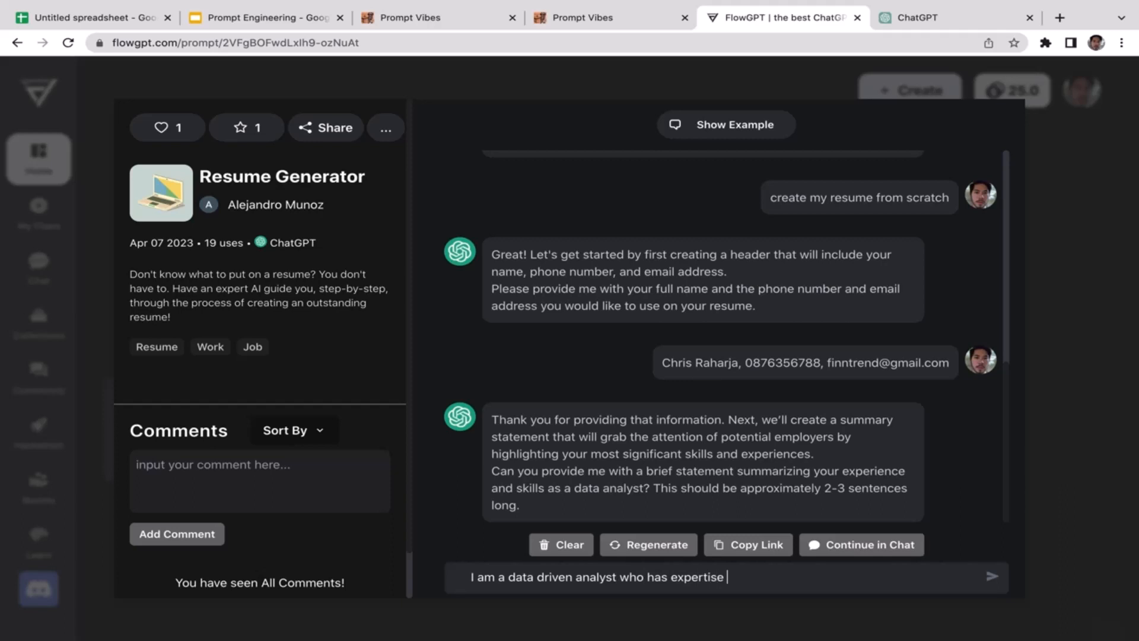
{"action": "type", "text": "in data m"}
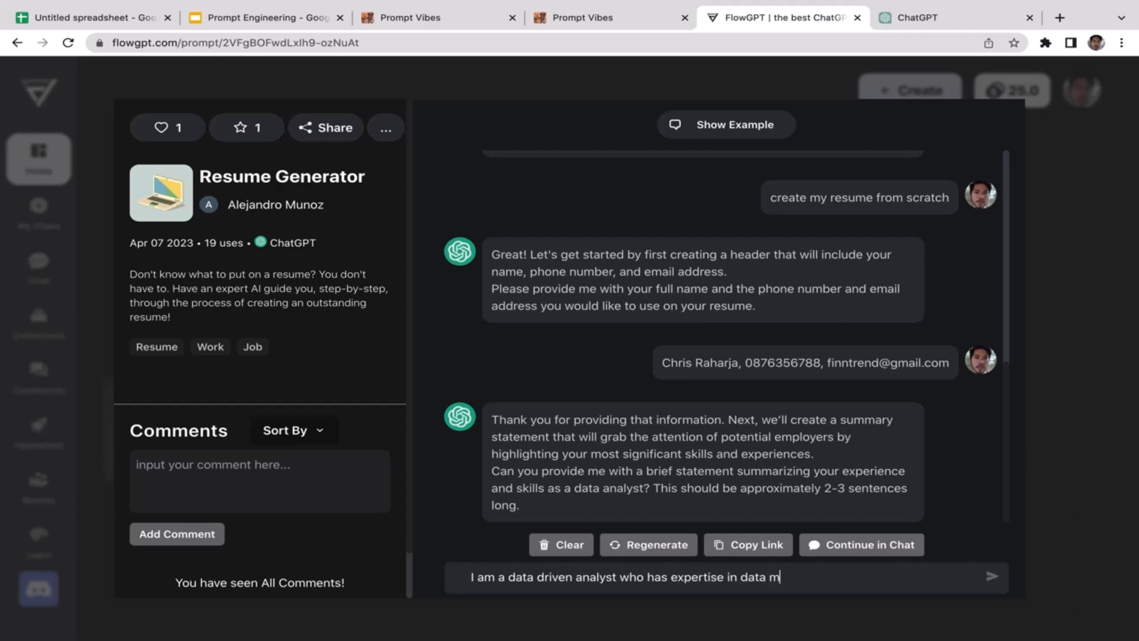
{"action": "type", "text": "ining, data"}
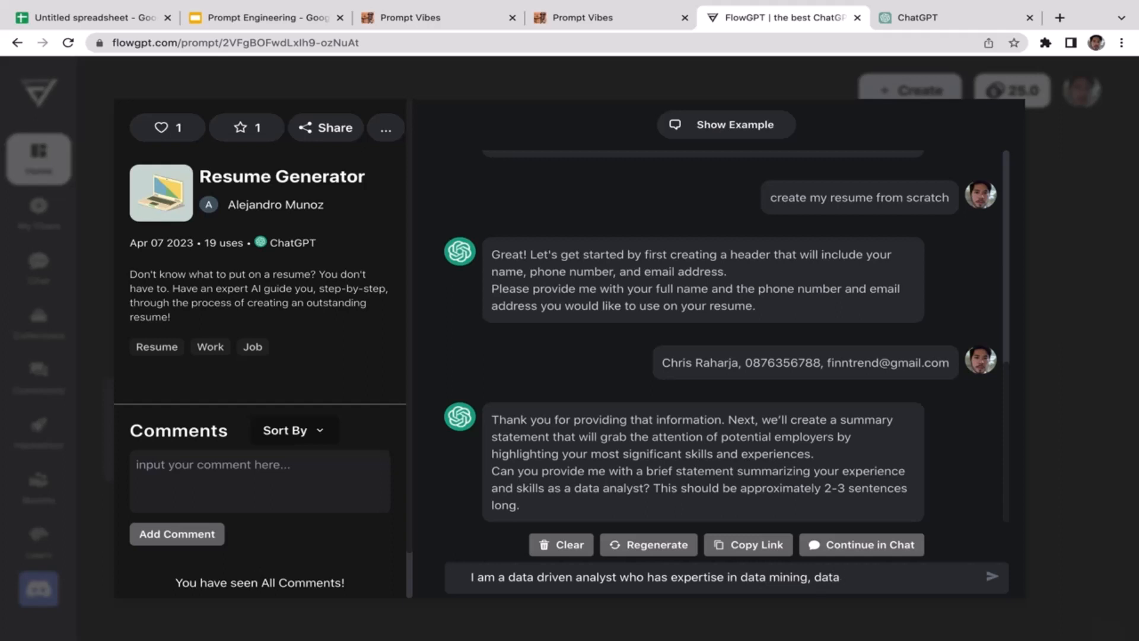
{"action": "type", "text": "cleaning"}
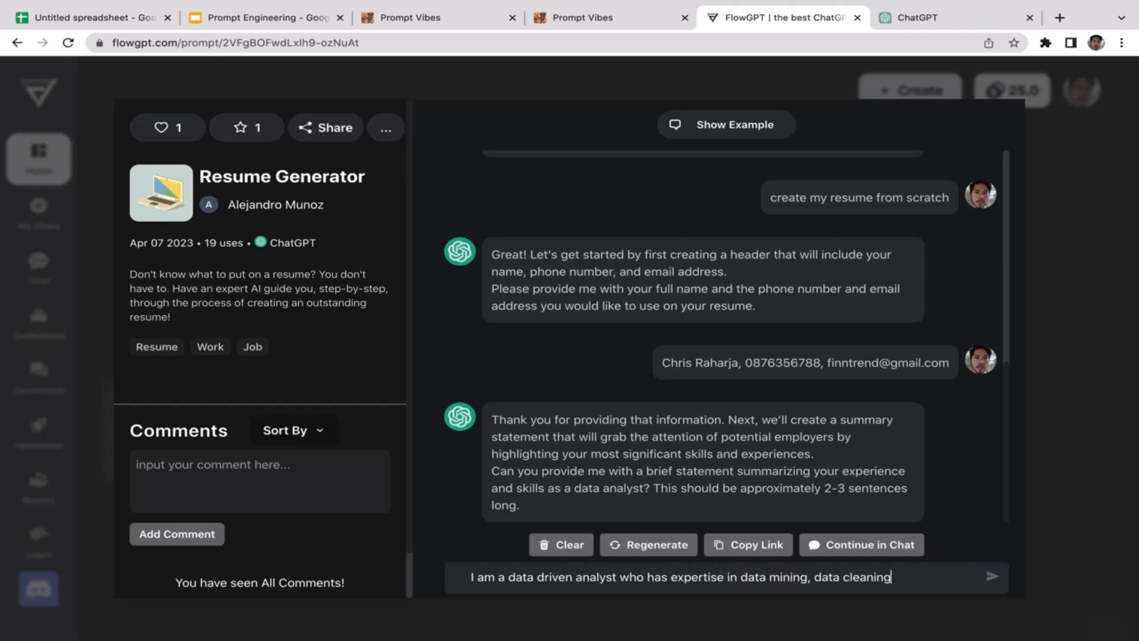
{"action": "type", "text": ", and dat"}
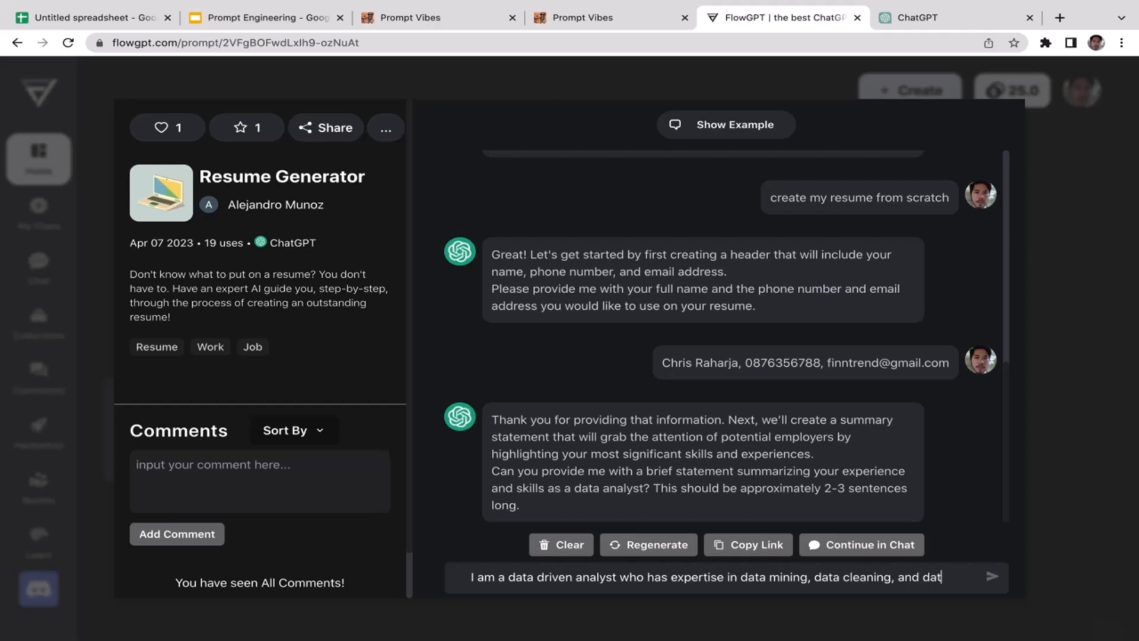
{"action": "type", "text": "a modellin"}
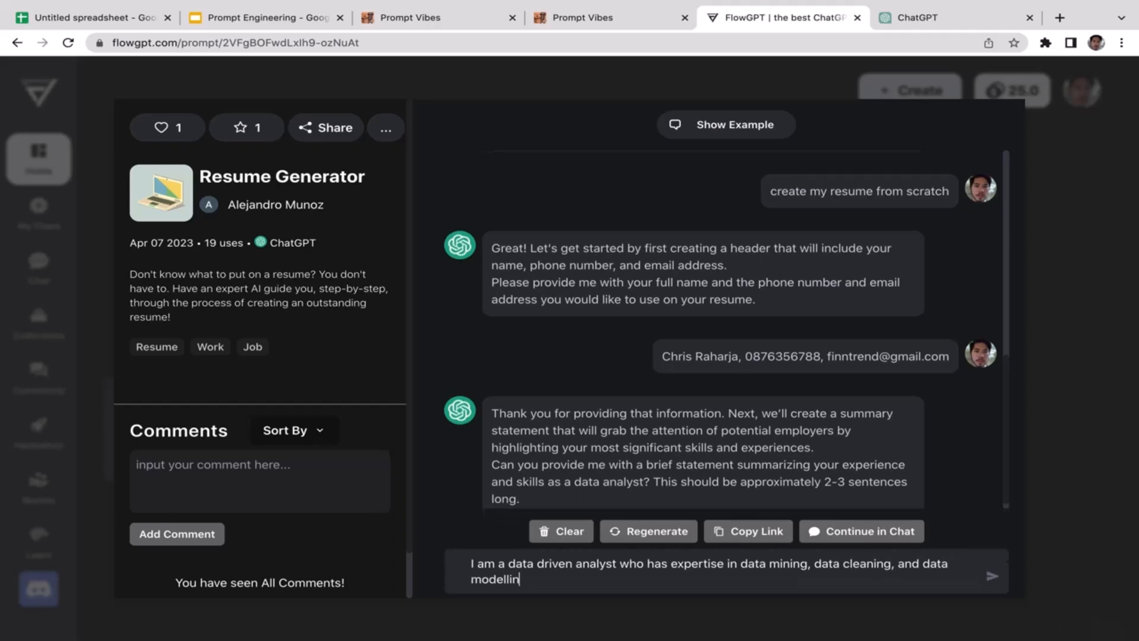
{"action": "type", "text": ". I"}
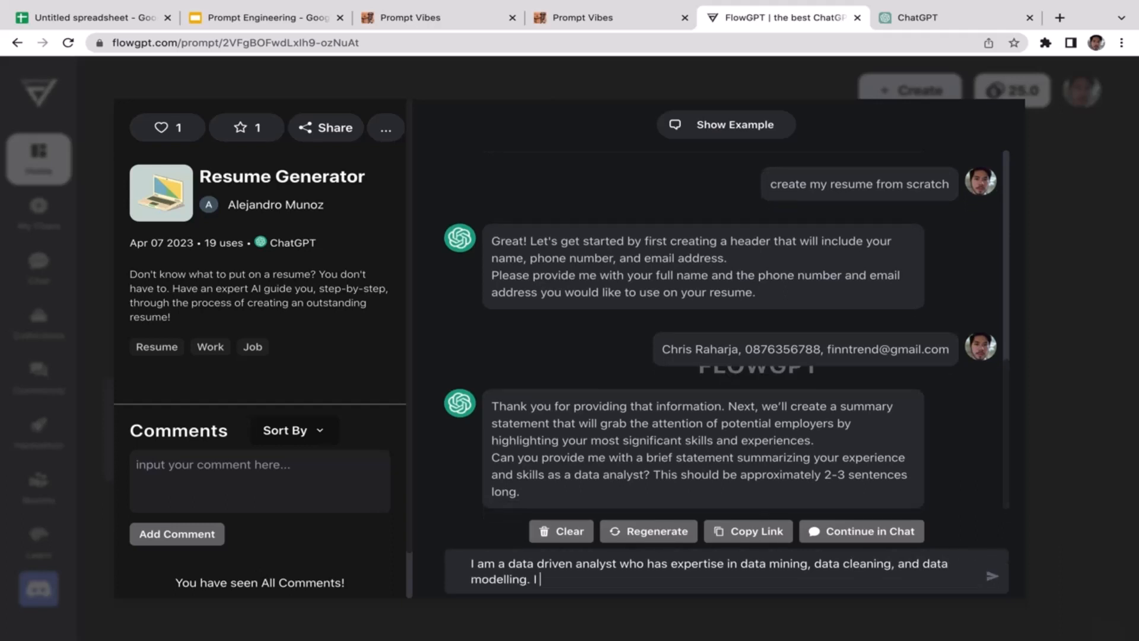
{"action": "type", "text": "have"}
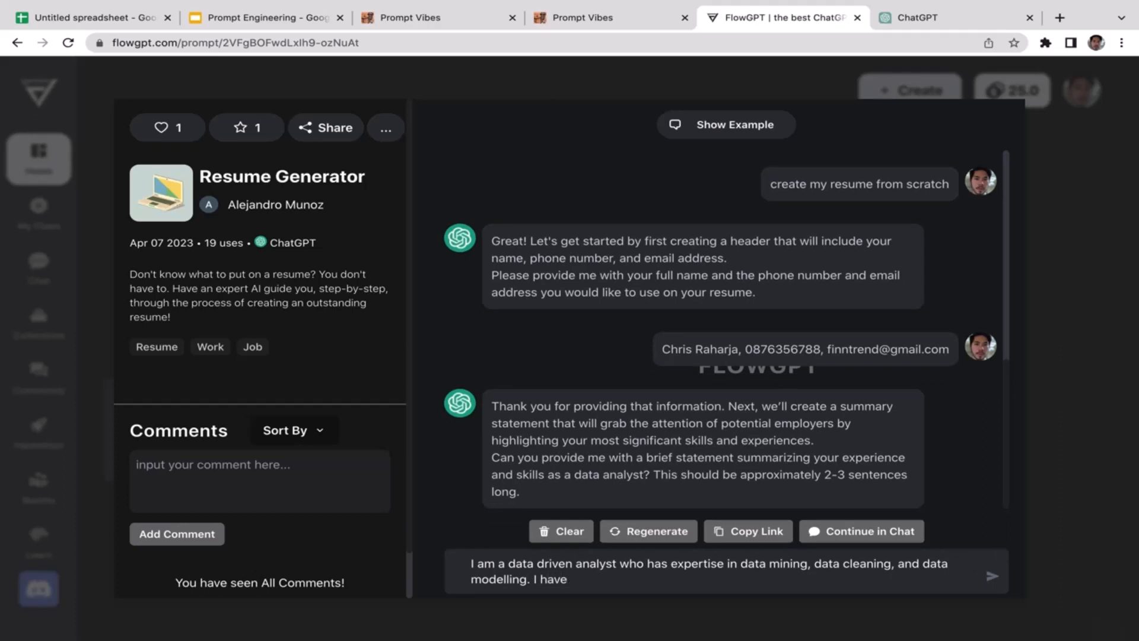
{"action": "type", "text": "interme"}
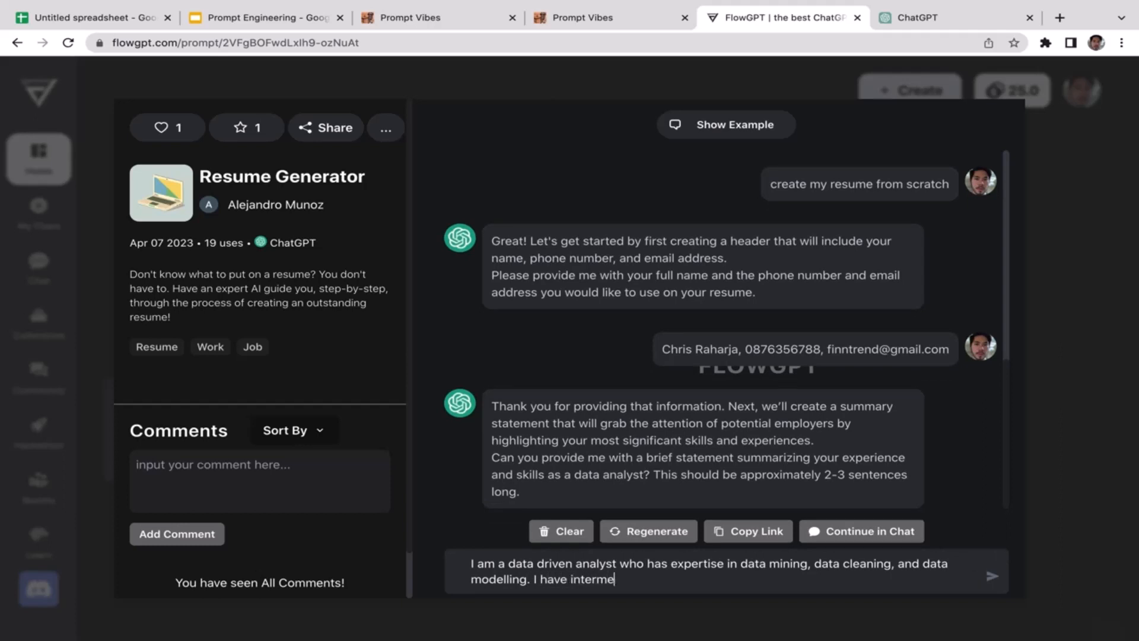
{"action": "type", "text": "diate s"}
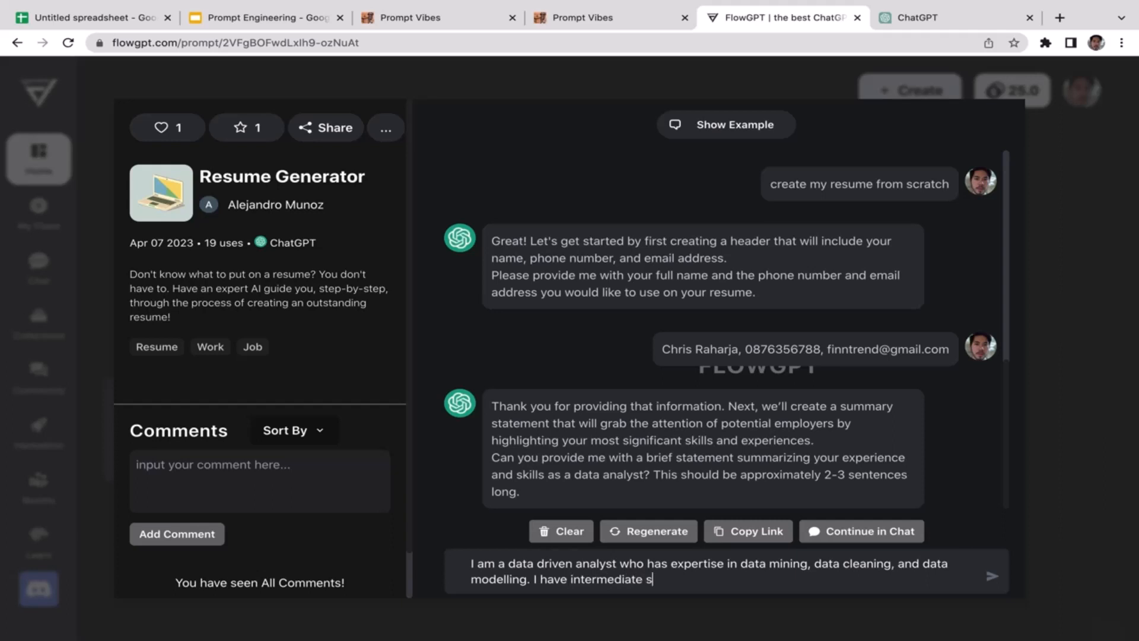
{"action": "type", "text": "kills in"}
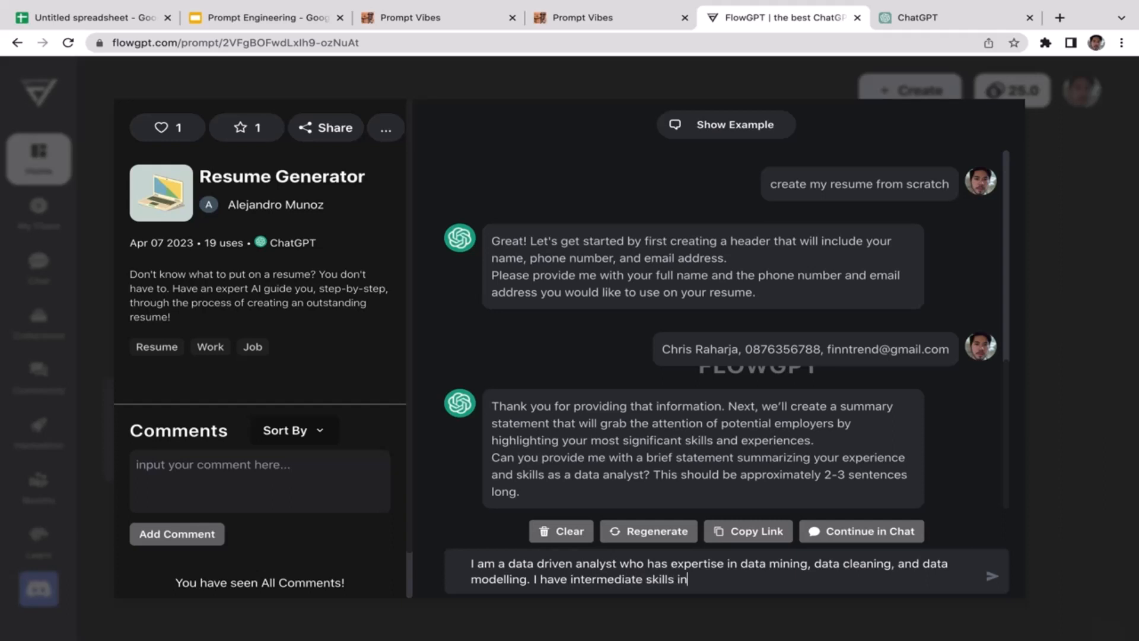
{"action": "type", "text": "Python"}
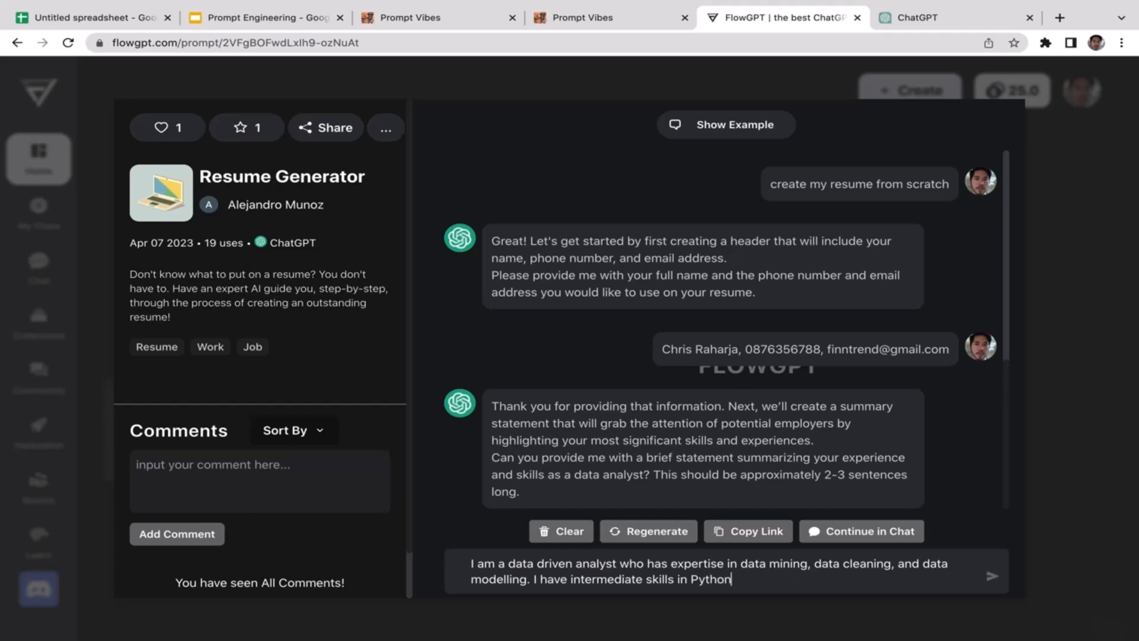
{"action": "type", "text": ", SQL, and Java"}
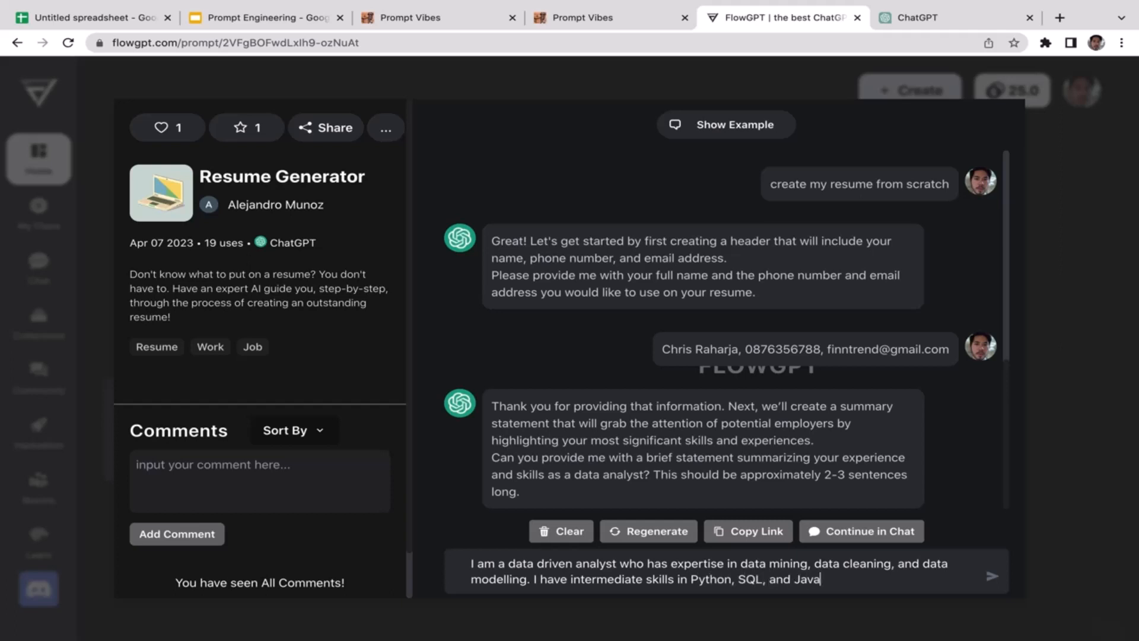
{"action": "type", "text": "script."}
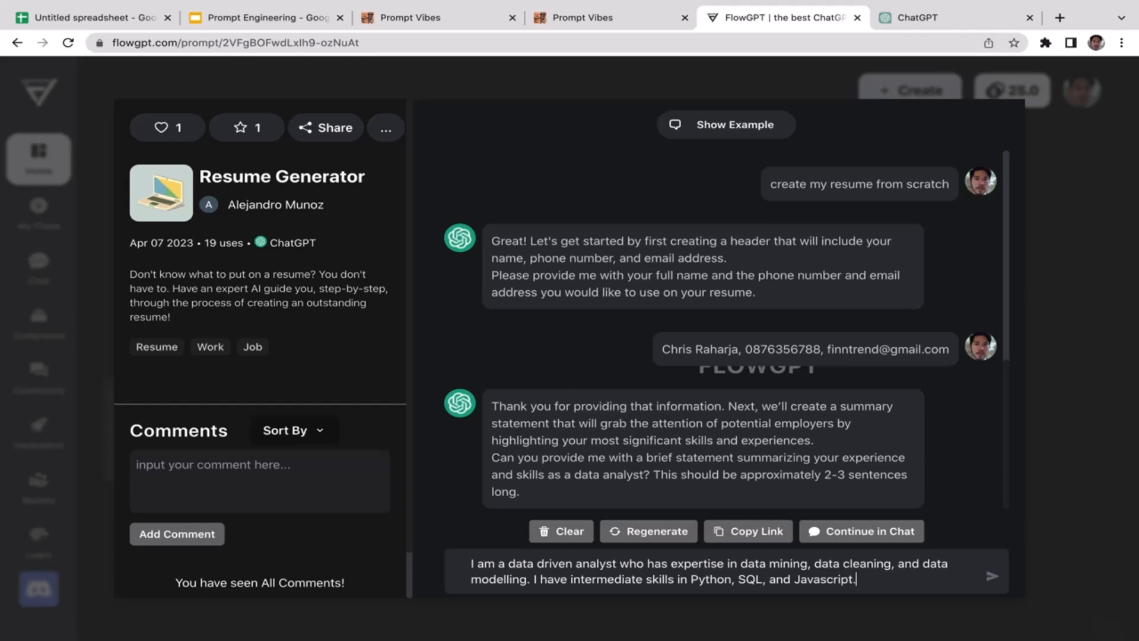
{"action": "left_click", "coordinate": [990, 575]}
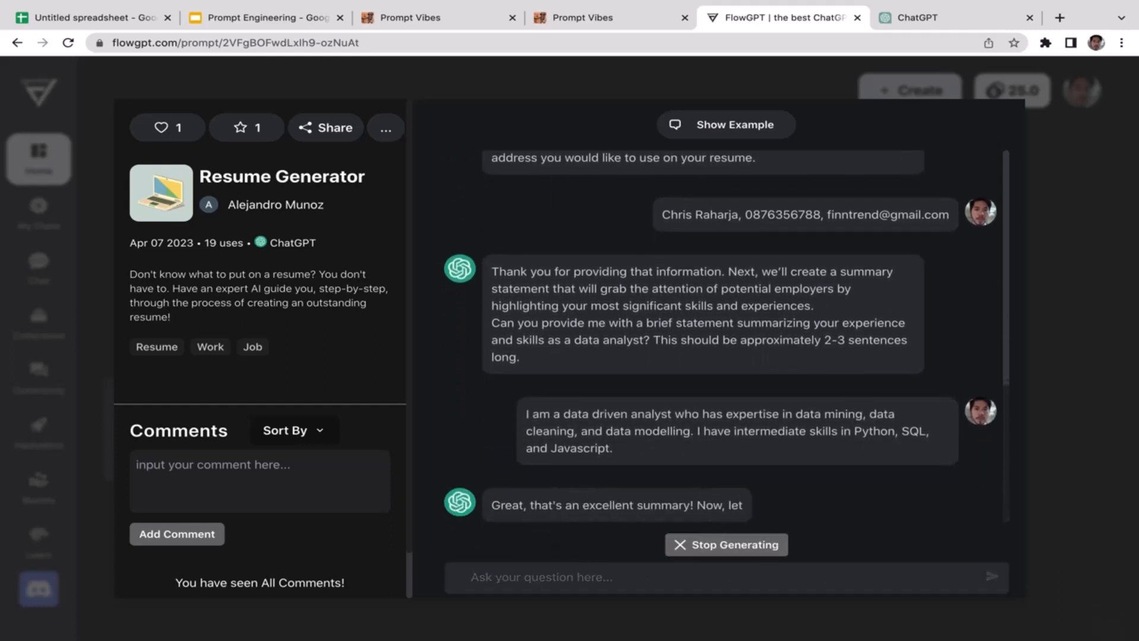
Step: Scroll down to read the assistant's request for recent work experience
{"action": "scroll", "scroll_direction": "down", "scroll_amount": 3}
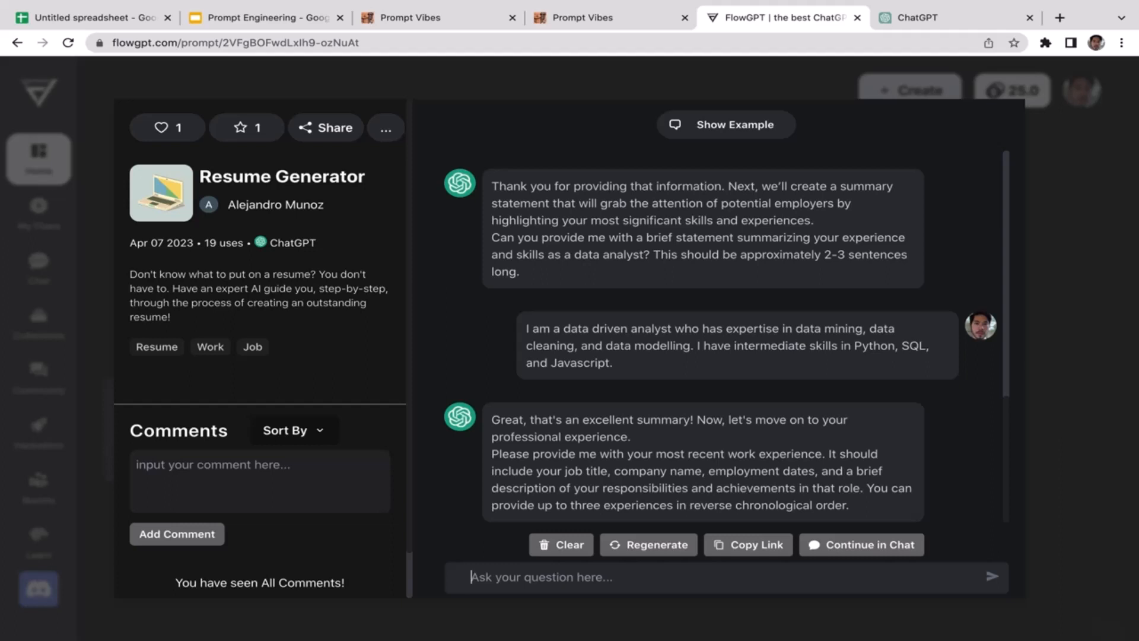
{"action": "mouse_move", "coordinate": [530, 423]}
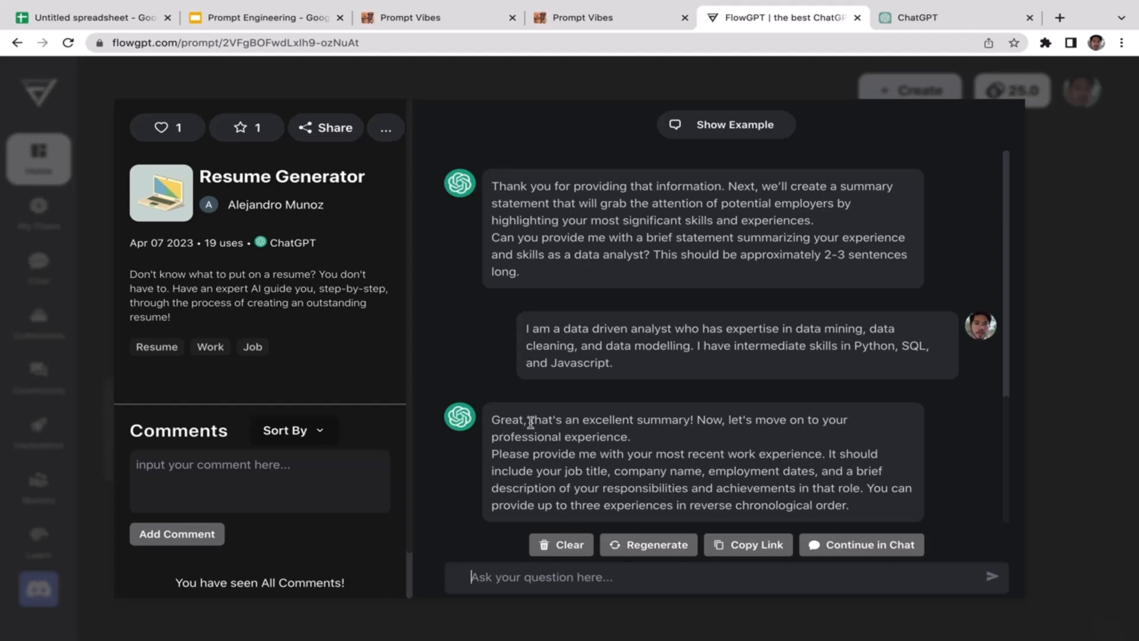
{"action": "mouse_move", "coordinate": [812, 438]}
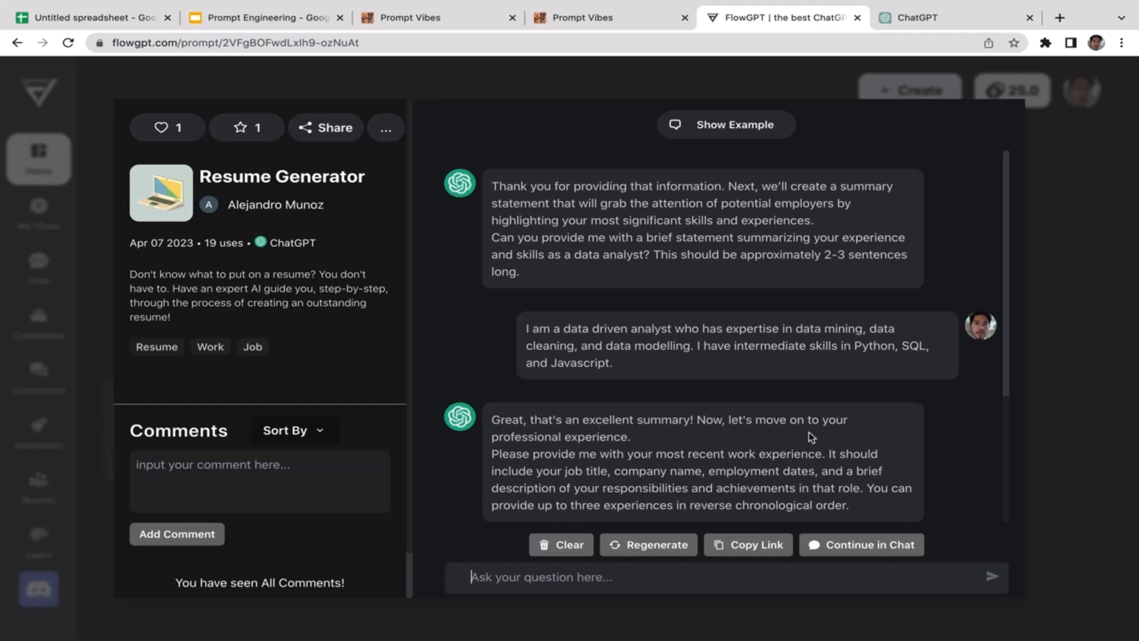
{"action": "mouse_move", "coordinate": [588, 457]}
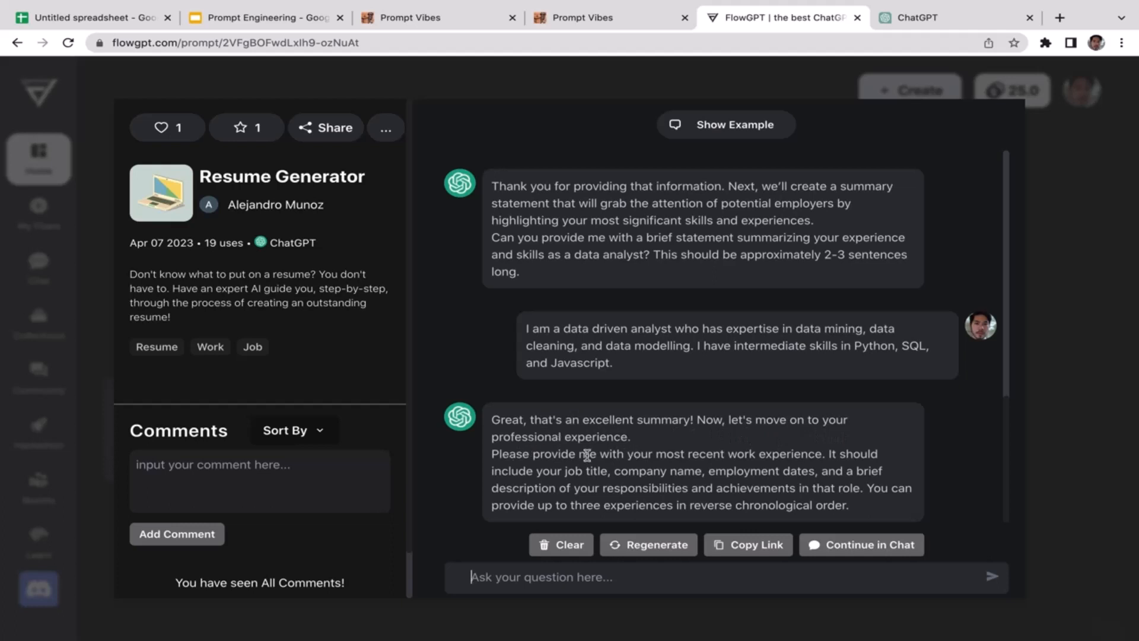
{"action": "mouse_move", "coordinate": [755, 465]}
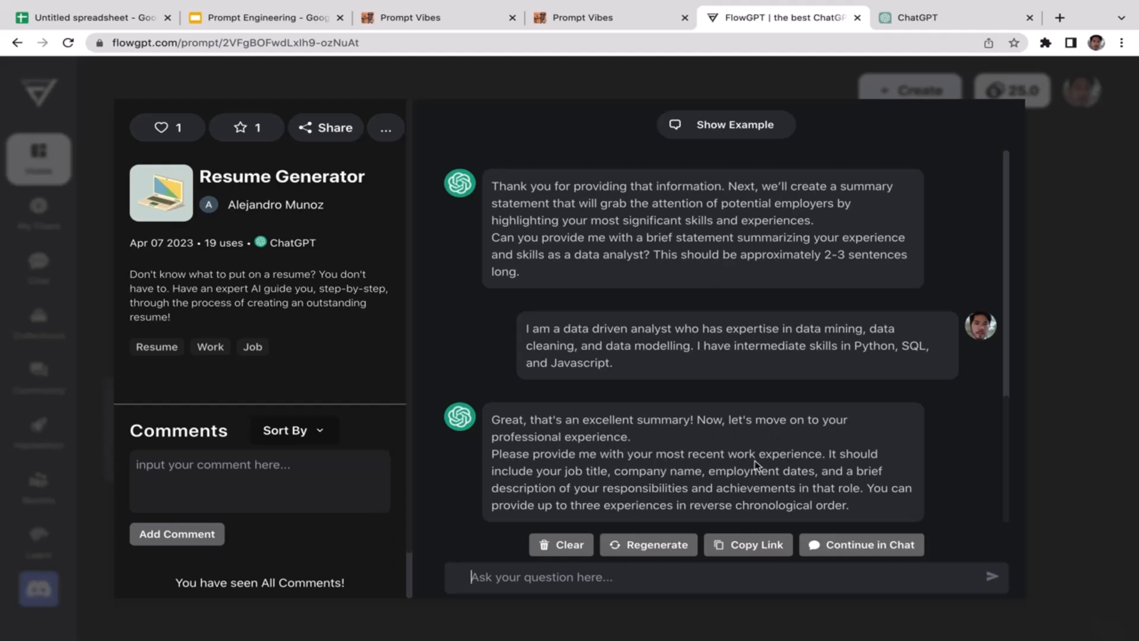
{"action": "mouse_move", "coordinate": [630, 475]}
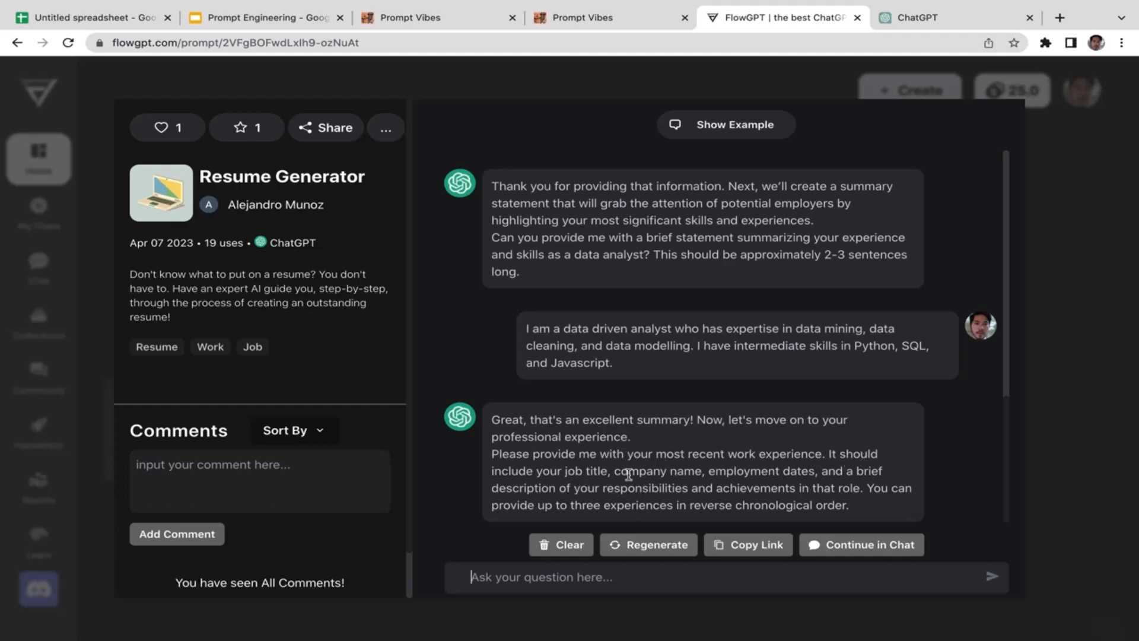
{"action": "mouse_move", "coordinate": [601, 501]}
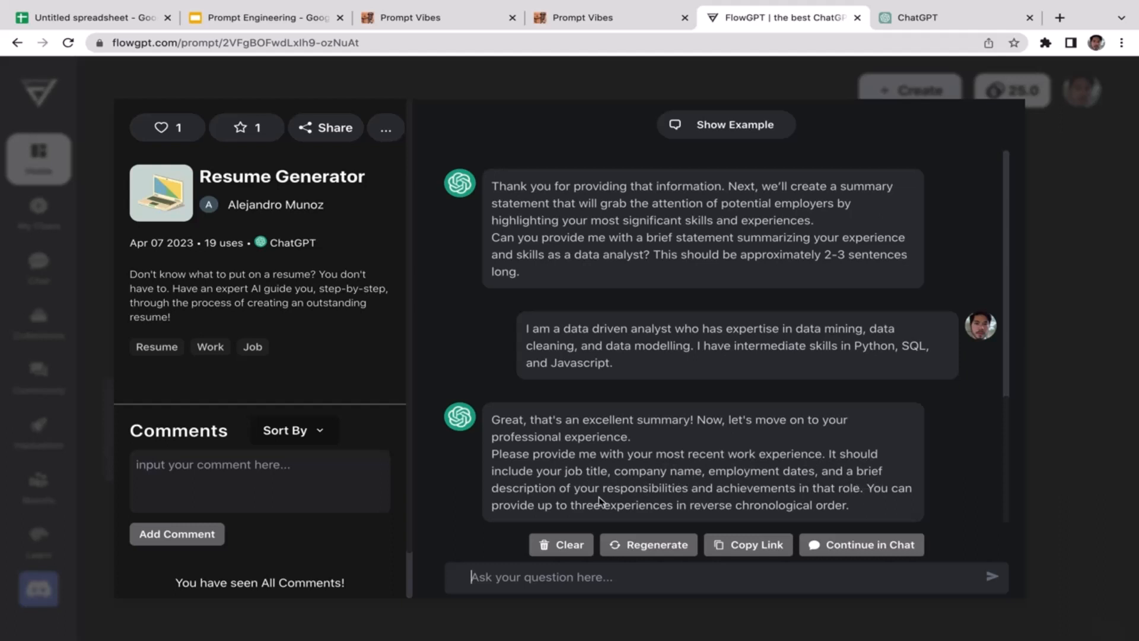
{"action": "mouse_move", "coordinate": [793, 491]}
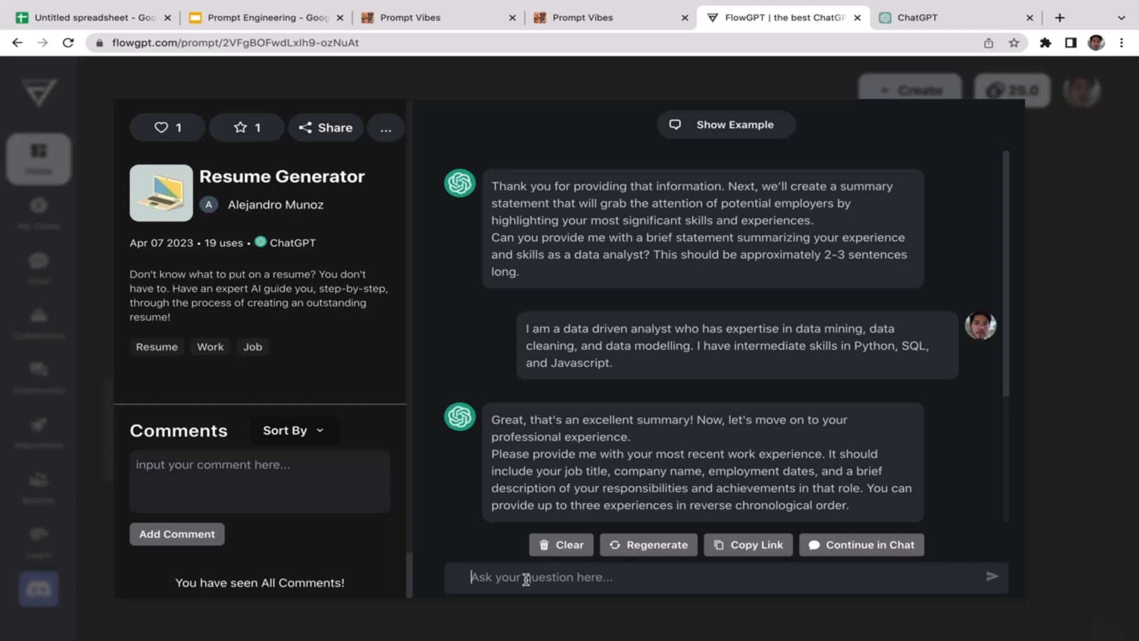
Step: Type 'Technology risk analyst, ABC, 2021 - 2022', handling client cybersecurity and data management
{"action": "type", "text": "Technology risk a"}
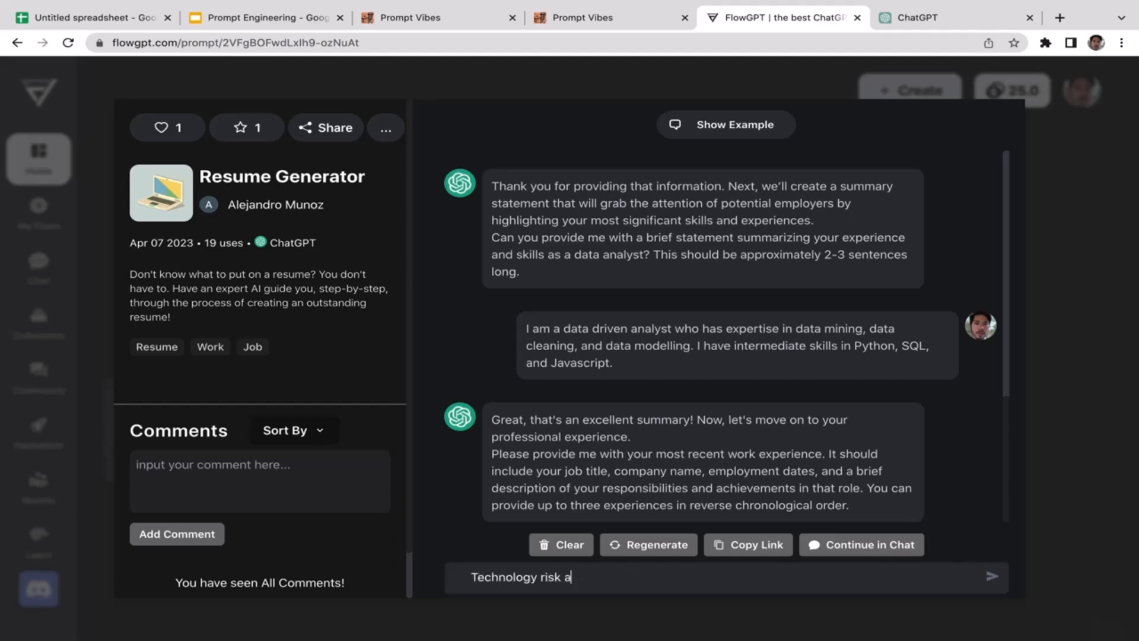
{"action": "type", "text": "nalyst,"}
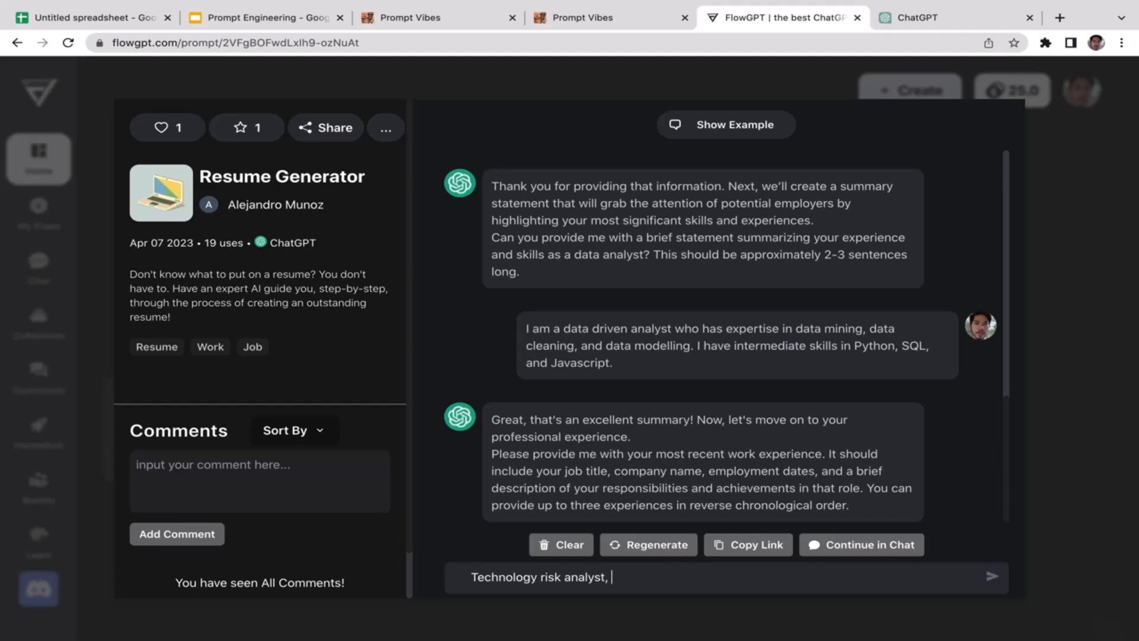
{"action": "type", "text": "ABC"}
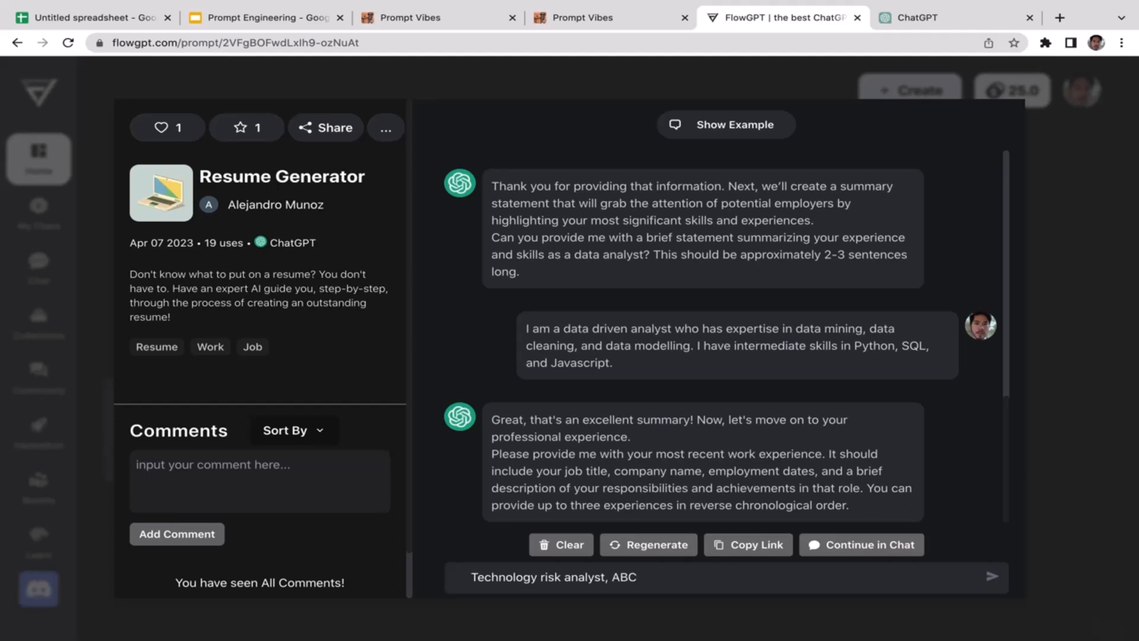
{"action": "type", "text": ","}
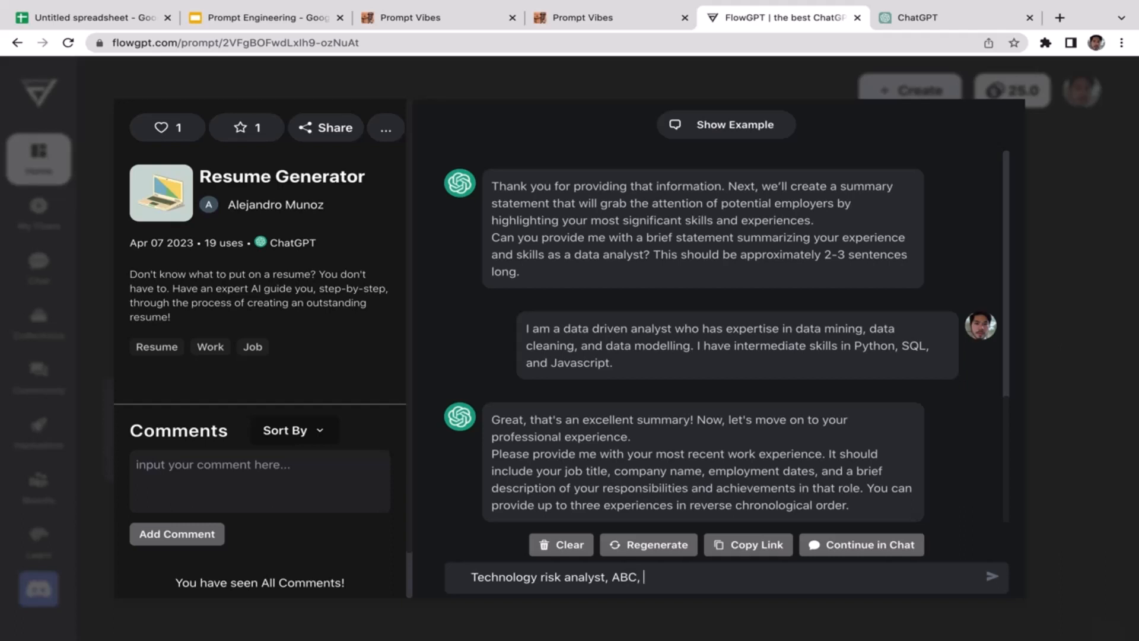
{"action": "type", "text": "202"}
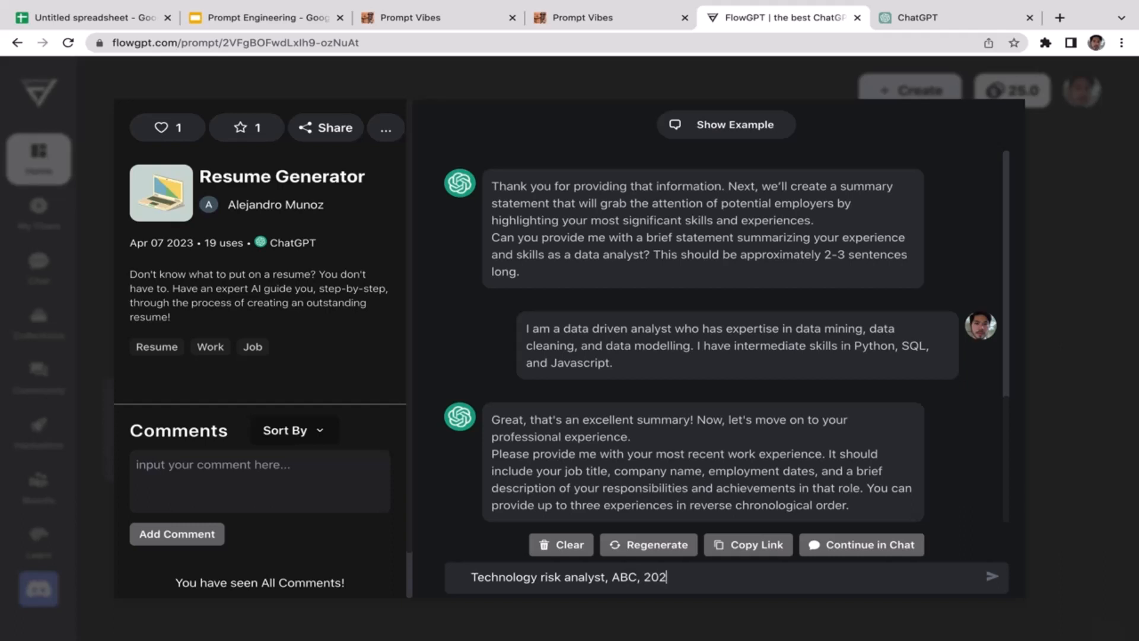
{"action": "type", "text": "1 - 2022"}
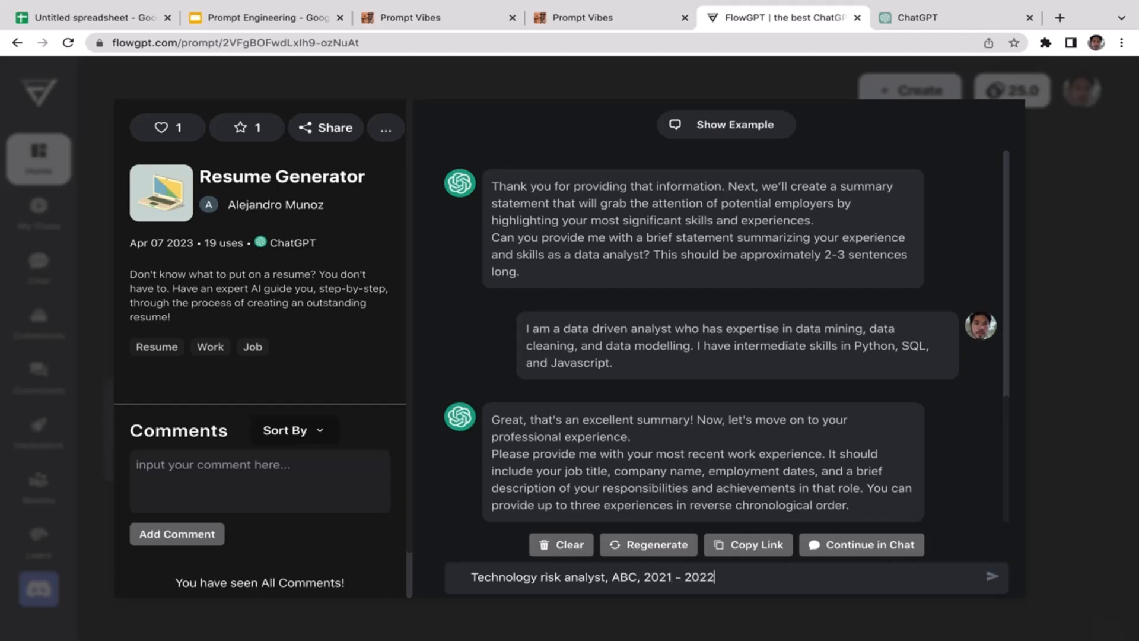
{"action": "type", "text": ", I was r"}
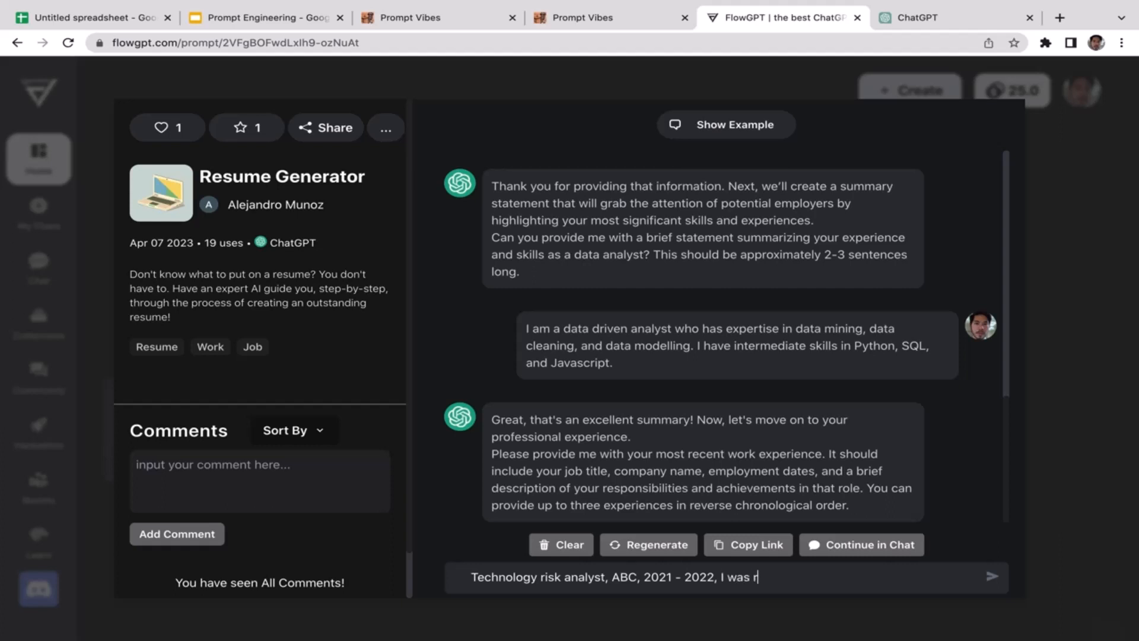
{"action": "type", "text": "esponsible f"}
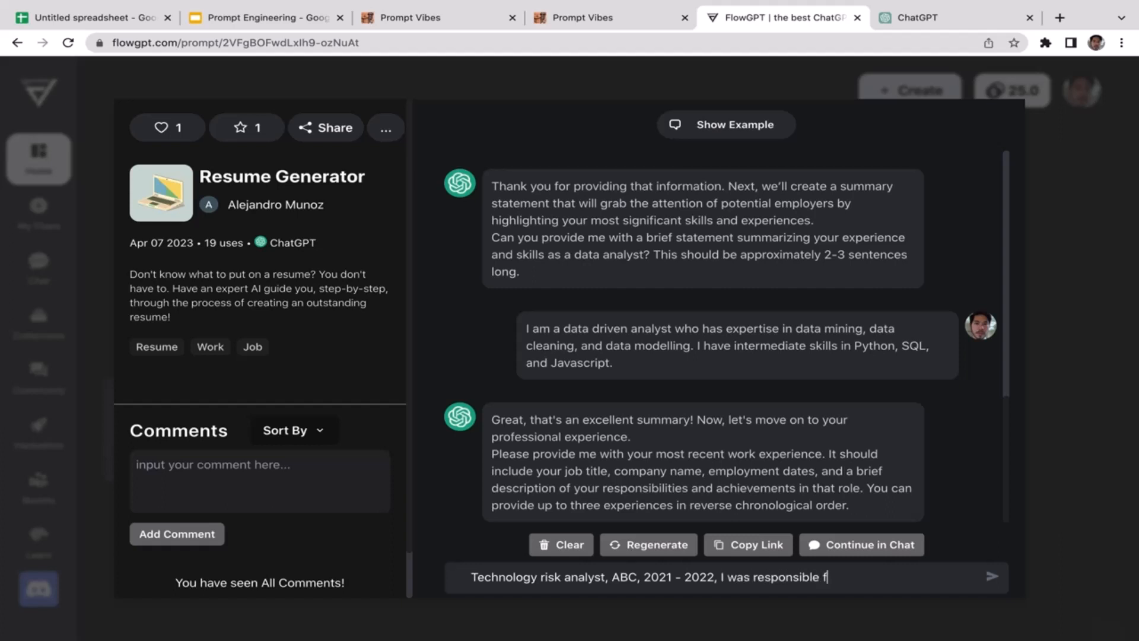
{"action": "type", "text": "or handling"}
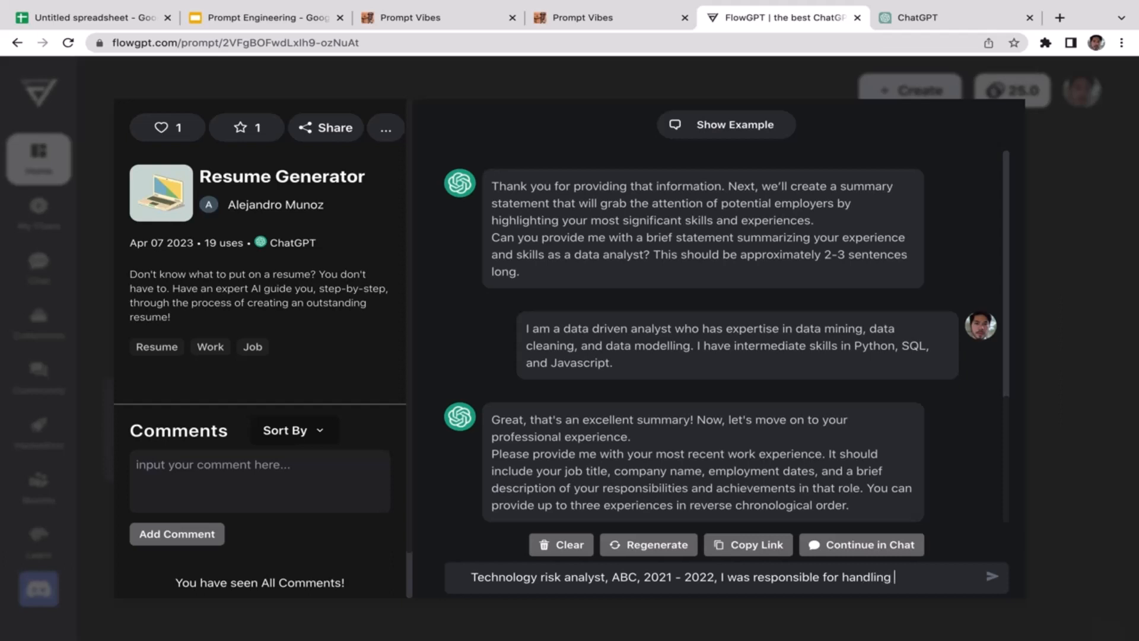
{"action": "type", "text": "client's"}
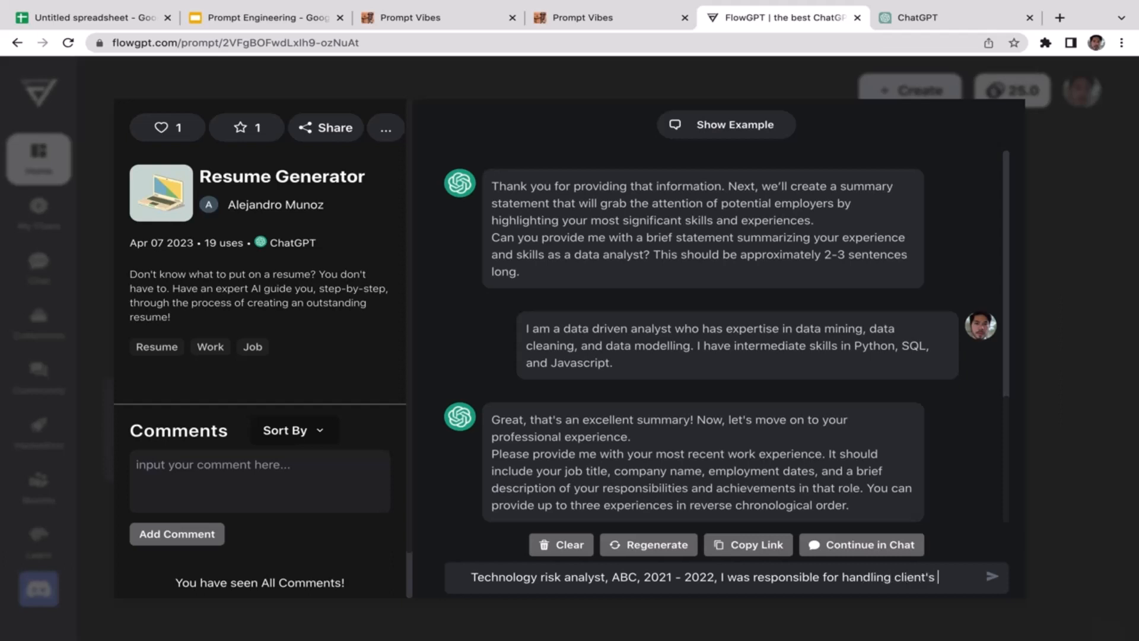
{"action": "type", "text": "cy"}
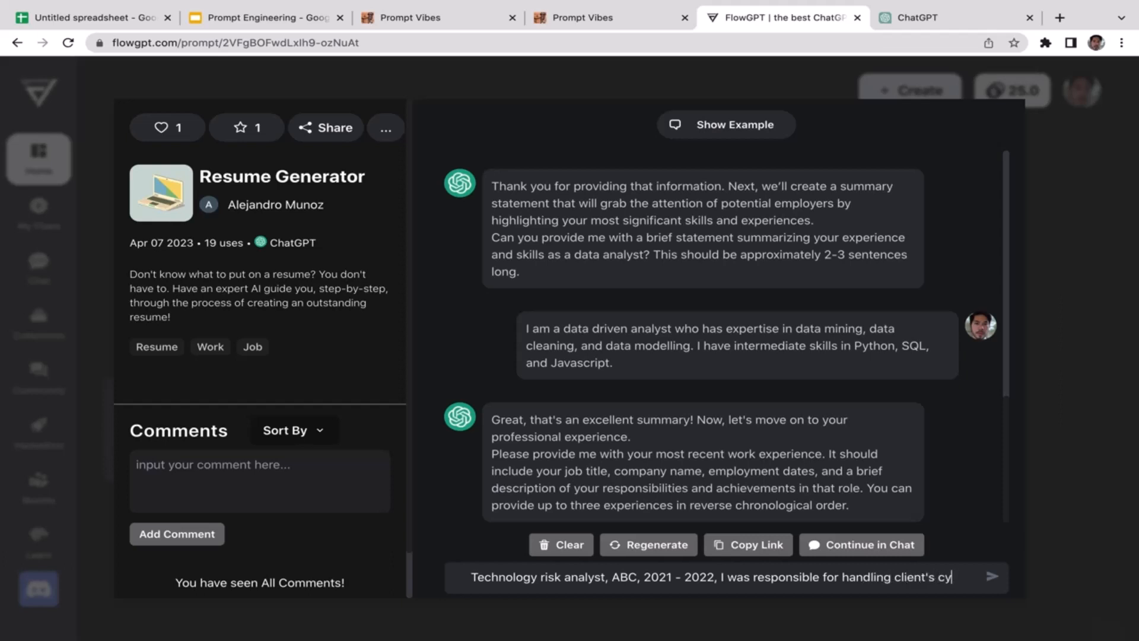
{"action": "type", "text": "bersecut"}
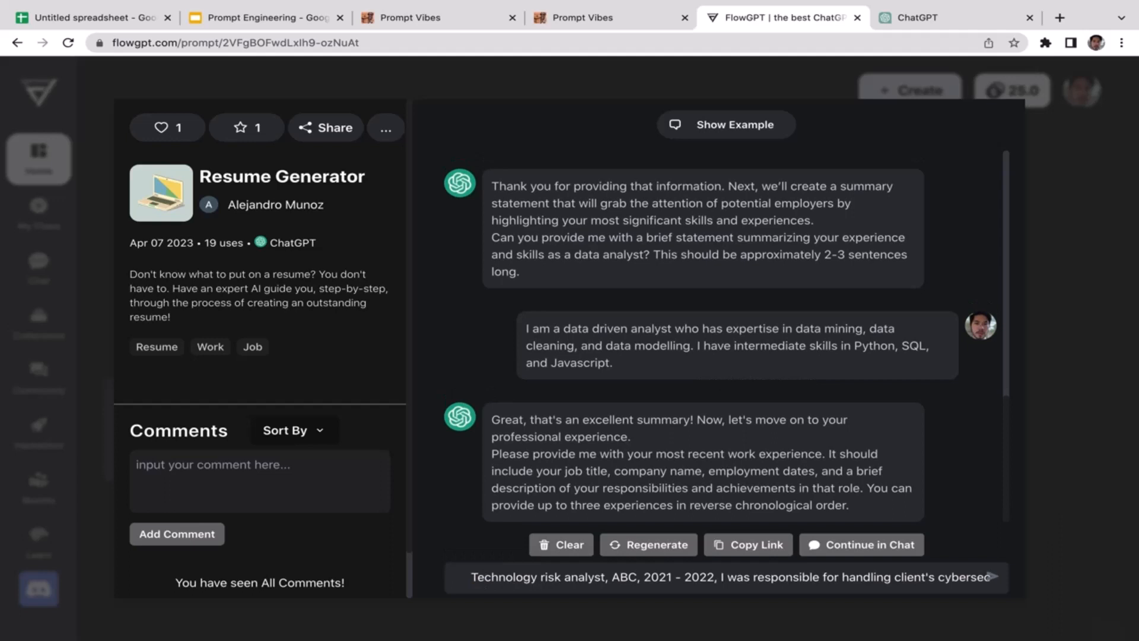
{"action": "type", "text": "cybersecurity"}
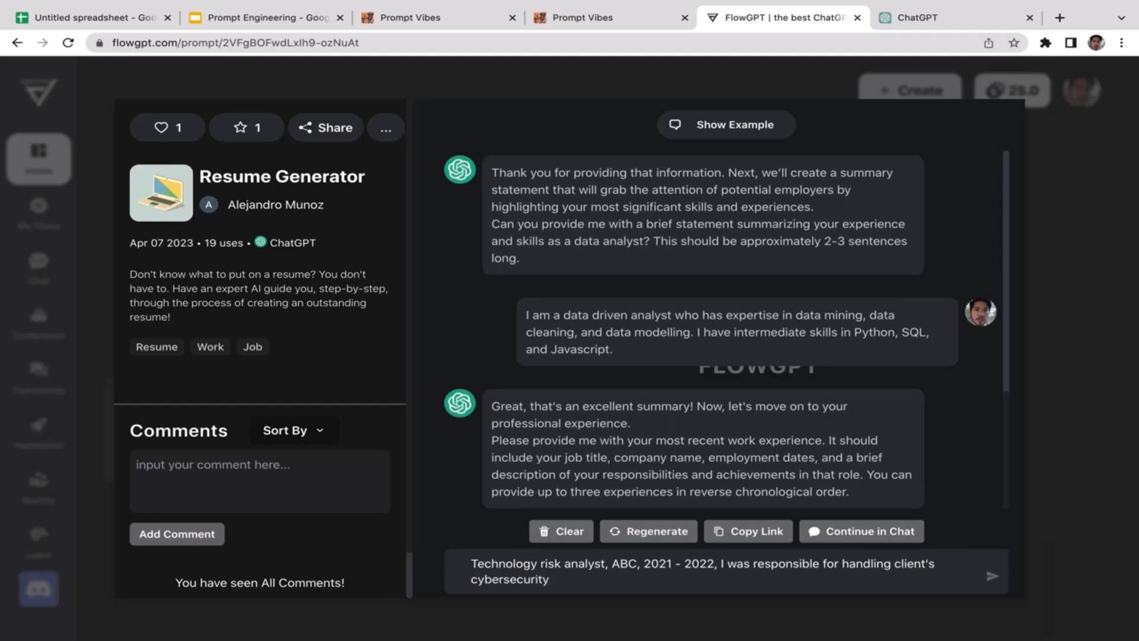
{"action": "type", "text": "and data"}
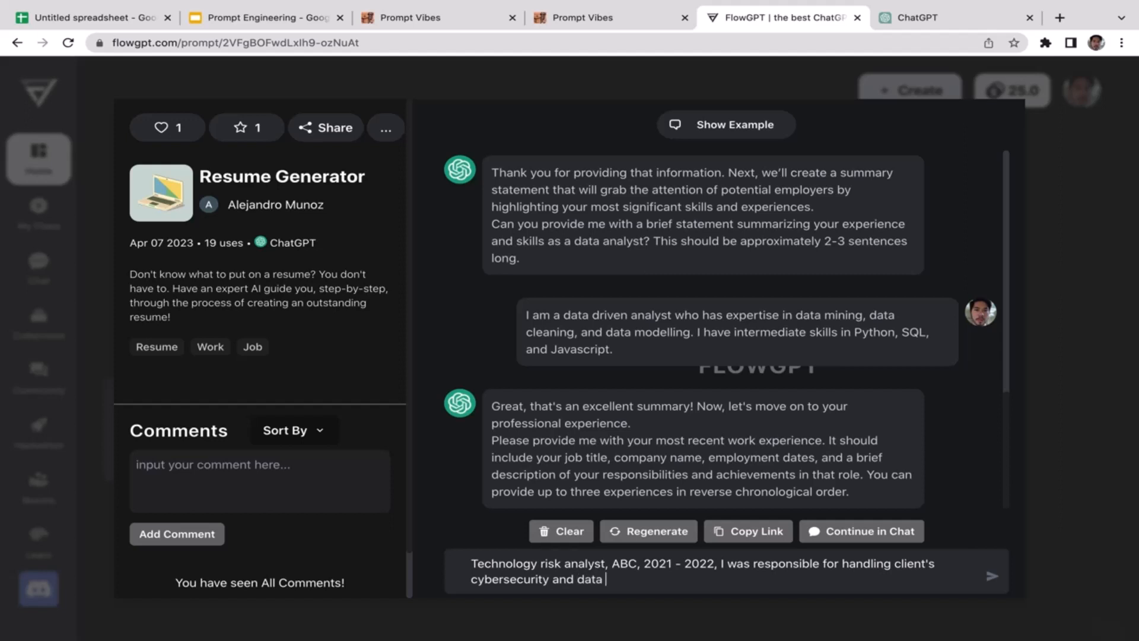
{"action": "type", "text": "management"}
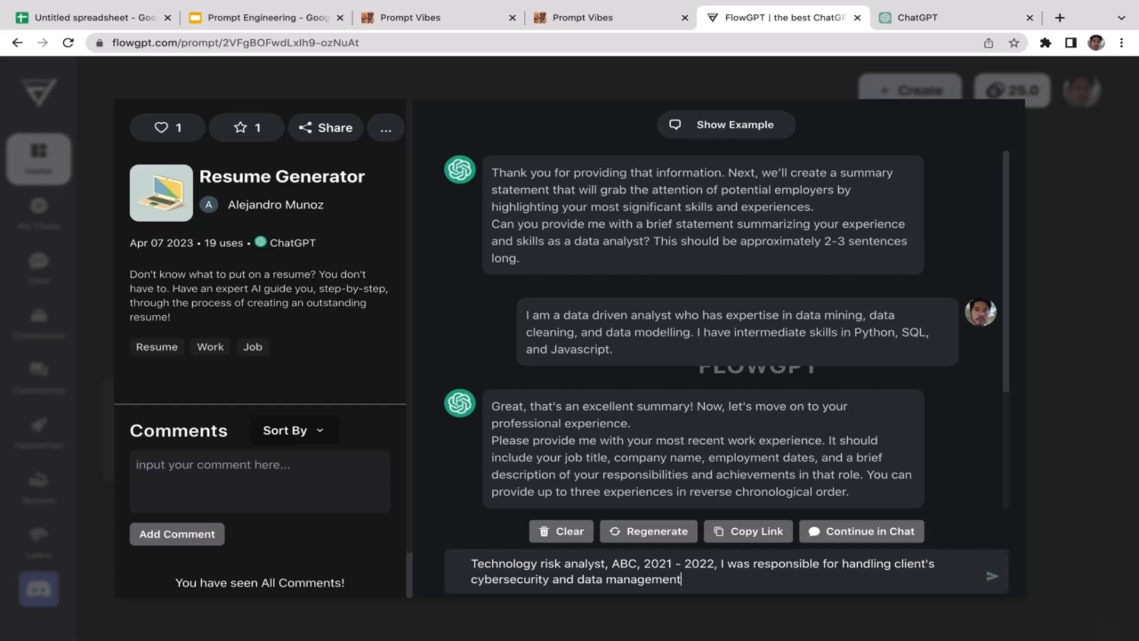
Step: Submit the ABC analyst experience and begin a Data intern at company BCD entry
{"action": "left_click", "coordinate": [991, 575]}
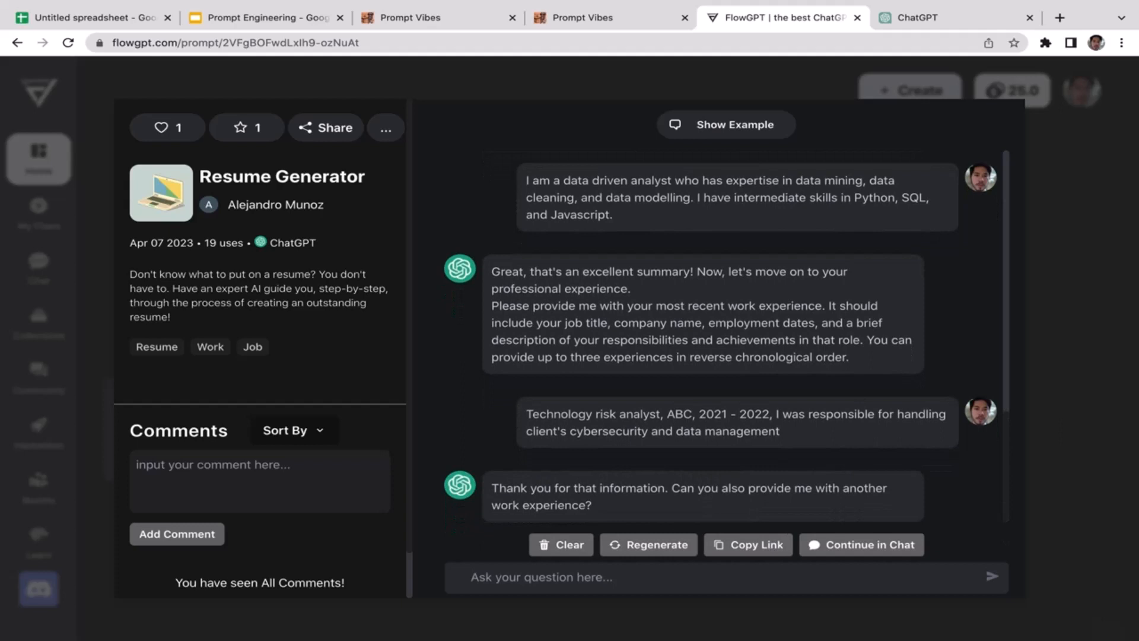
{"action": "type", "text": "Data i"}
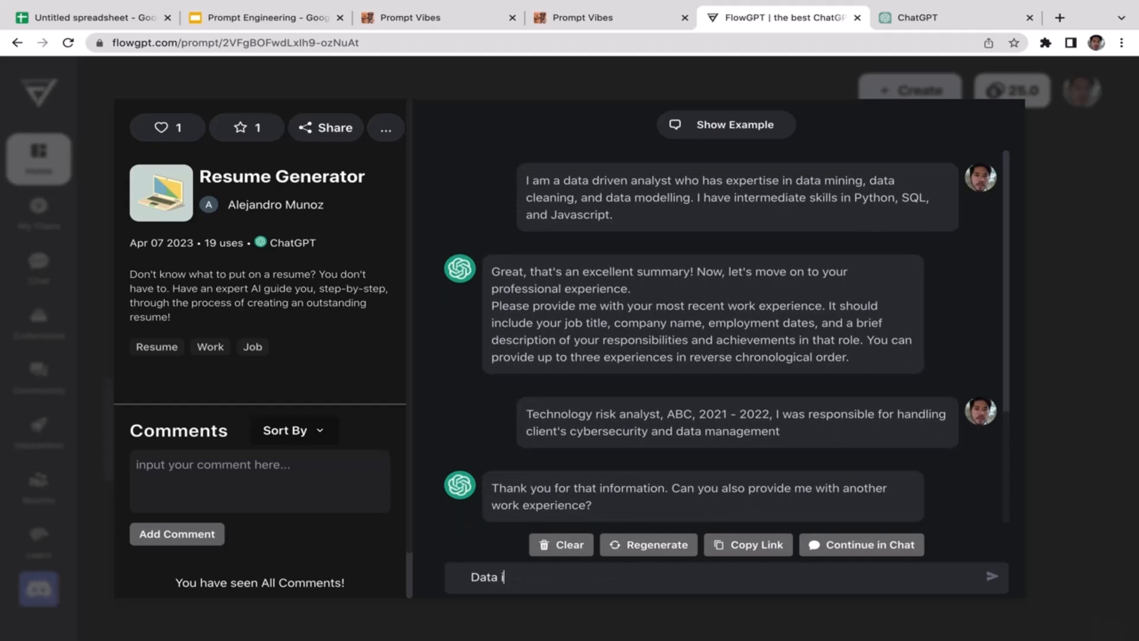
{"action": "type", "text": "ntern a"}
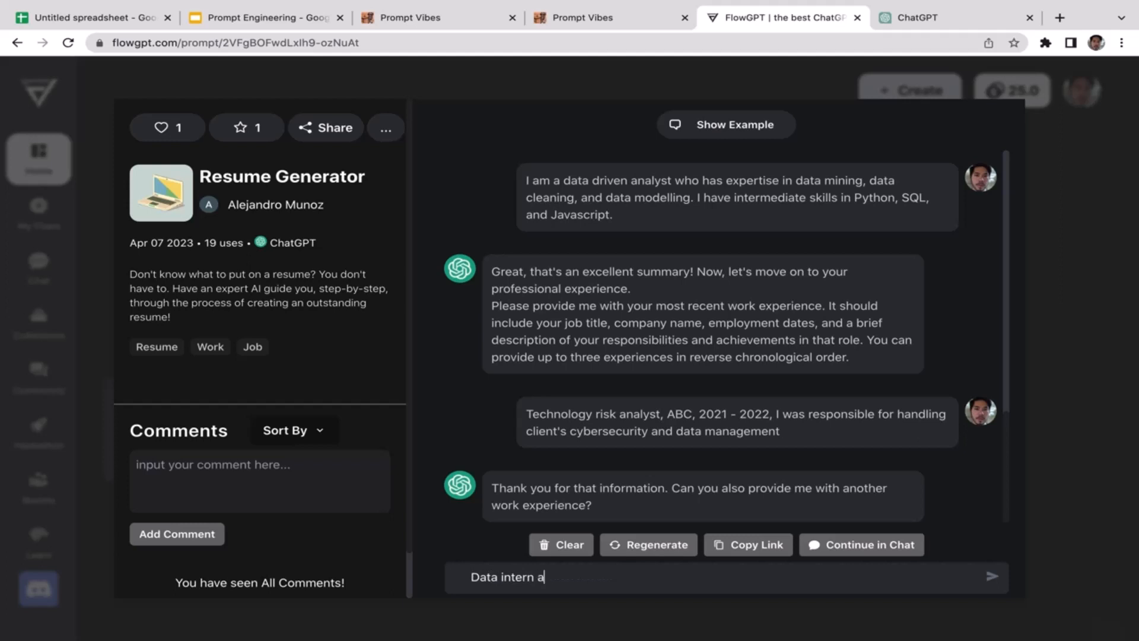
{"action": "type", "text": "t"}
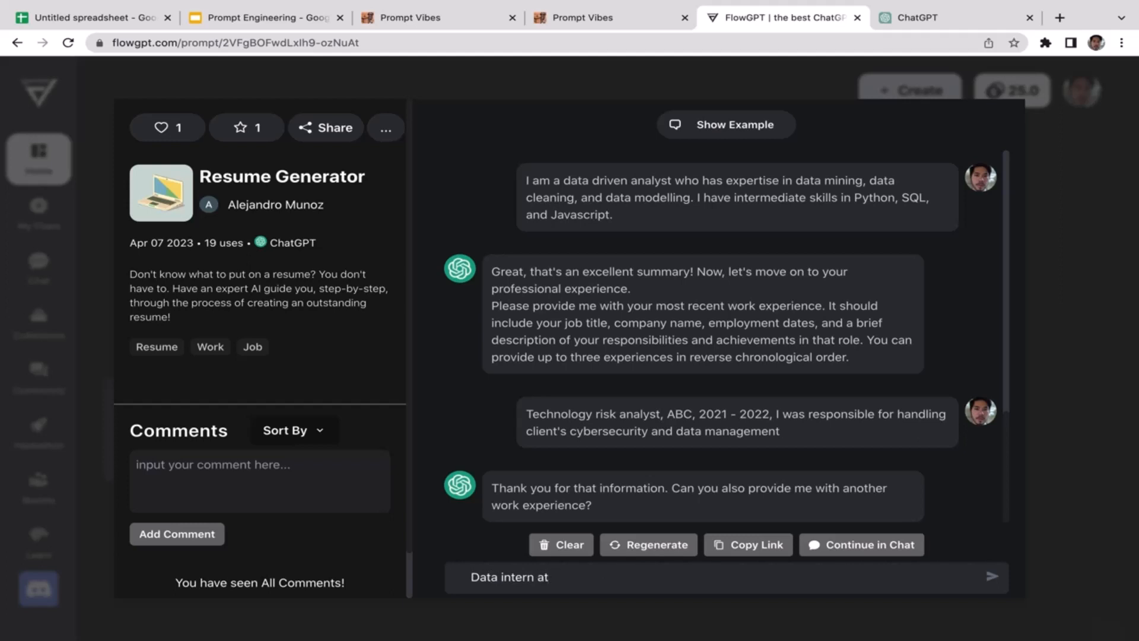
{"action": "type", "text": "com"}
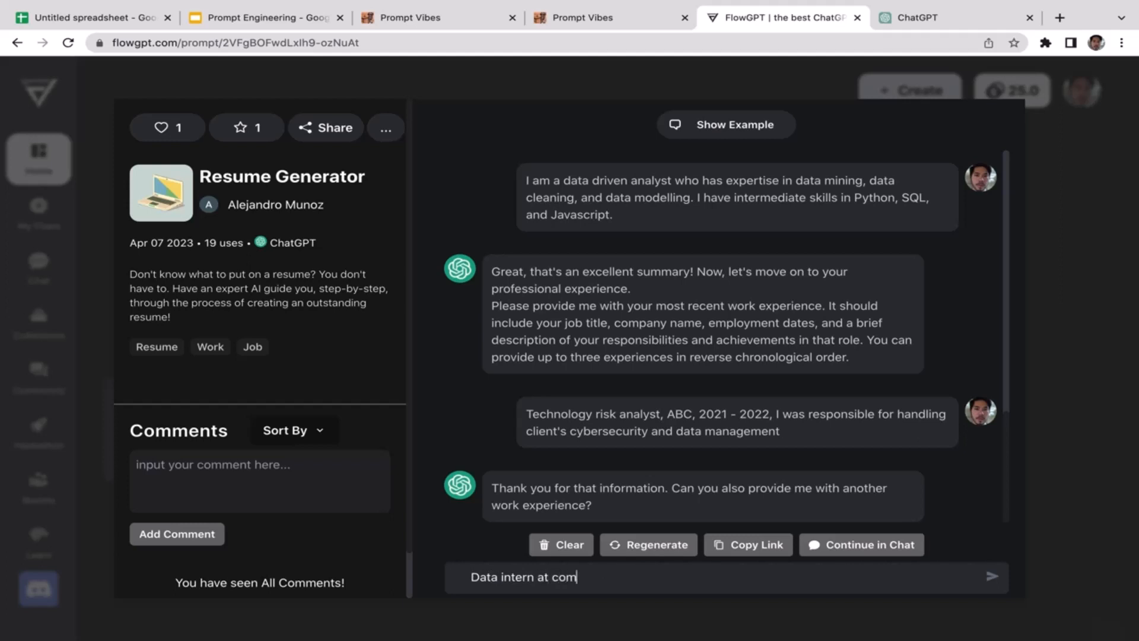
{"action": "type", "text": "pany BCD"}
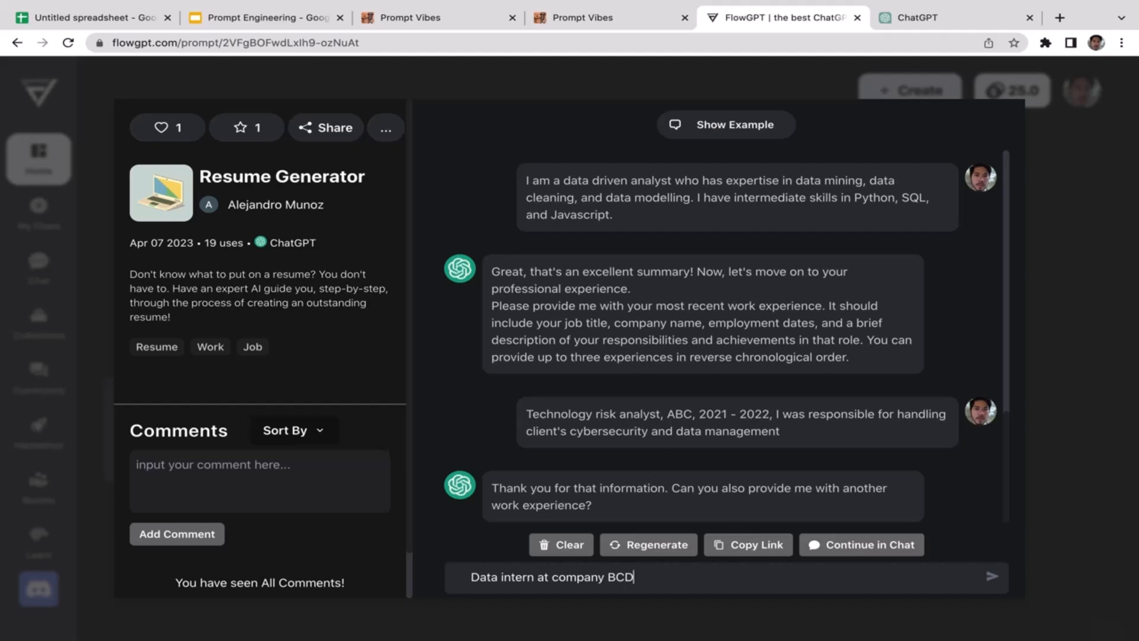
Step: Complete the intern entry with 2020-2021 and product data management and extraction duties
{"action": "type", "text": ","}
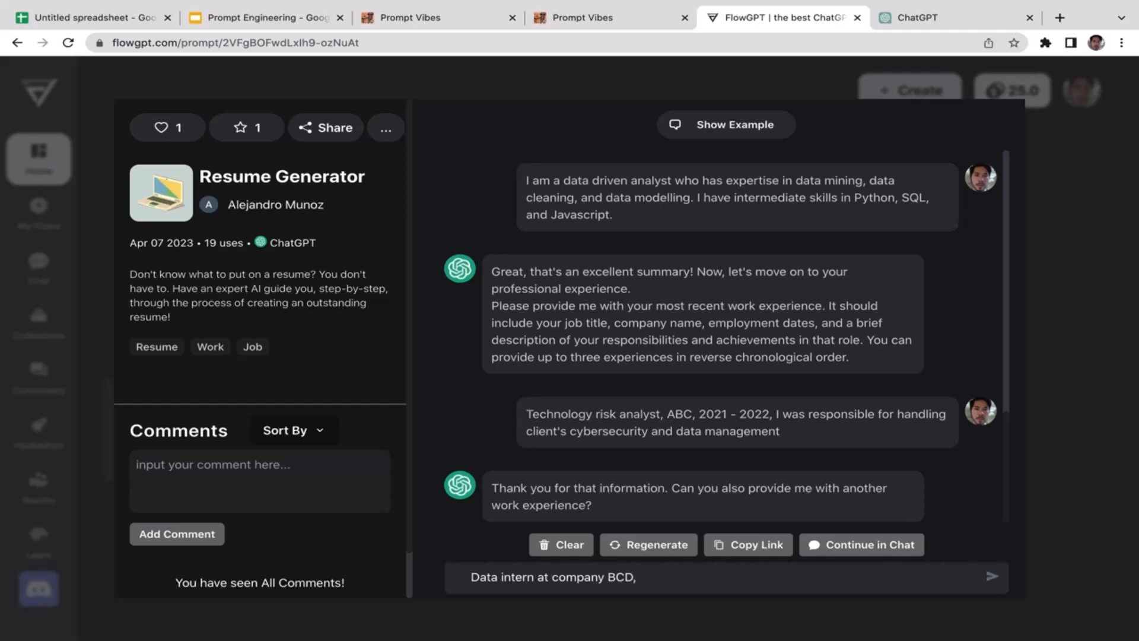
{"action": "type", "text": "2020-2021"}
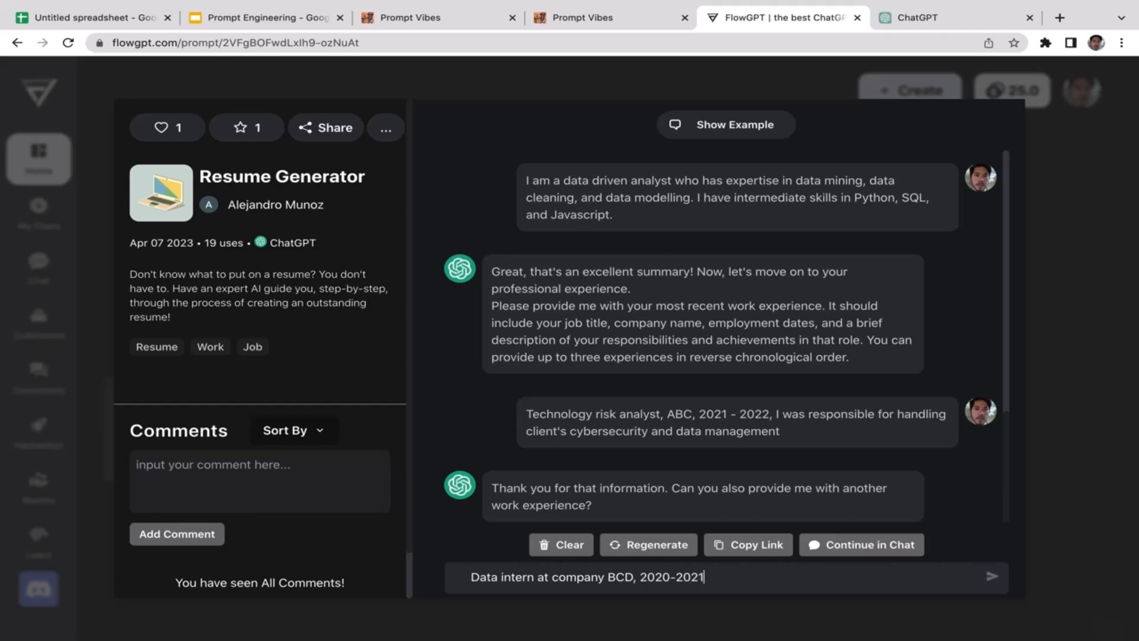
{"action": "type", "text": ", I was"}
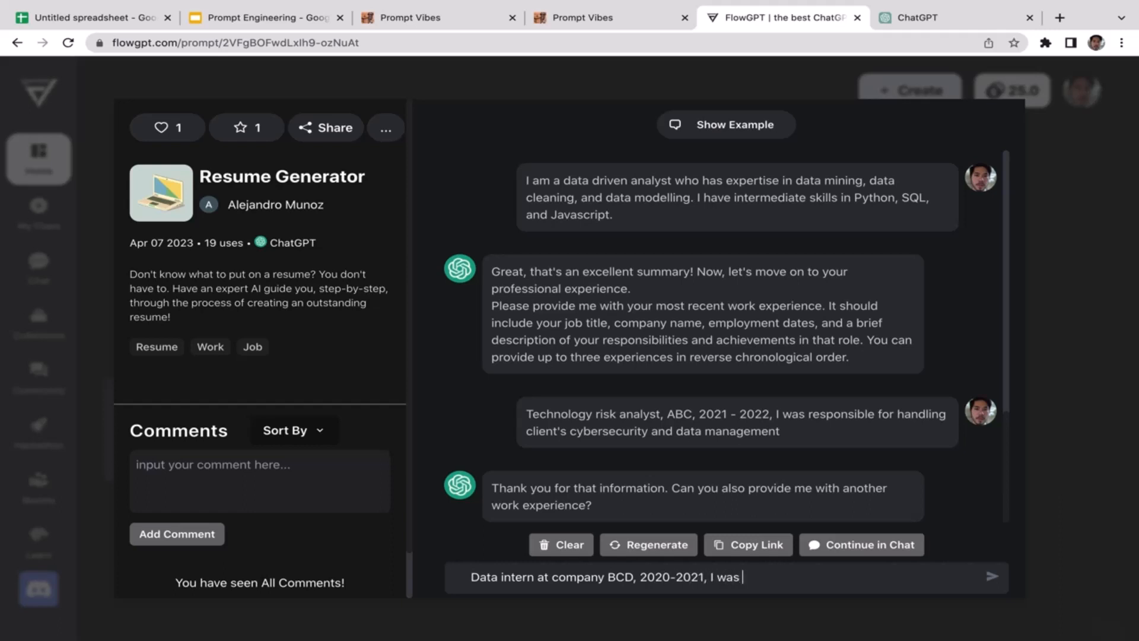
{"action": "type", "text": "responsib"}
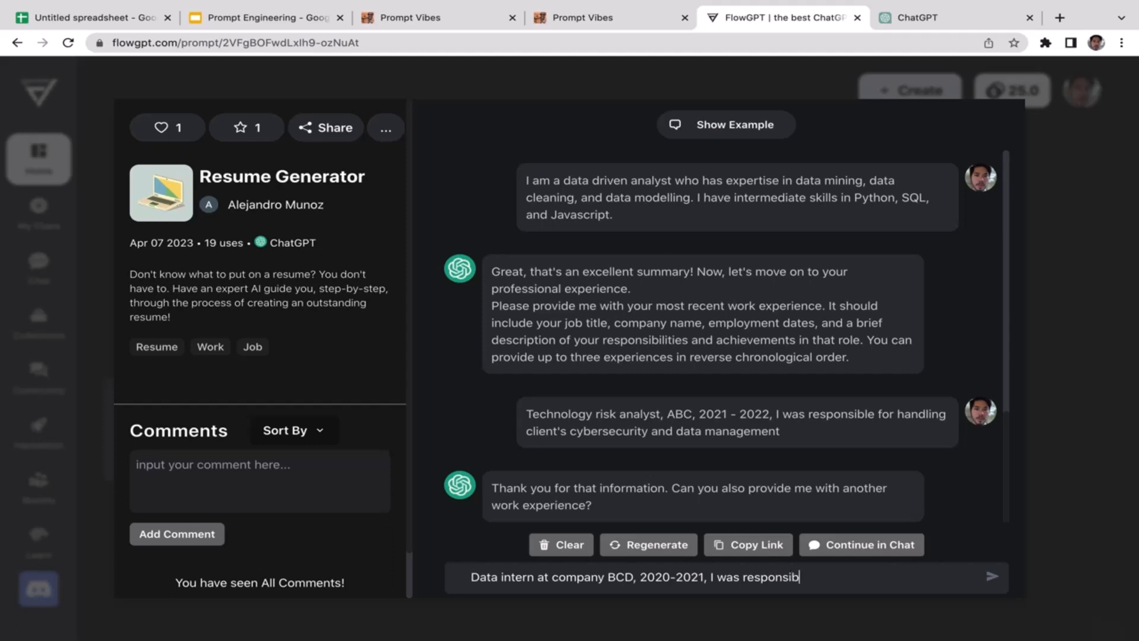
{"action": "type", "text": "le for"}
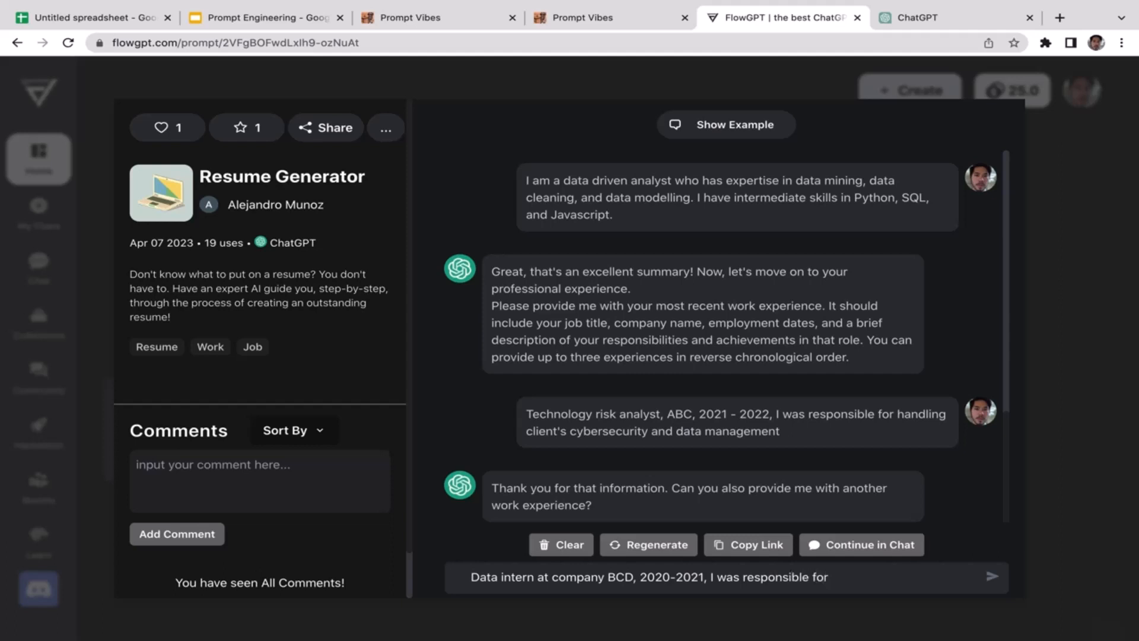
{"action": "type", "text": "product"}
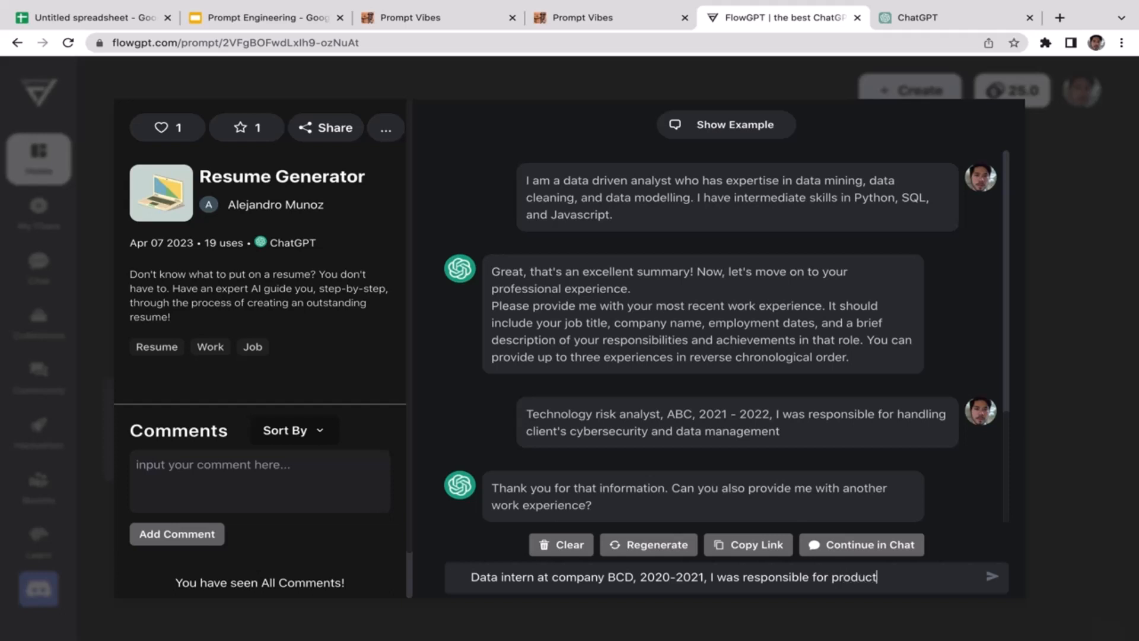
{"action": "type", "text": "data"}
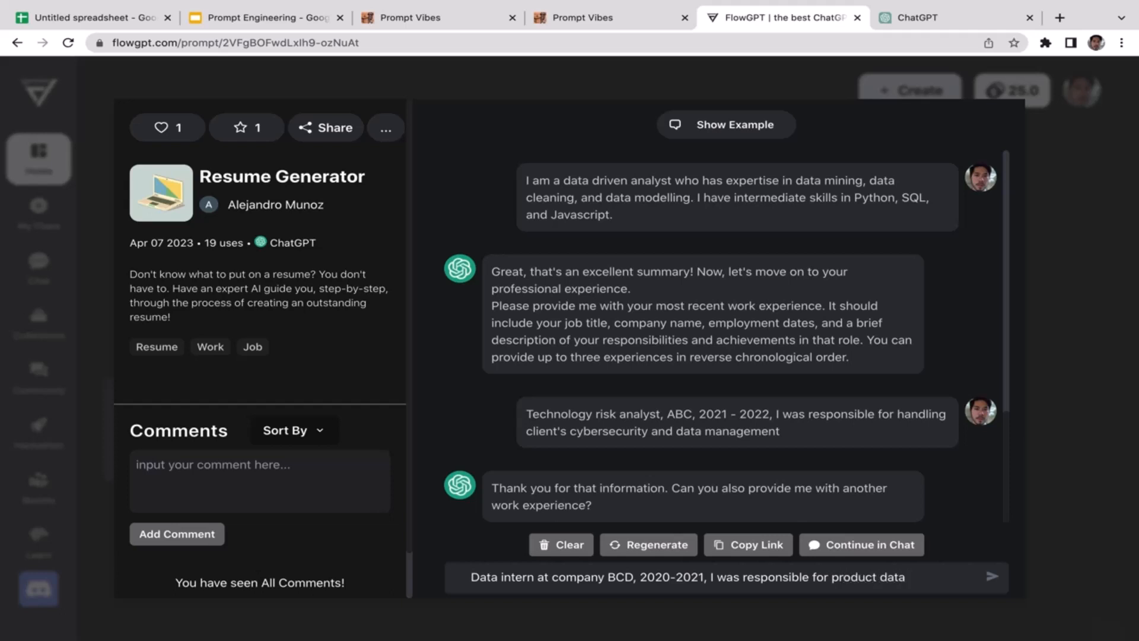
{"action": "type", "text": "managm"}
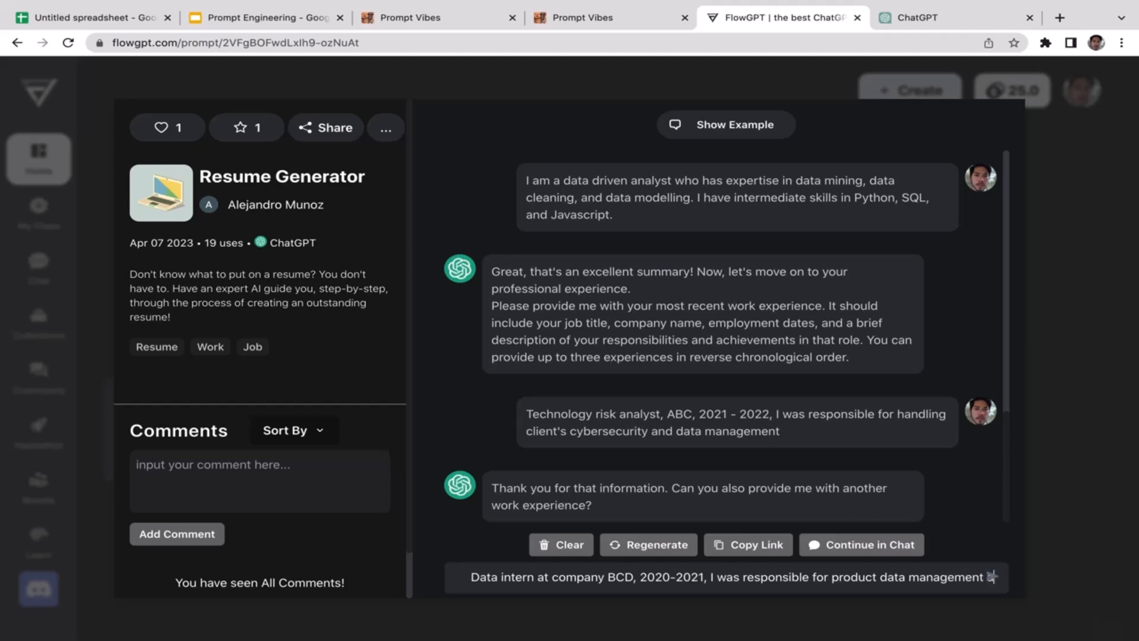
{"action": "type", "text": "and data e"}
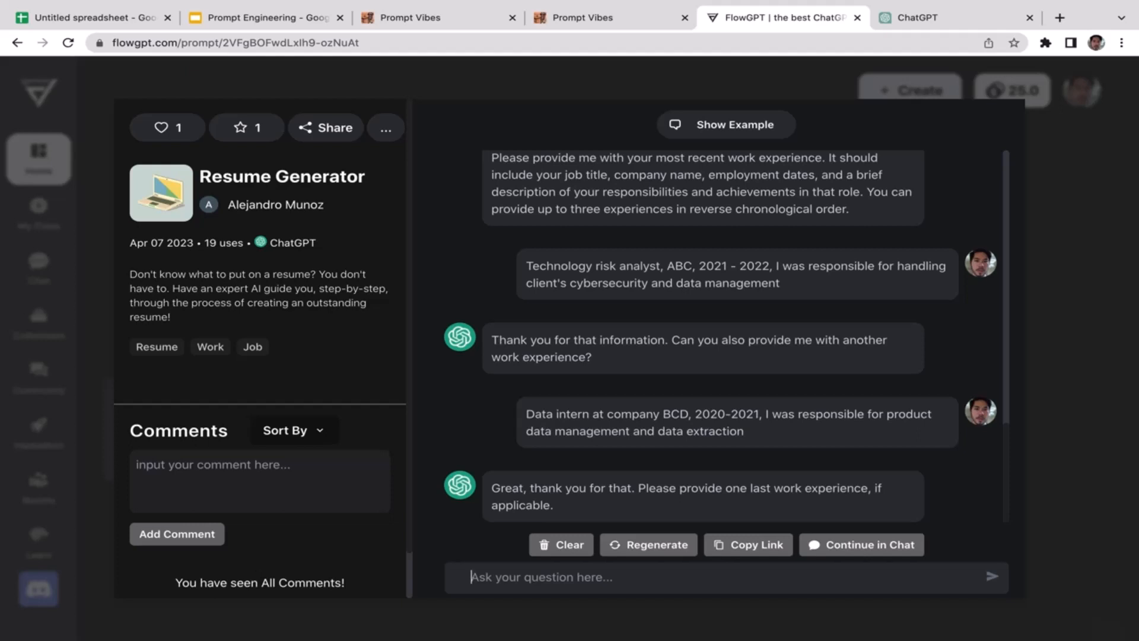
Step: Send "no that's all" to end the work experience questions
{"action": "type", "text": "n"}
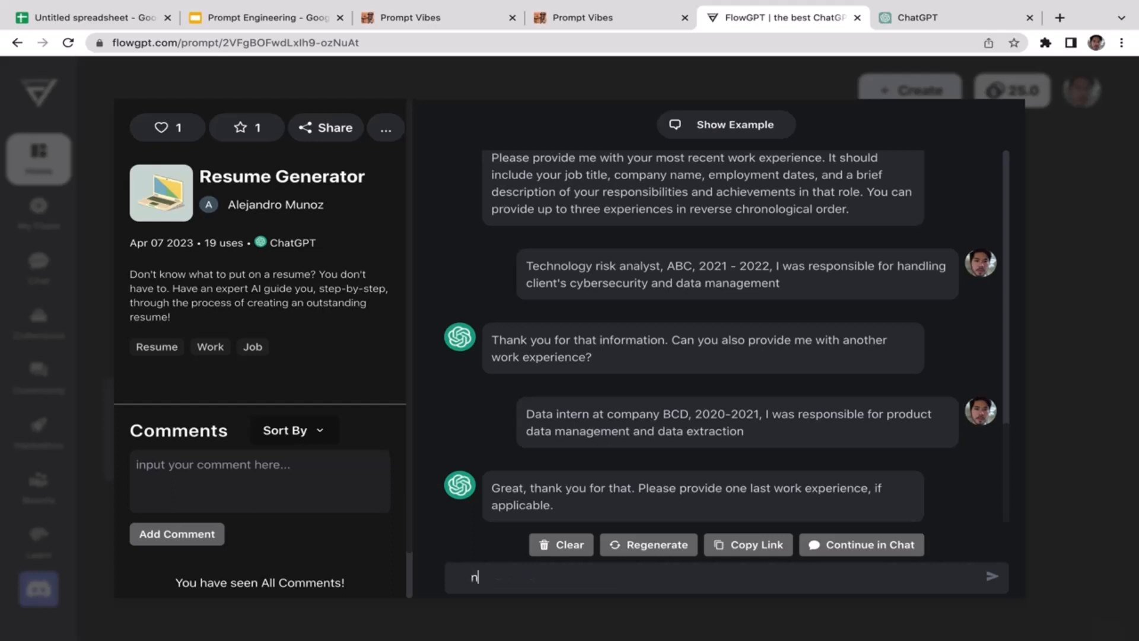
{"action": "type", "text": "o t"}
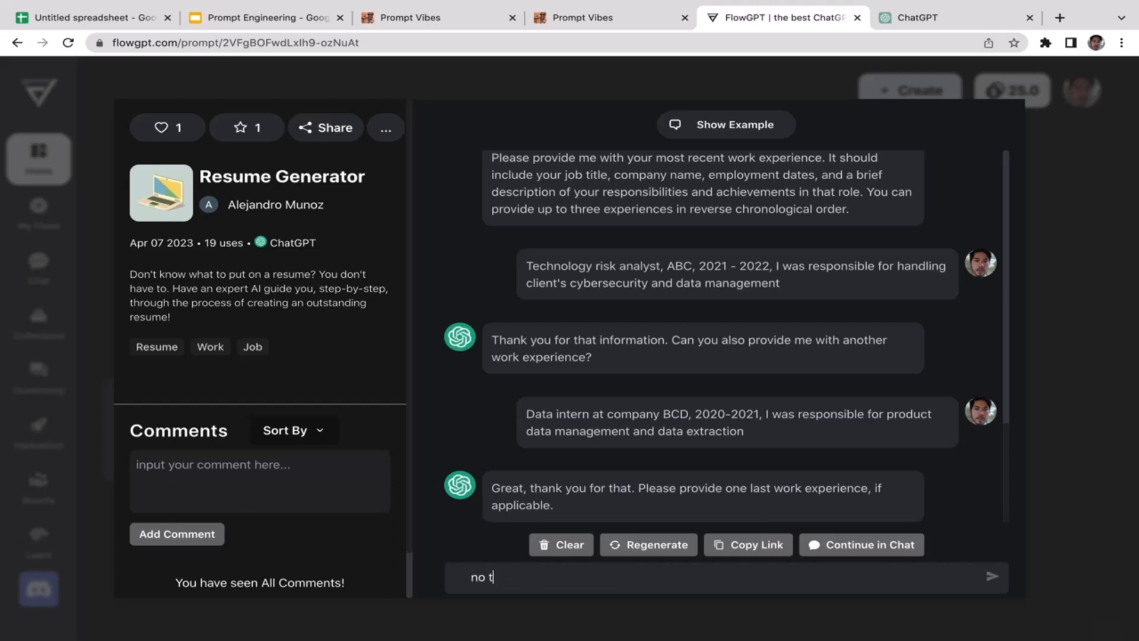
{"action": "type", "text": "hat's all"}
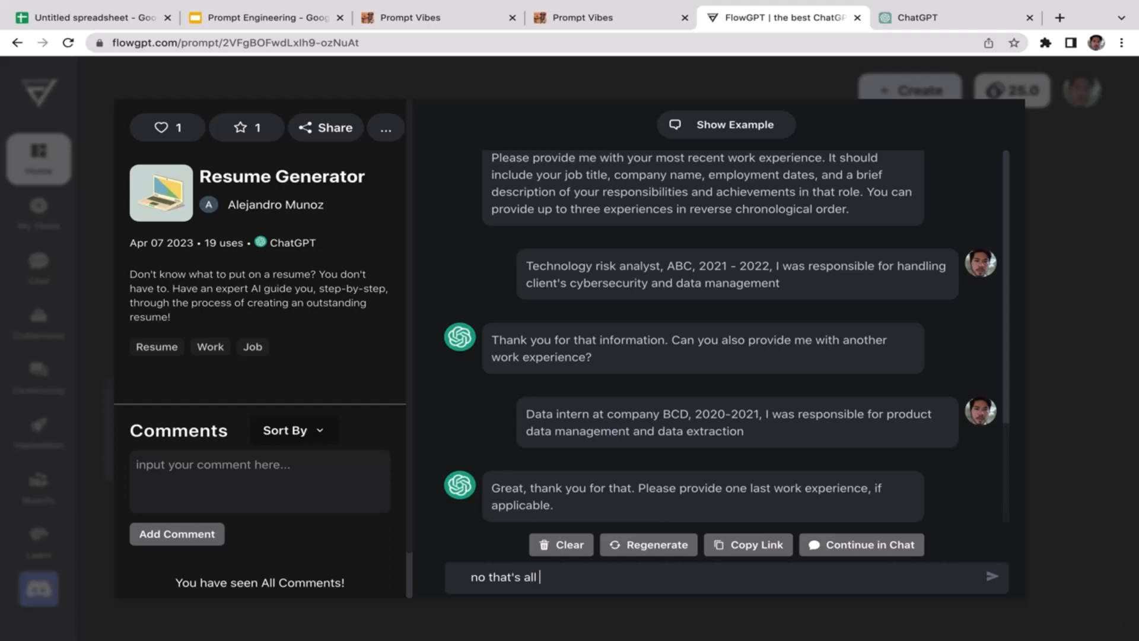
{"action": "left_click", "coordinate": [990, 575]}
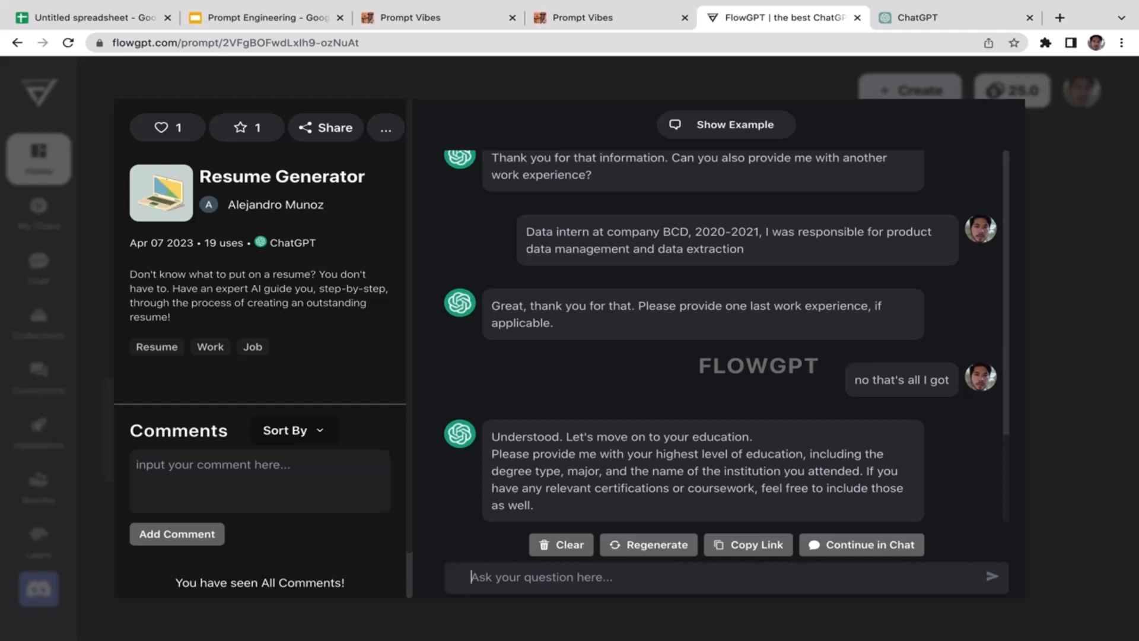
Step: Type 'BS in applied mathematics from University of Washington Bothell' into the FlowGPT chat box
{"action": "type", "text": "Bache"}
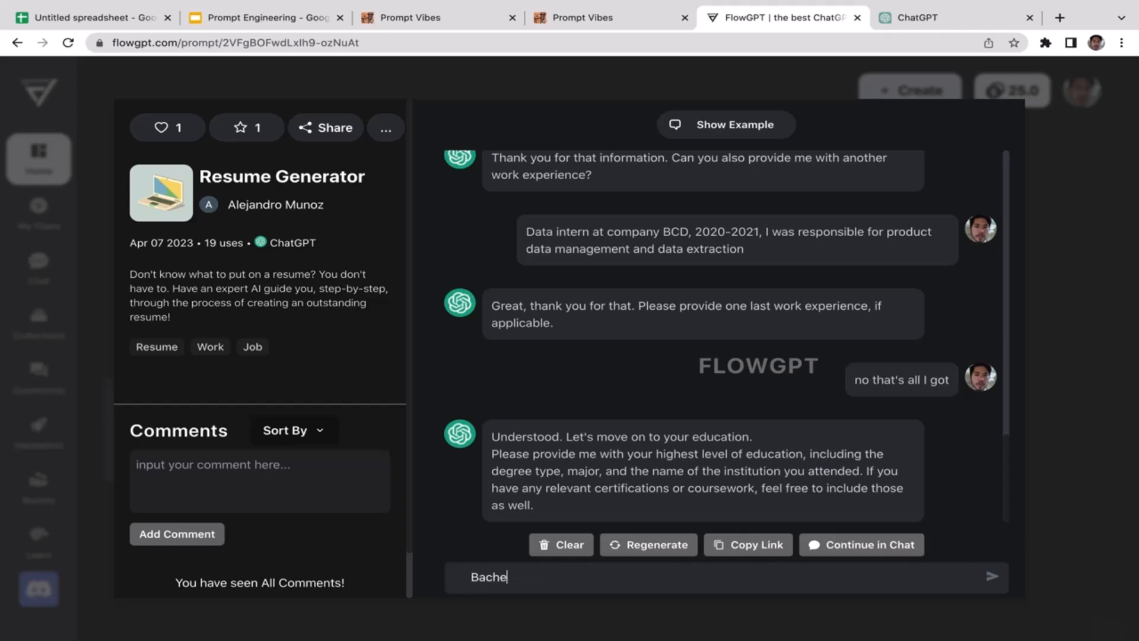
{"action": "type", "text": "lor"}
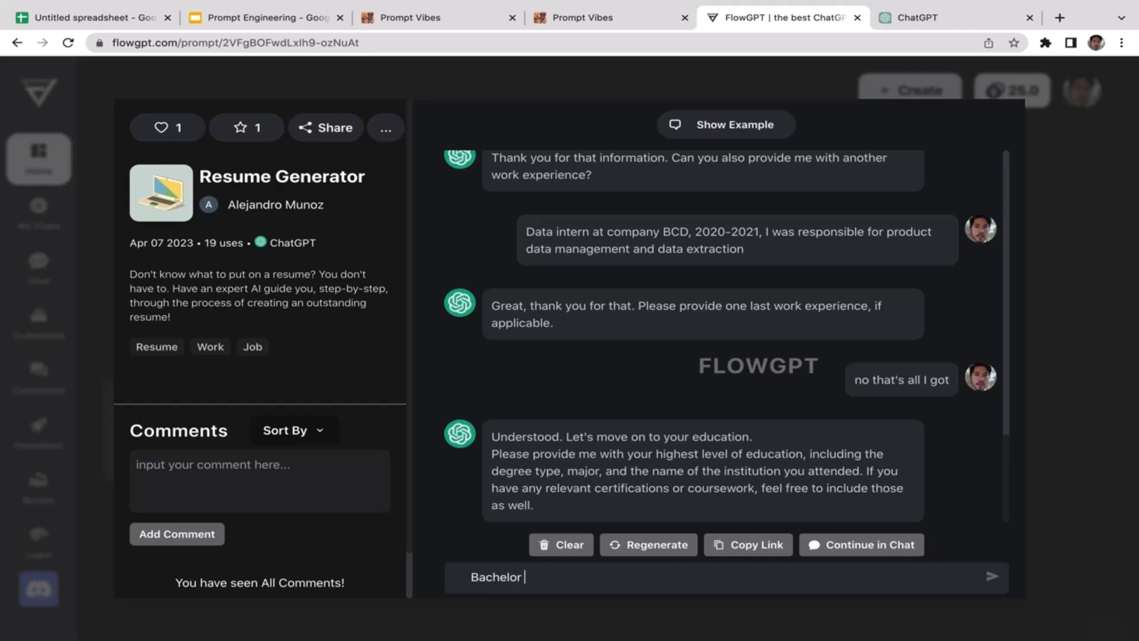
{"action": "type", "text": "of S"}
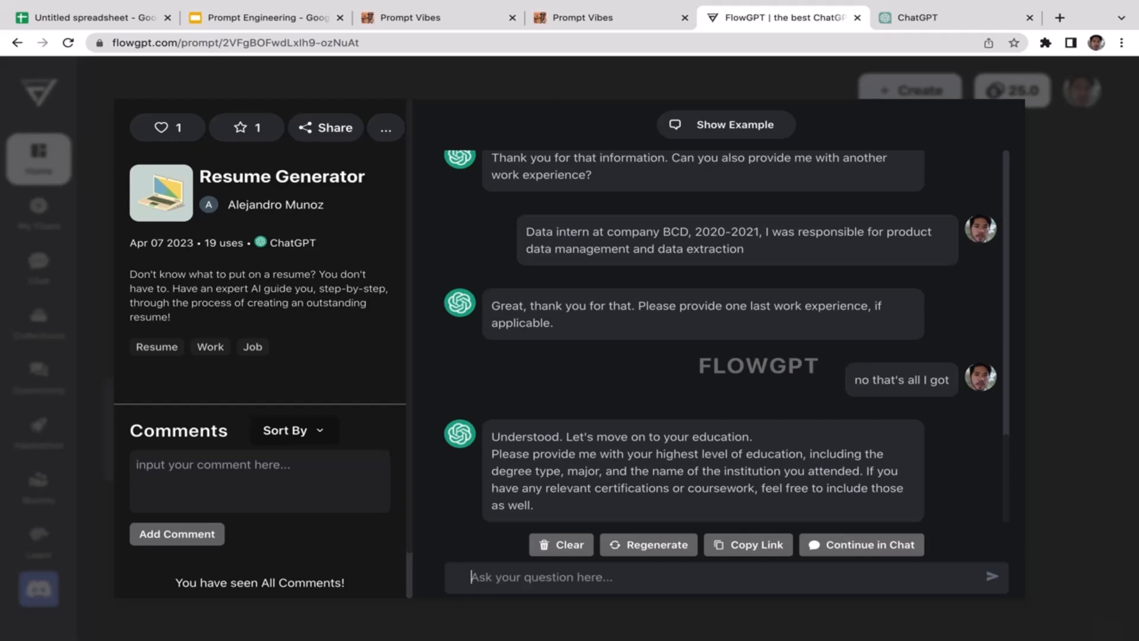
{"action": "type", "text": "BS"}
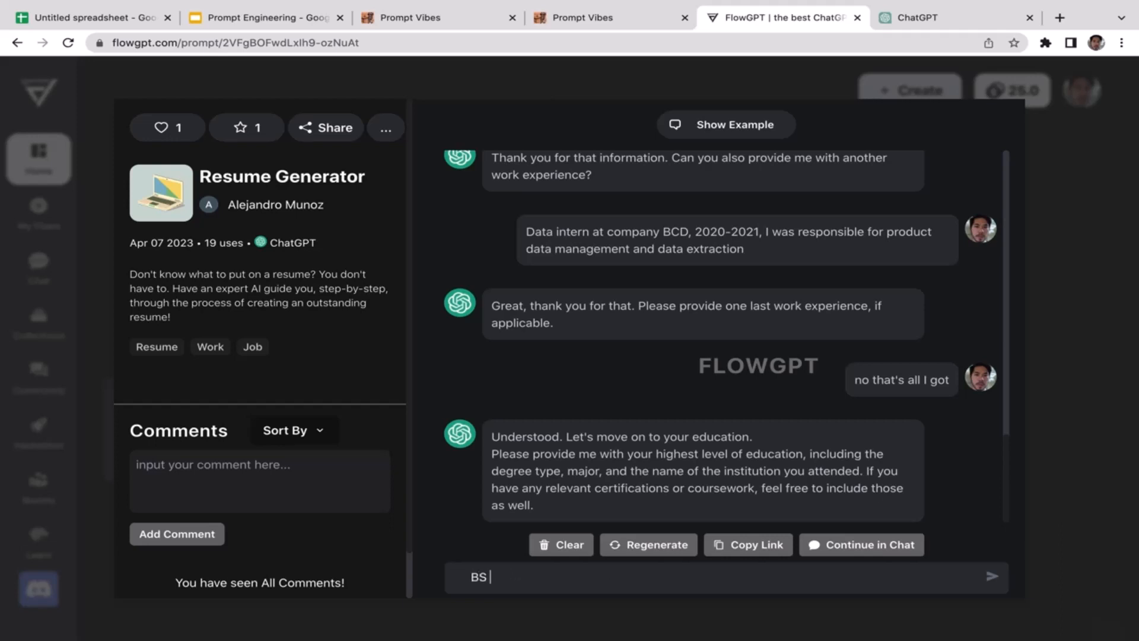
{"action": "type", "text": "in app"}
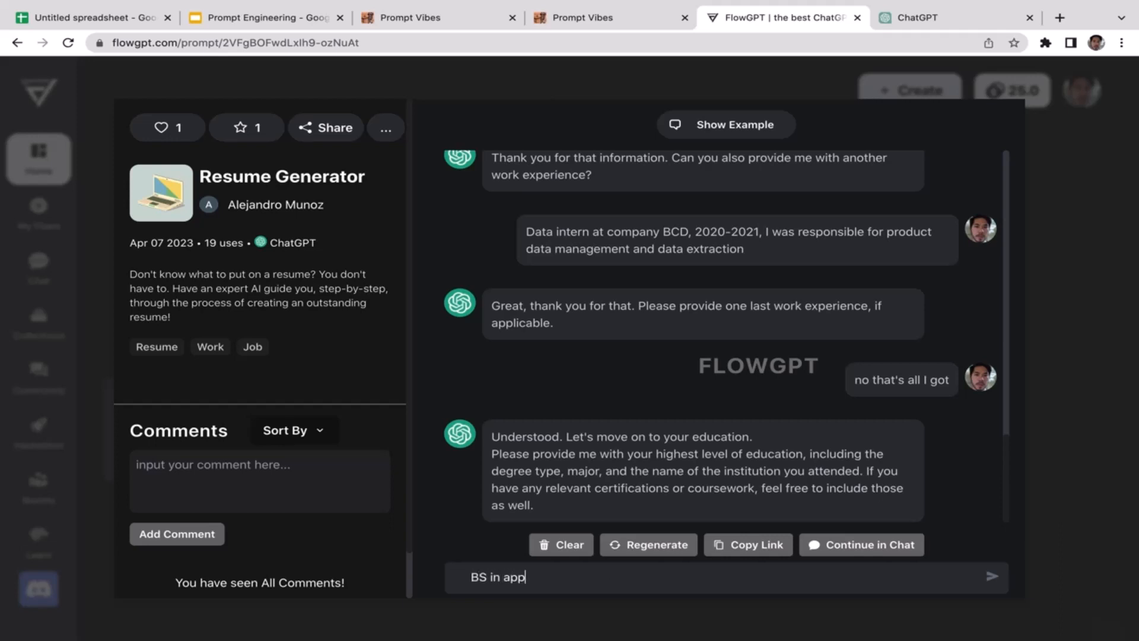
{"action": "type", "text": "lied mathema"}
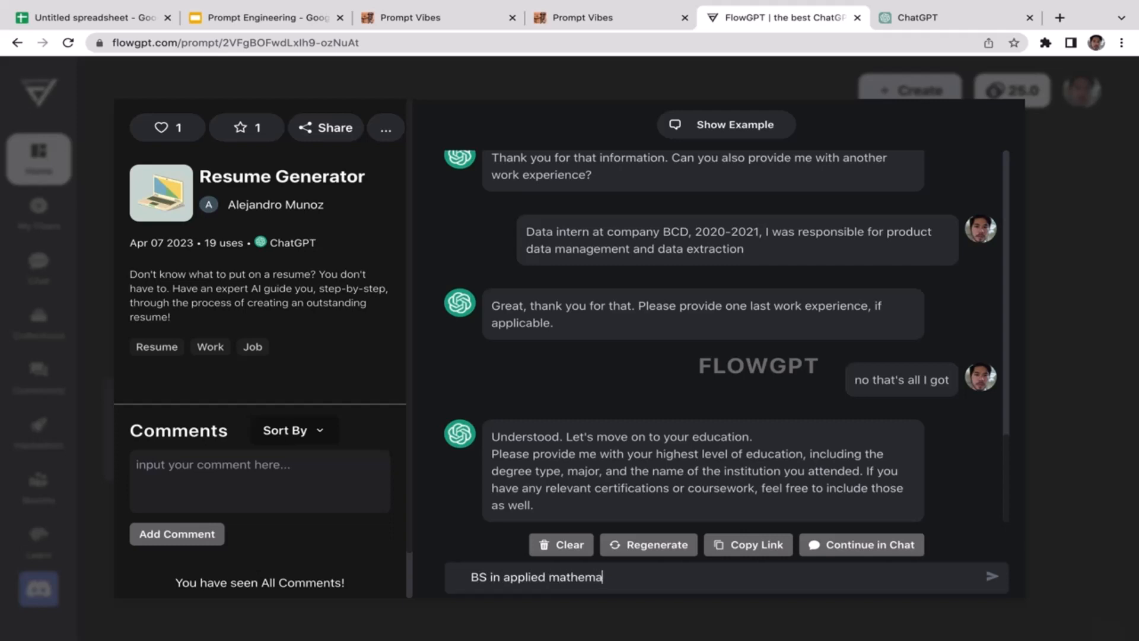
{"action": "type", "text": "tics"}
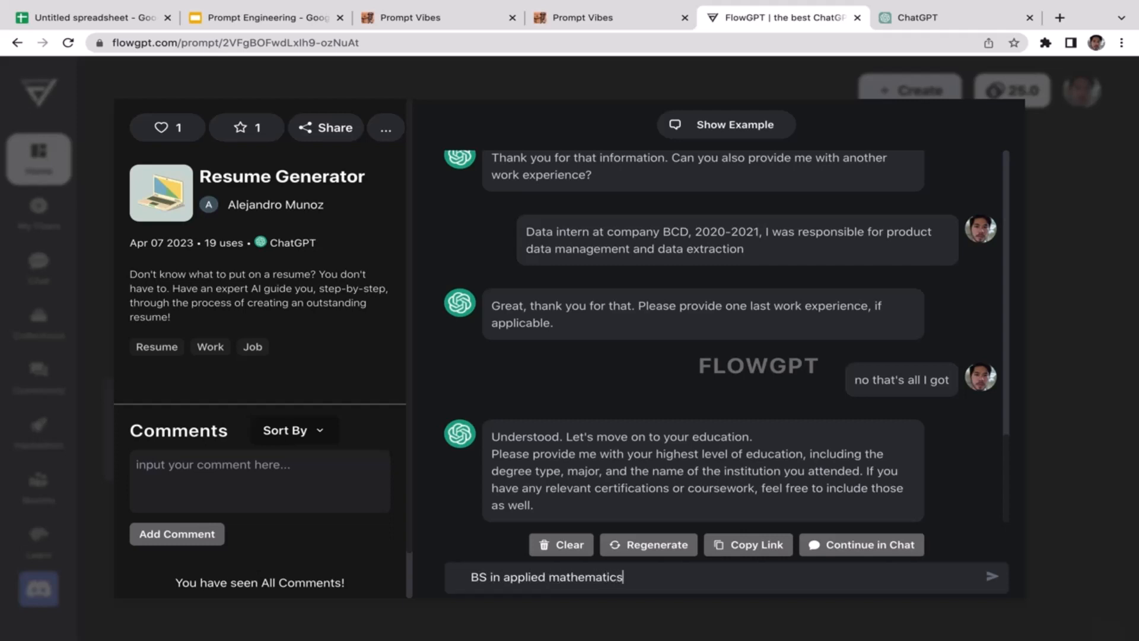
{"action": "type", "text": "f"}
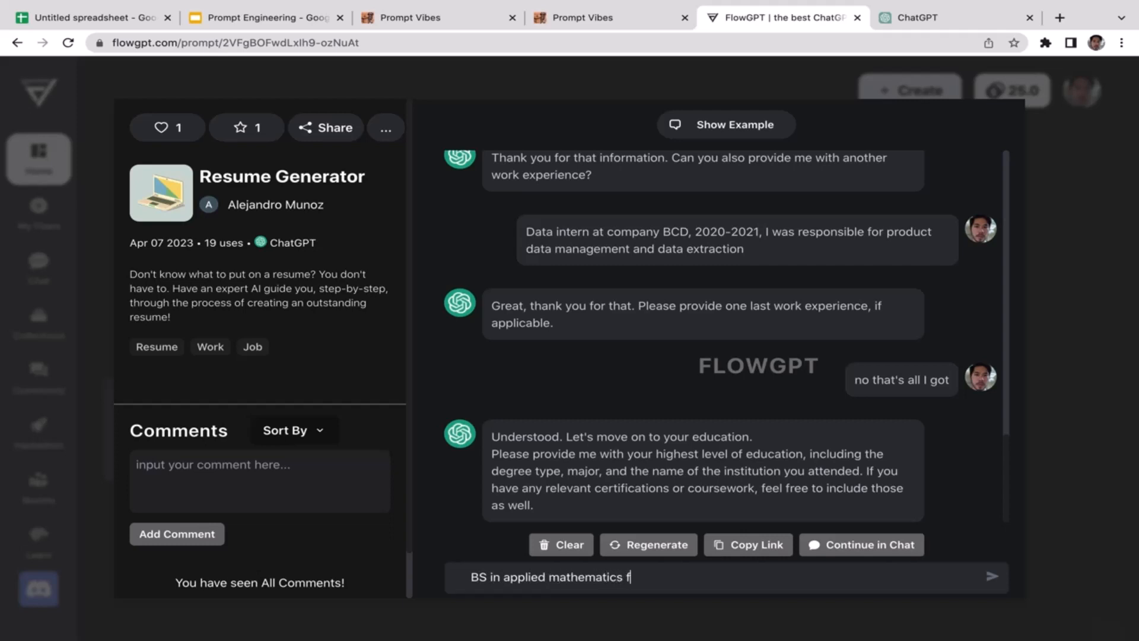
{"action": "type", "text": "rom Uni"}
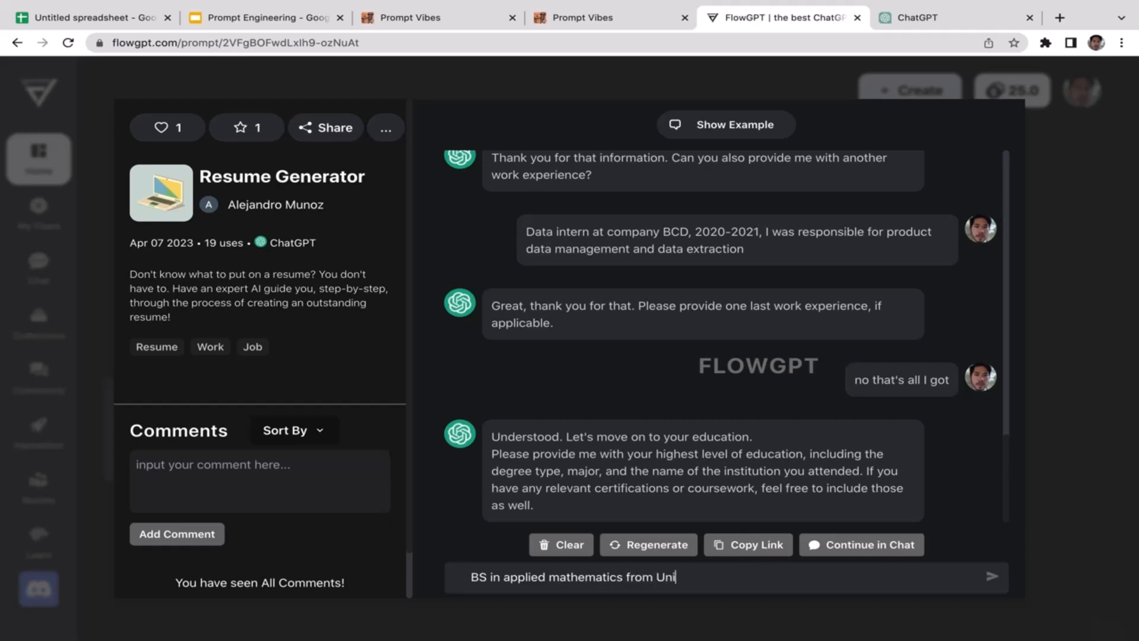
{"action": "type", "text": "versity of"}
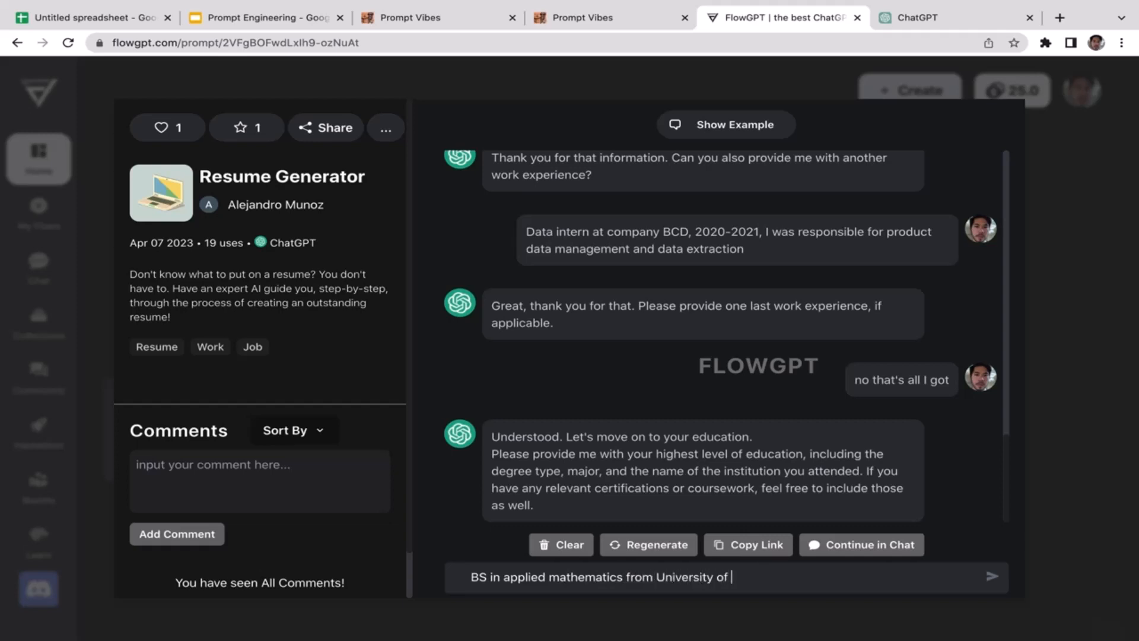
{"action": "type", "text": "Washington"}
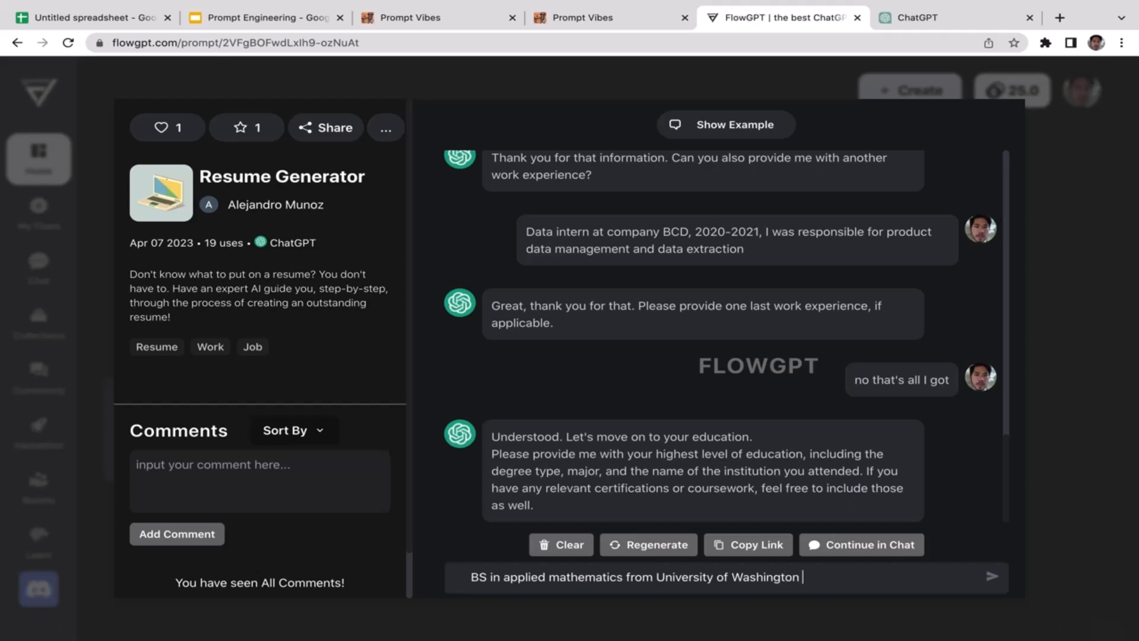
{"action": "type", "text": "Bothell,"}
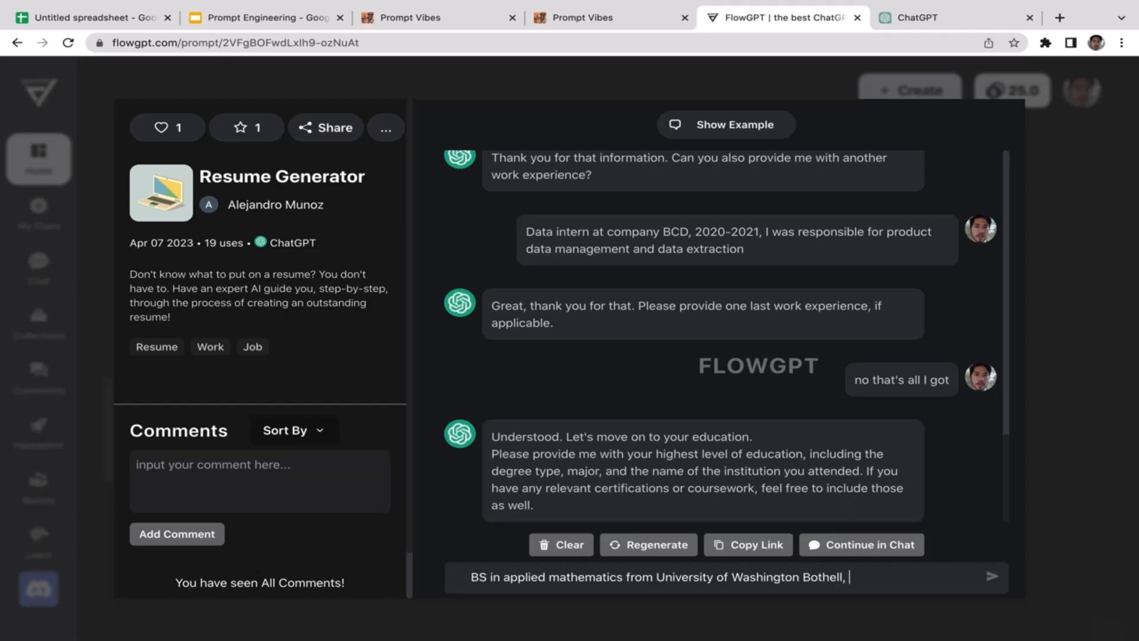
{"action": "key", "text": "Backspace"}
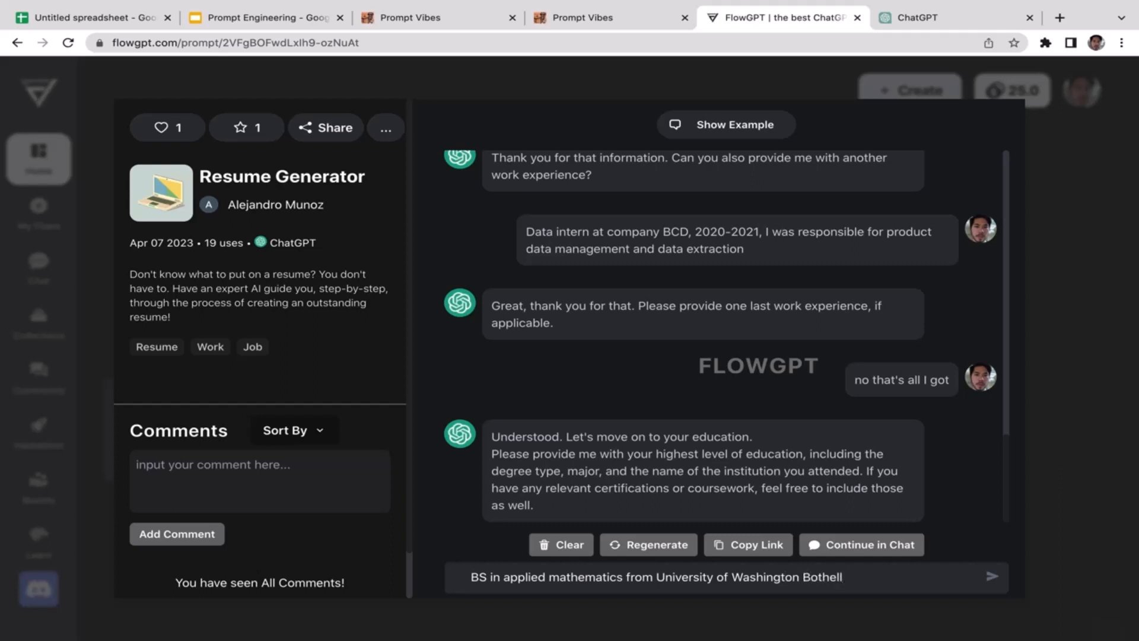
Step: Add 'I graduated in 2021' with the 3.6 GPA and send the education reply
{"action": "type", "text": "I gradua"}
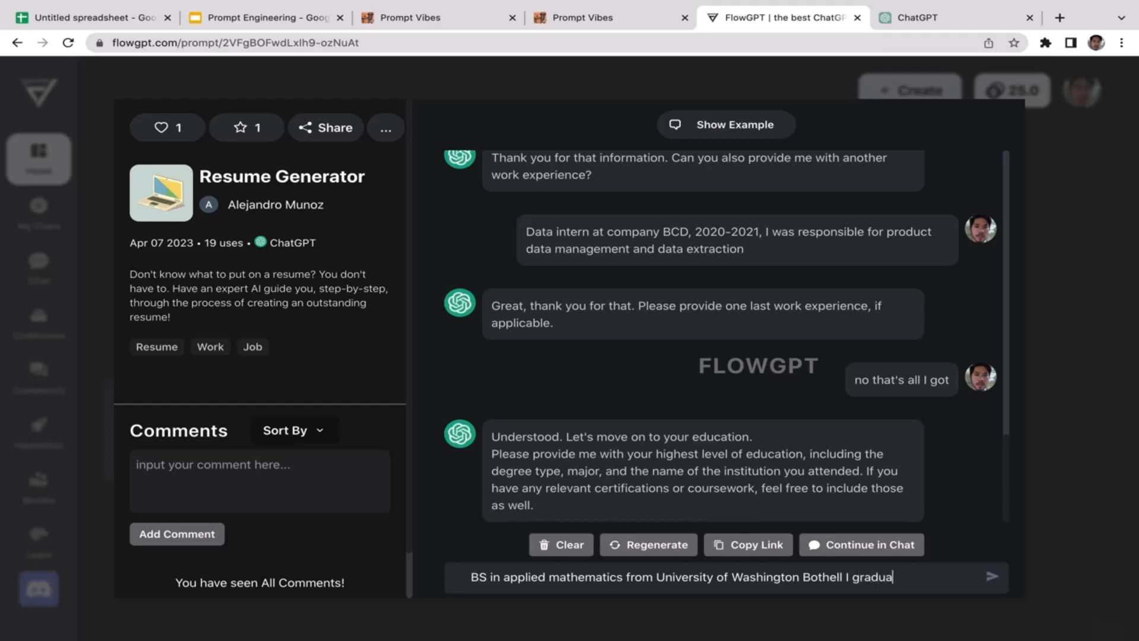
{"action": "type", "text": "ted in 202"}
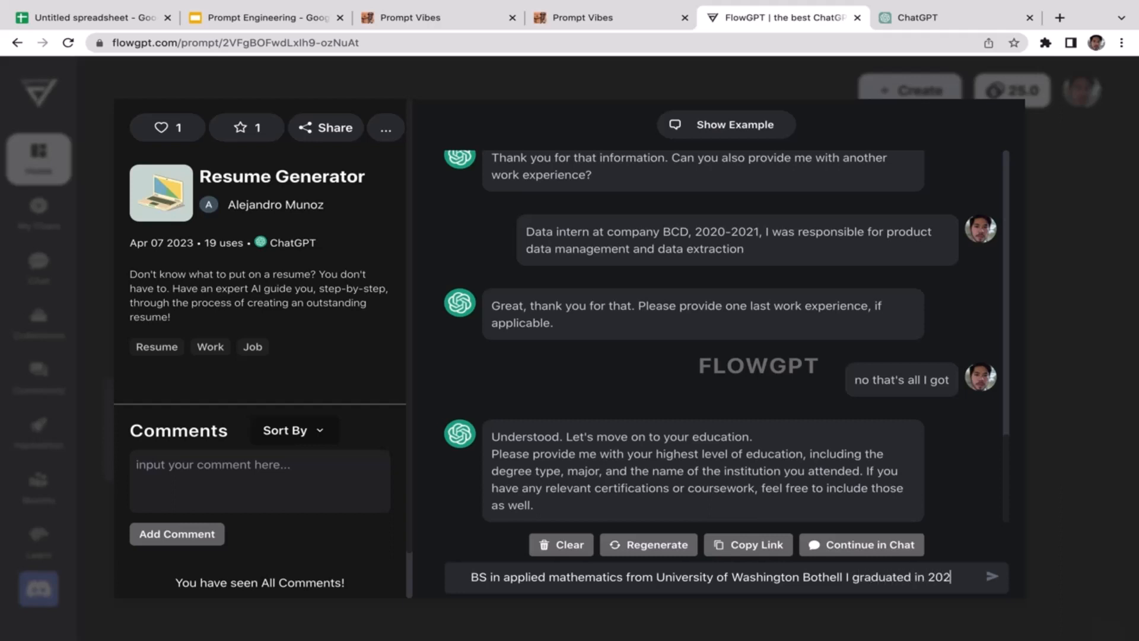
{"action": "type", "text": "1"}
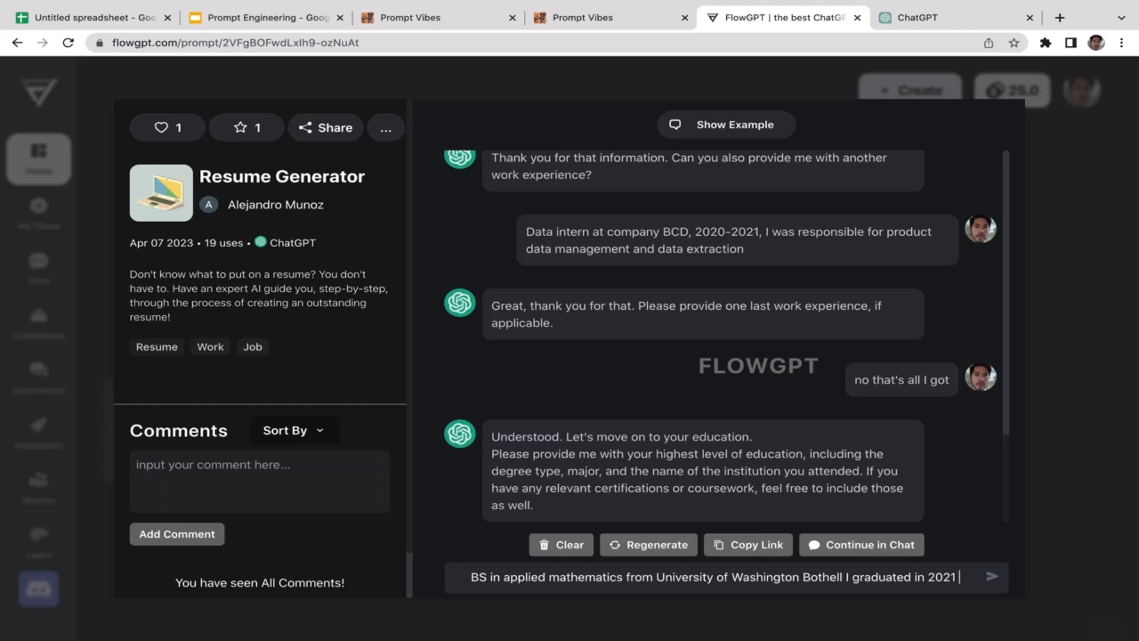
{"action": "type", "text": "with 3.6"}
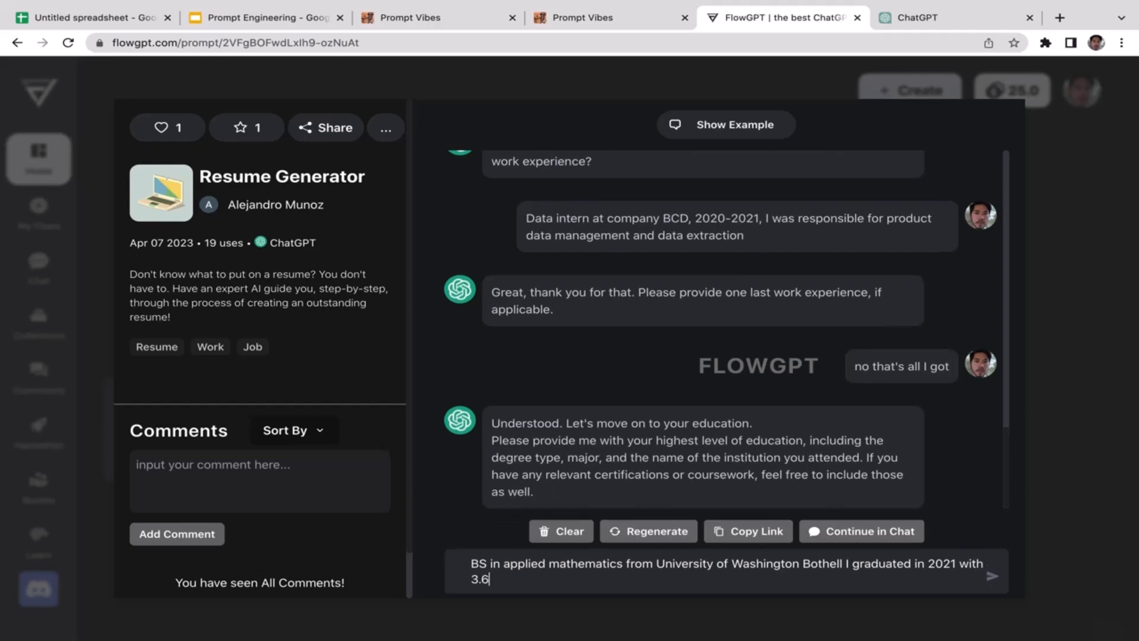
{"action": "left_click", "coordinate": [992, 576]}
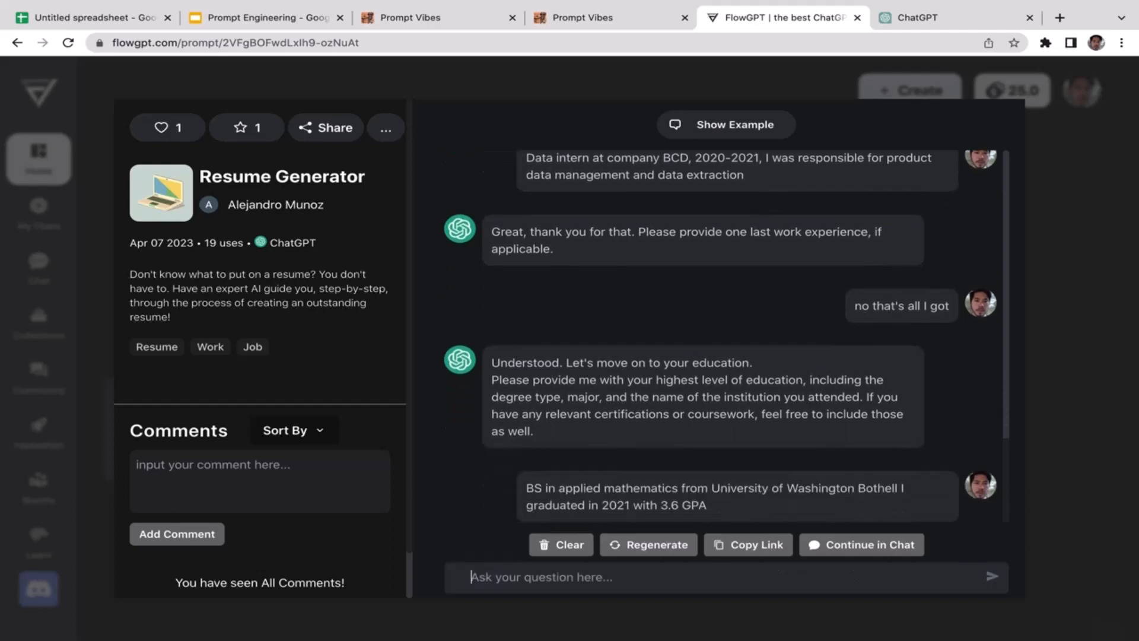
Step: Scroll down to read the assistant's request for technical and soft skills
{"action": "scroll", "scroll_direction": "down", "scroll_amount": 3}
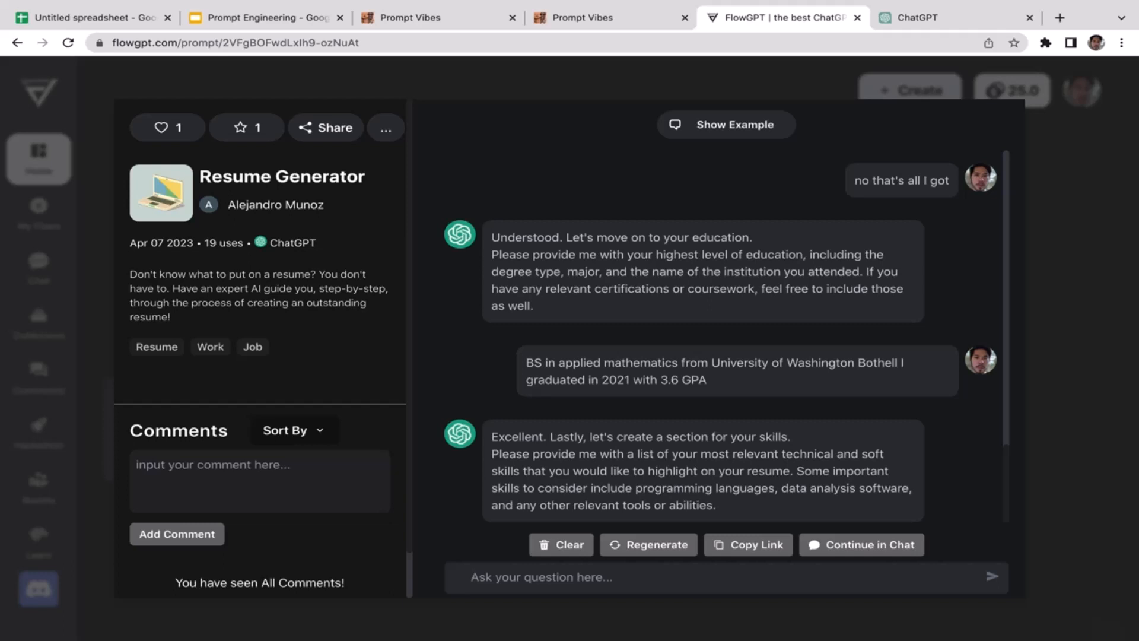
Step: Type the programming skills 'Python, Java, Javascript, Matlab, R' into the chat box, replacing Ruby with R
{"action": "type", "text": "Python"}
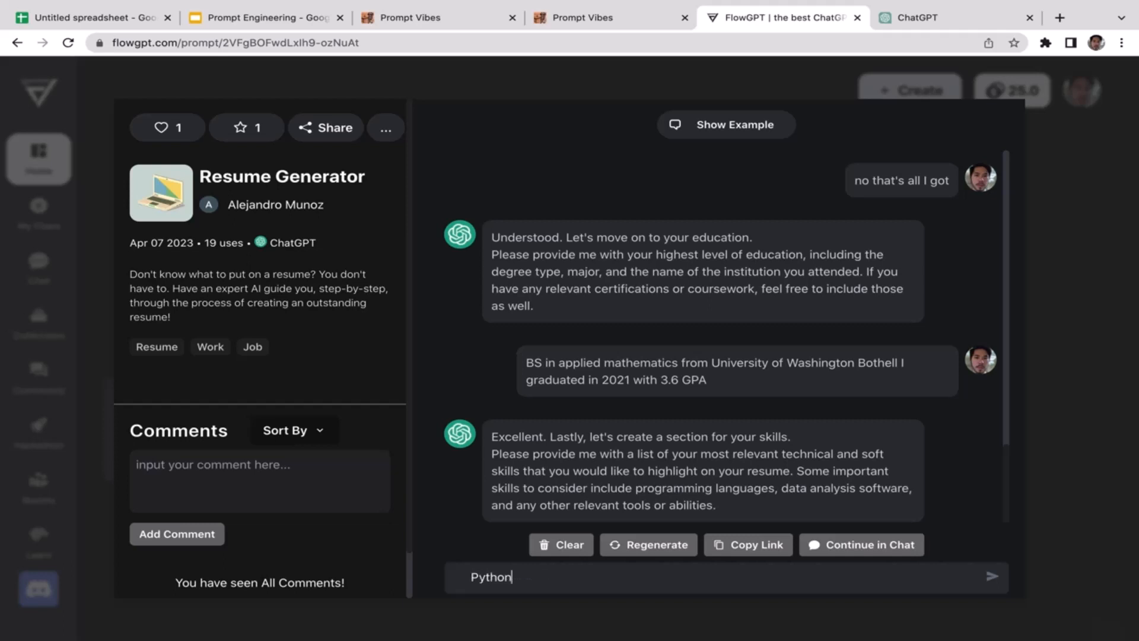
{"action": "type", "text": ", Java,"}
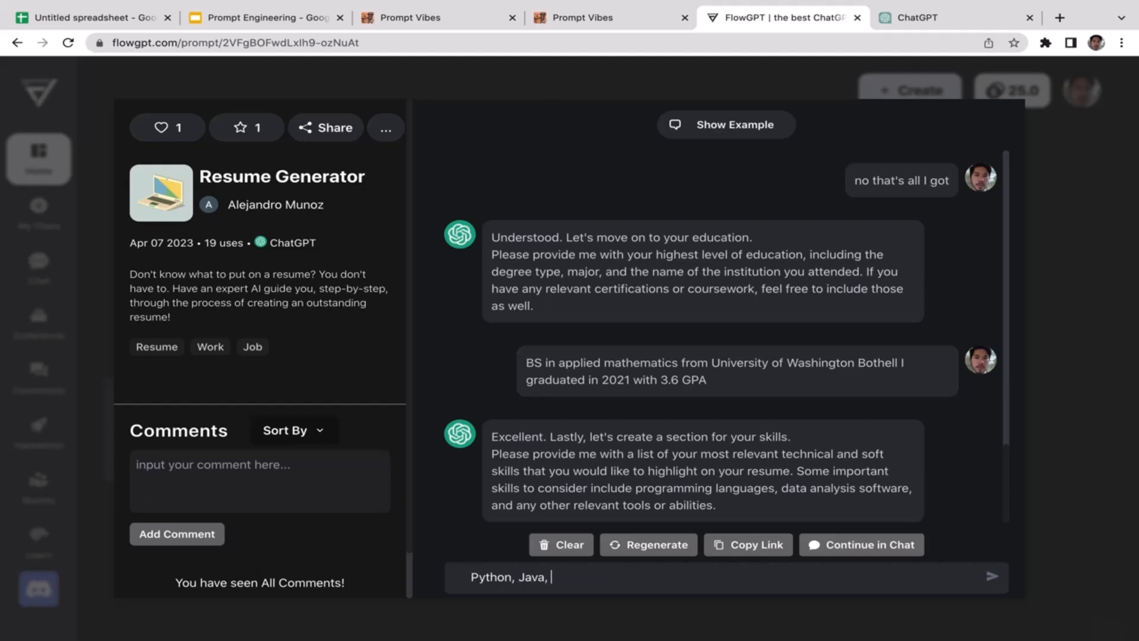
{"action": "type", "text": "Javas"}
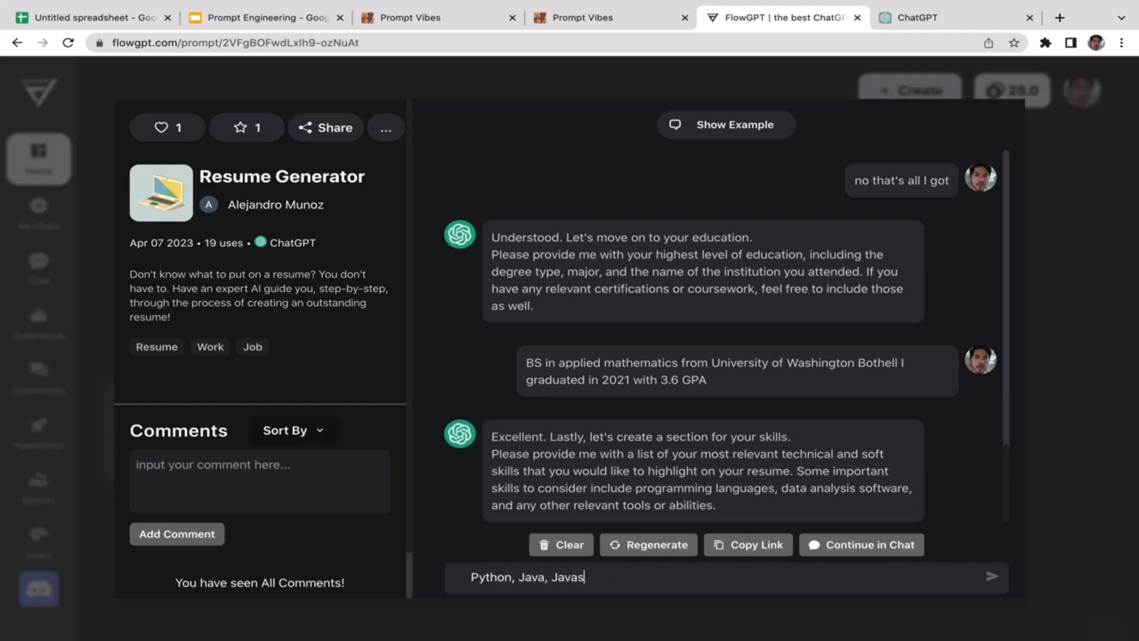
{"action": "type", "text": "cript, M"}
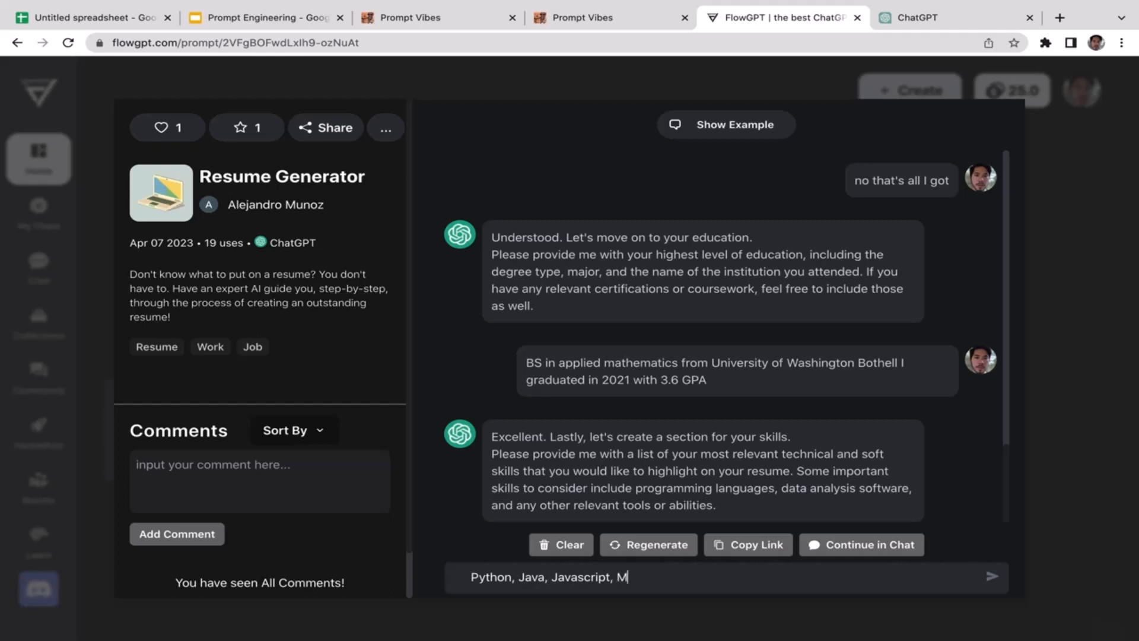
{"action": "type", "text": "atlab,"}
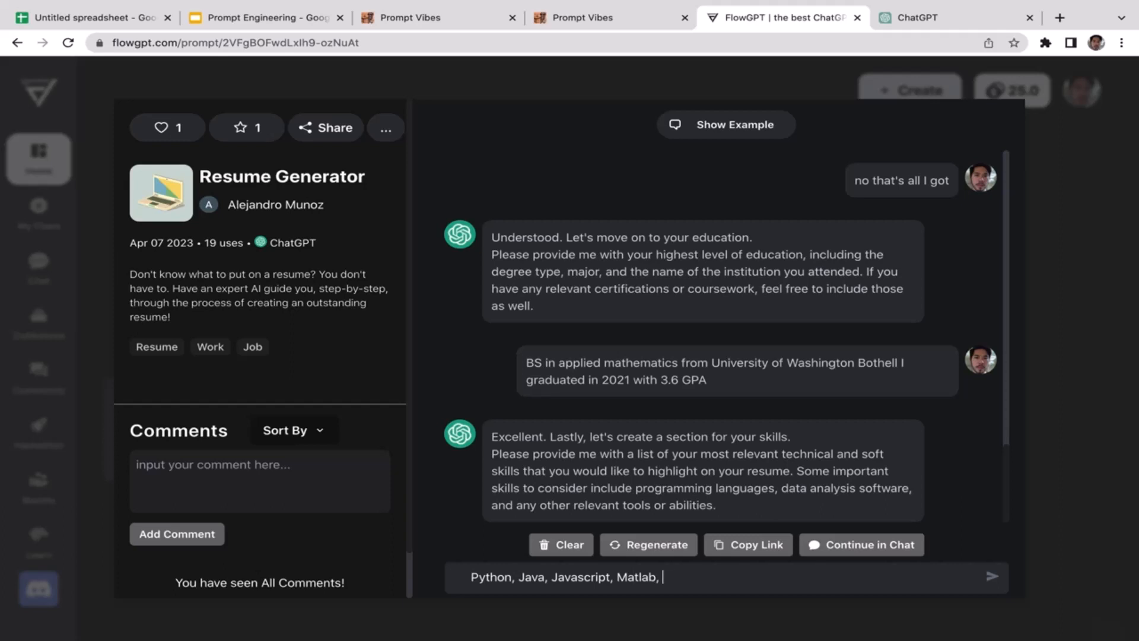
{"action": "type", "text": "Ruby"}
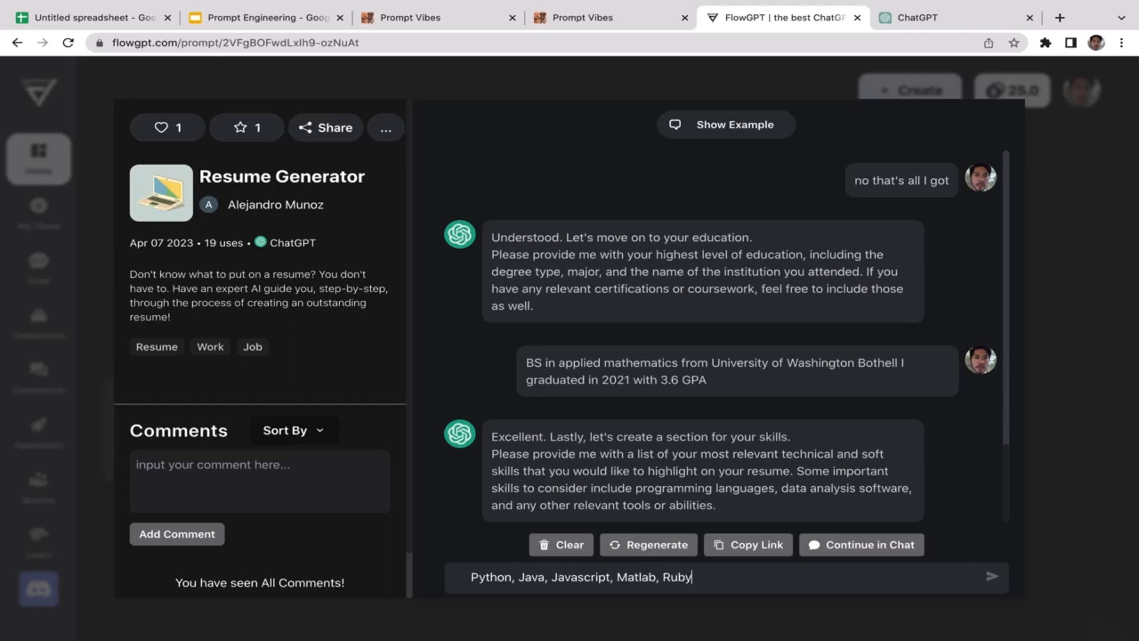
{"action": "key", "text": "Backspace"}
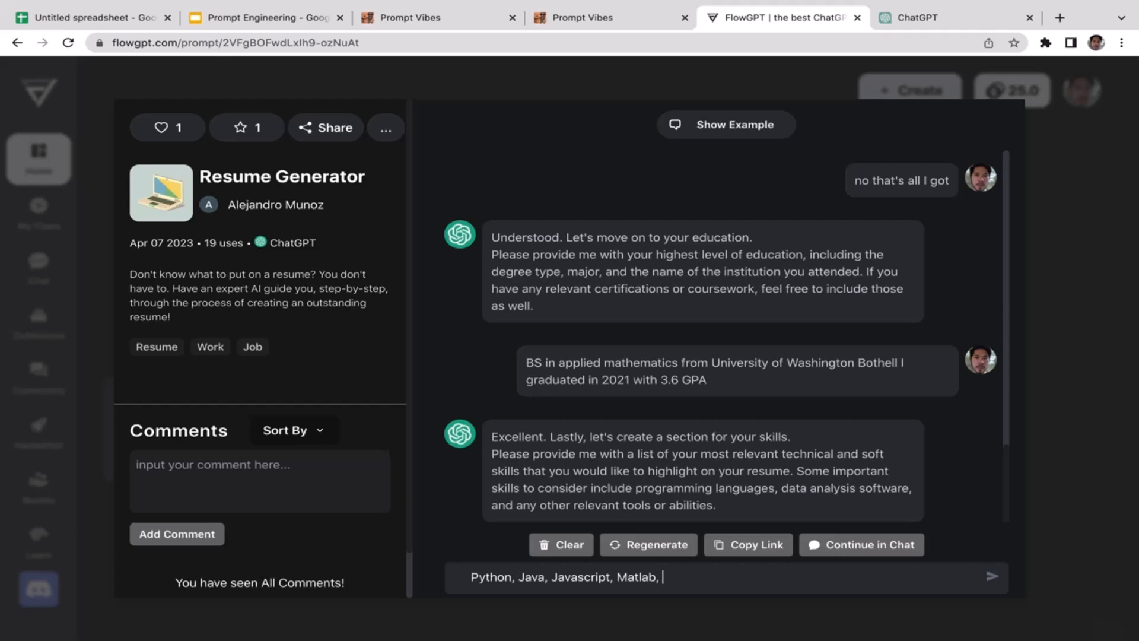
{"action": "type", "text": "R"}
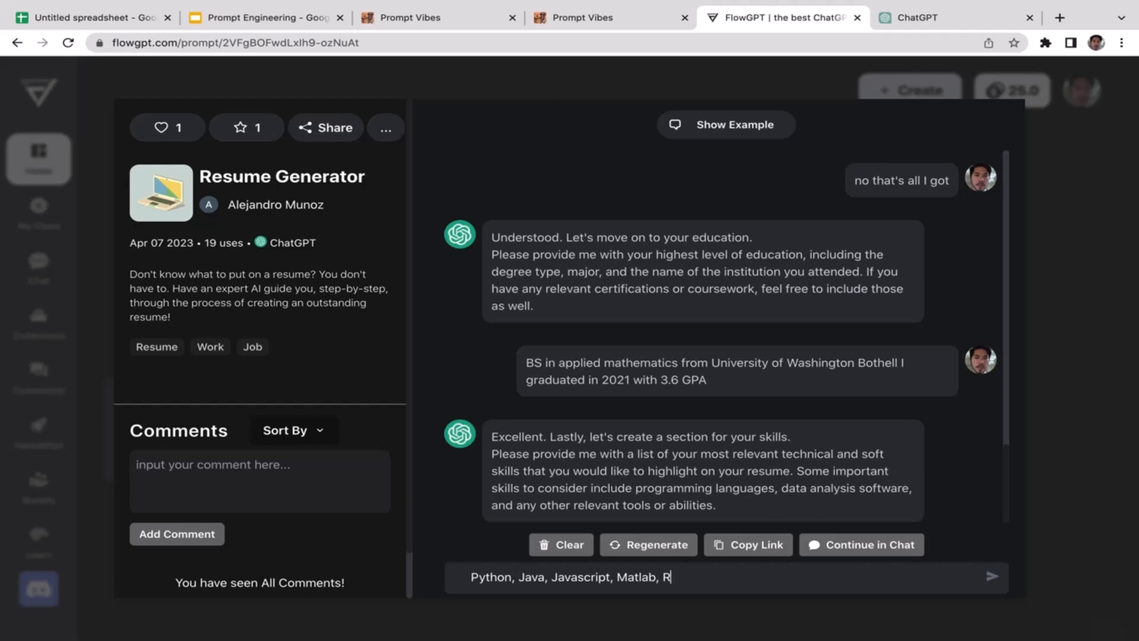
Step: Finish the list with data extraction, data visualization and SAP, replacing data cleaning
{"action": "type", "text": ","}
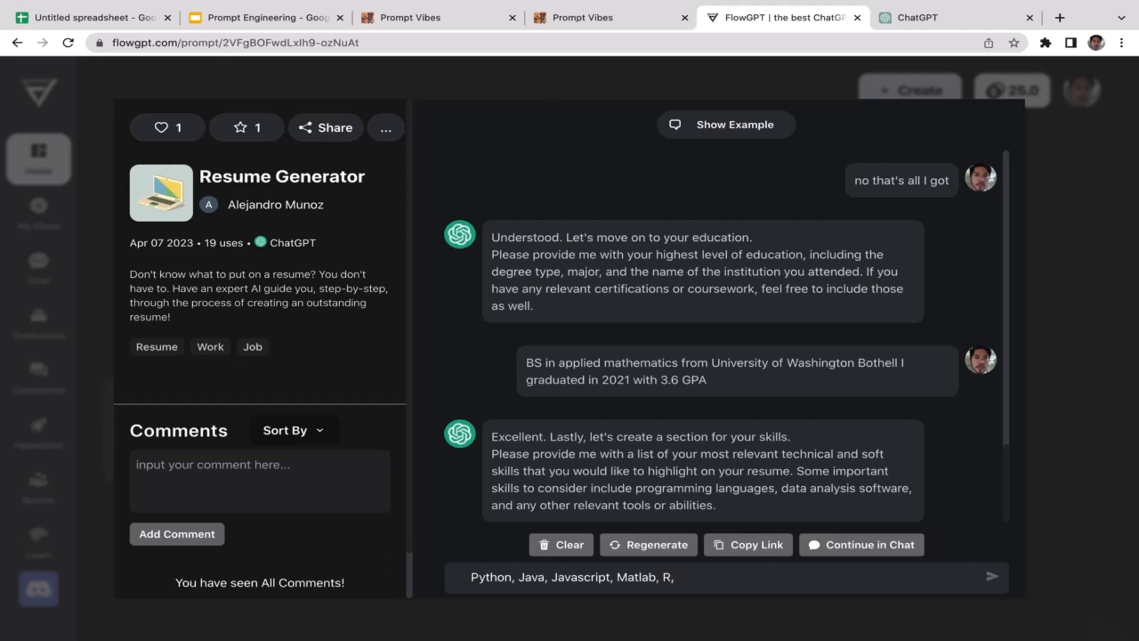
{"action": "type", "text": "data s"}
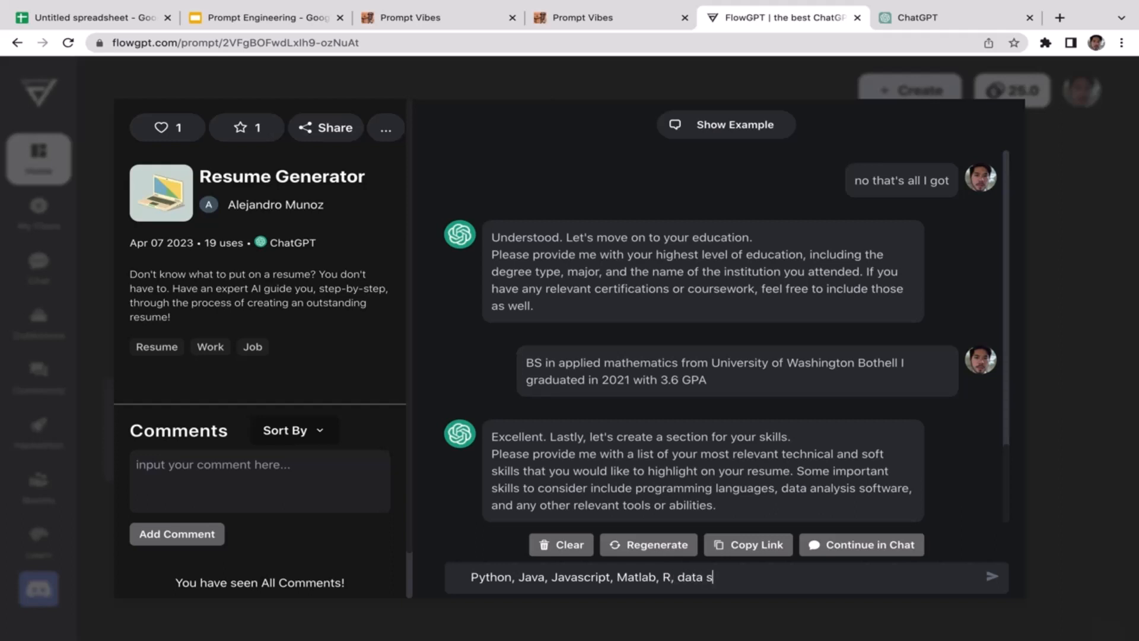
{"action": "type", "text": "xtractio"}
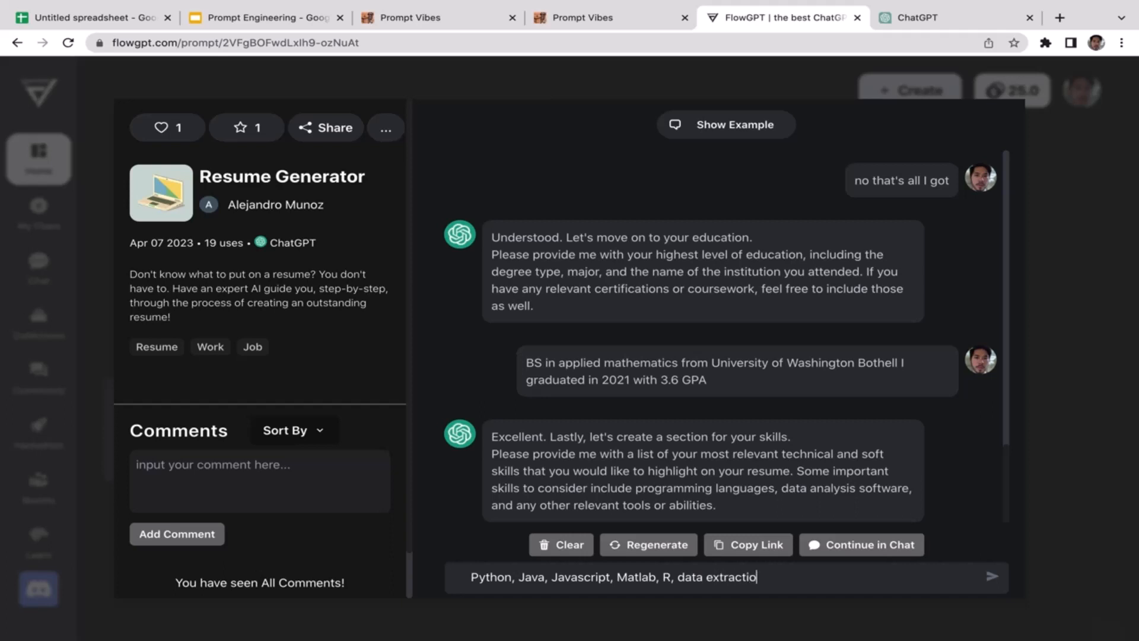
{"action": "type", "text": "n, data v"}
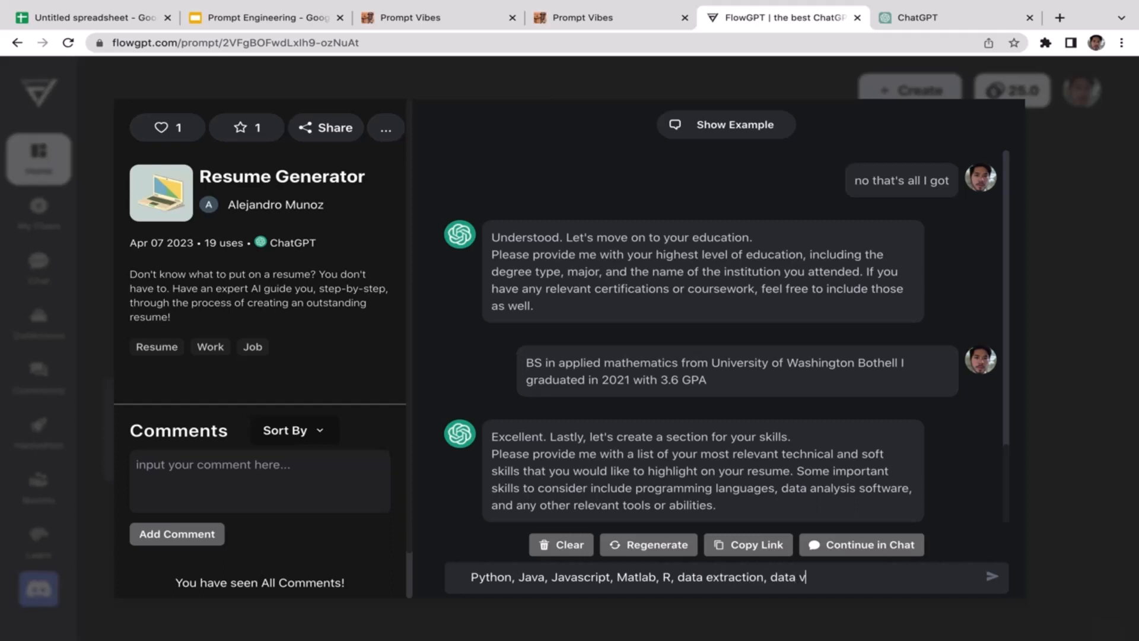
{"action": "type", "text": "isual"}
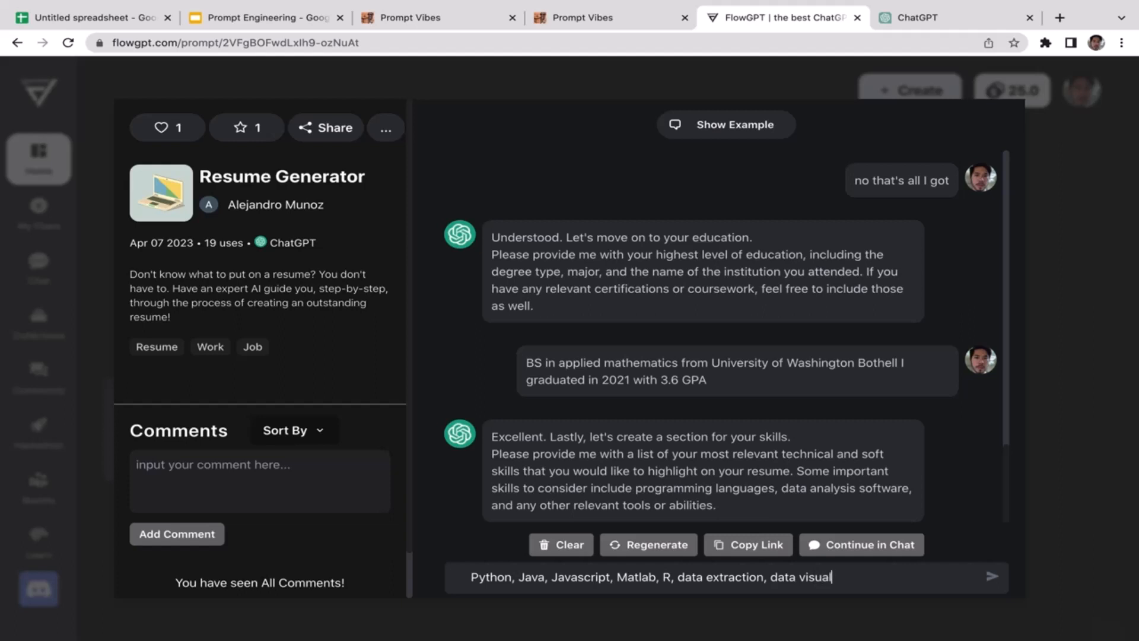
{"action": "type", "text": "ization"}
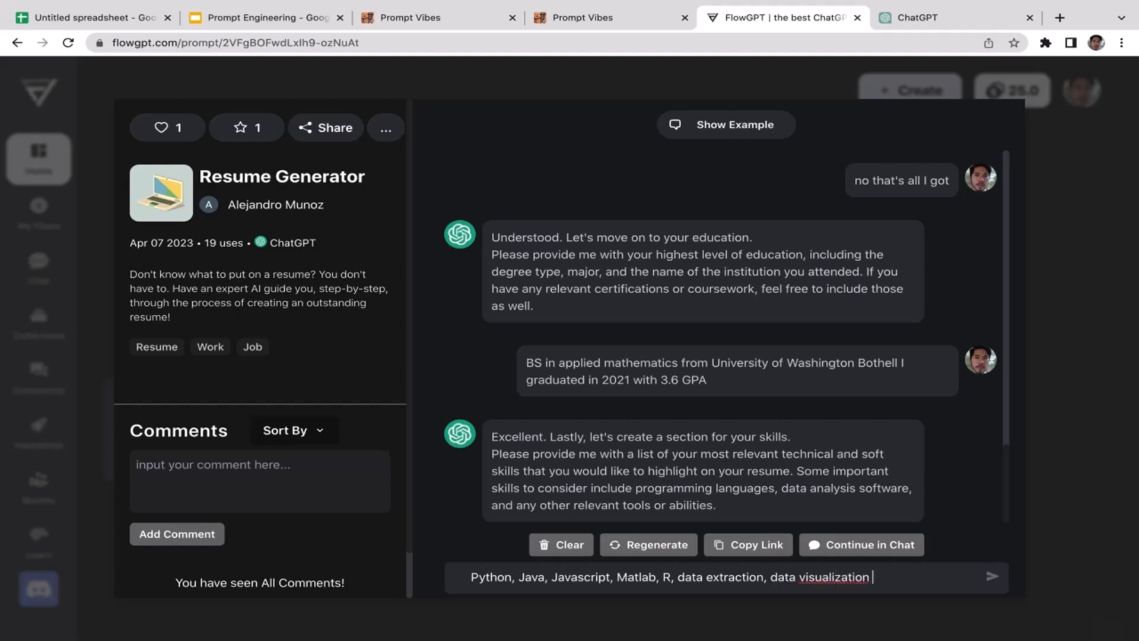
{"action": "type", "text": "and"}
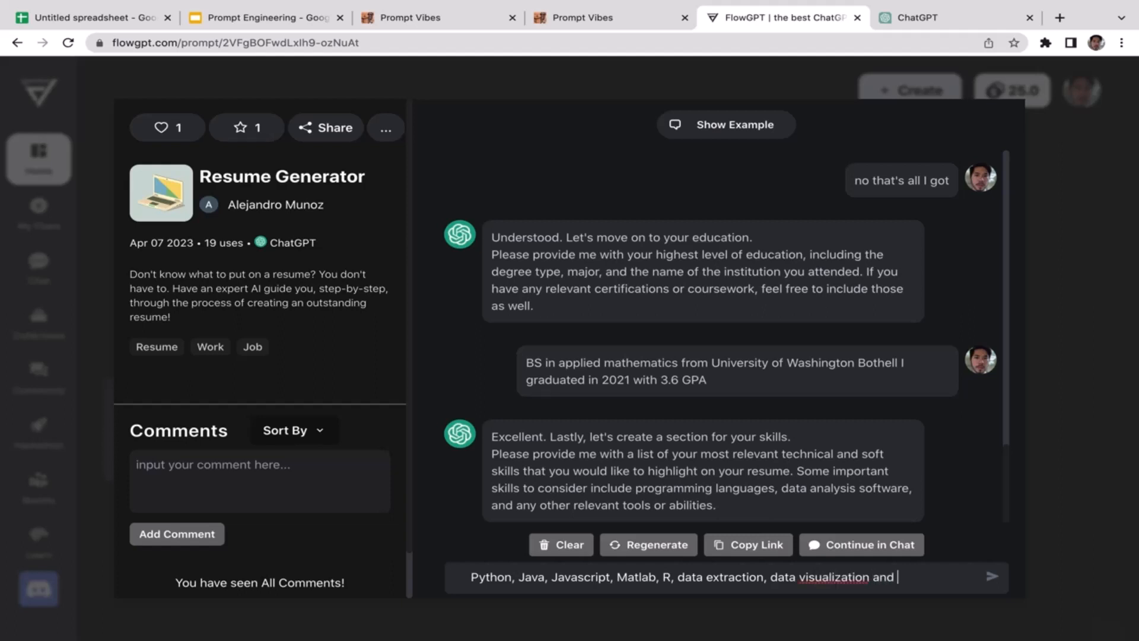
{"action": "type", "text": "data cl"}
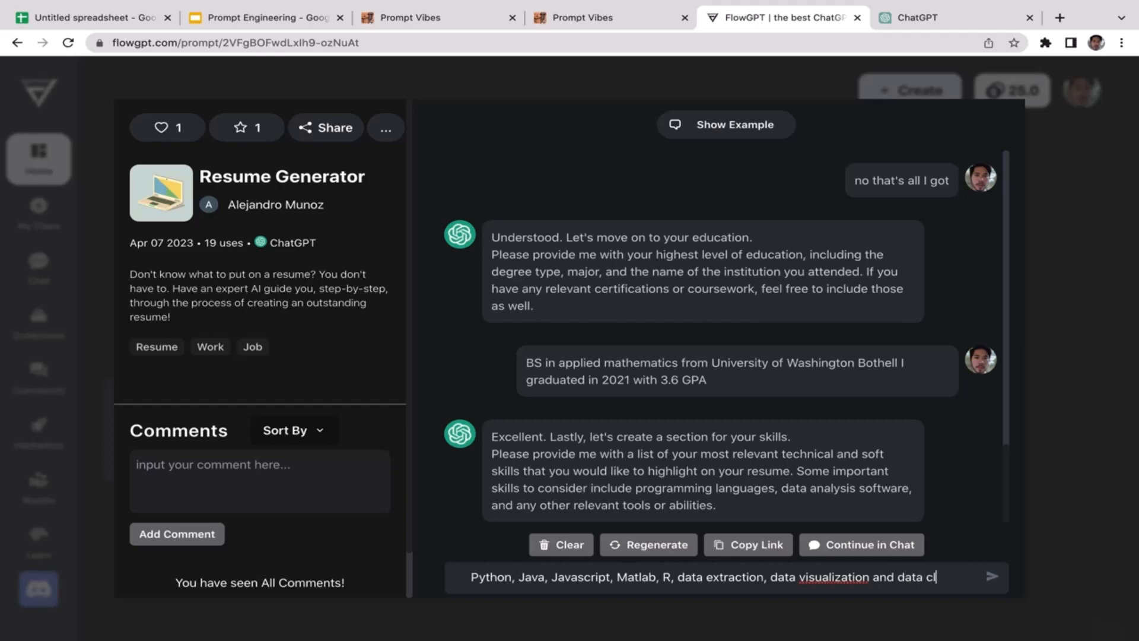
{"action": "type", "text": "eaning"}
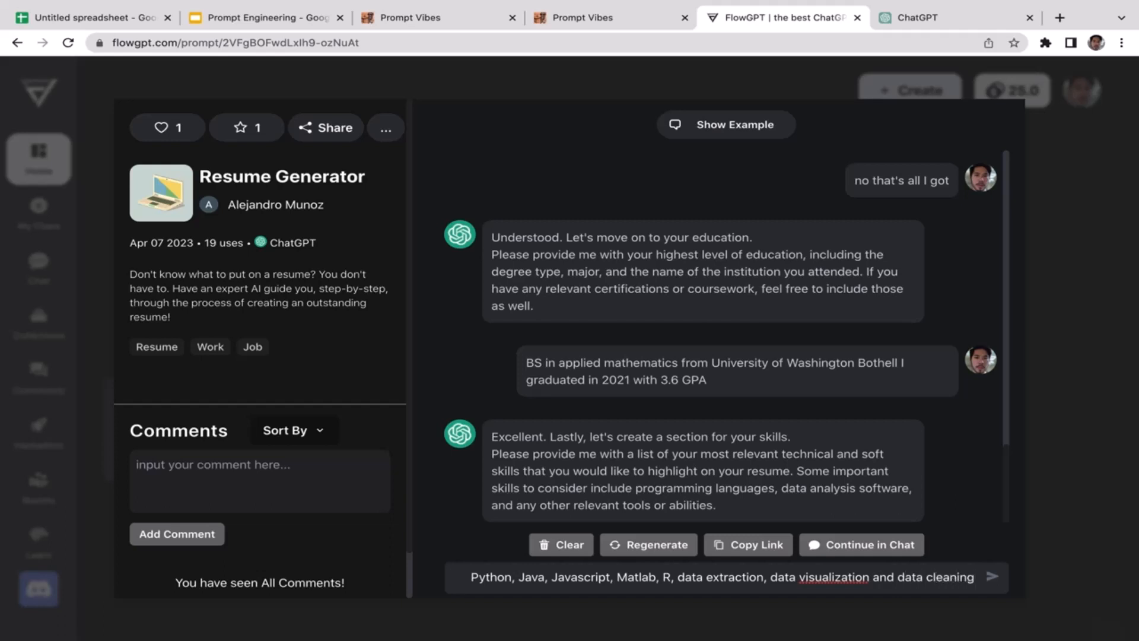
{"action": "key", "text": "Backspace"}
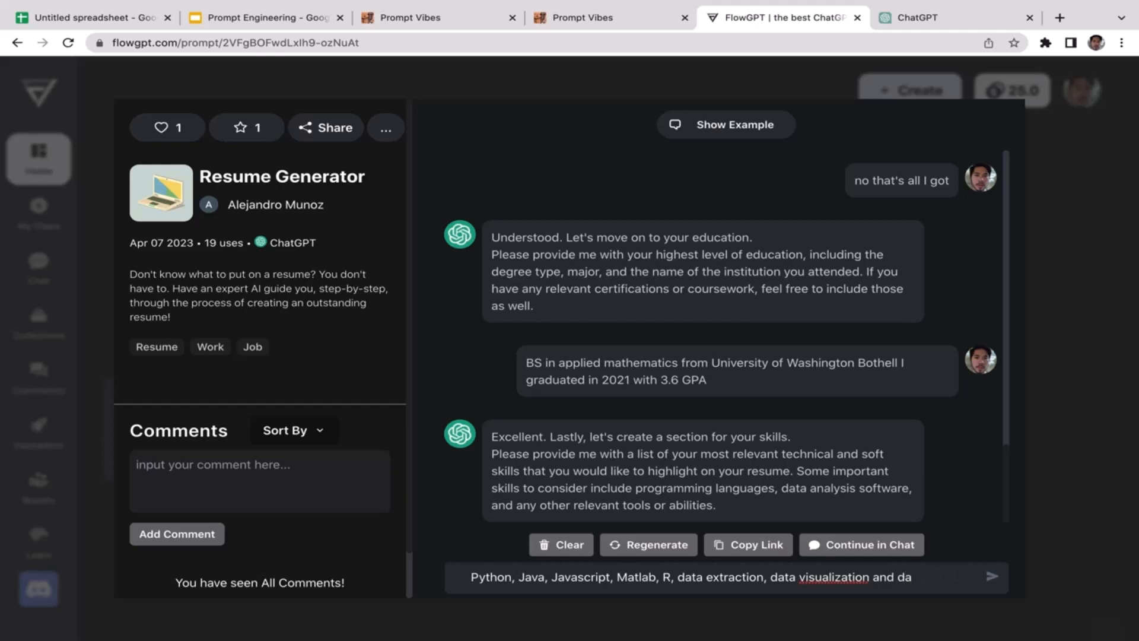
{"action": "type", "text": "SA"}
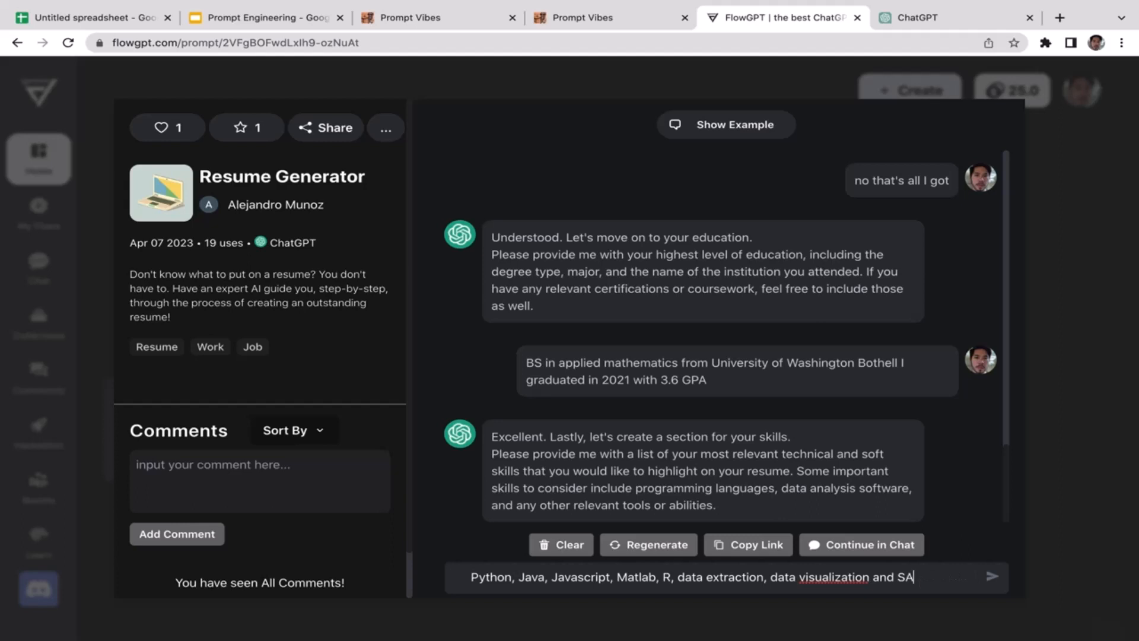
{"action": "type", "text": "P"}
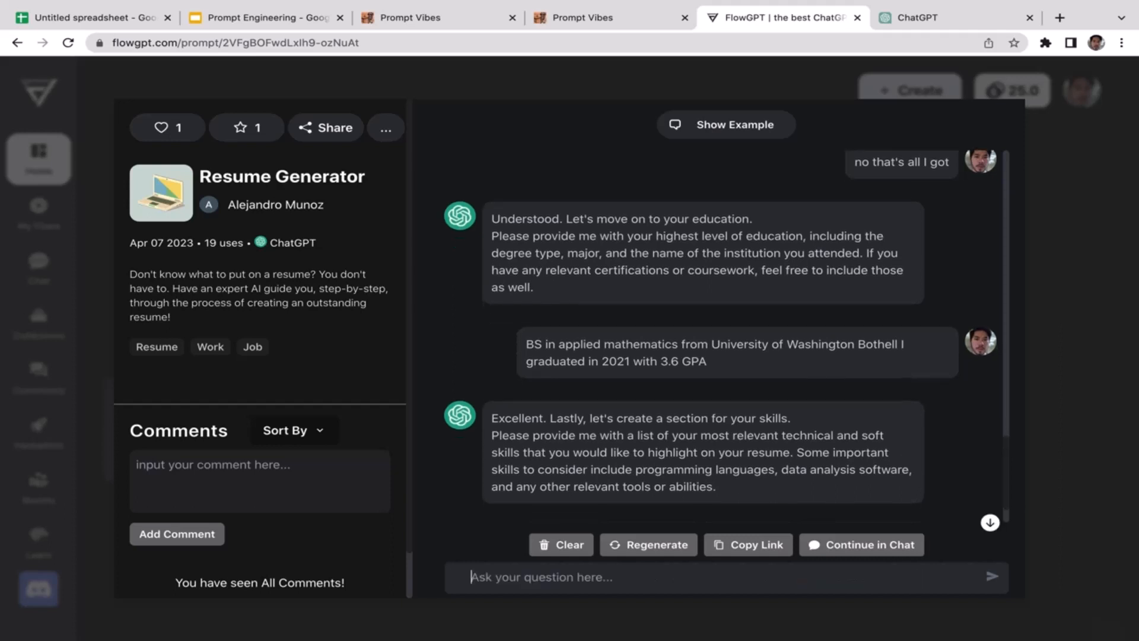
Step: Send the skills reply ending with SAP and let the Resume Generator load
{"action": "left_click", "coordinate": [992, 577]}
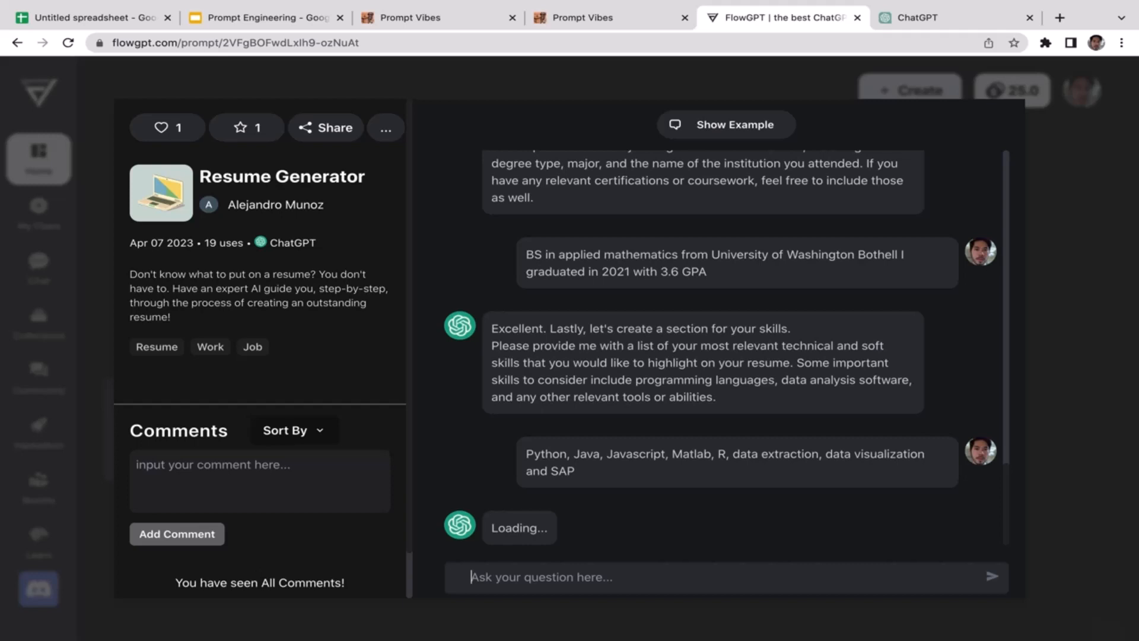
{"action": "mouse_move", "coordinate": [713, 169]}
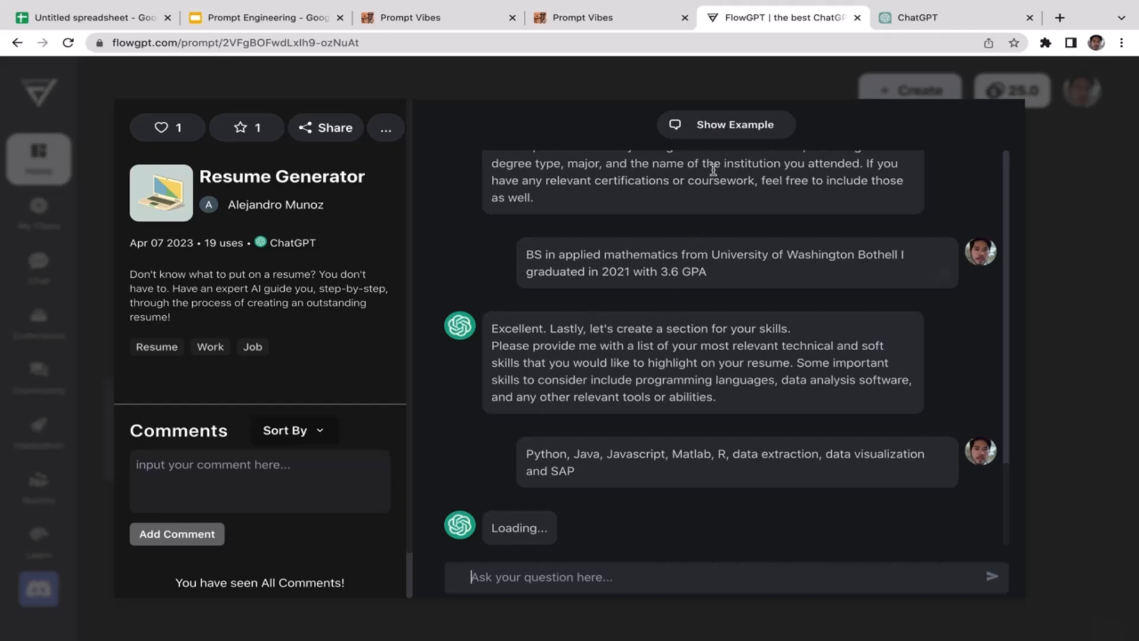
{"action": "mouse_move", "coordinate": [672, 240]}
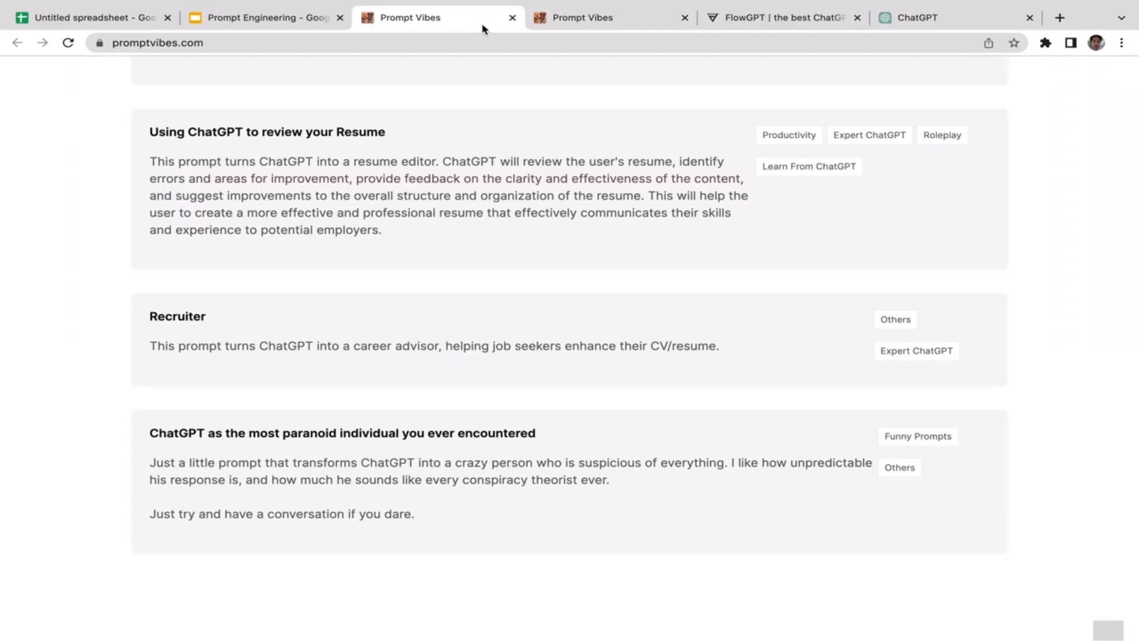
{"action": "mouse_move", "coordinate": [766, 38]}
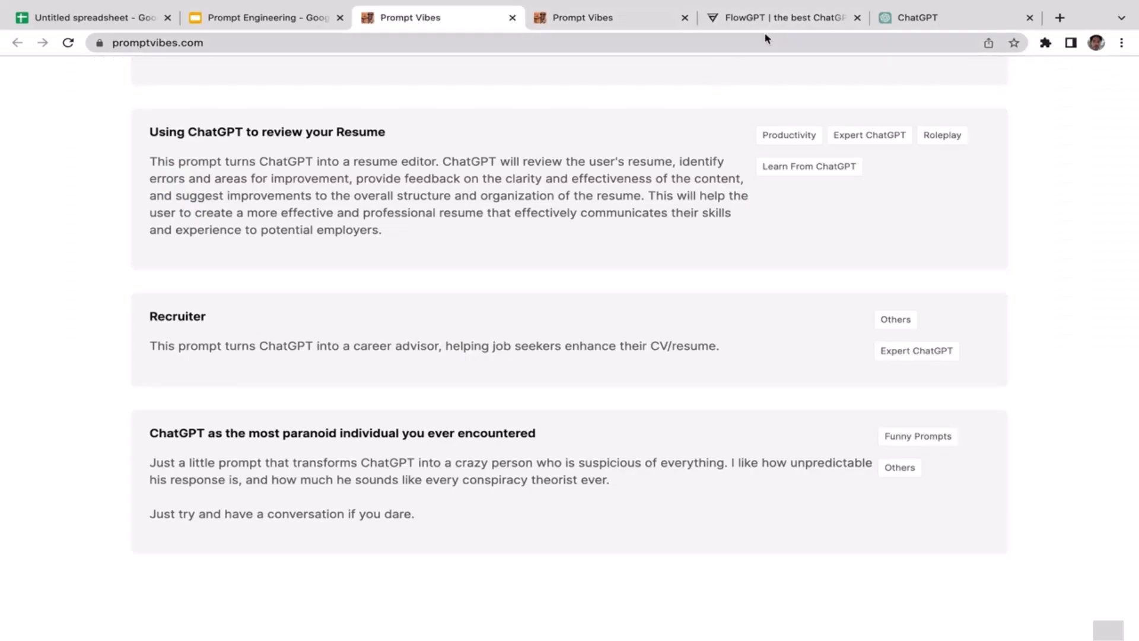
{"action": "mouse_move", "coordinate": [780, 18]}
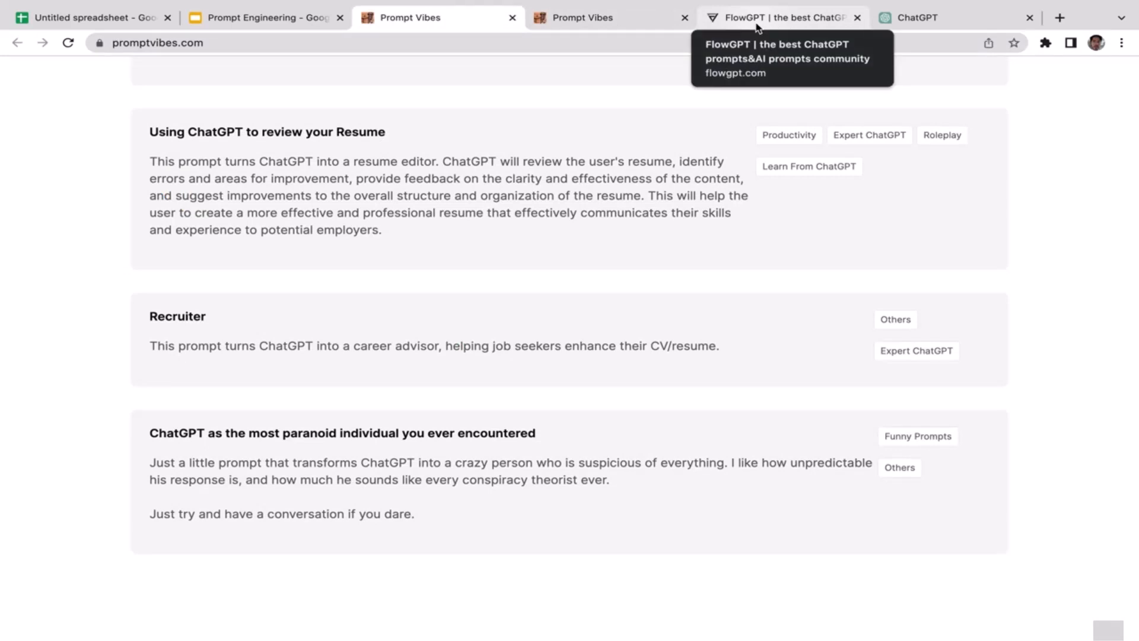
{"action": "mouse_move", "coordinate": [738, 45]}
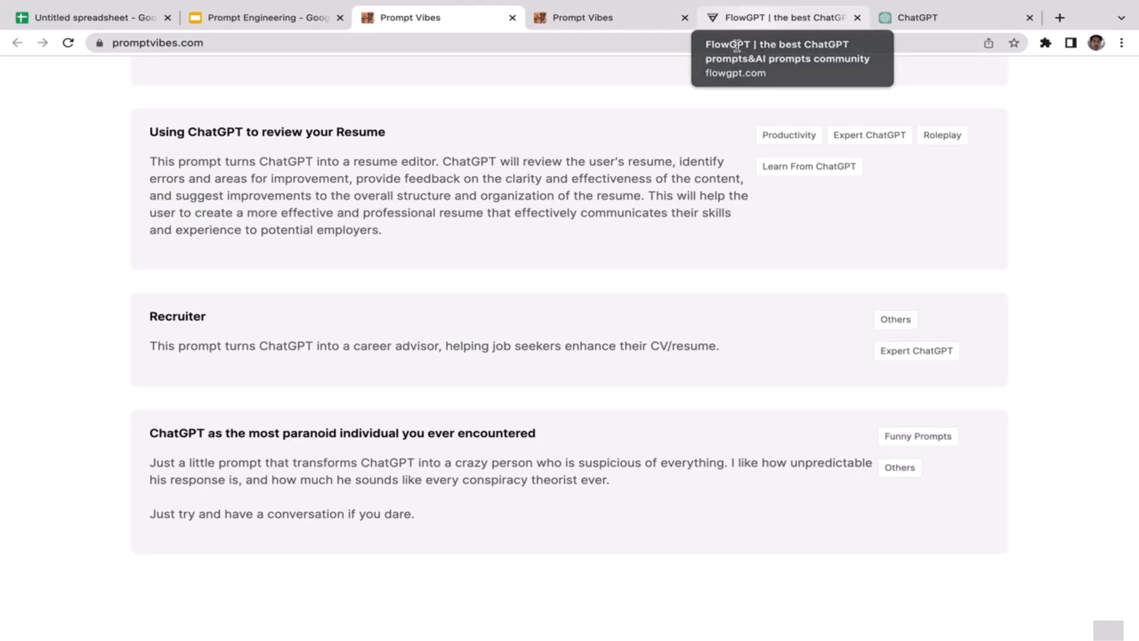
{"action": "mouse_move", "coordinate": [734, 30]}
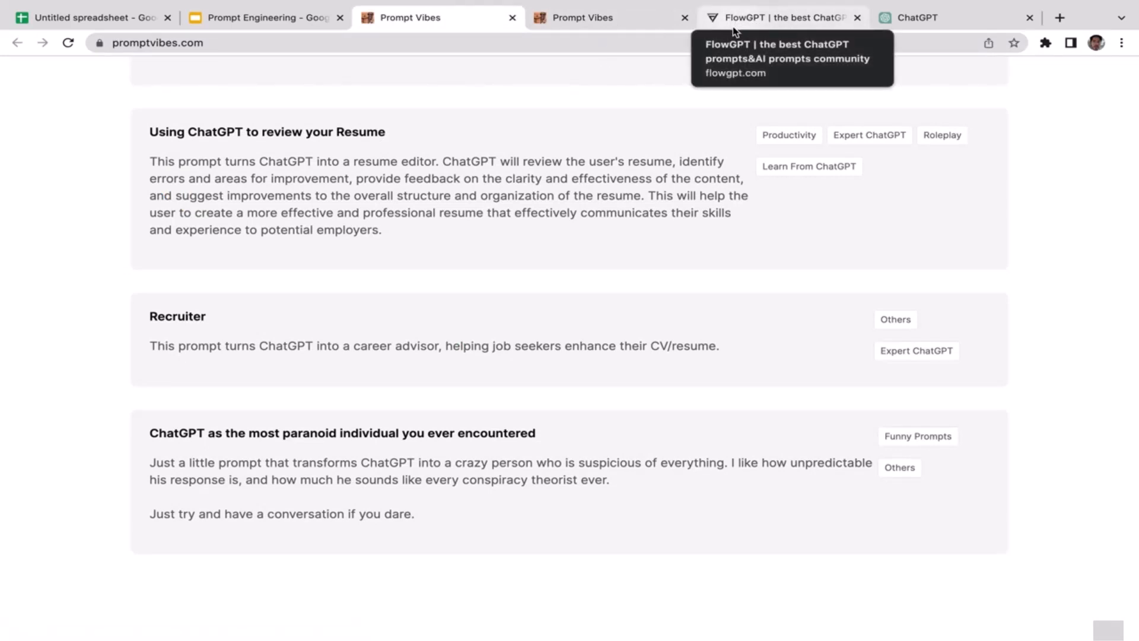
Step: Review the finished resume draft in FlowGPT, then return to the 'resume generator' search results
{"action": "left_click", "coordinate": [777, 17]}
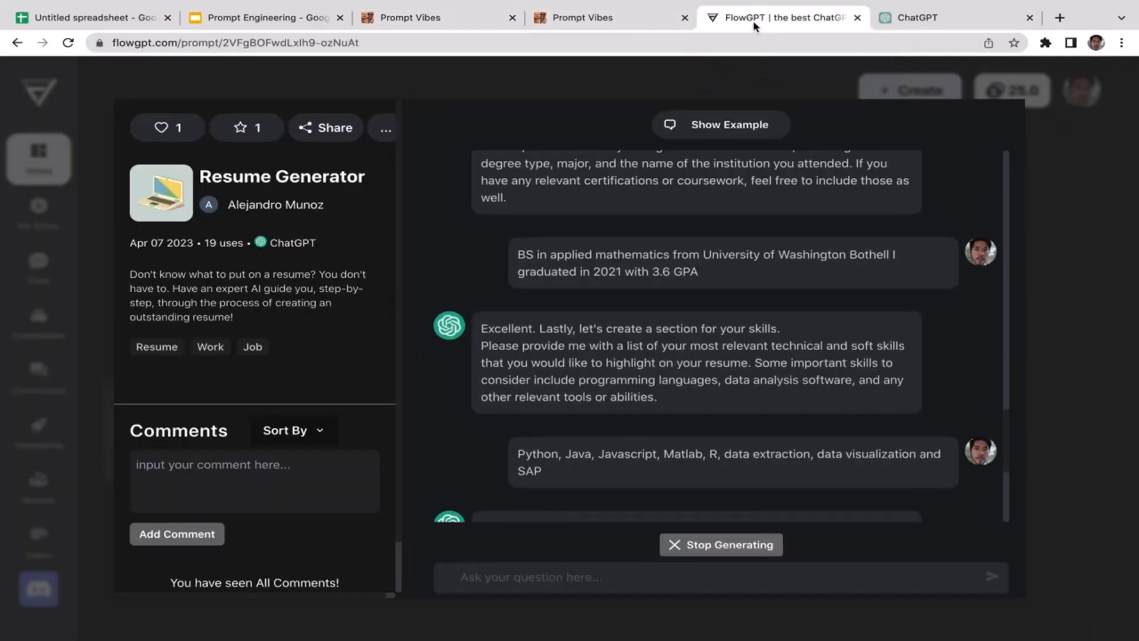
{"action": "mouse_move", "coordinate": [1013, 323]}
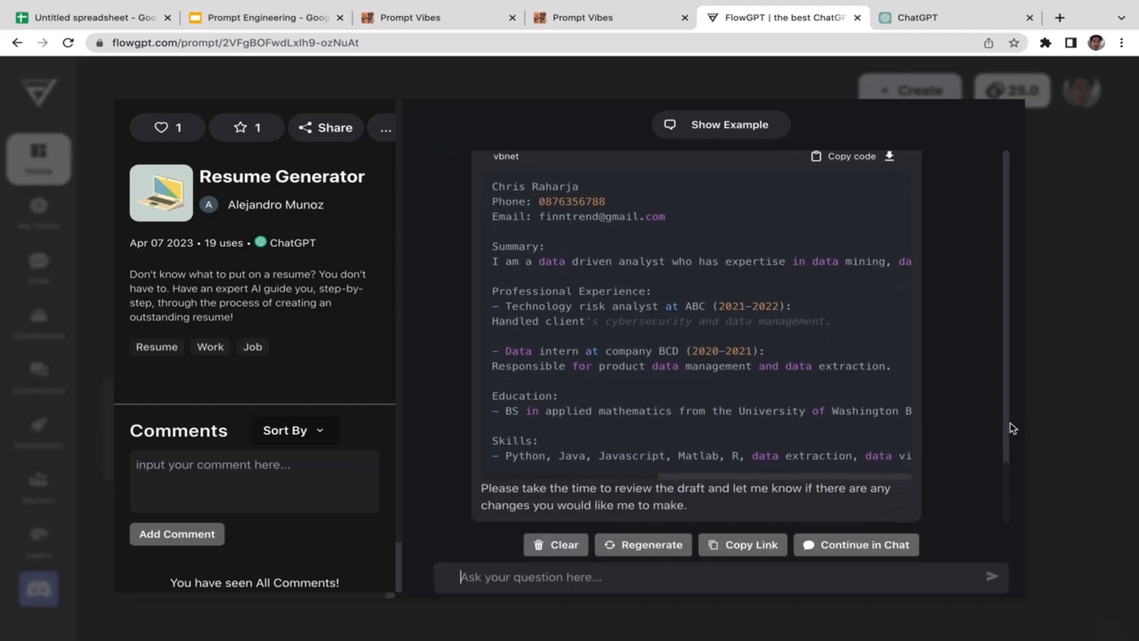
{"action": "mouse_move", "coordinate": [939, 260]}
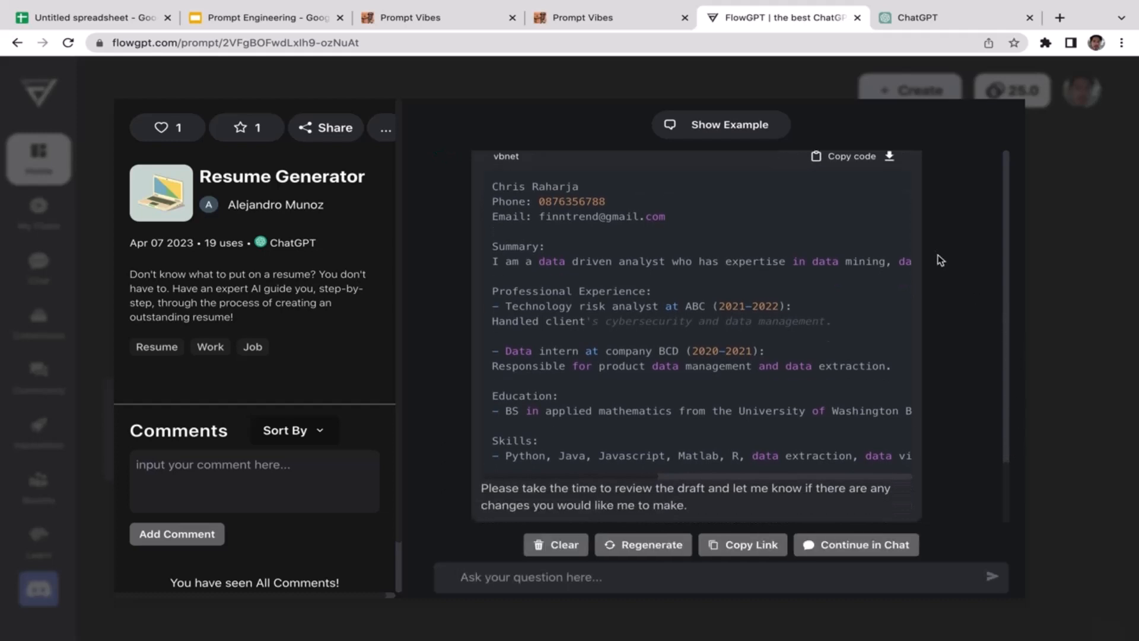
{"action": "scroll", "scroll_direction": "up", "scroll_amount": 3}
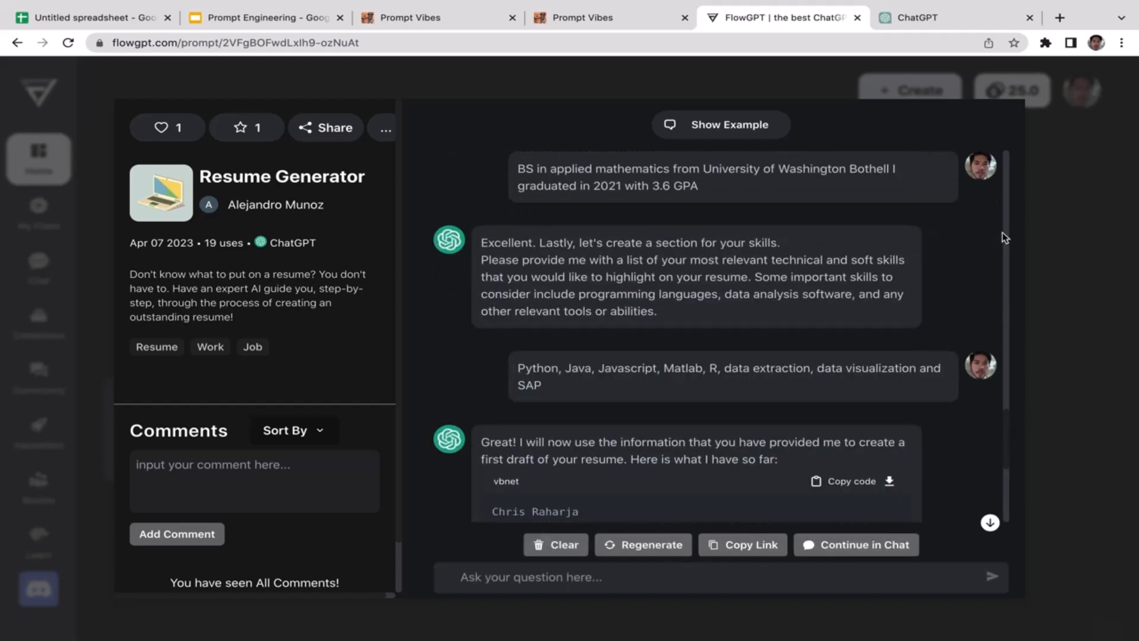
{"action": "scroll", "scroll_direction": "down", "scroll_amount": 3}
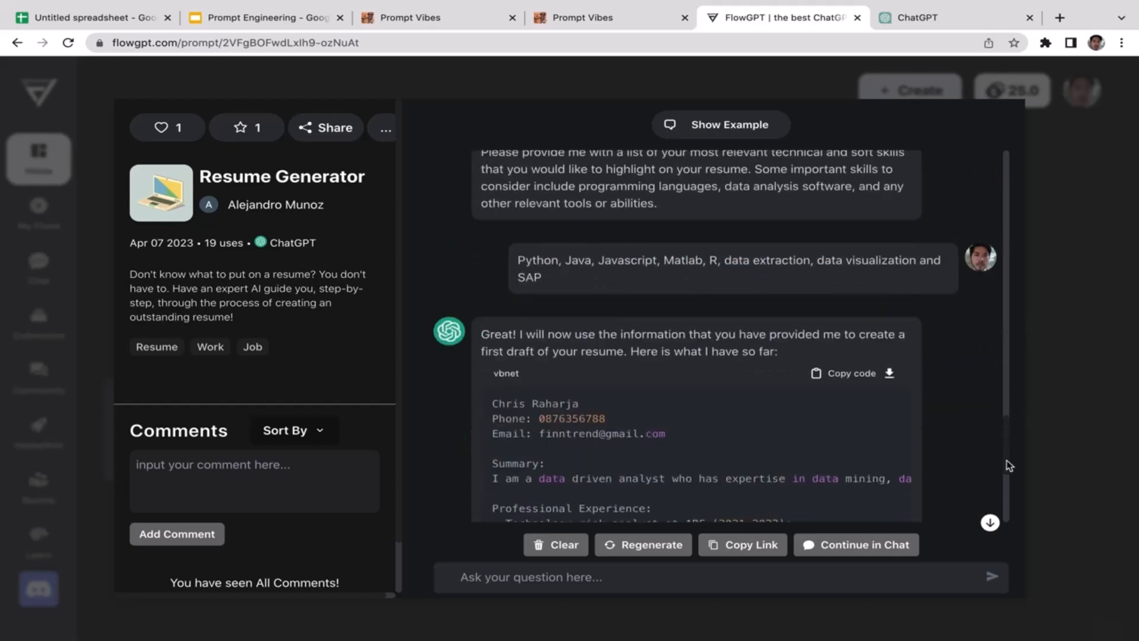
{"action": "scroll", "scroll_direction": "down", "scroll_amount": 3}
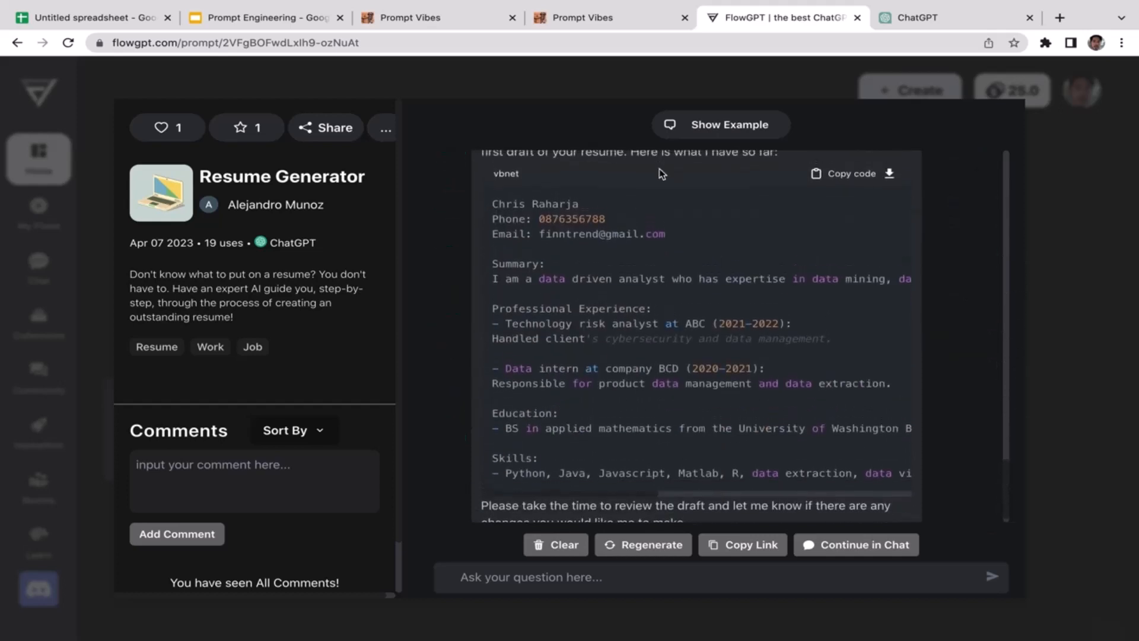
{"action": "mouse_move", "coordinate": [528, 306]}
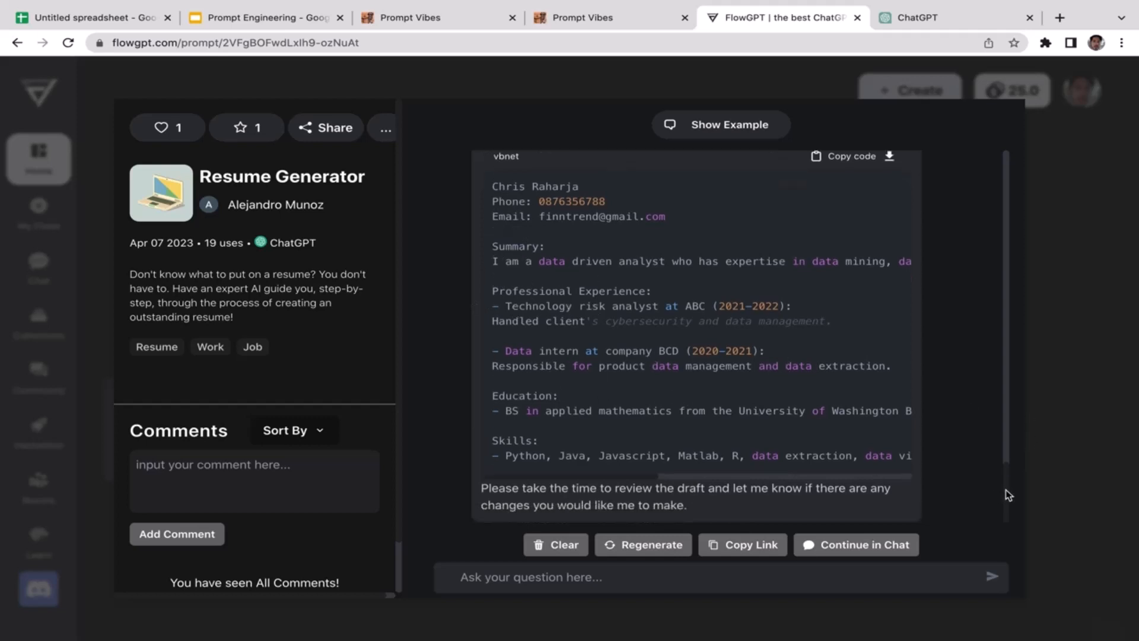
{"action": "mouse_move", "coordinate": [548, 410]}
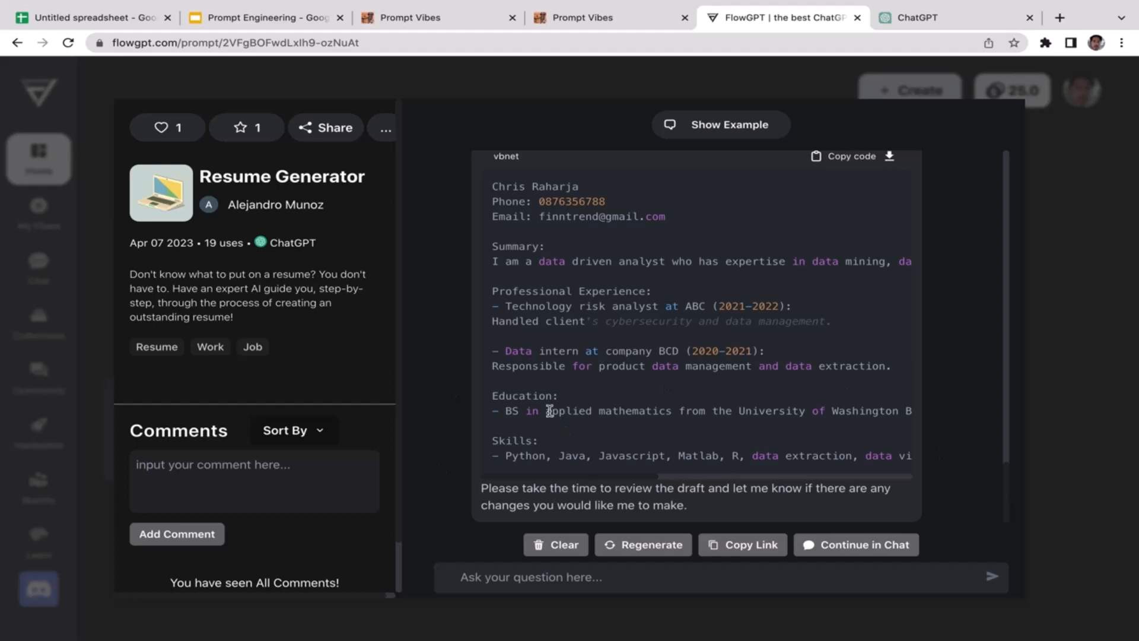
{"action": "mouse_move", "coordinate": [646, 289]}
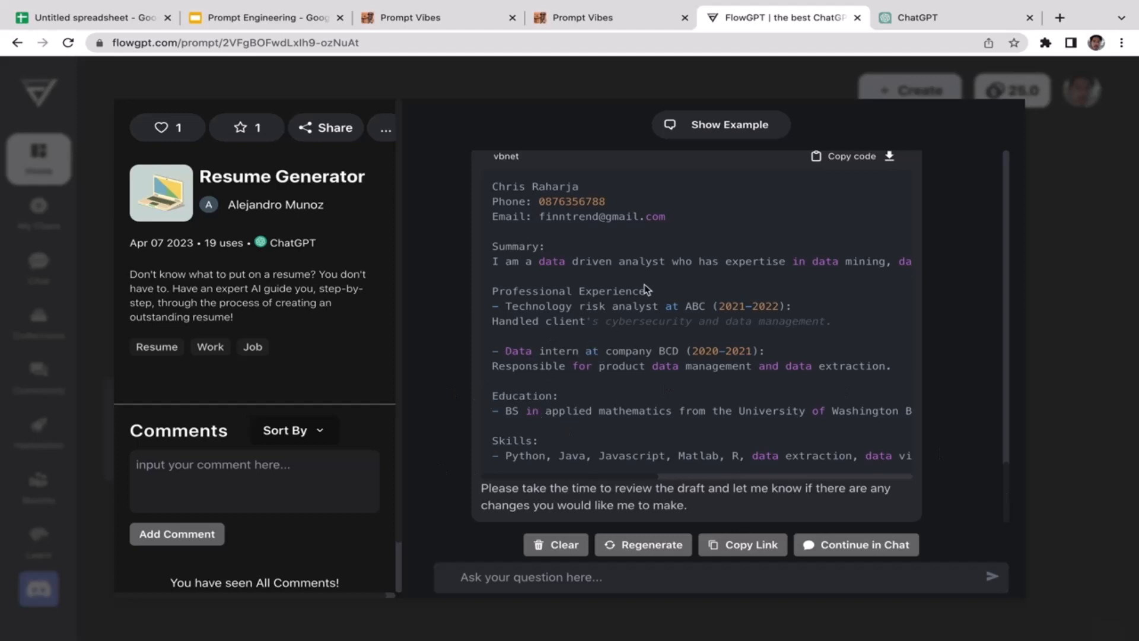
{"action": "mouse_move", "coordinate": [757, 486]}
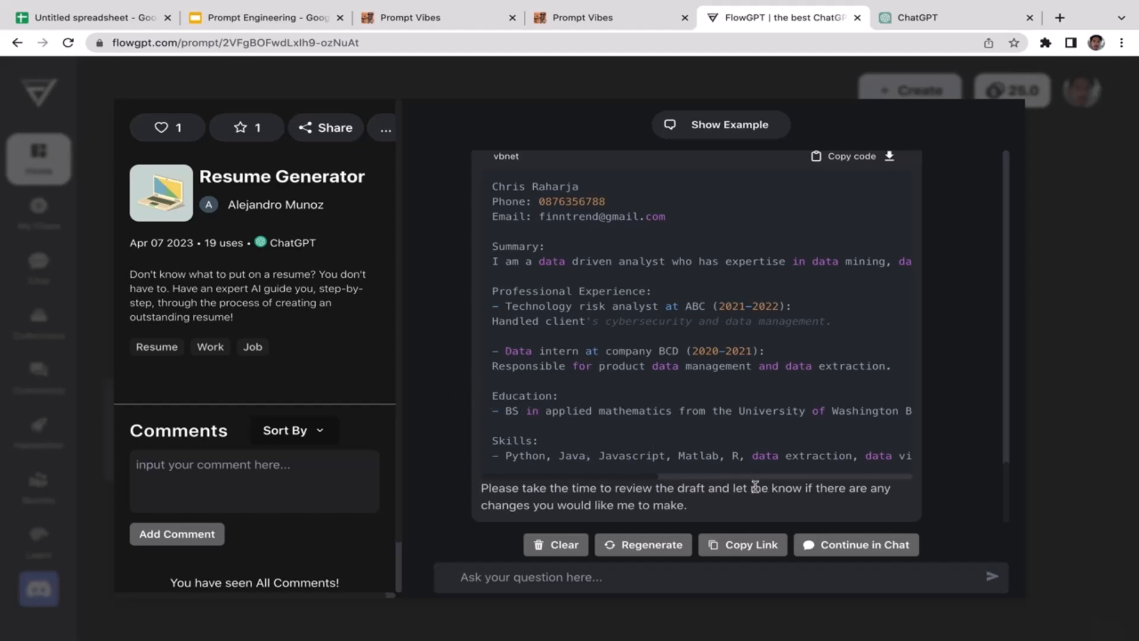
{"action": "mouse_move", "coordinate": [868, 277]}
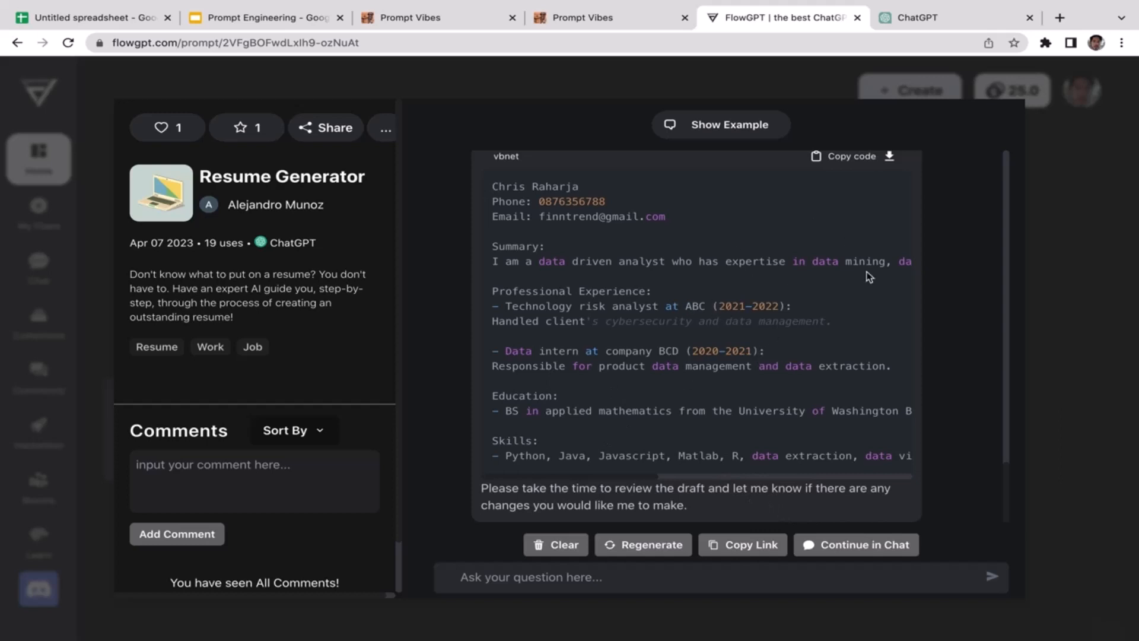
{"action": "mouse_move", "coordinate": [799, 318]}
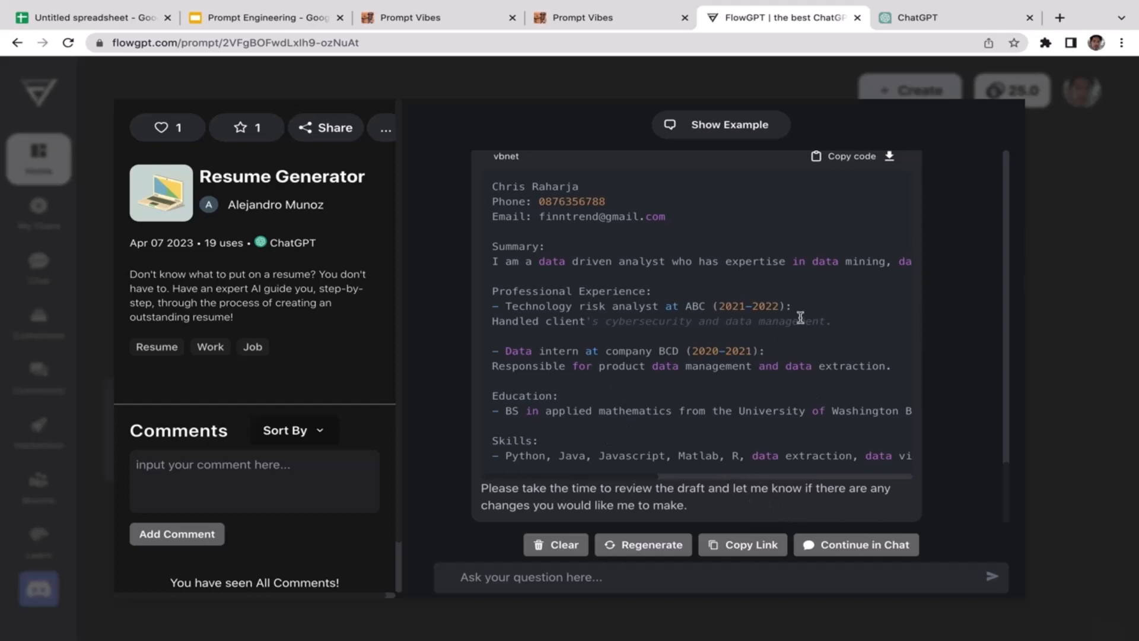
{"action": "mouse_move", "coordinate": [859, 343]}
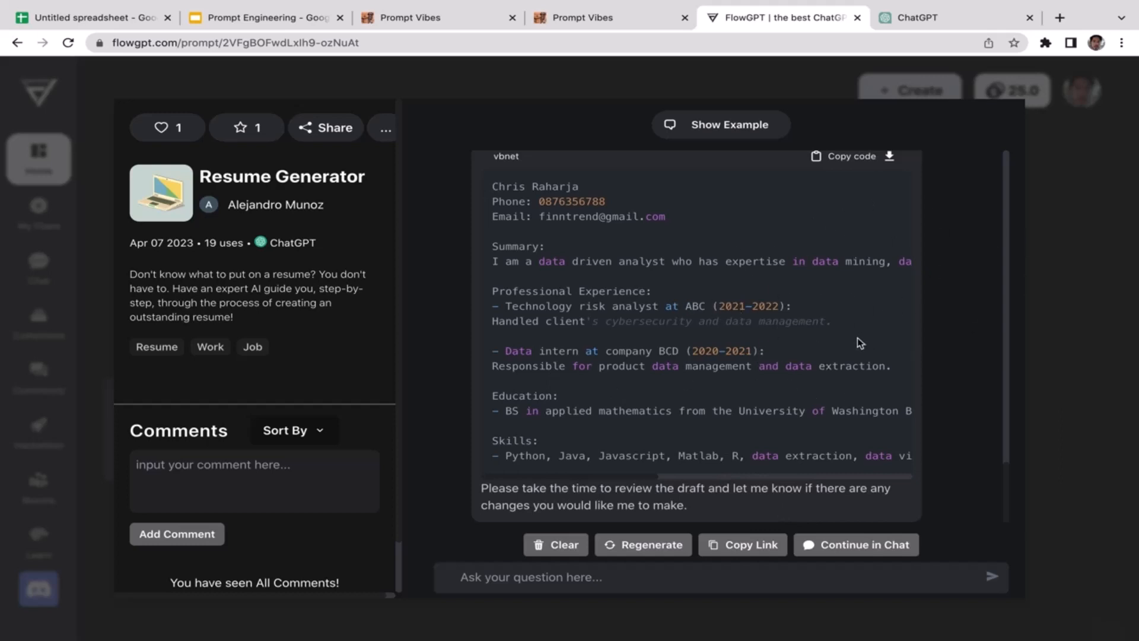
{"action": "mouse_move", "coordinate": [494, 439]}
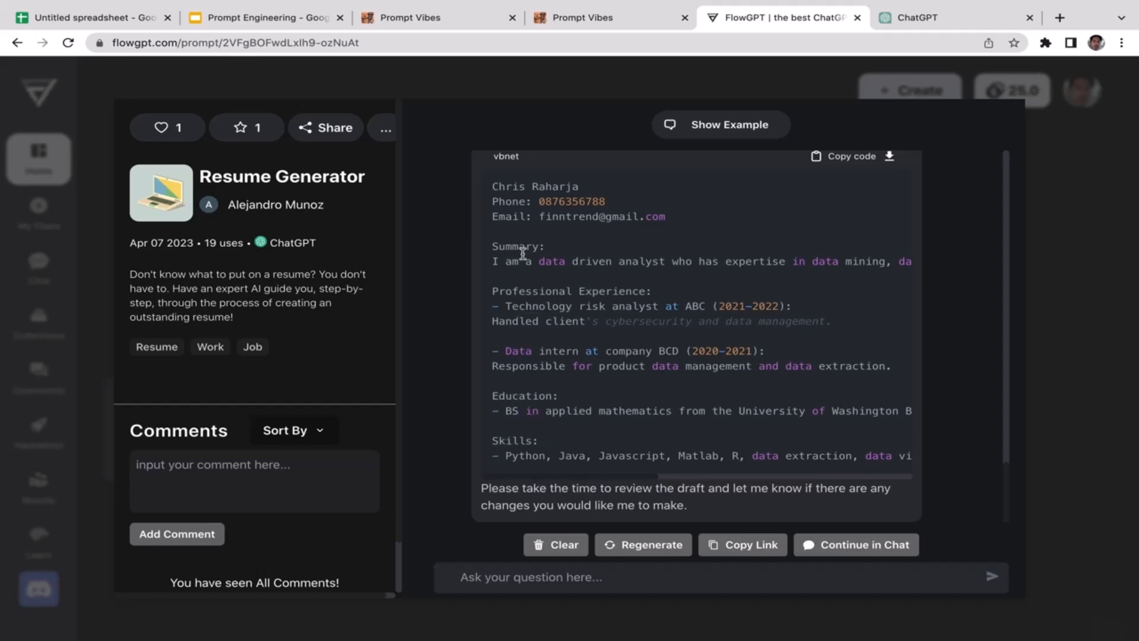
{"action": "mouse_move", "coordinate": [971, 262]}
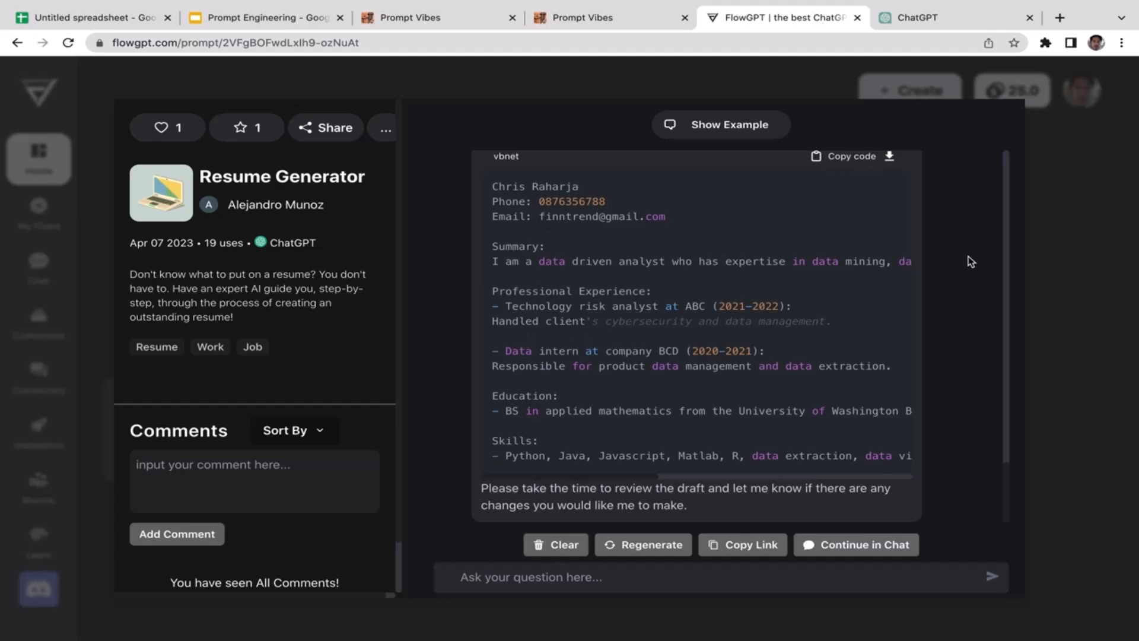
{"action": "mouse_move", "coordinate": [1126, 193]}
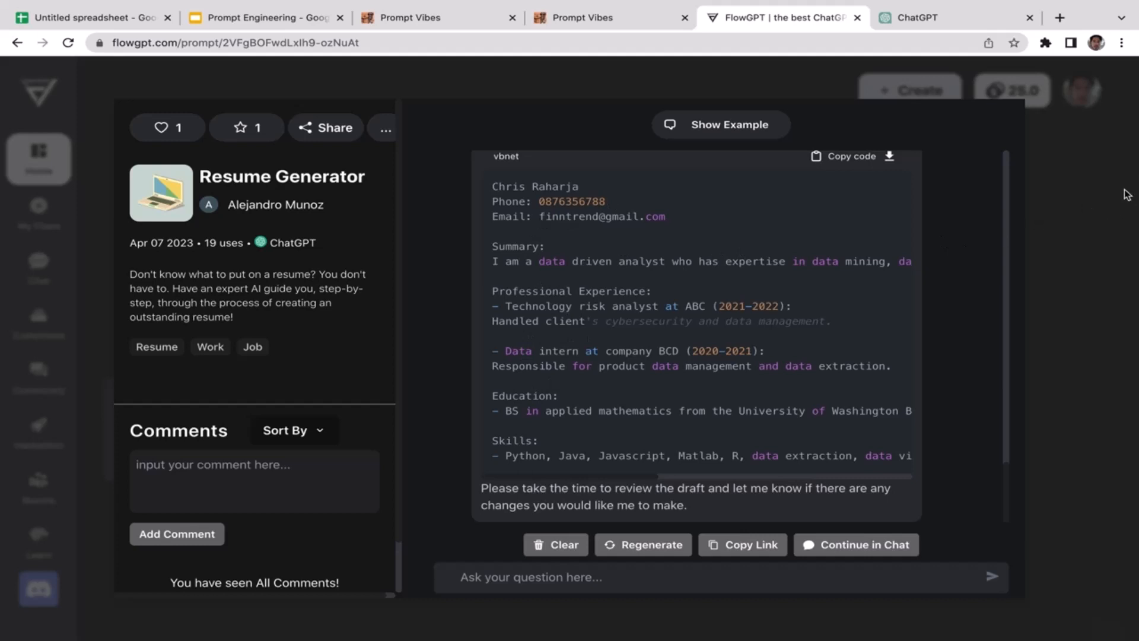
{"action": "mouse_move", "coordinate": [520, 400]}
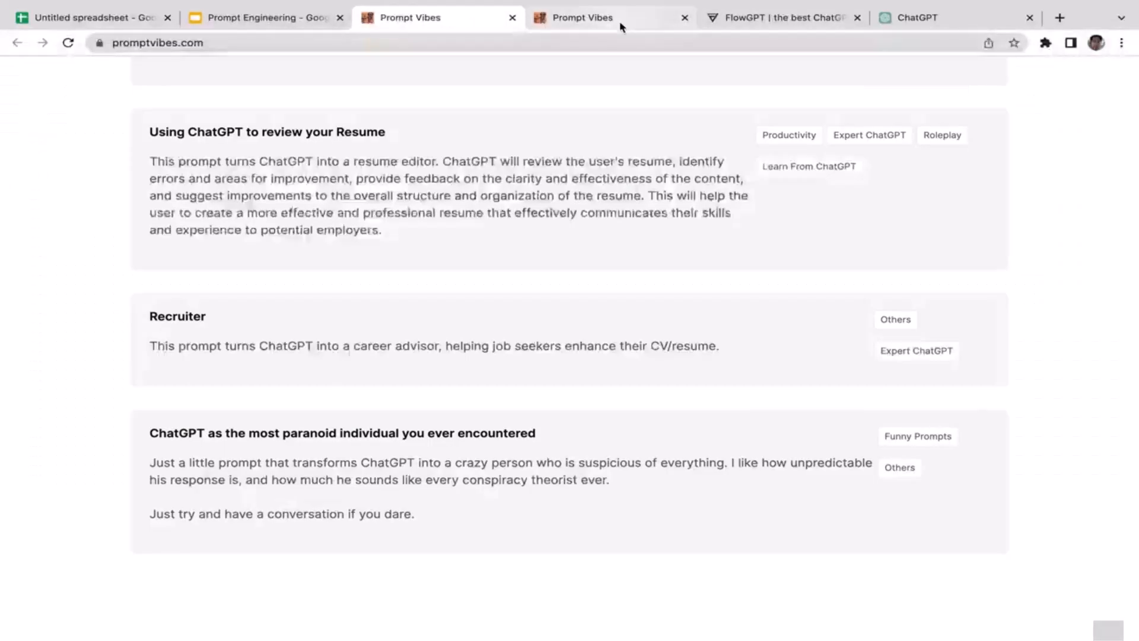
{"action": "left_click", "coordinate": [784, 17]}
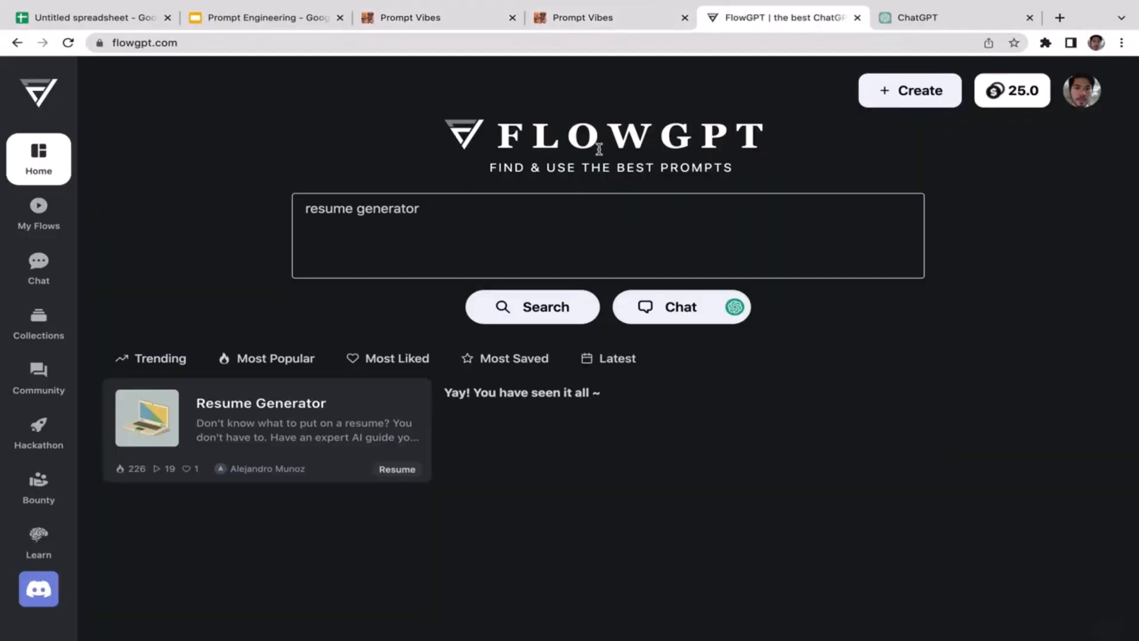
{"action": "mouse_move", "coordinate": [365, 123]}
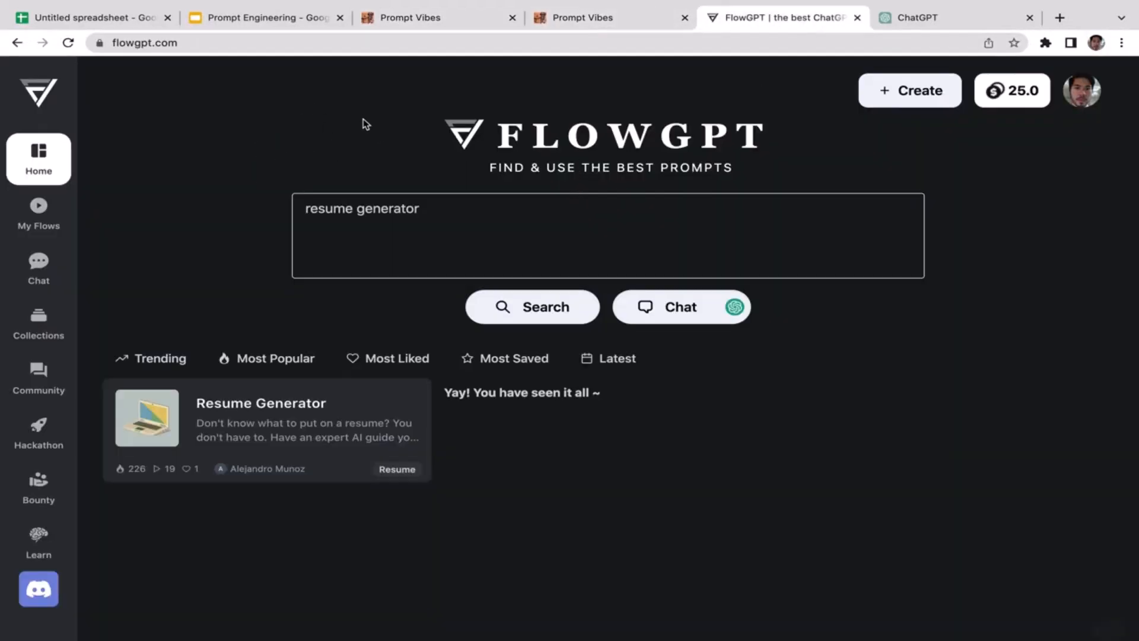
{"action": "mouse_move", "coordinate": [291, 144]}
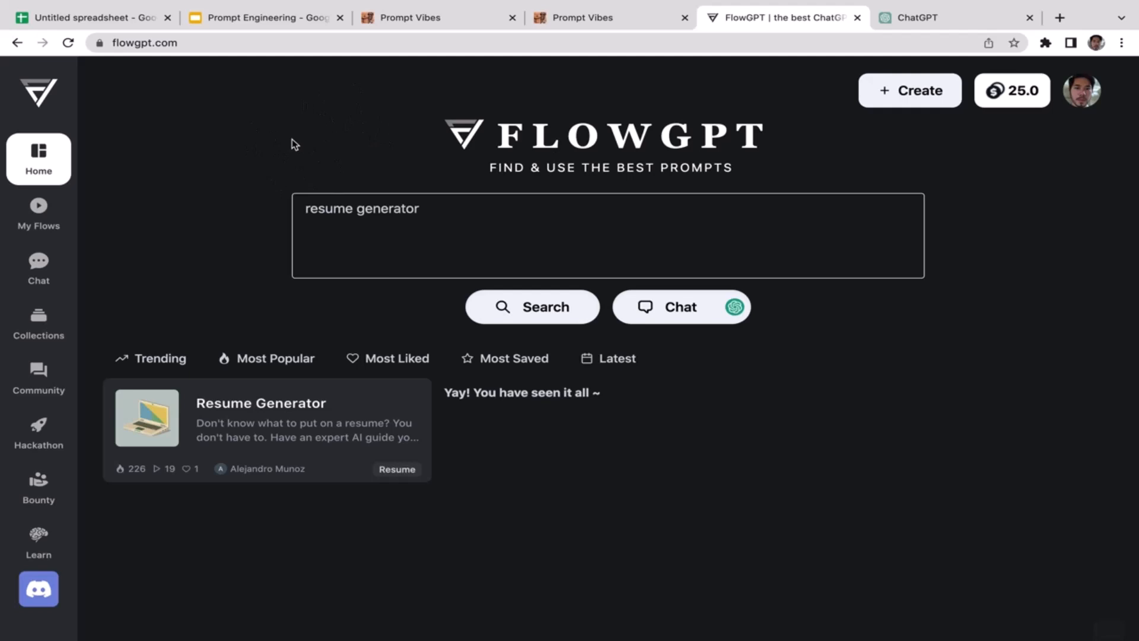
Step: Close FlowGPT and scroll the Prompt Vibes 'resume' results down to Recruiter
{"action": "left_click", "coordinate": [432, 17]}
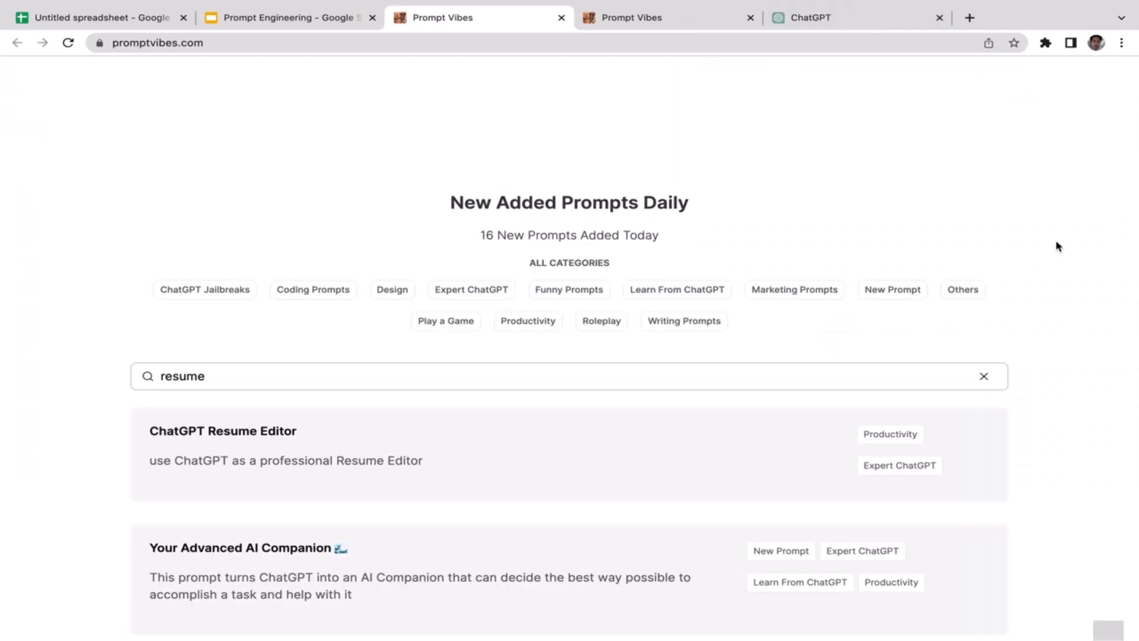
{"action": "mouse_move", "coordinate": [164, 99]}
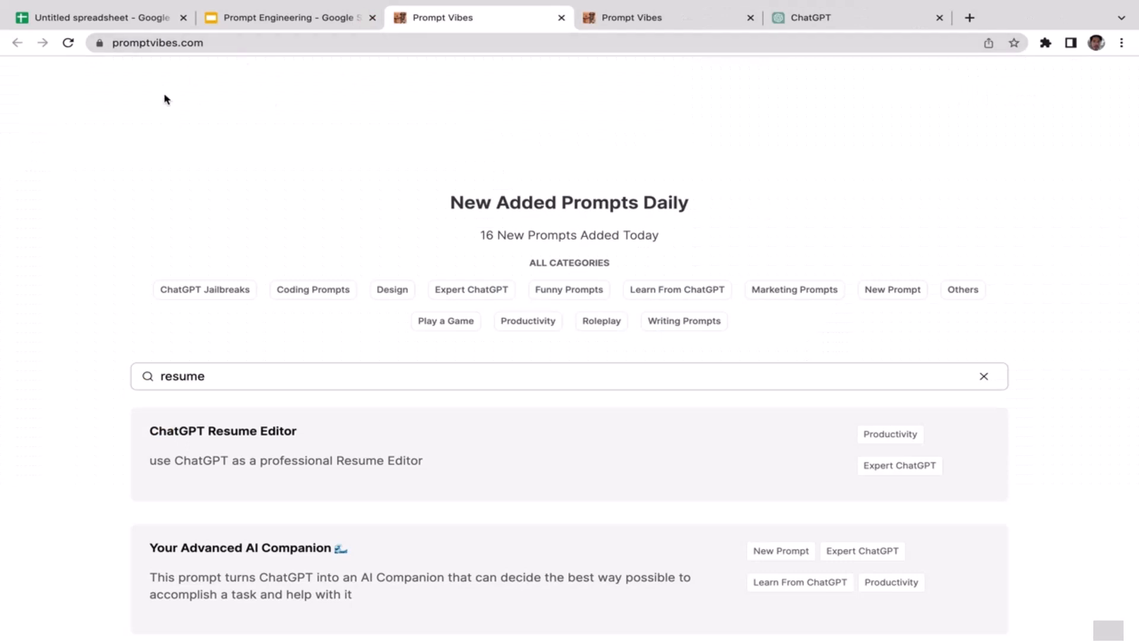
{"action": "mouse_move", "coordinate": [310, 145]}
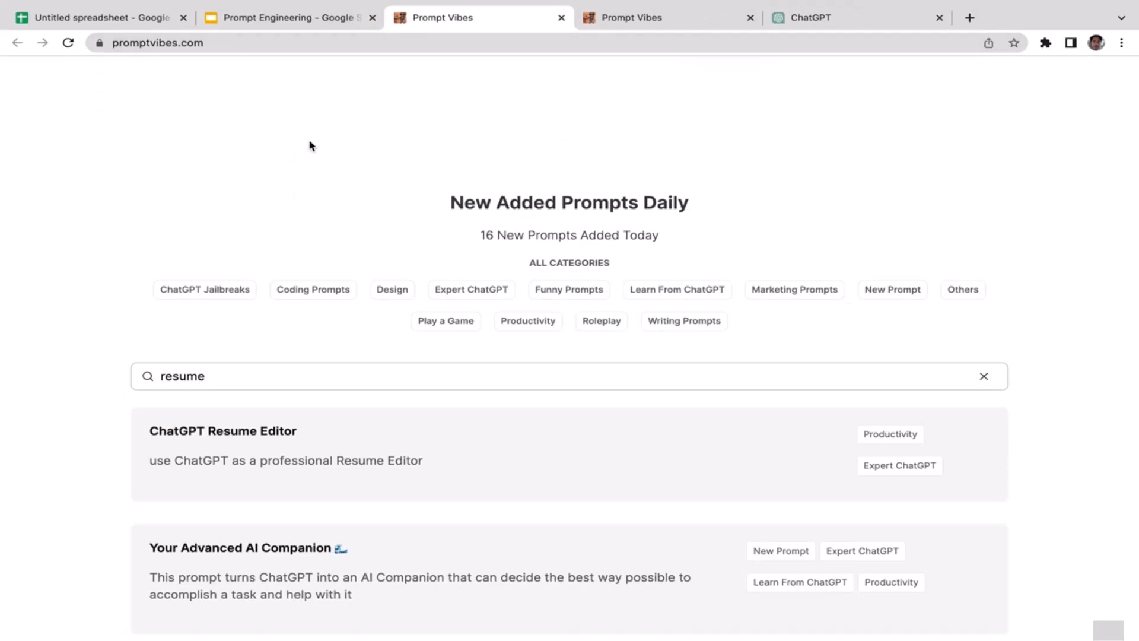
{"action": "mouse_move", "coordinate": [437, 150]}
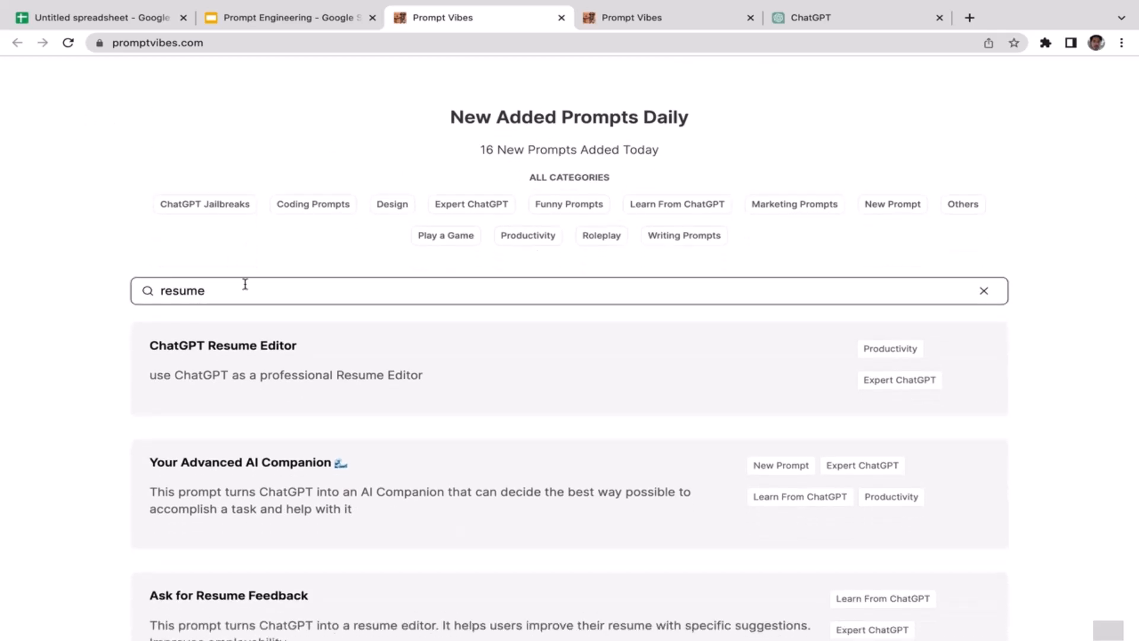
{"action": "mouse_move", "coordinate": [62, 317]}
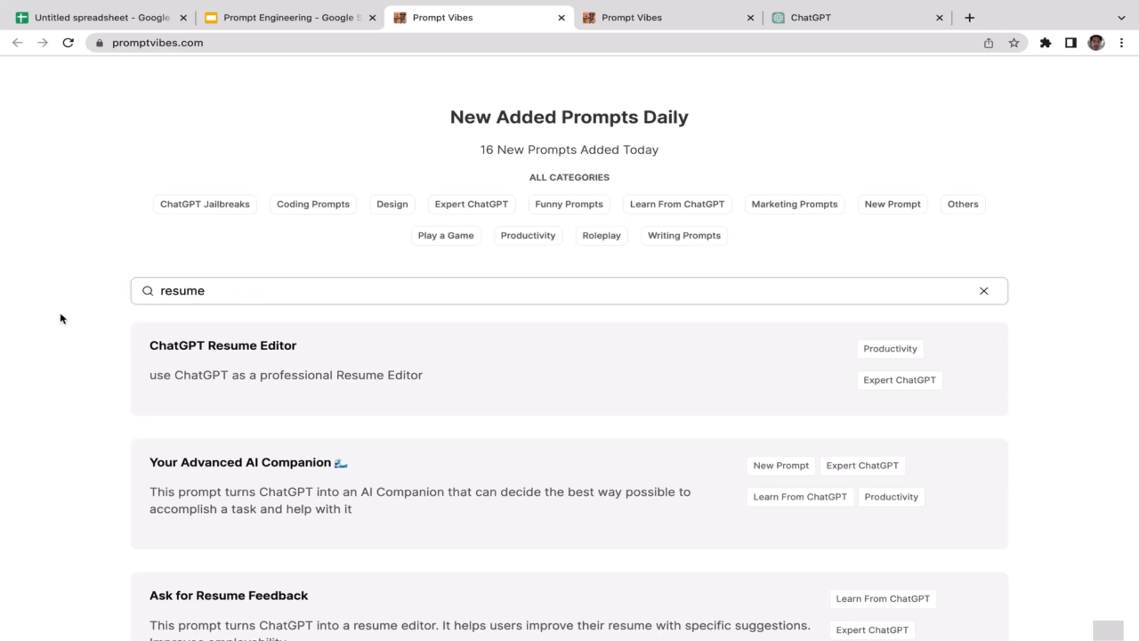
{"action": "scroll", "scroll_direction": "down", "scroll_amount": 3}
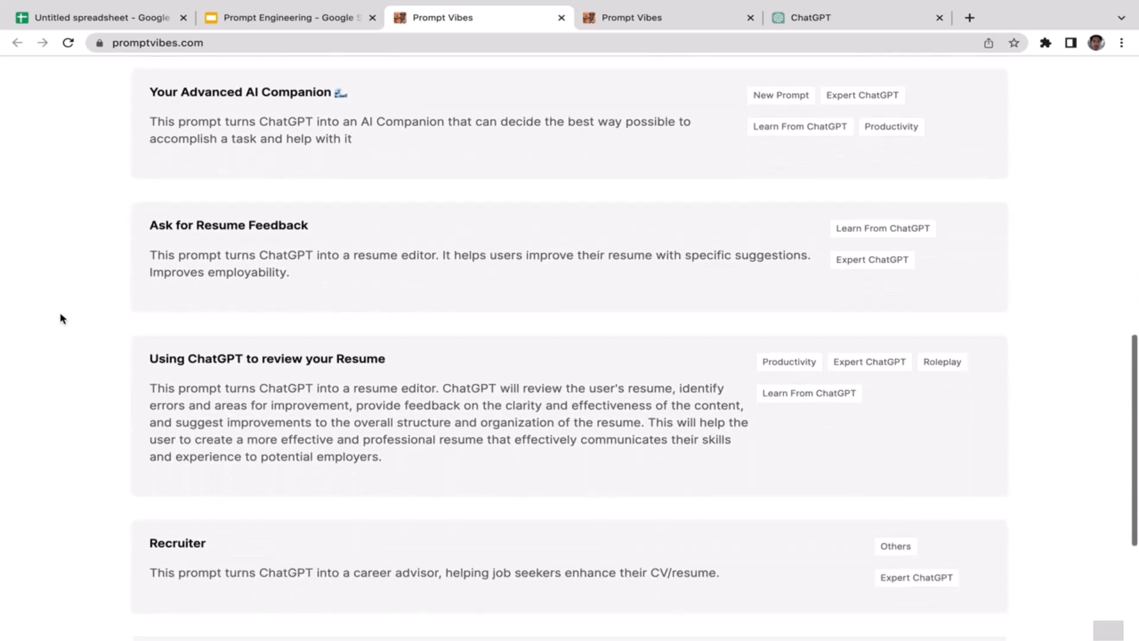
Step: Open the ChatGPT Resume Editor prompt from the Prompt Vibes results and read its text
{"action": "left_click", "coordinate": [669, 17]}
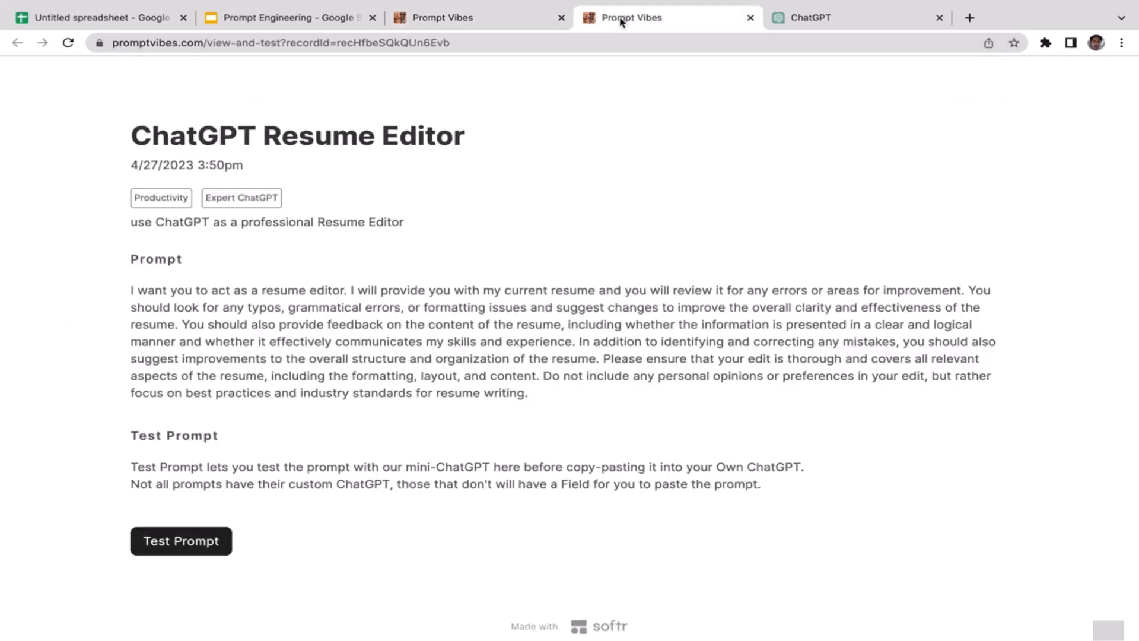
{"action": "left_click", "coordinate": [479, 17]}
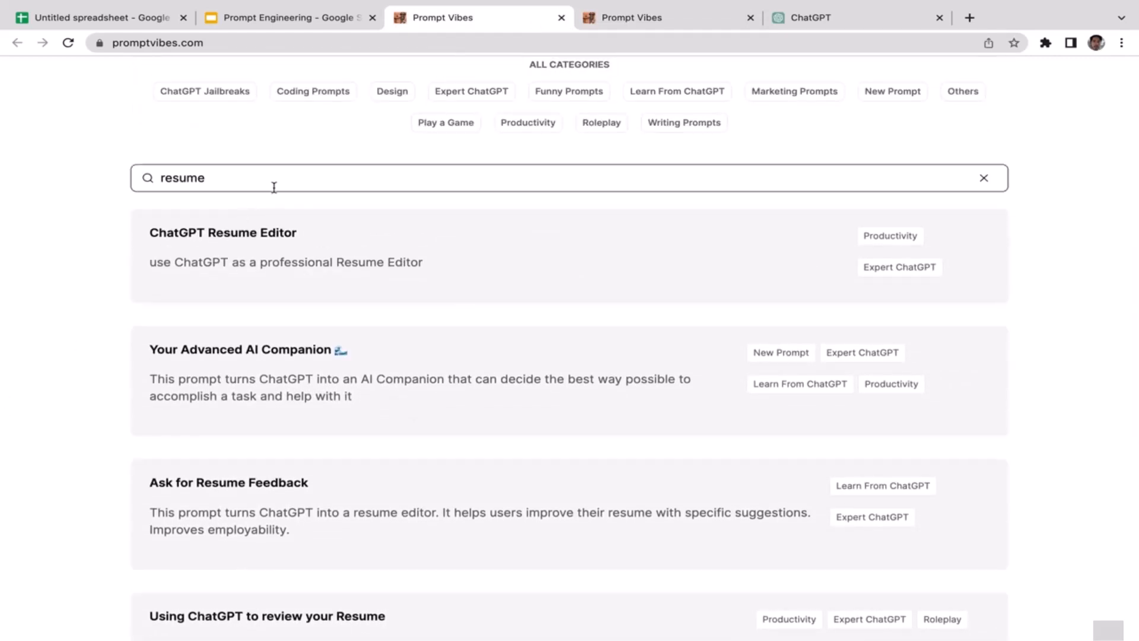
{"action": "mouse_move", "coordinate": [274, 242]}
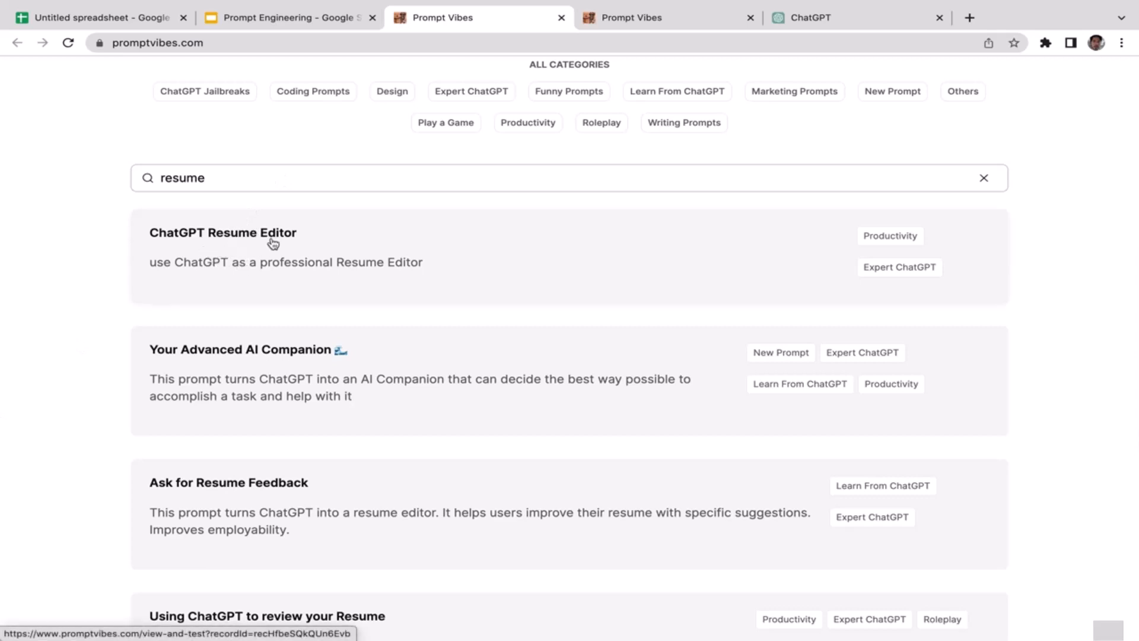
{"action": "left_click", "coordinate": [223, 233]}
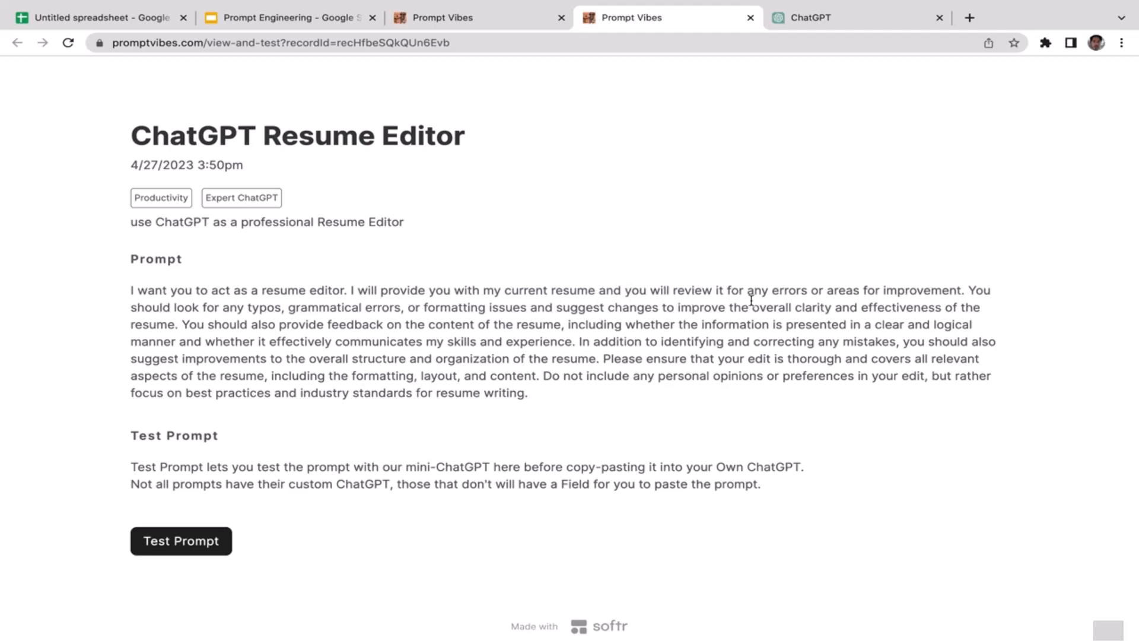
{"action": "mouse_move", "coordinate": [895, 303]}
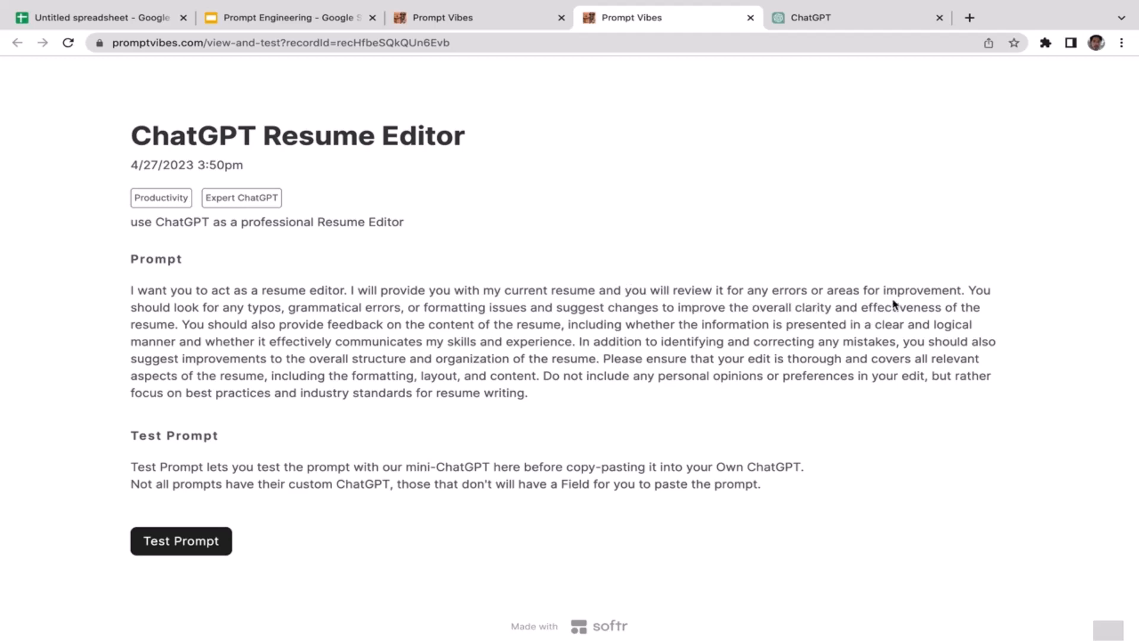
{"action": "mouse_move", "coordinate": [321, 333]}
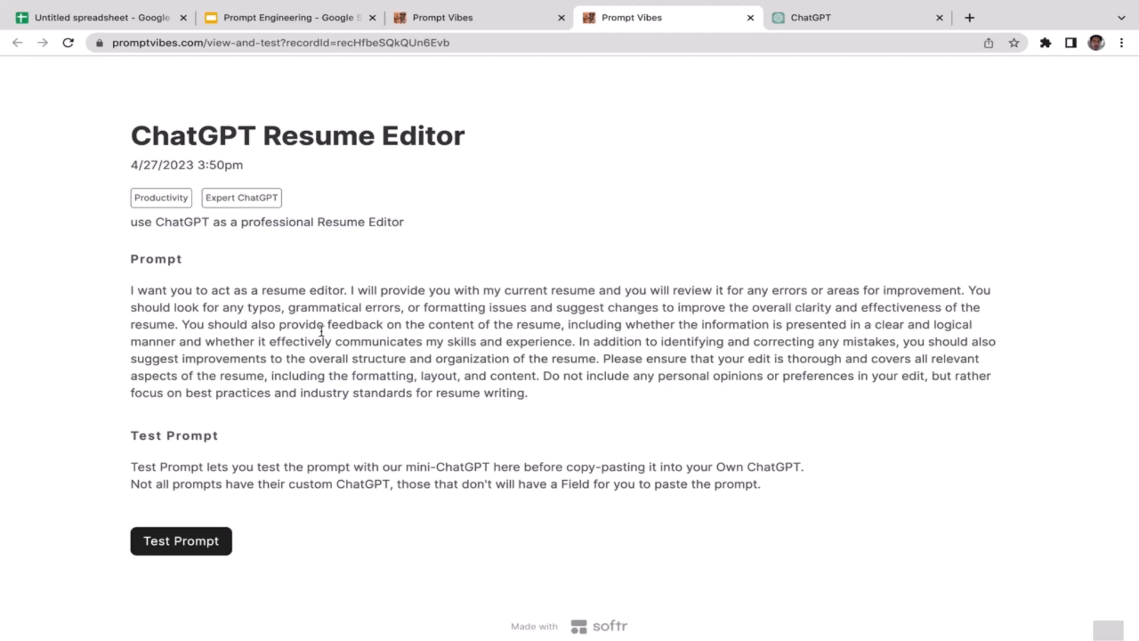
{"action": "mouse_move", "coordinate": [548, 308]}
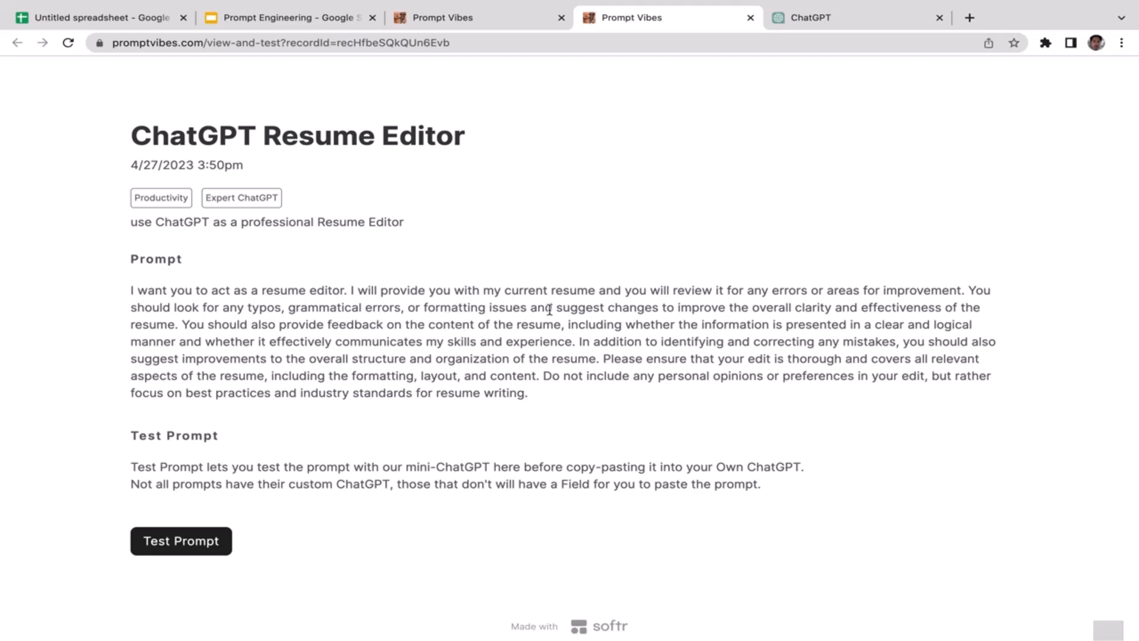
{"action": "mouse_move", "coordinate": [780, 316]}
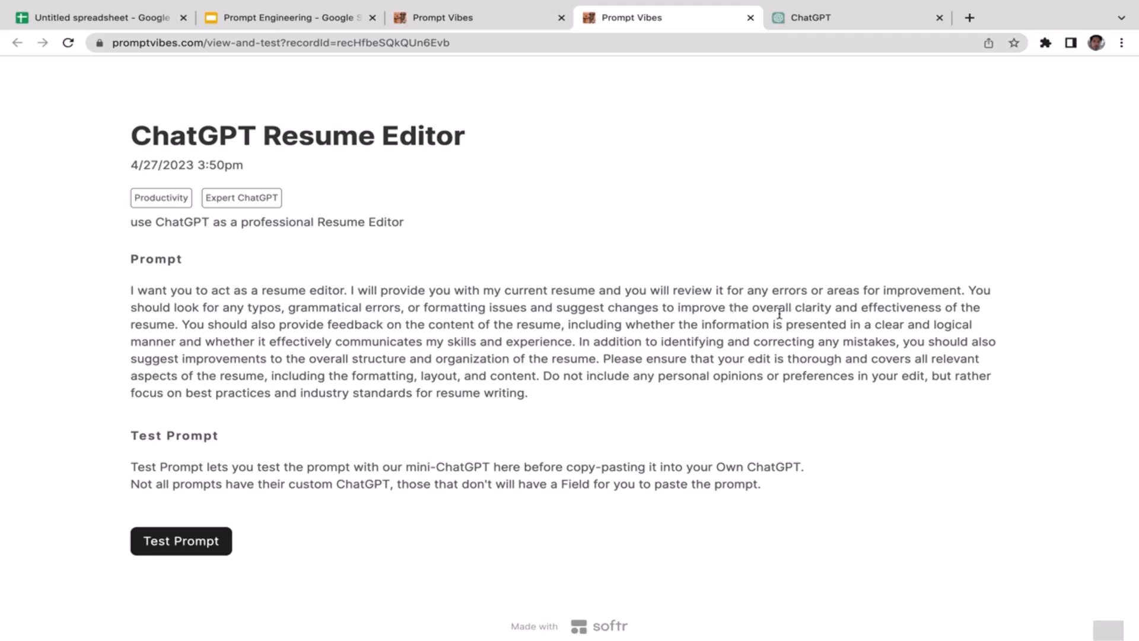
{"action": "mouse_move", "coordinate": [530, 393]}
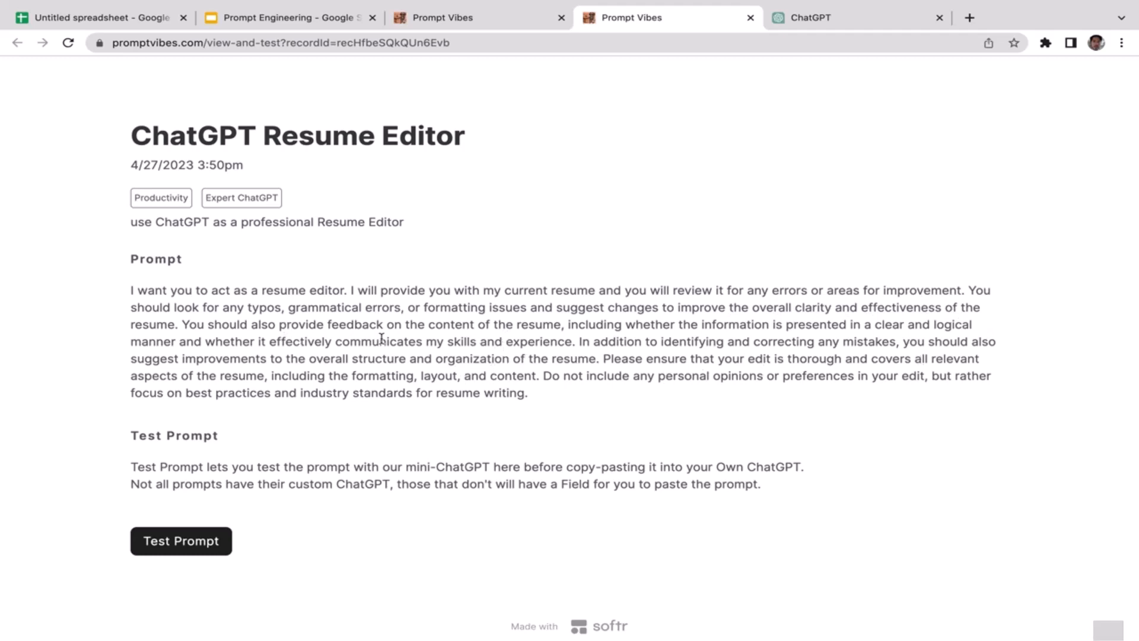
{"action": "mouse_move", "coordinate": [629, 219]}
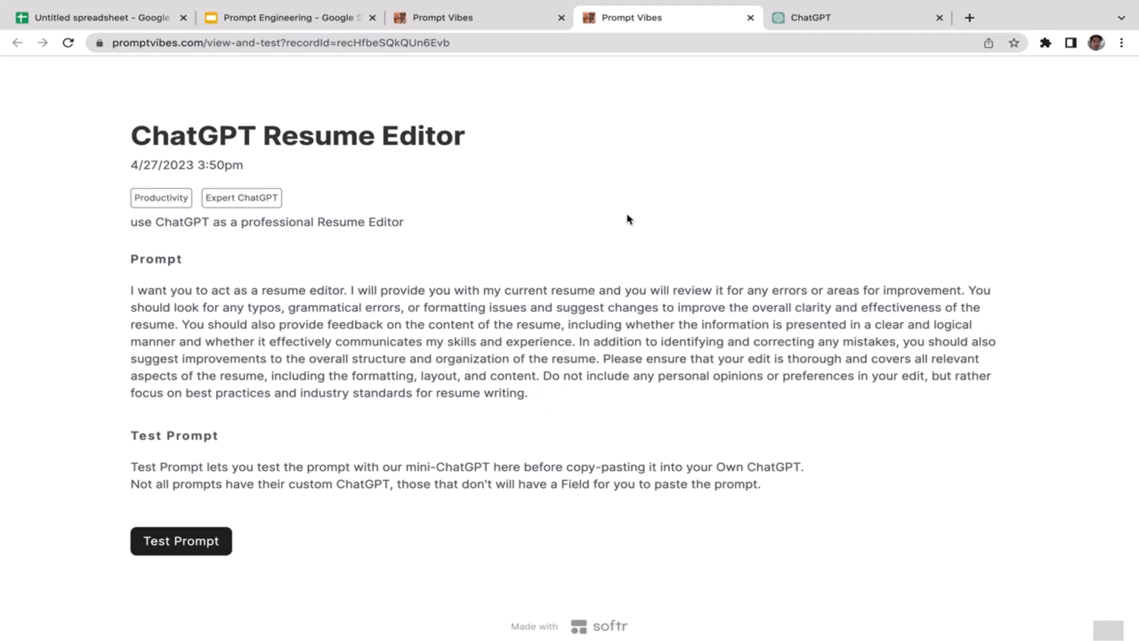
Step: Send the pasted resume-editor prompt in the ChatGPT conversation
{"action": "left_click", "coordinate": [857, 17]}
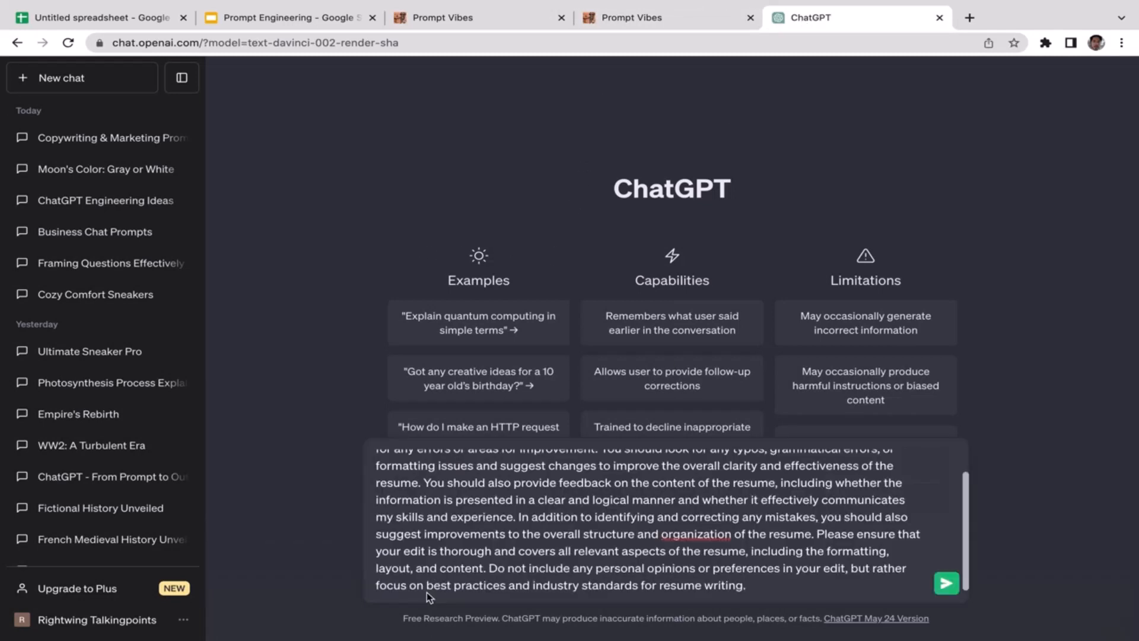
{"action": "left_click", "coordinate": [946, 582]}
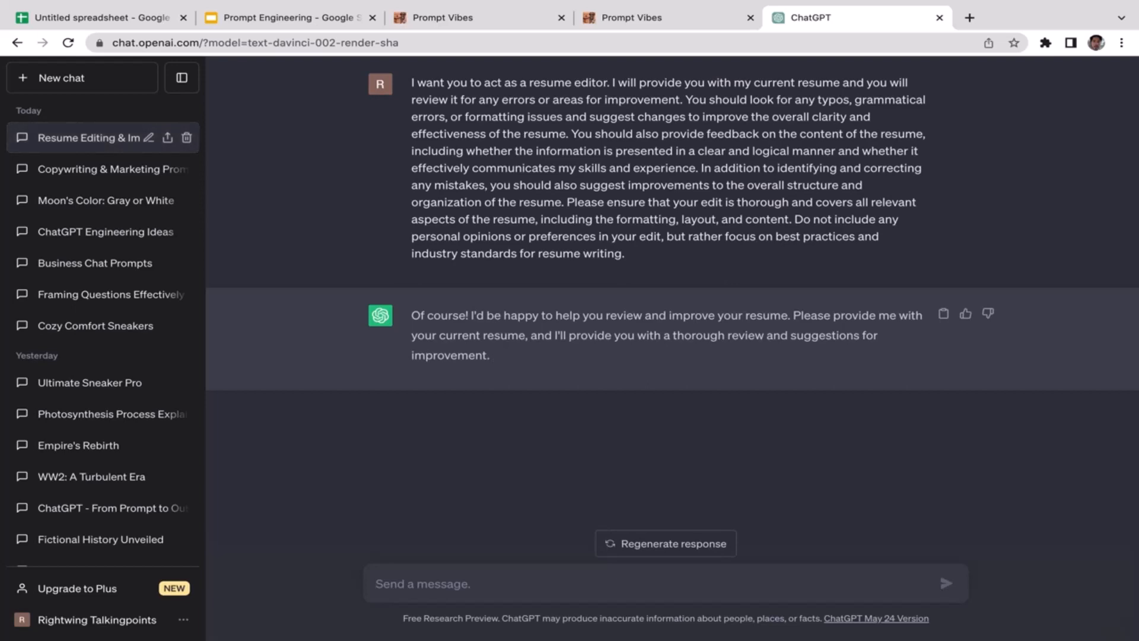
{"action": "mouse_move", "coordinate": [371, 256]}
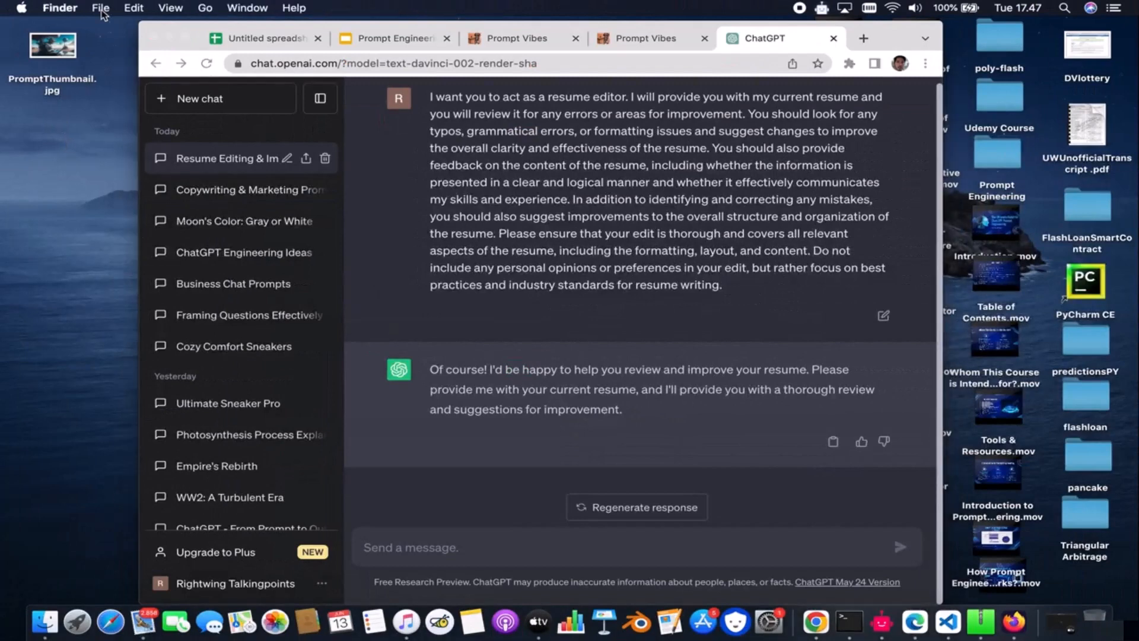
Step: Open a new Finder window on Downloads and find the October 2022 resume PDF
{"action": "left_click", "coordinate": [100, 8]}
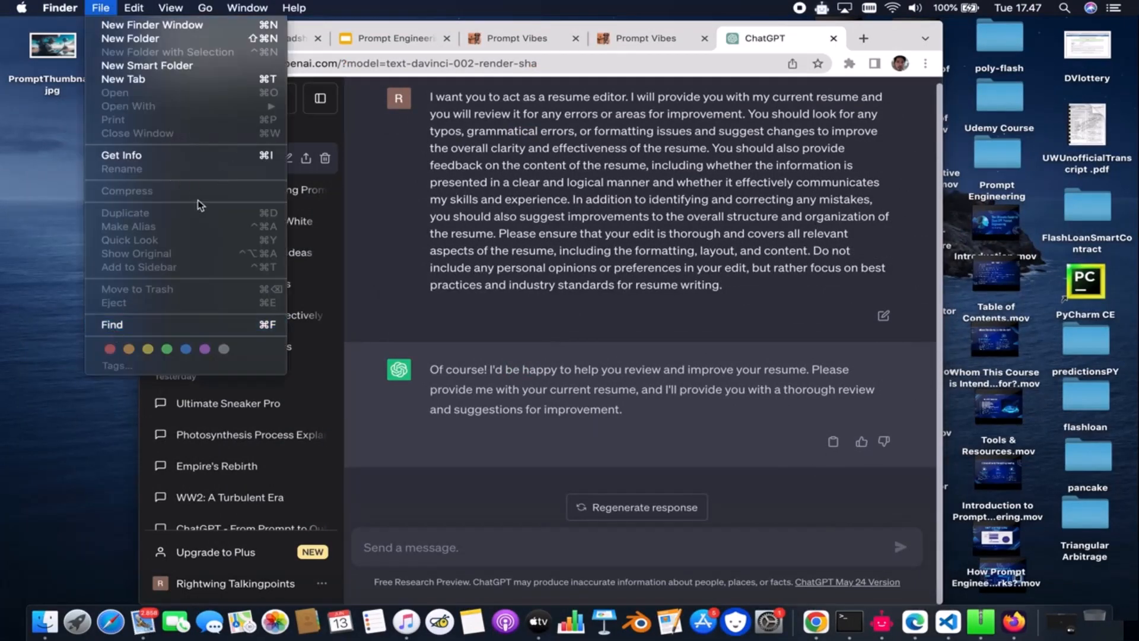
{"action": "mouse_move", "coordinate": [124, 325]}
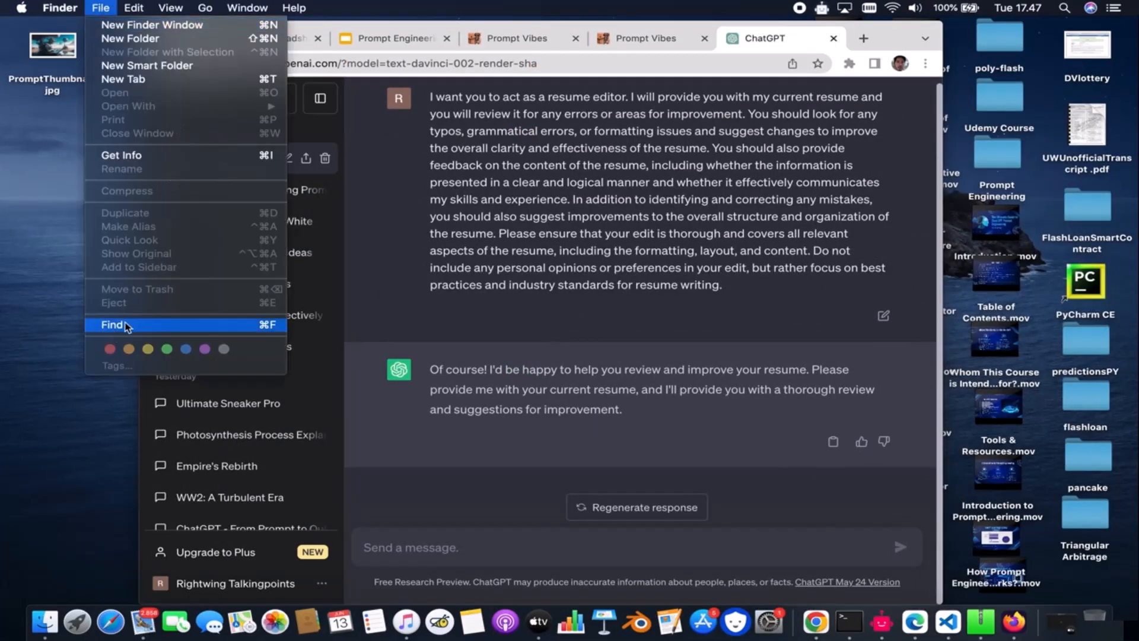
{"action": "left_click", "coordinate": [114, 323]}
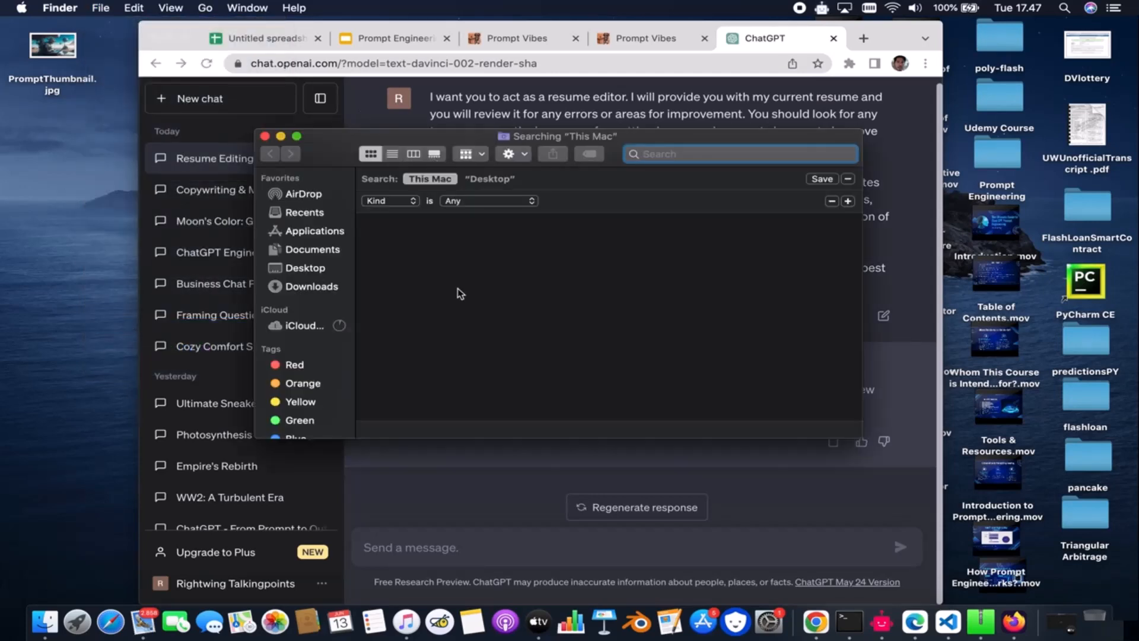
{"action": "mouse_move", "coordinate": [318, 275]}
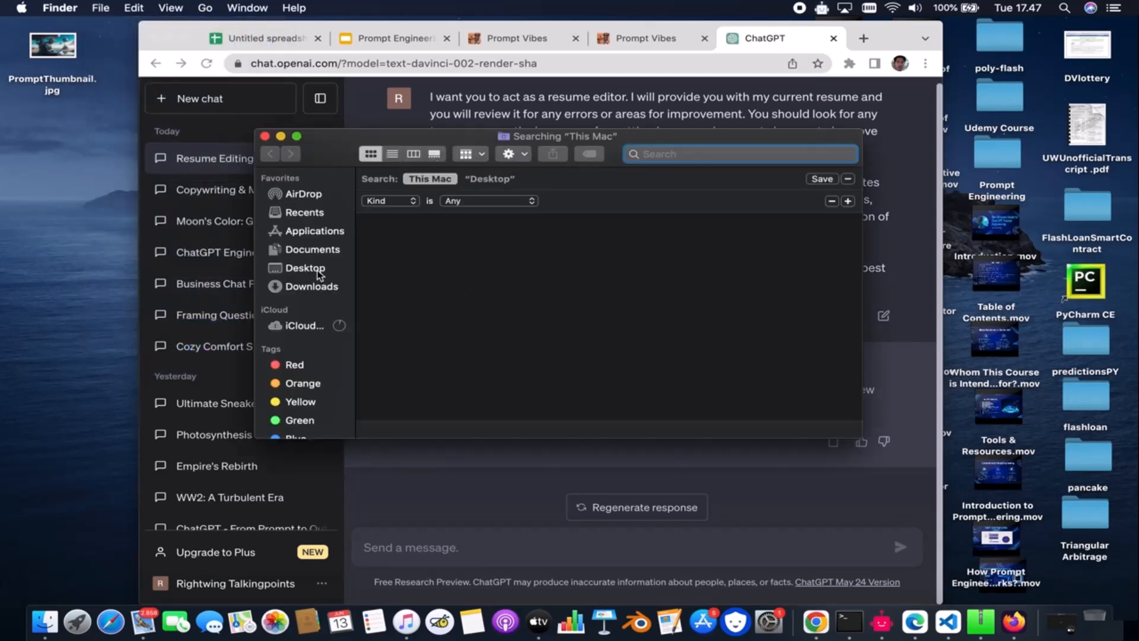
{"action": "left_click", "coordinate": [311, 285]}
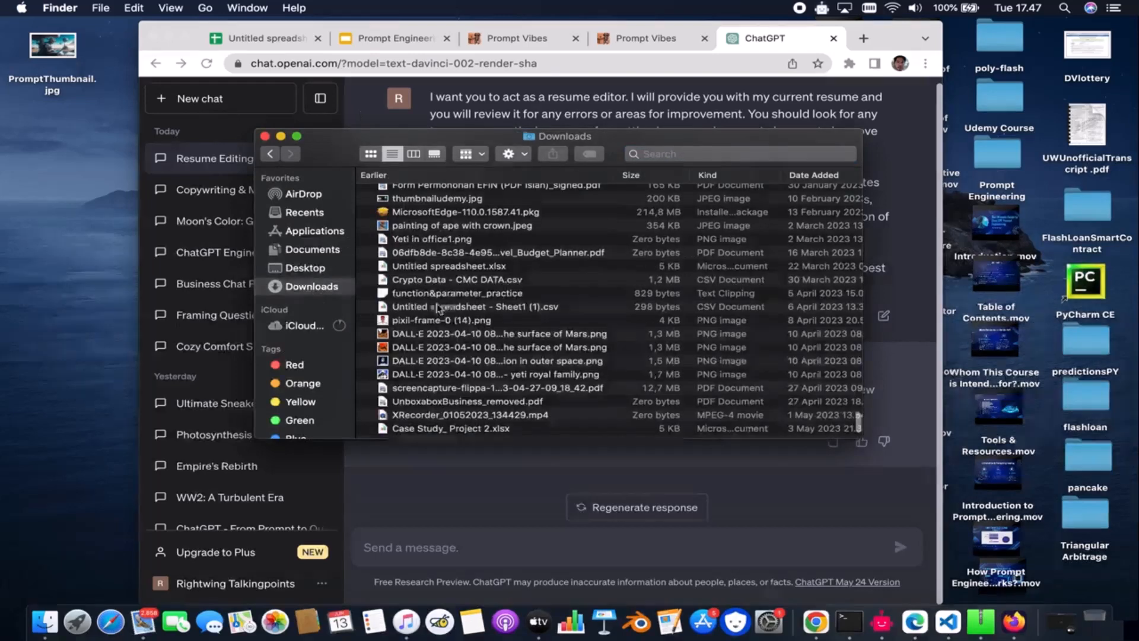
{"action": "left_click", "coordinate": [496, 373]}
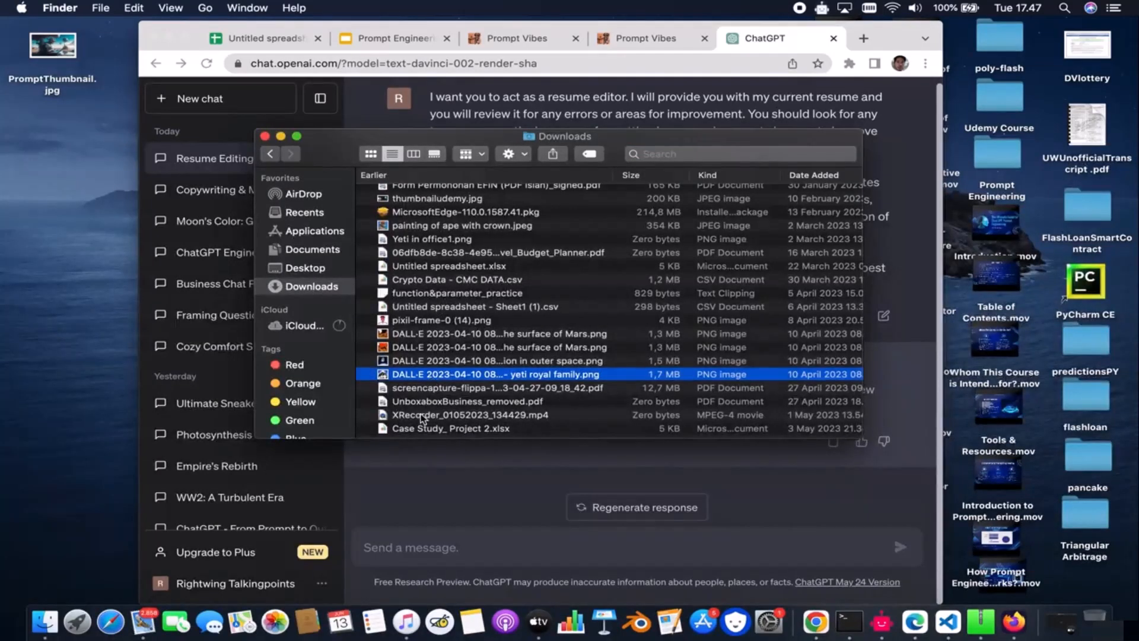
{"action": "scroll", "scroll_direction": "down", "scroll_amount": 3}
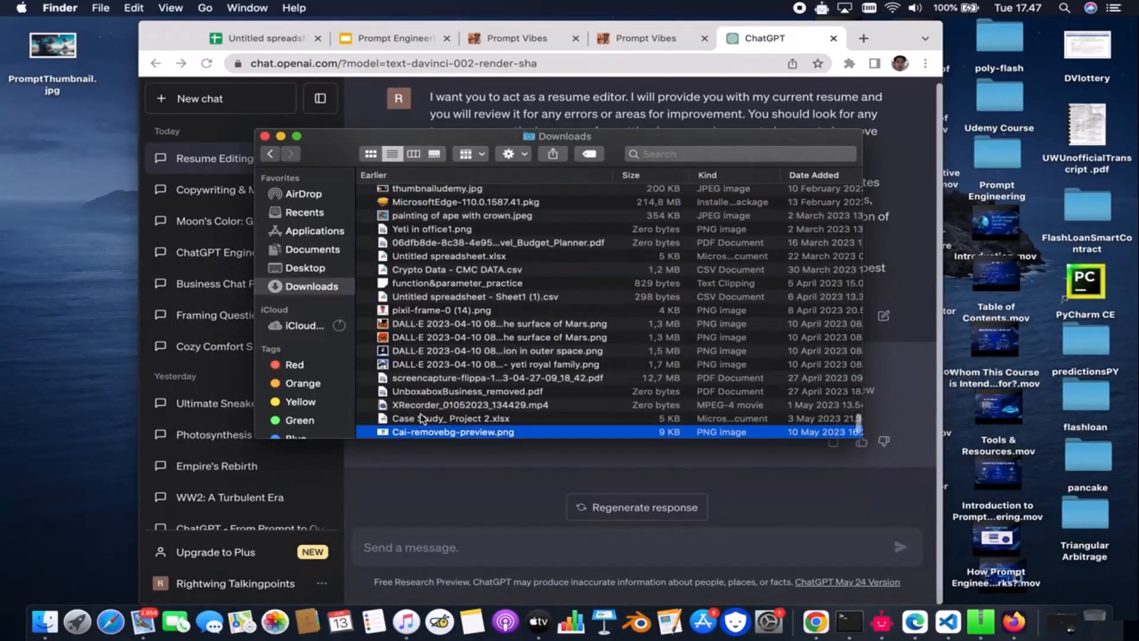
{"action": "scroll", "scroll_direction": "down", "scroll_amount": 3}
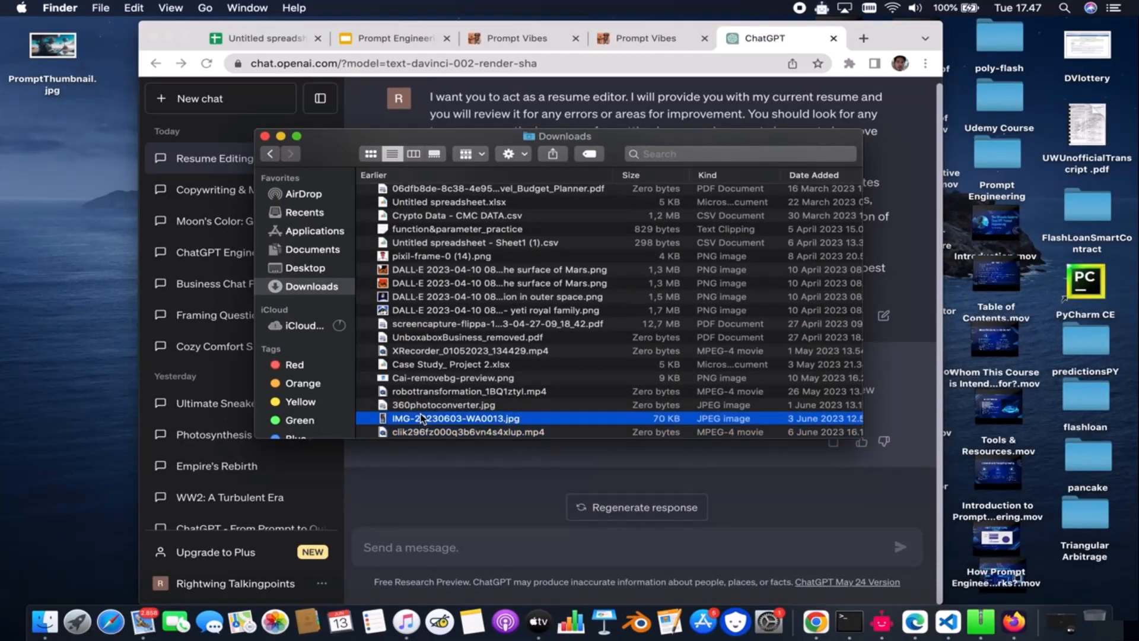
{"action": "scroll", "scroll_direction": "up", "scroll_amount": 3}
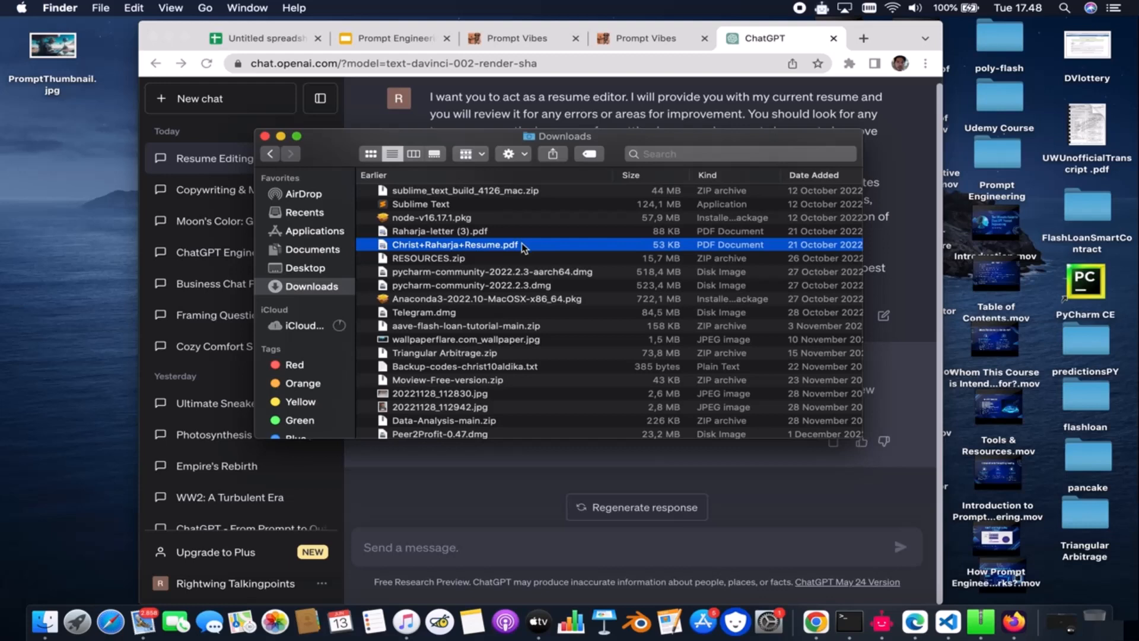
Step: Open the resume PDF in Preview to review it, then close it
{"action": "double_click", "coordinate": [456, 244]}
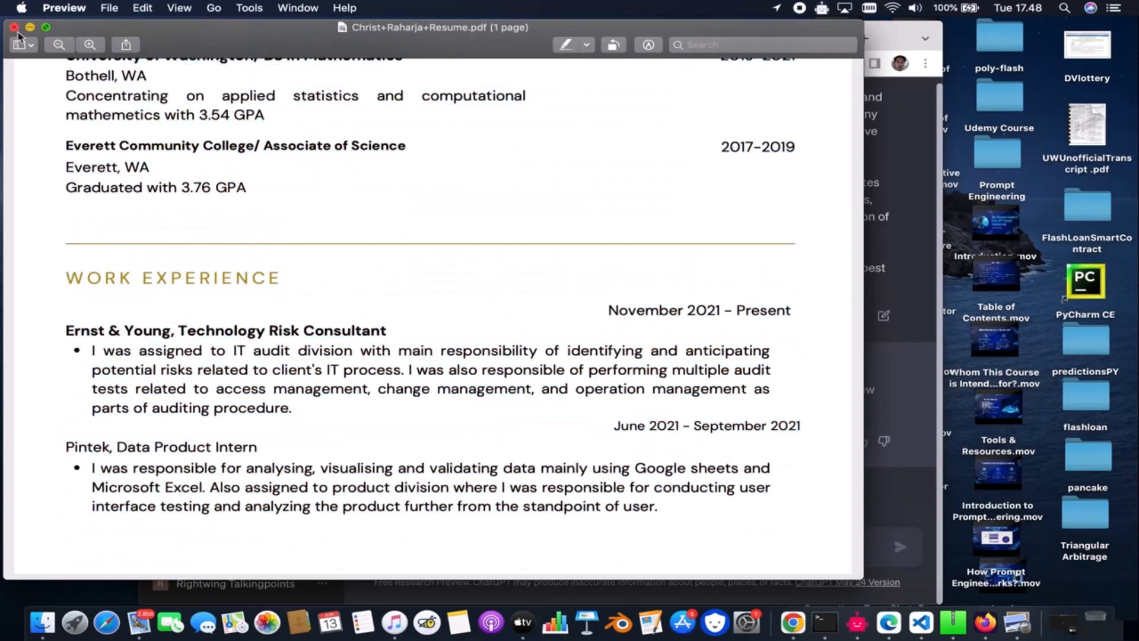
{"action": "left_click", "coordinate": [13, 27]}
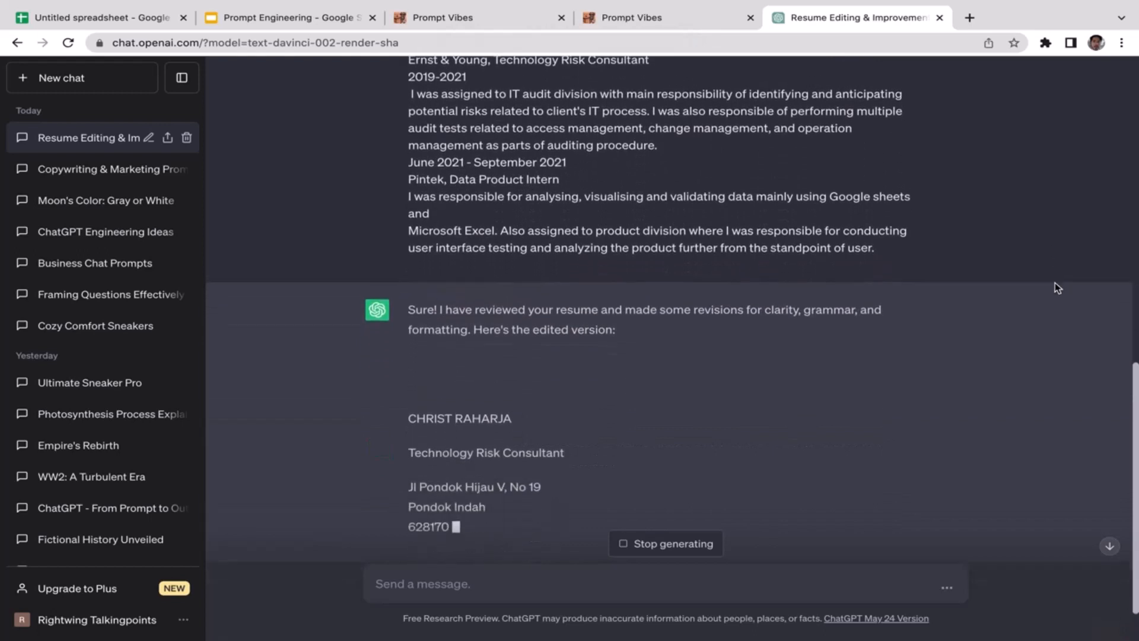
Step: Scroll through ChatGPT's finished reformatted resume with restructured summary, bulleted skills and education
{"action": "scroll", "scroll_direction": "down", "scroll_amount": 3}
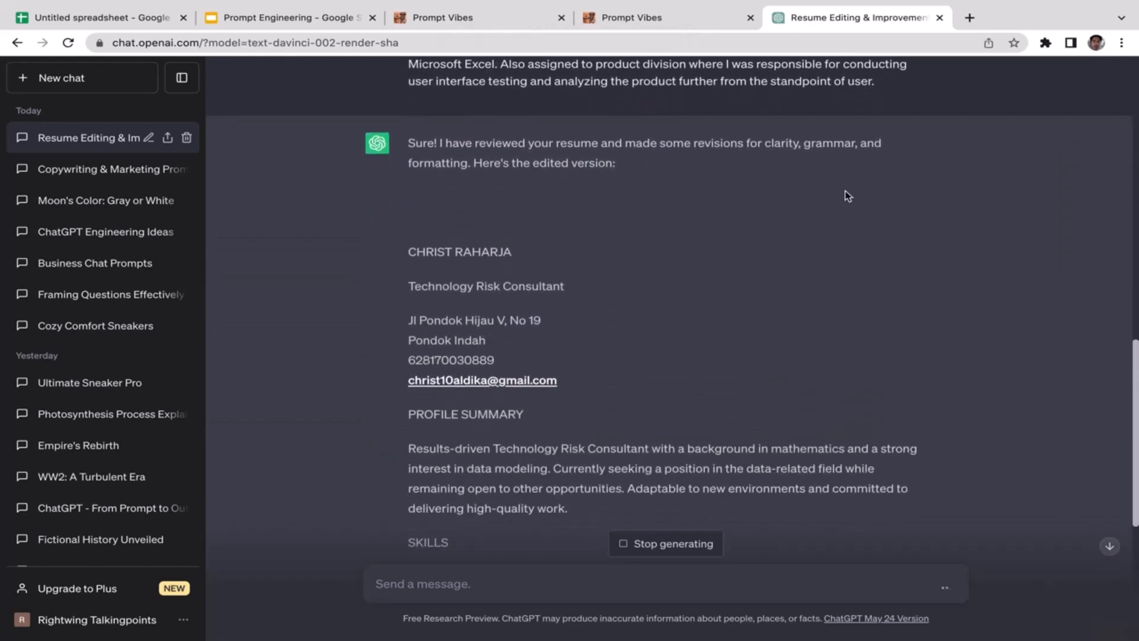
{"action": "scroll", "scroll_direction": "down", "scroll_amount": 3}
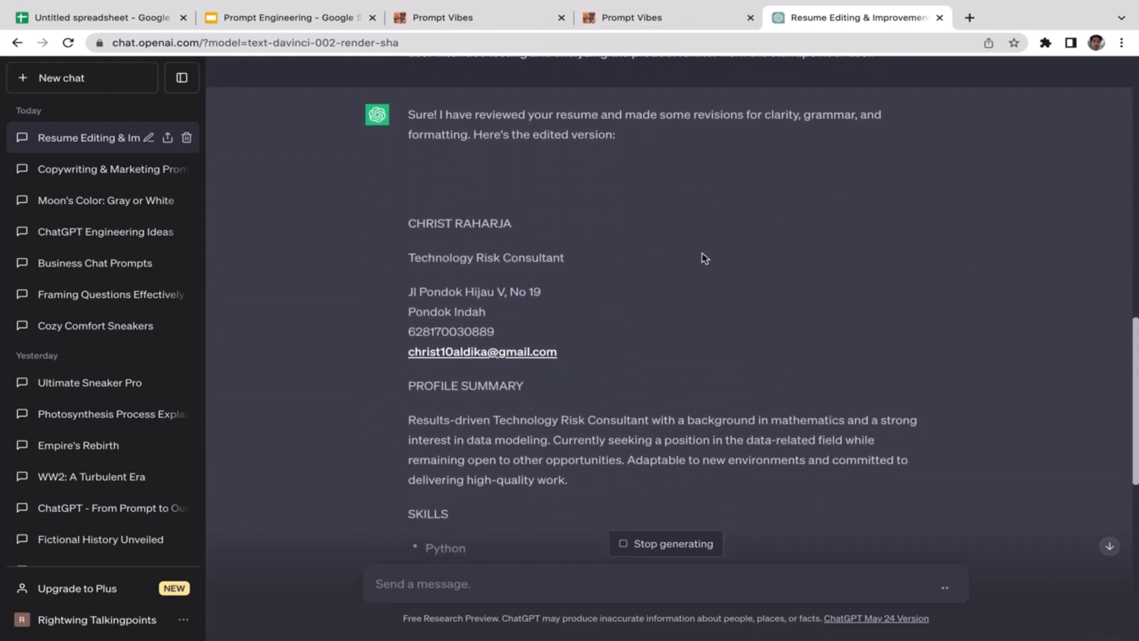
{"action": "scroll", "scroll_direction": "up", "scroll_amount": 3}
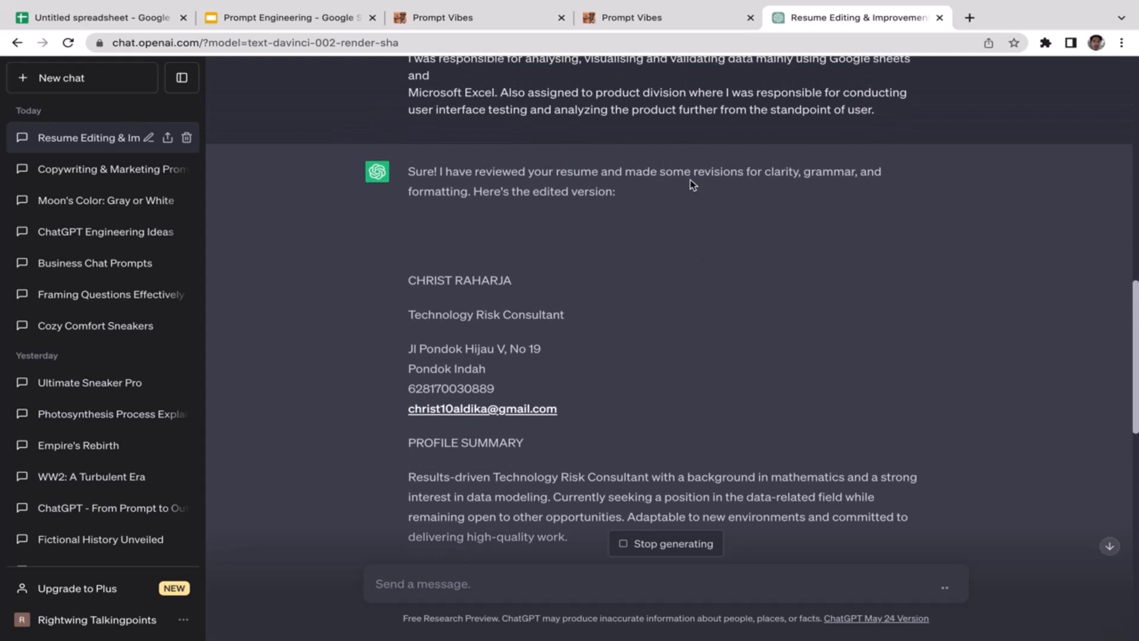
{"action": "mouse_move", "coordinate": [499, 231]}
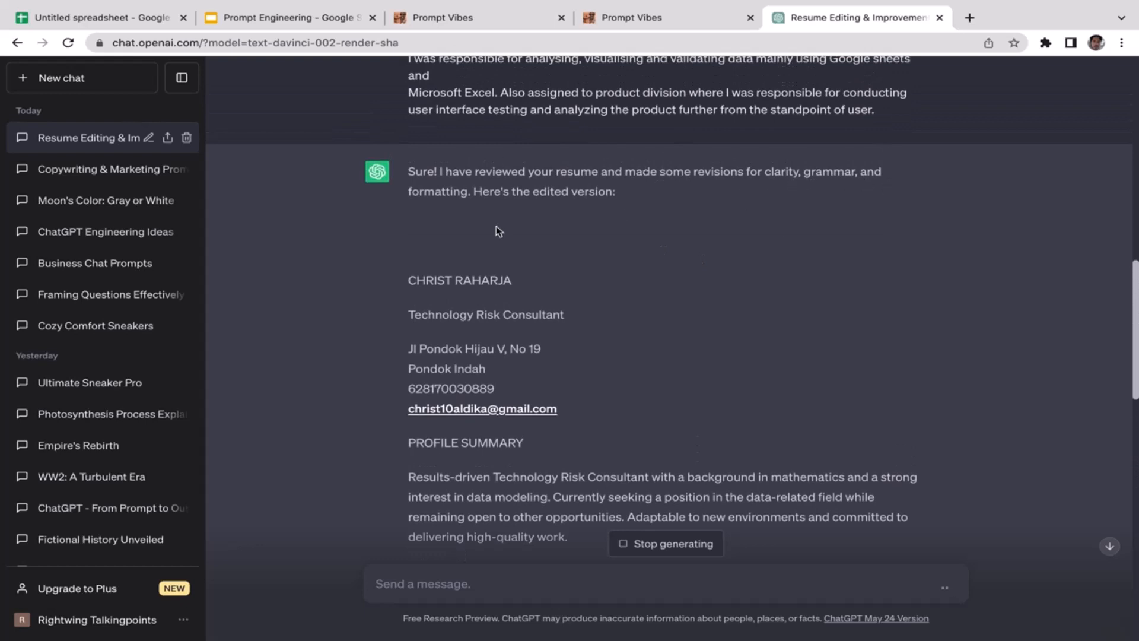
{"action": "mouse_move", "coordinate": [469, 305]}
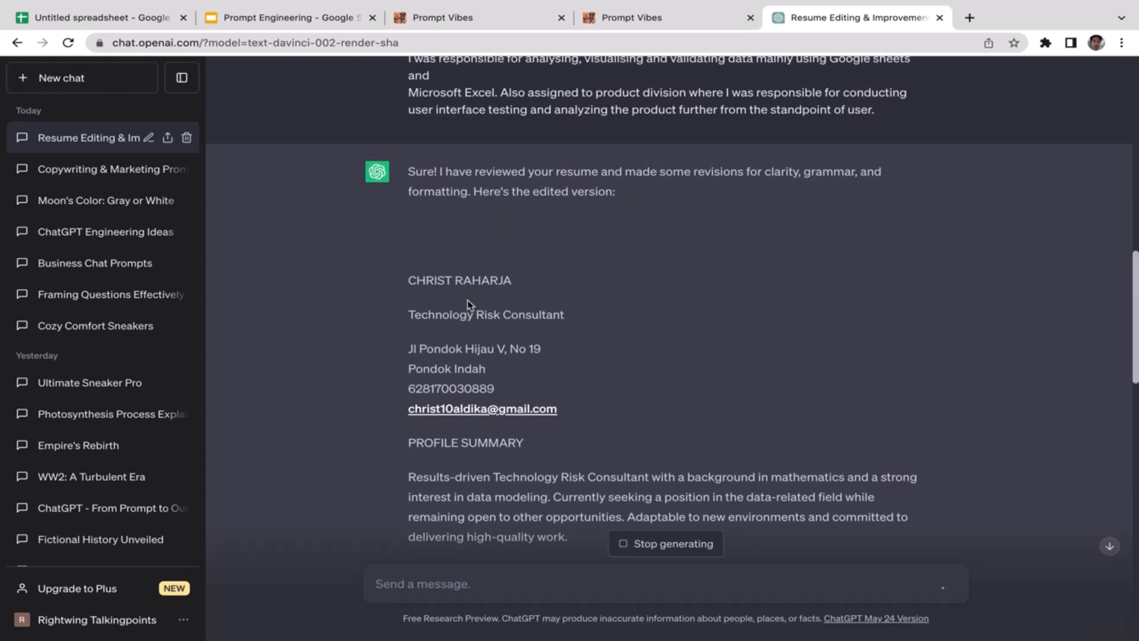
{"action": "mouse_move", "coordinate": [395, 281]}
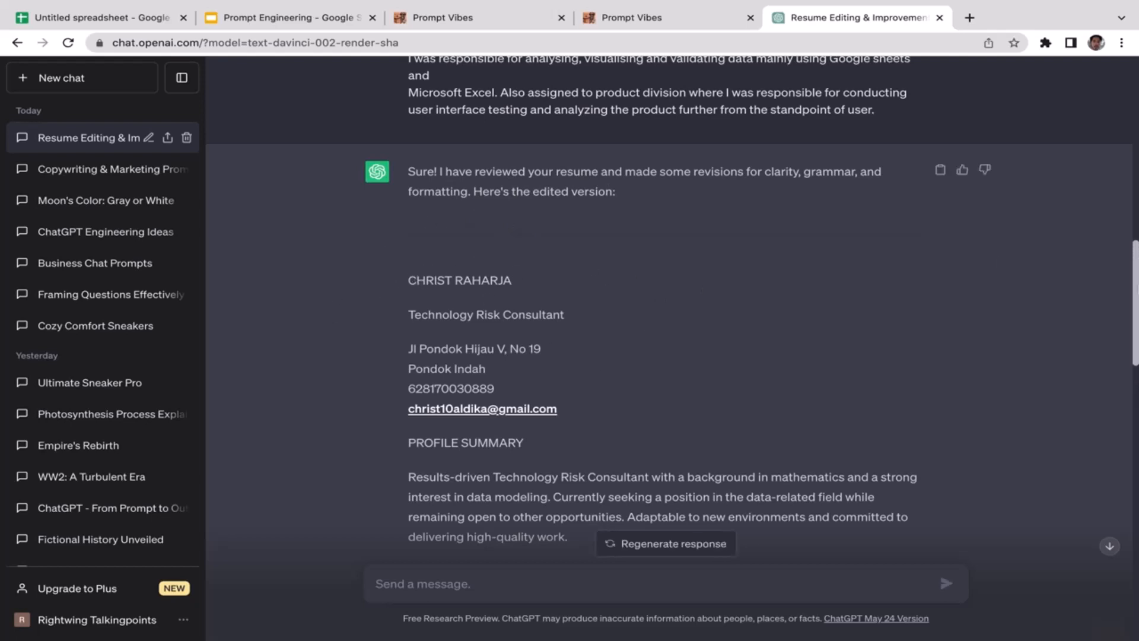
{"action": "scroll", "scroll_direction": "down", "scroll_amount": 3}
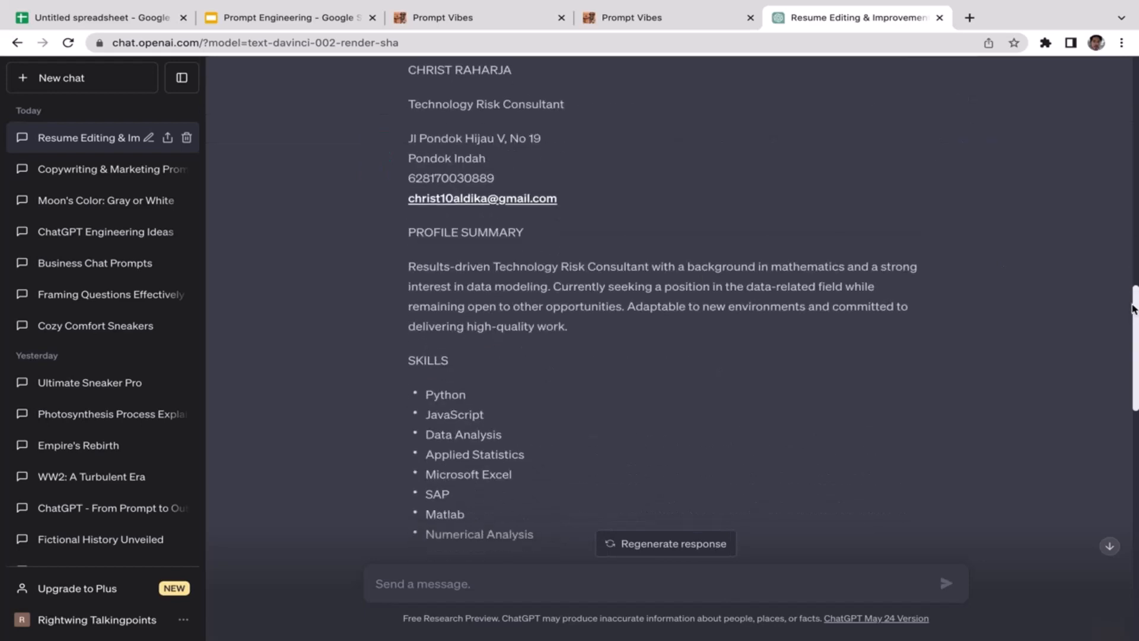
{"action": "scroll", "scroll_direction": "down", "scroll_amount": 3}
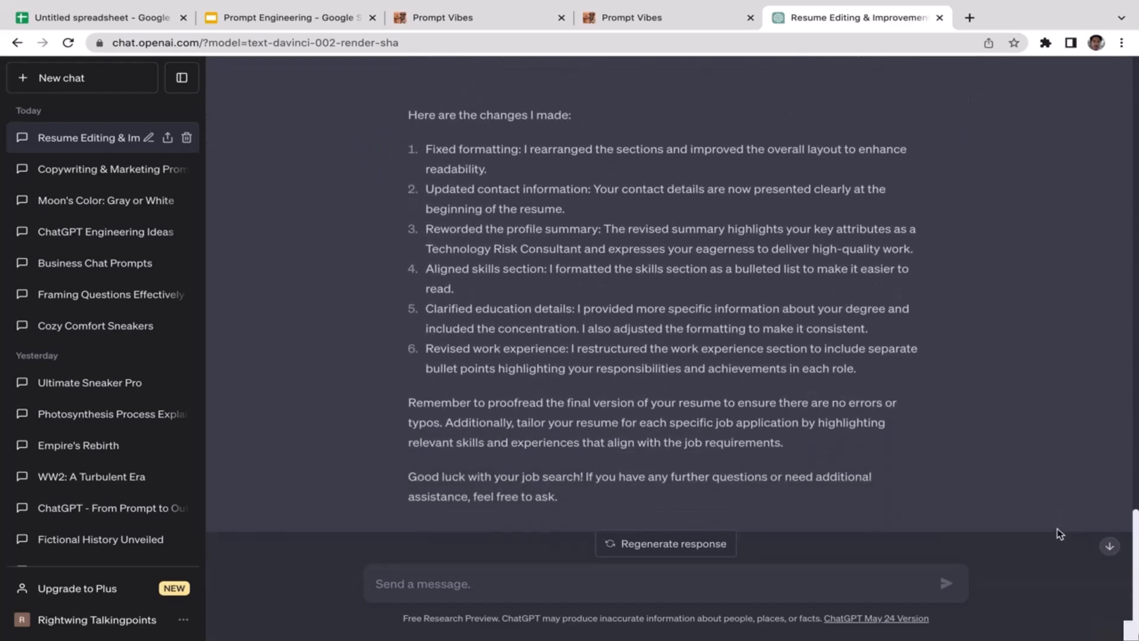
{"action": "scroll", "scroll_direction": "up", "scroll_amount": 3}
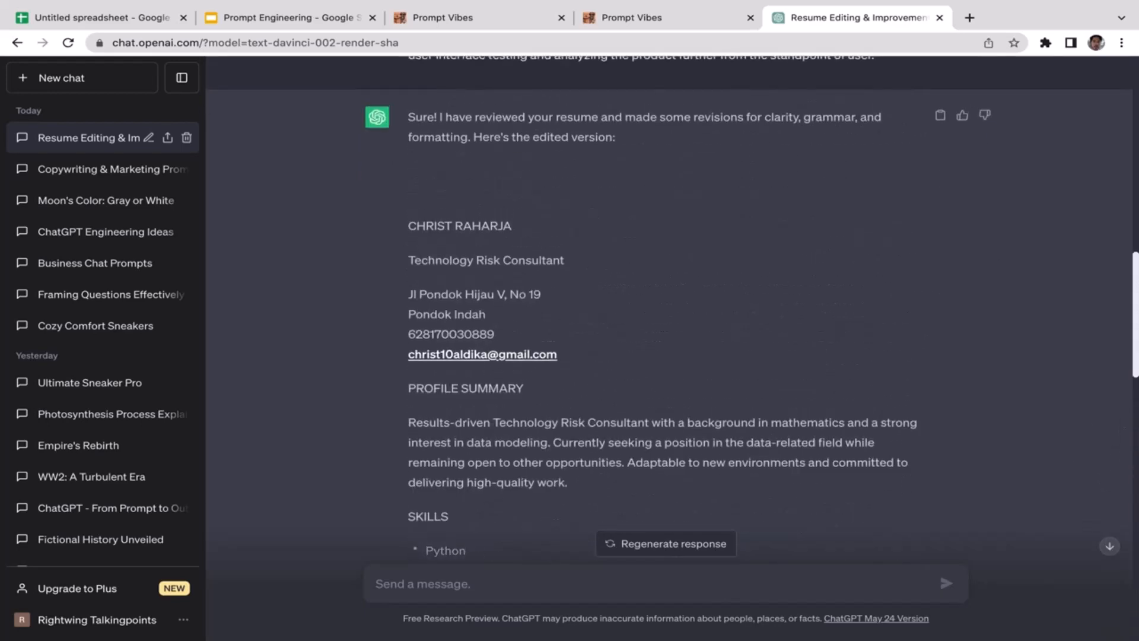
Step: Review the numbered list of changes, then return to the resume editing chat tab
{"action": "scroll", "scroll_direction": "down", "scroll_amount": 3}
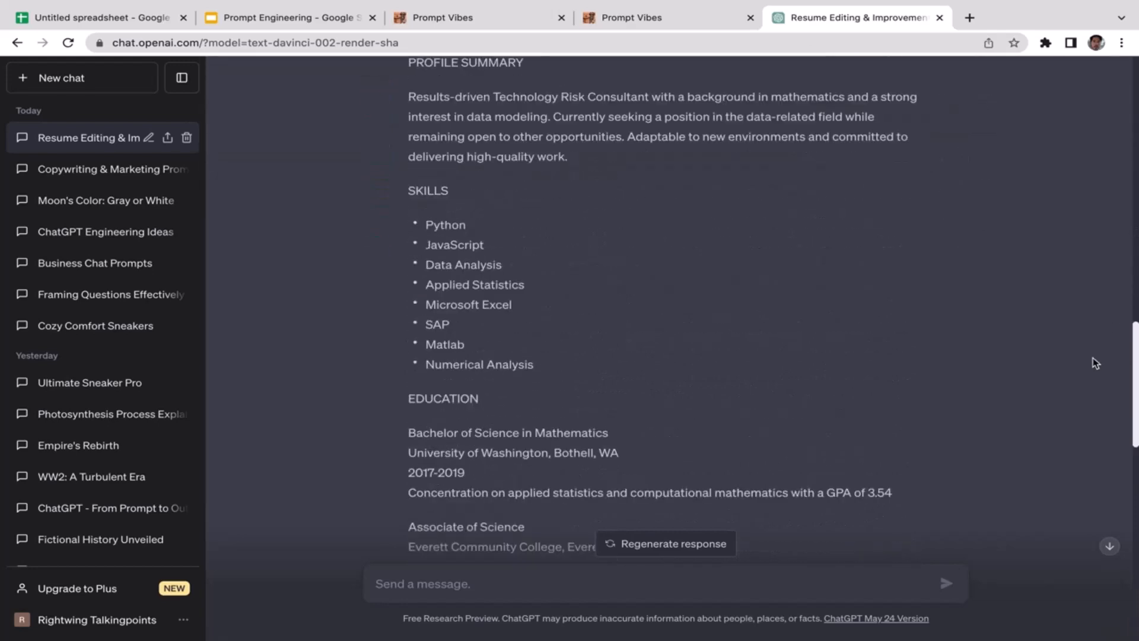
{"action": "scroll", "scroll_direction": "up", "scroll_amount": 3}
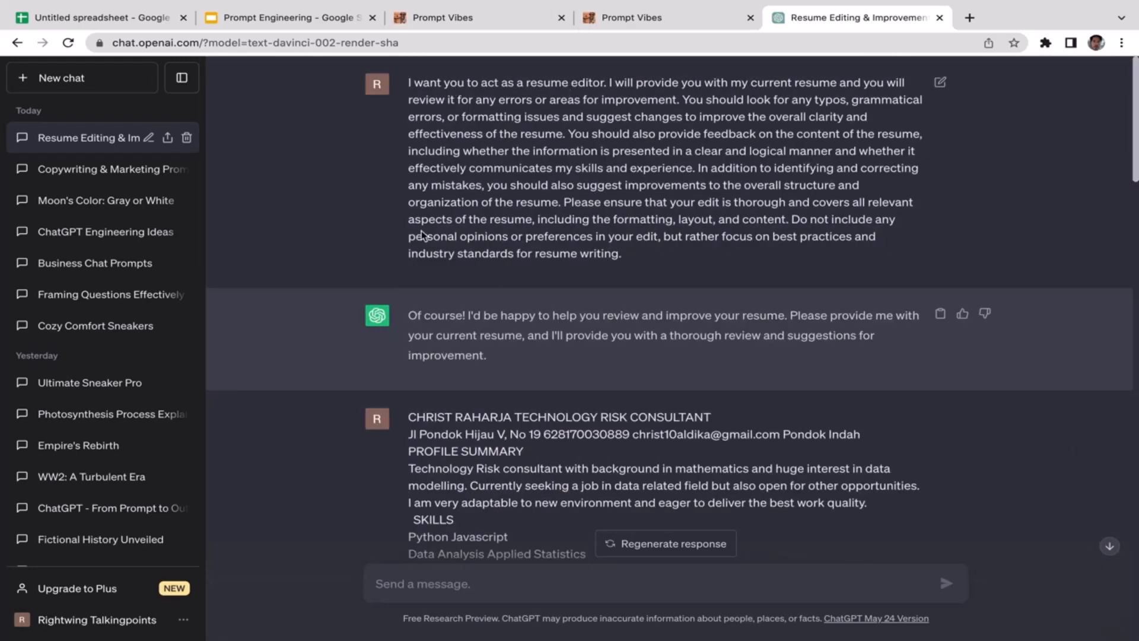
{"action": "mouse_move", "coordinate": [663, 259]}
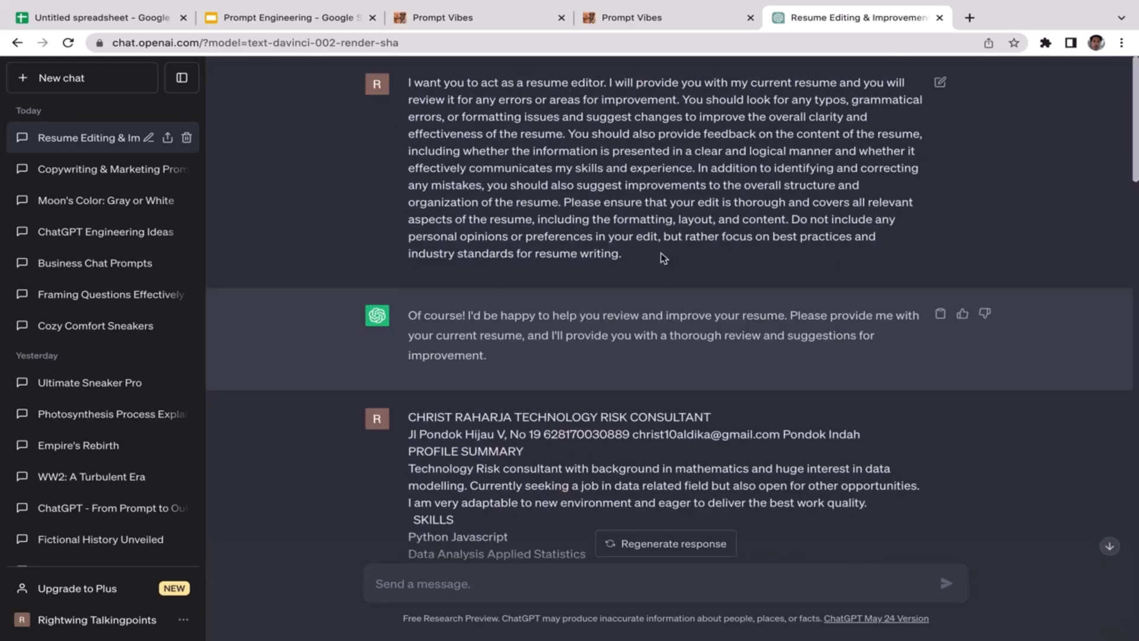
{"action": "scroll", "scroll_direction": "down", "scroll_amount": 3}
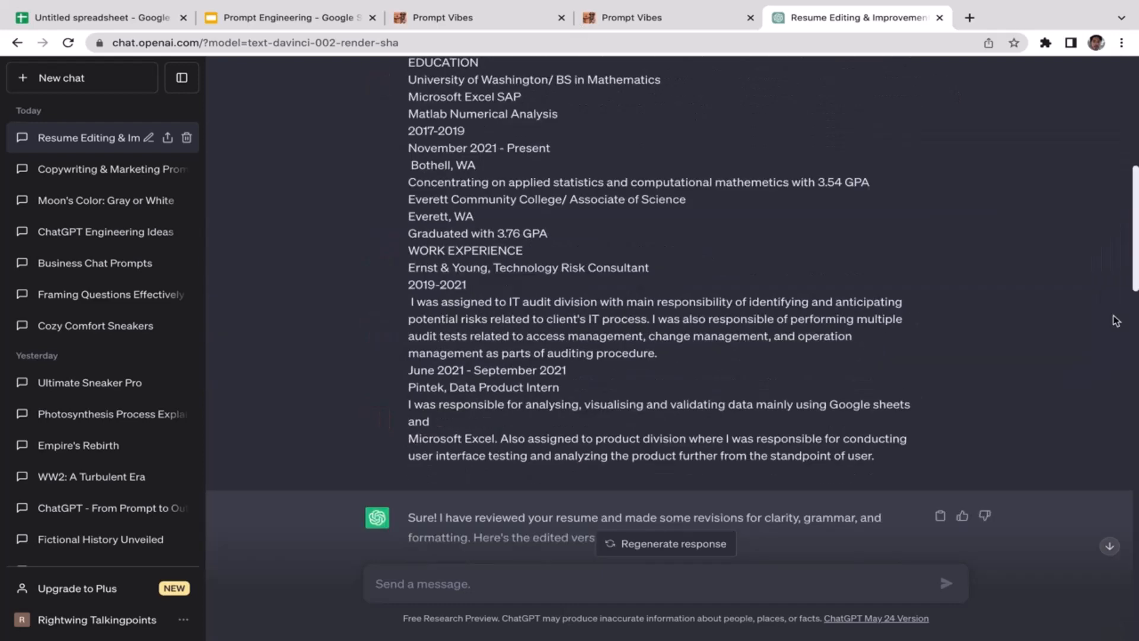
{"action": "scroll", "scroll_direction": "up", "scroll_amount": 3}
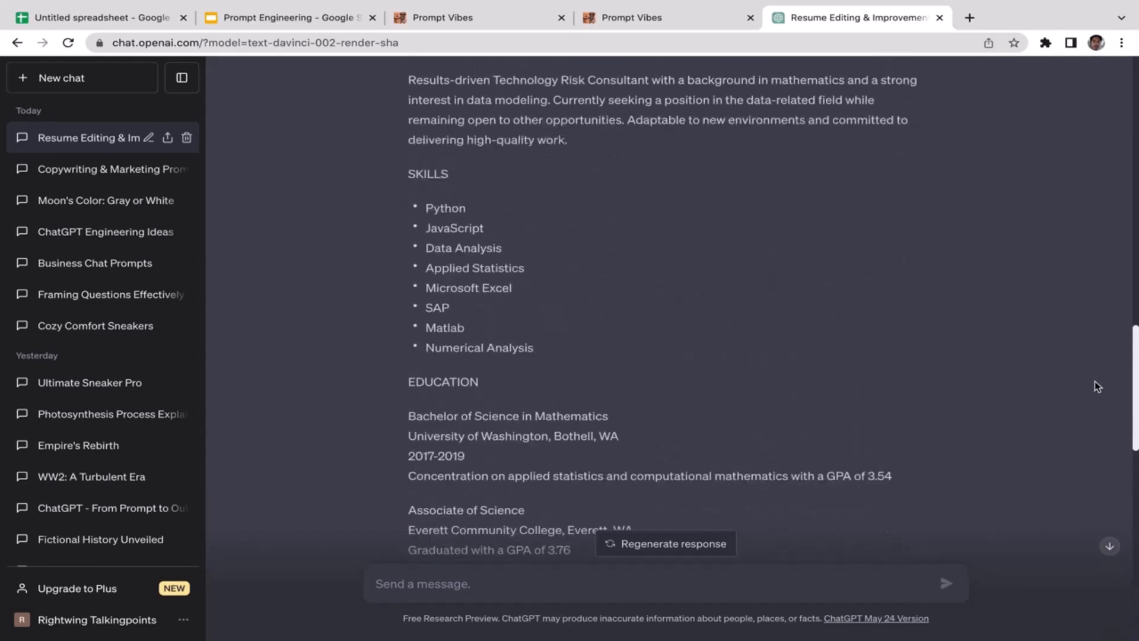
{"action": "scroll", "scroll_direction": "up", "scroll_amount": 3}
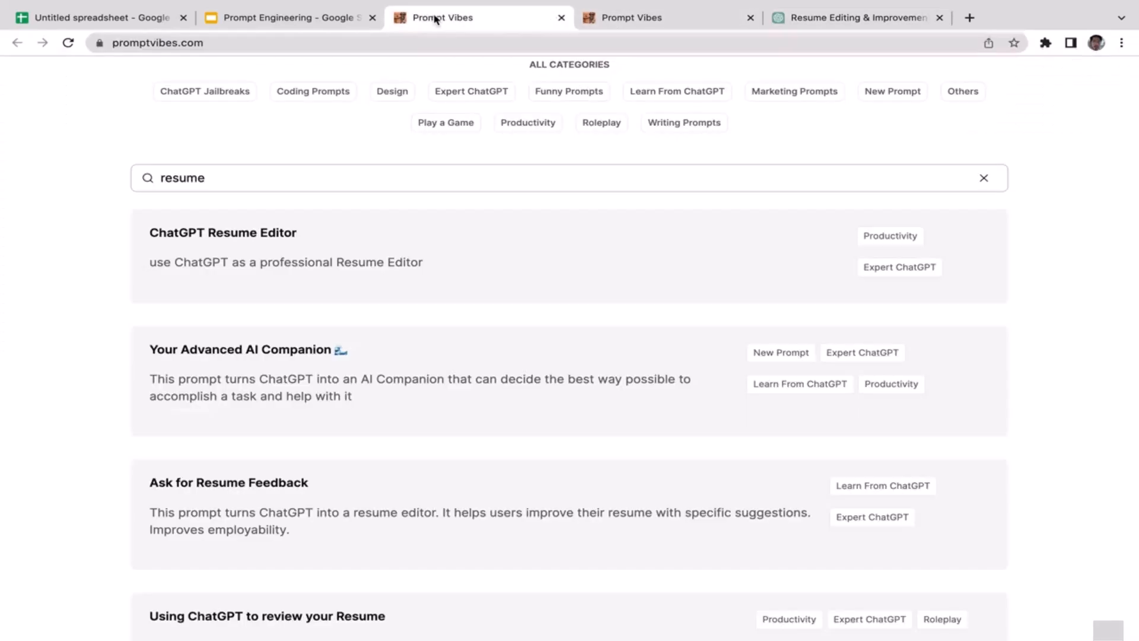
{"action": "mouse_move", "coordinate": [381, 108]}
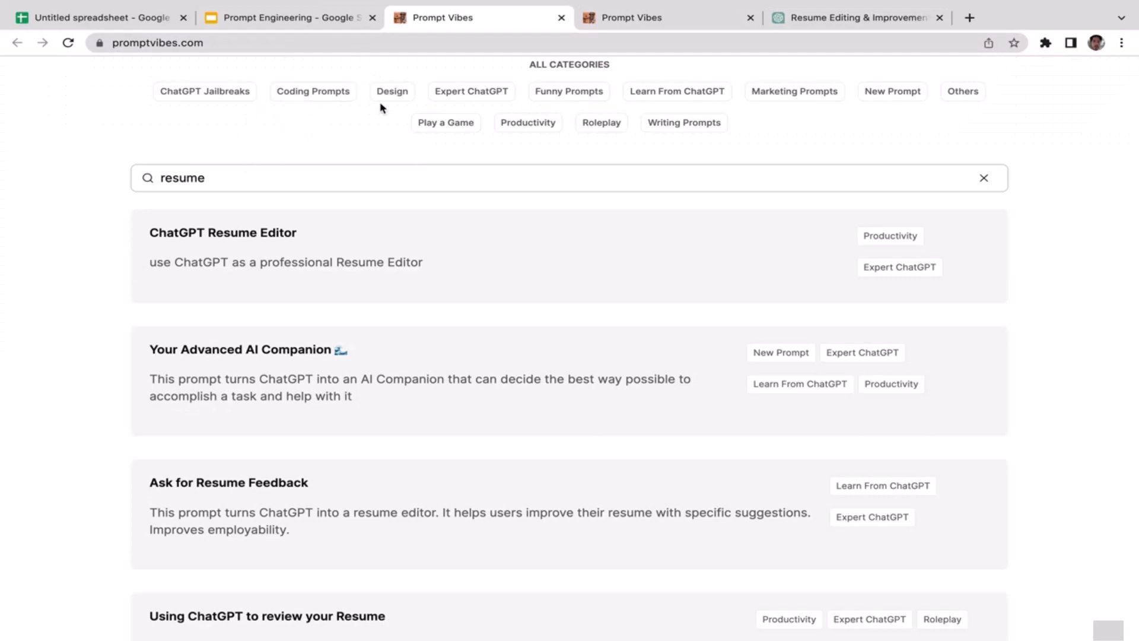
{"action": "left_click", "coordinate": [853, 17]}
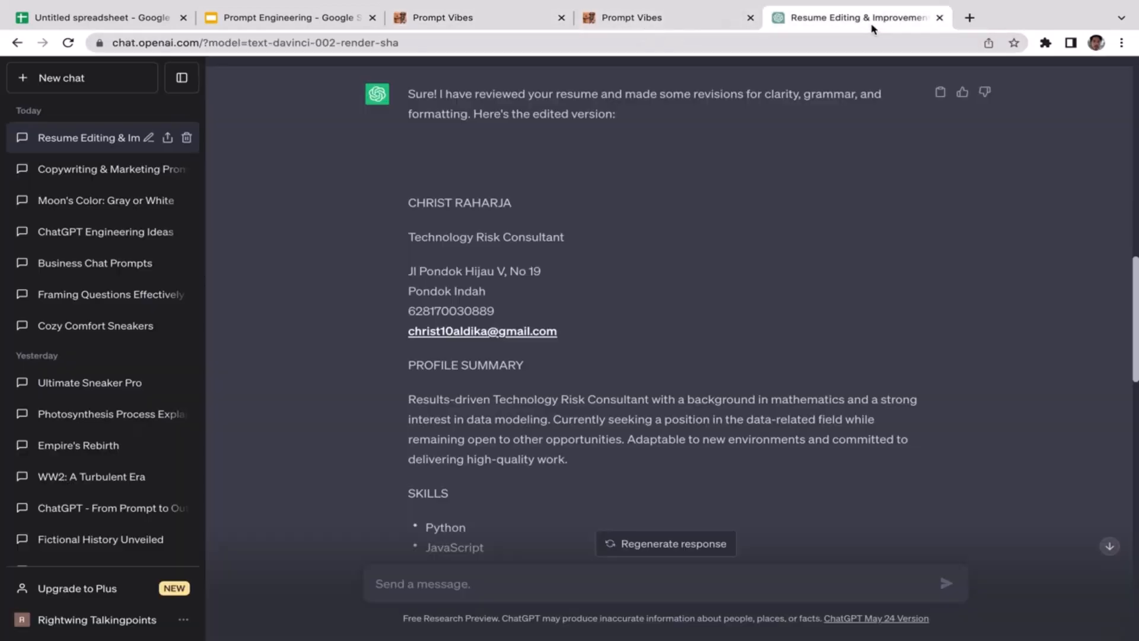
{"action": "mouse_move", "coordinate": [591, 182]}
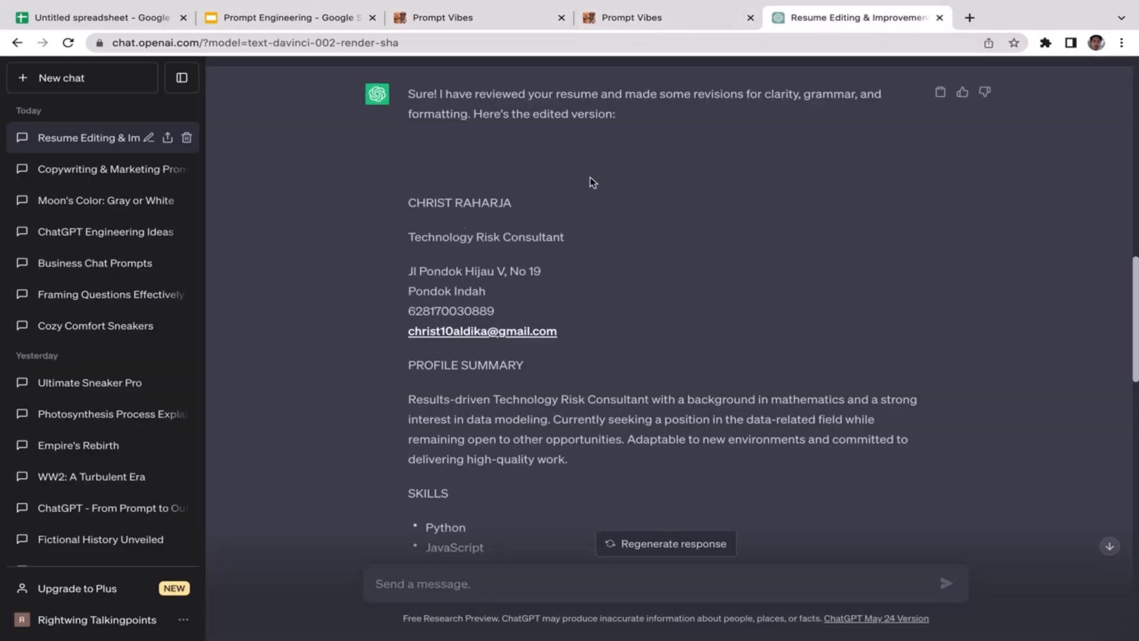
{"action": "mouse_move", "coordinate": [456, 194]}
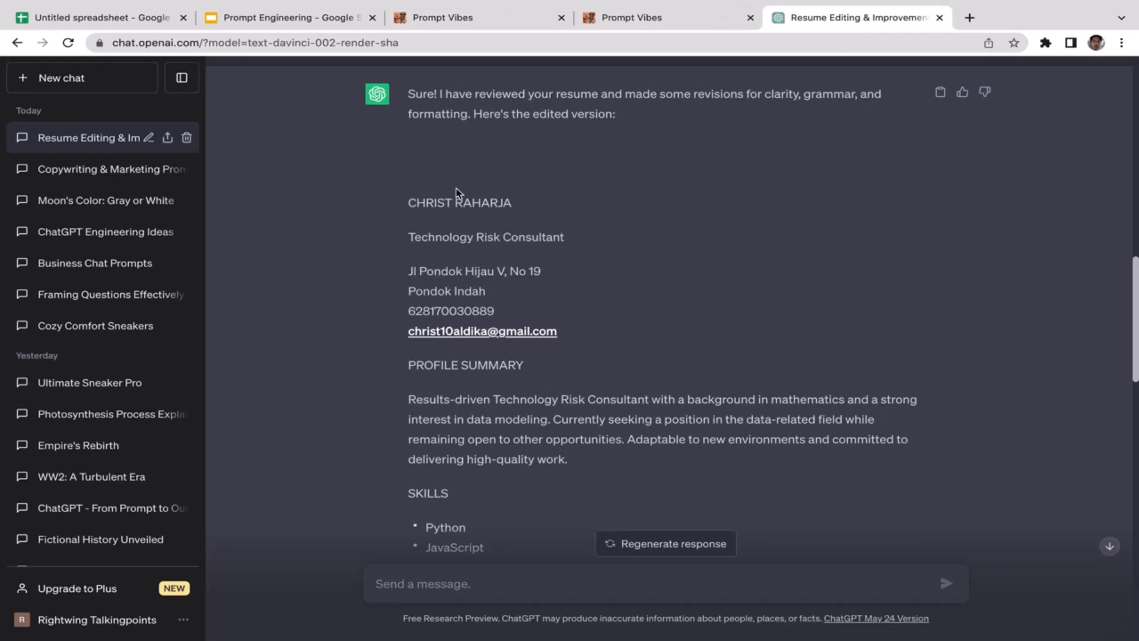
{"action": "mouse_move", "coordinate": [518, 198]}
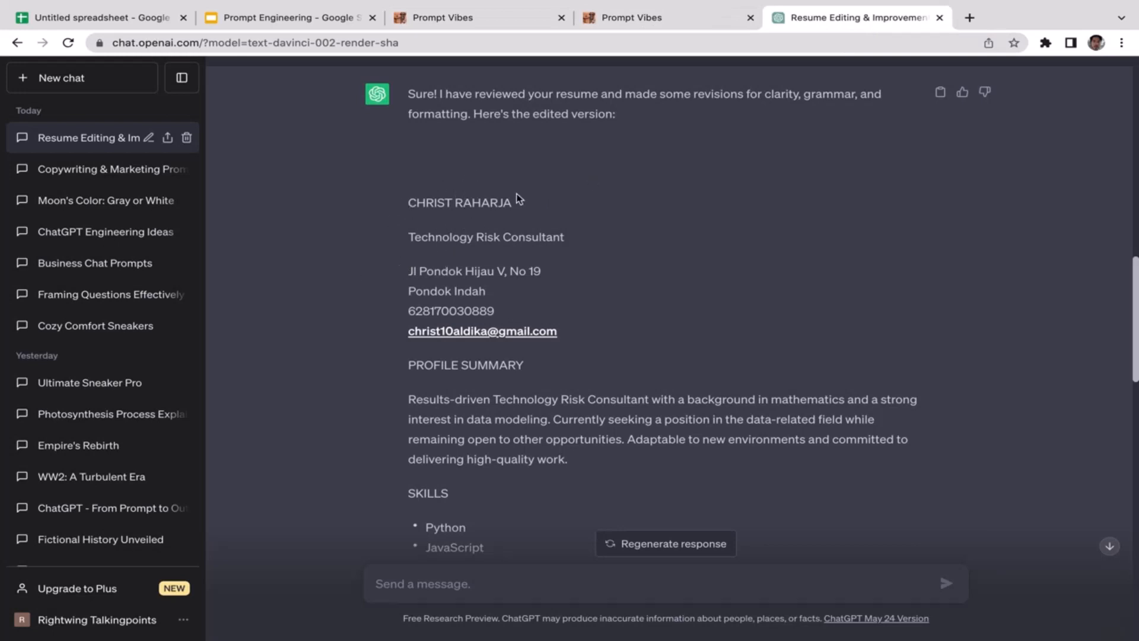
{"action": "mouse_move", "coordinate": [301, 265]}
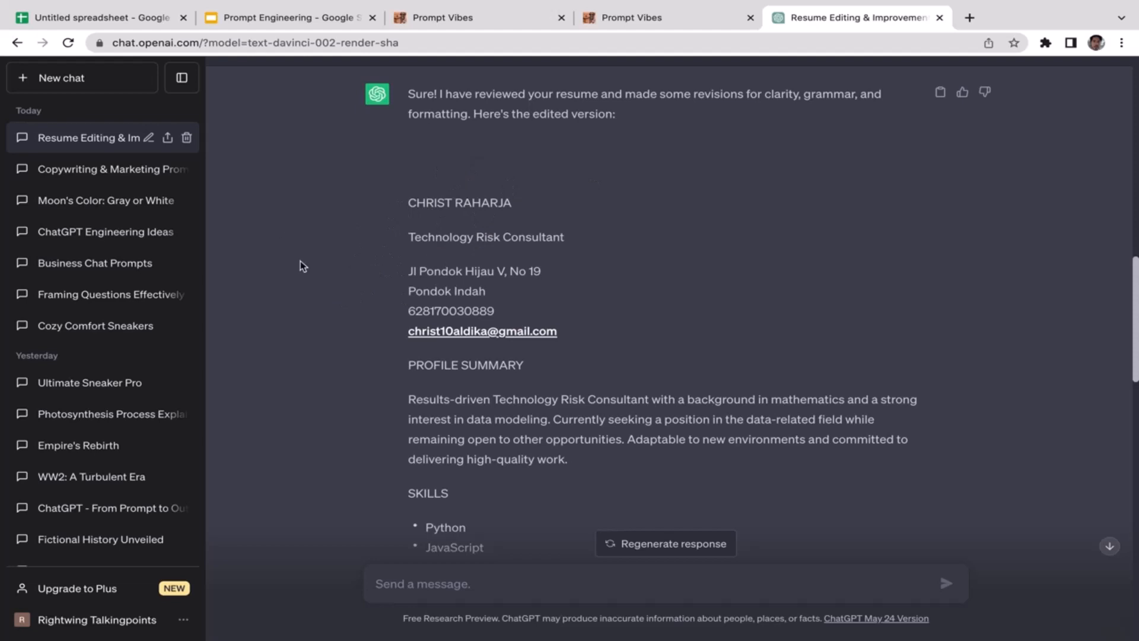
{"action": "mouse_move", "coordinate": [320, 275]}
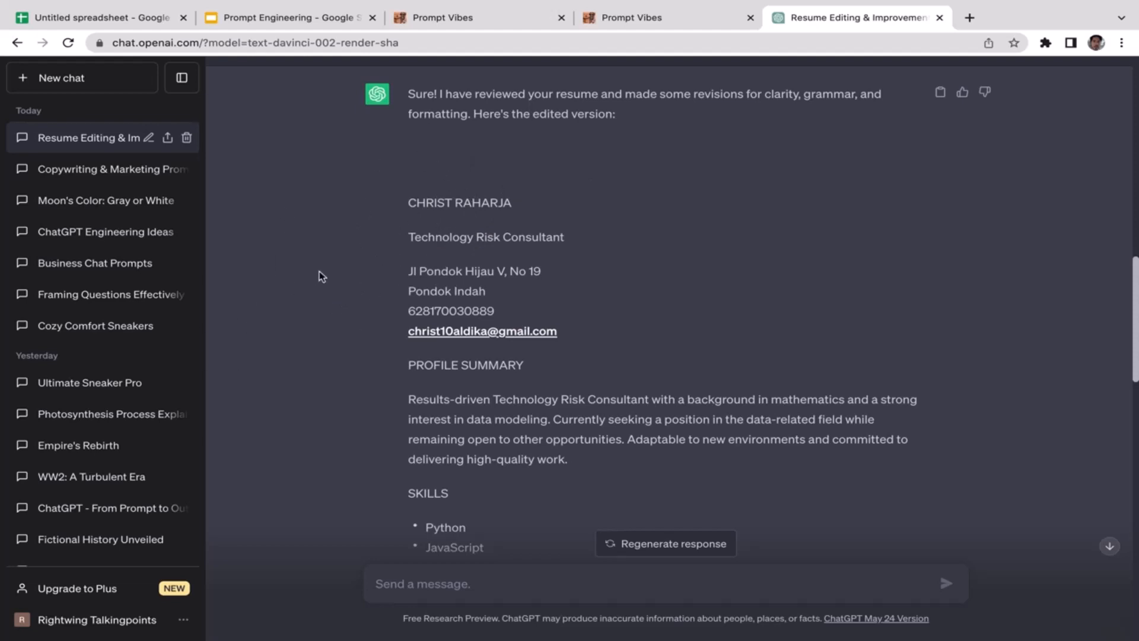
{"action": "mouse_move", "coordinate": [518, 170]}
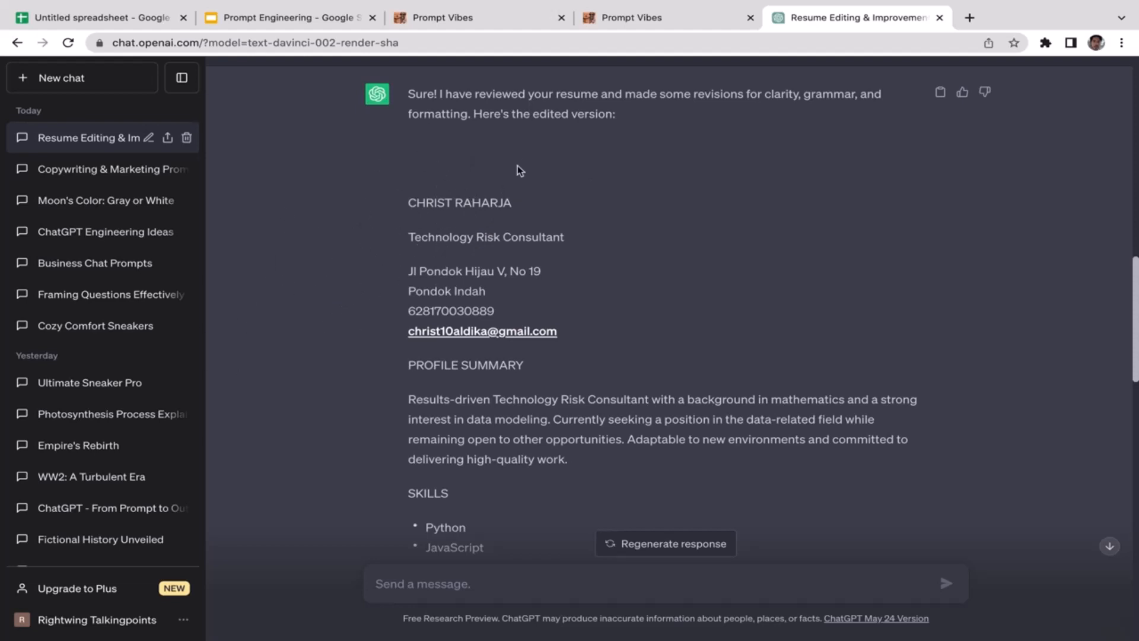
{"action": "mouse_move", "coordinate": [466, 218]}
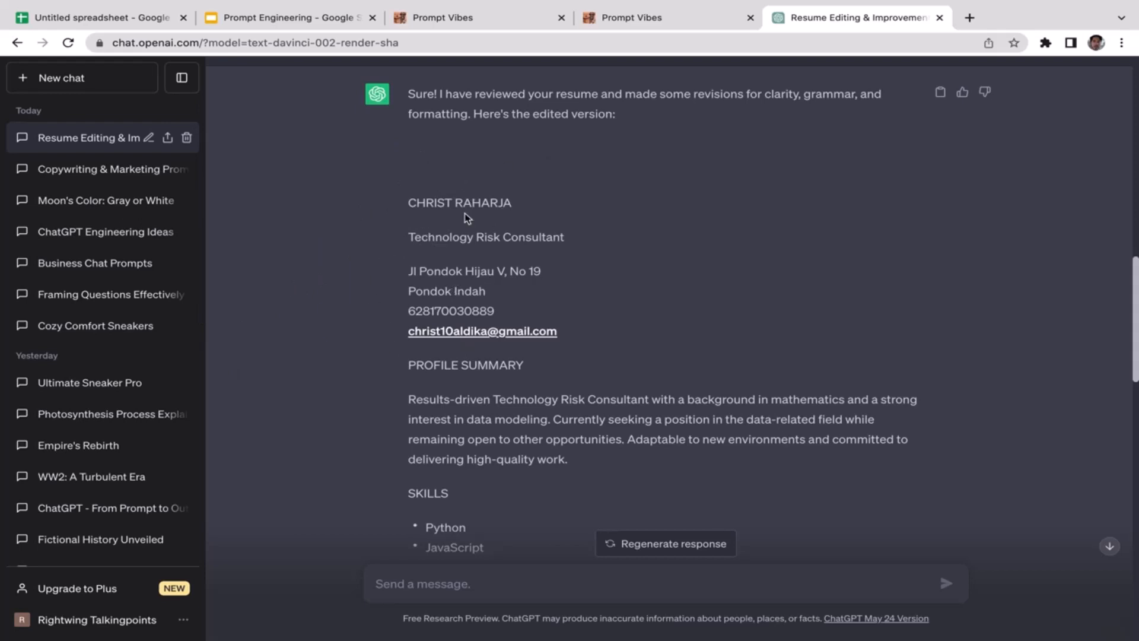
{"action": "mouse_move", "coordinate": [437, 233]}
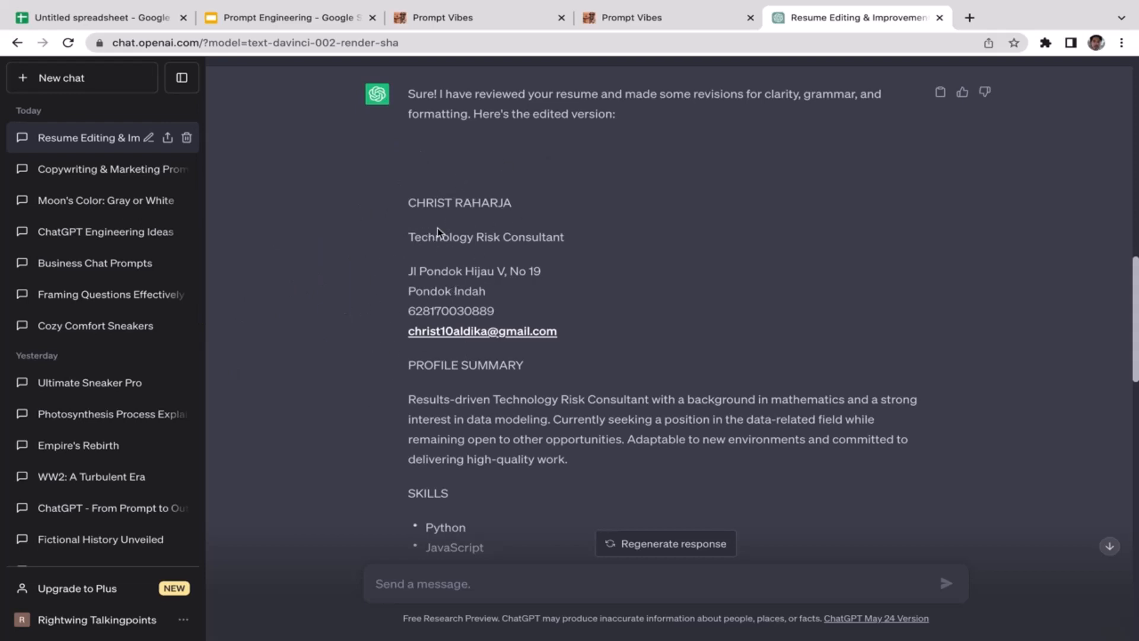
{"action": "mouse_move", "coordinate": [356, 300]}
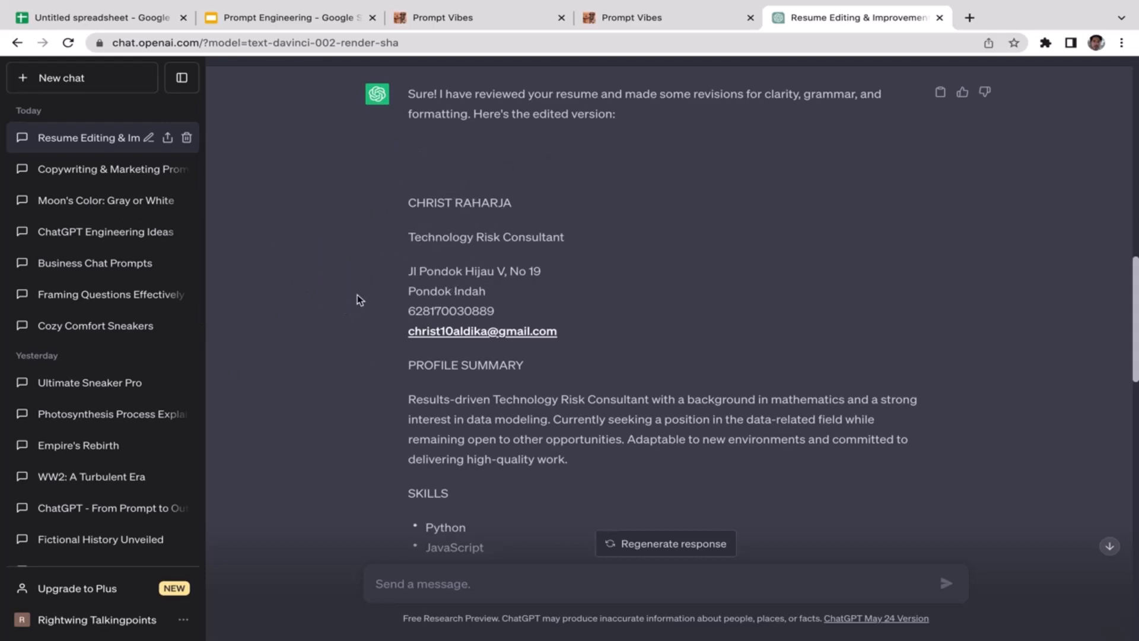